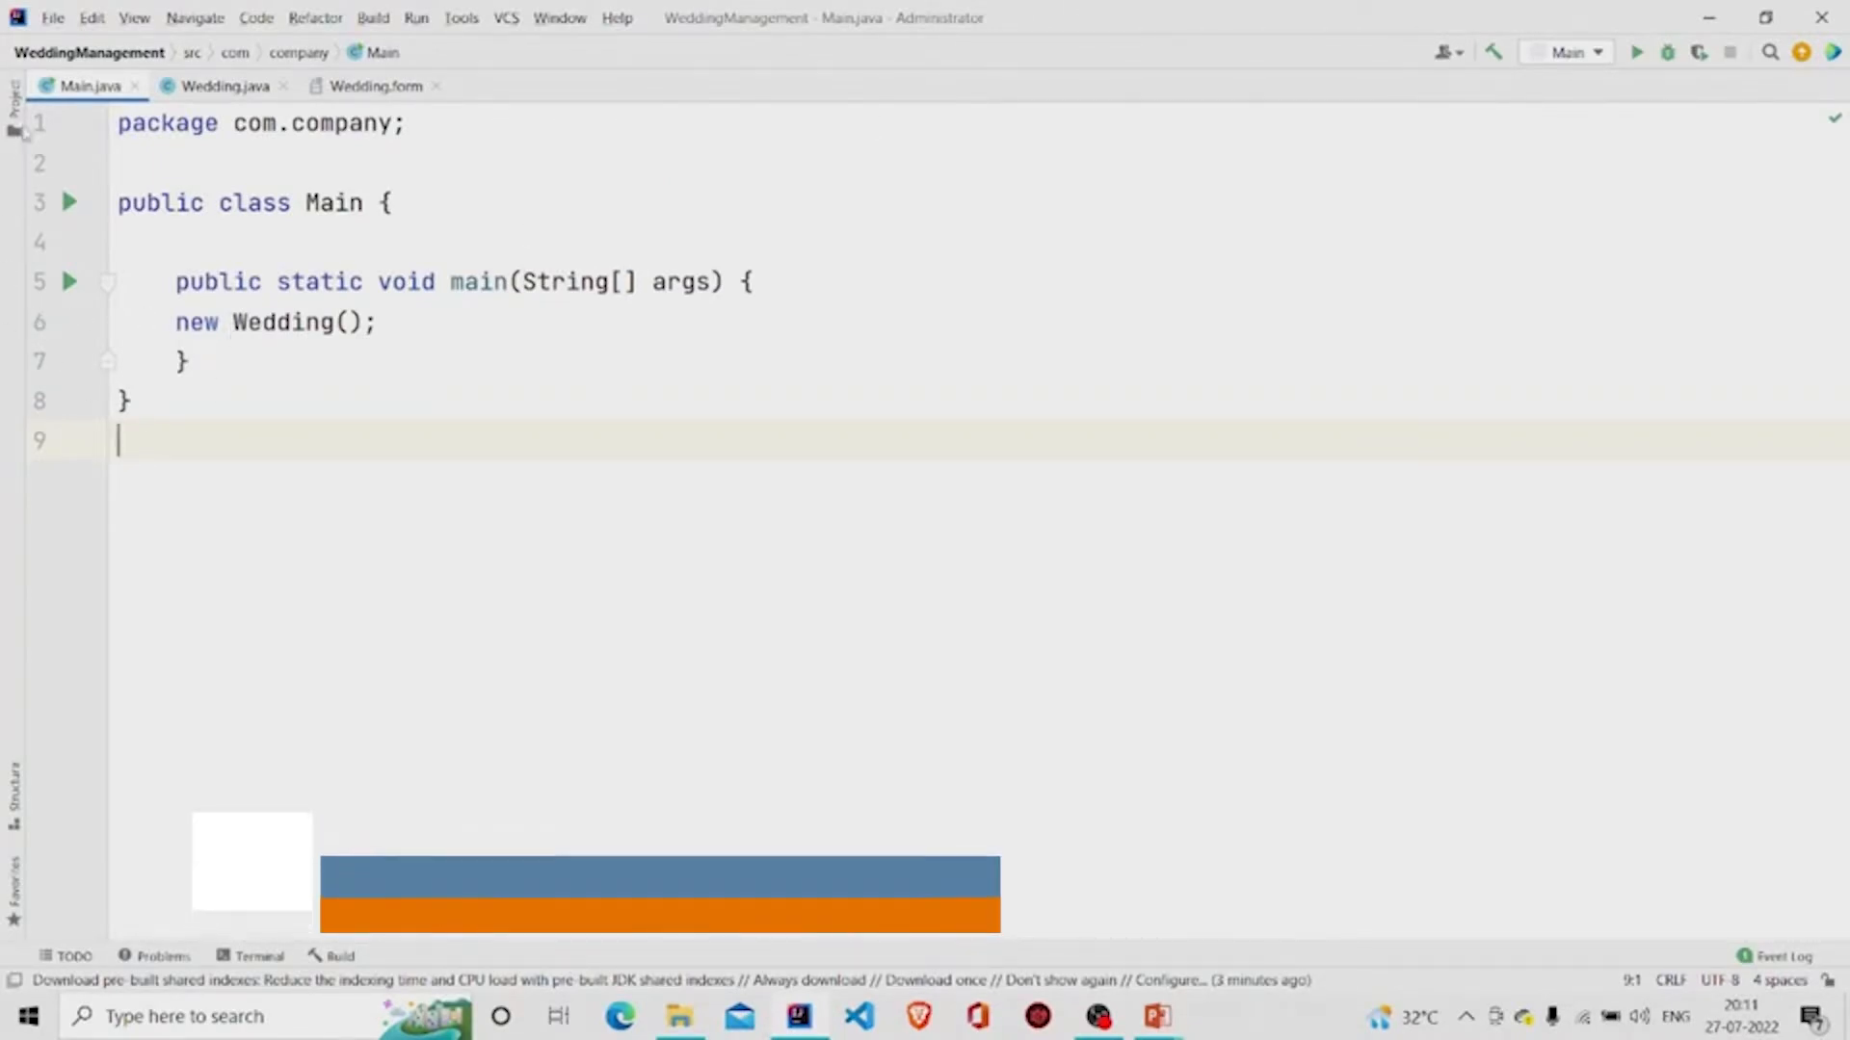
- Show the project file tree and bring up the com.company package's context menu
left_click(15, 100)
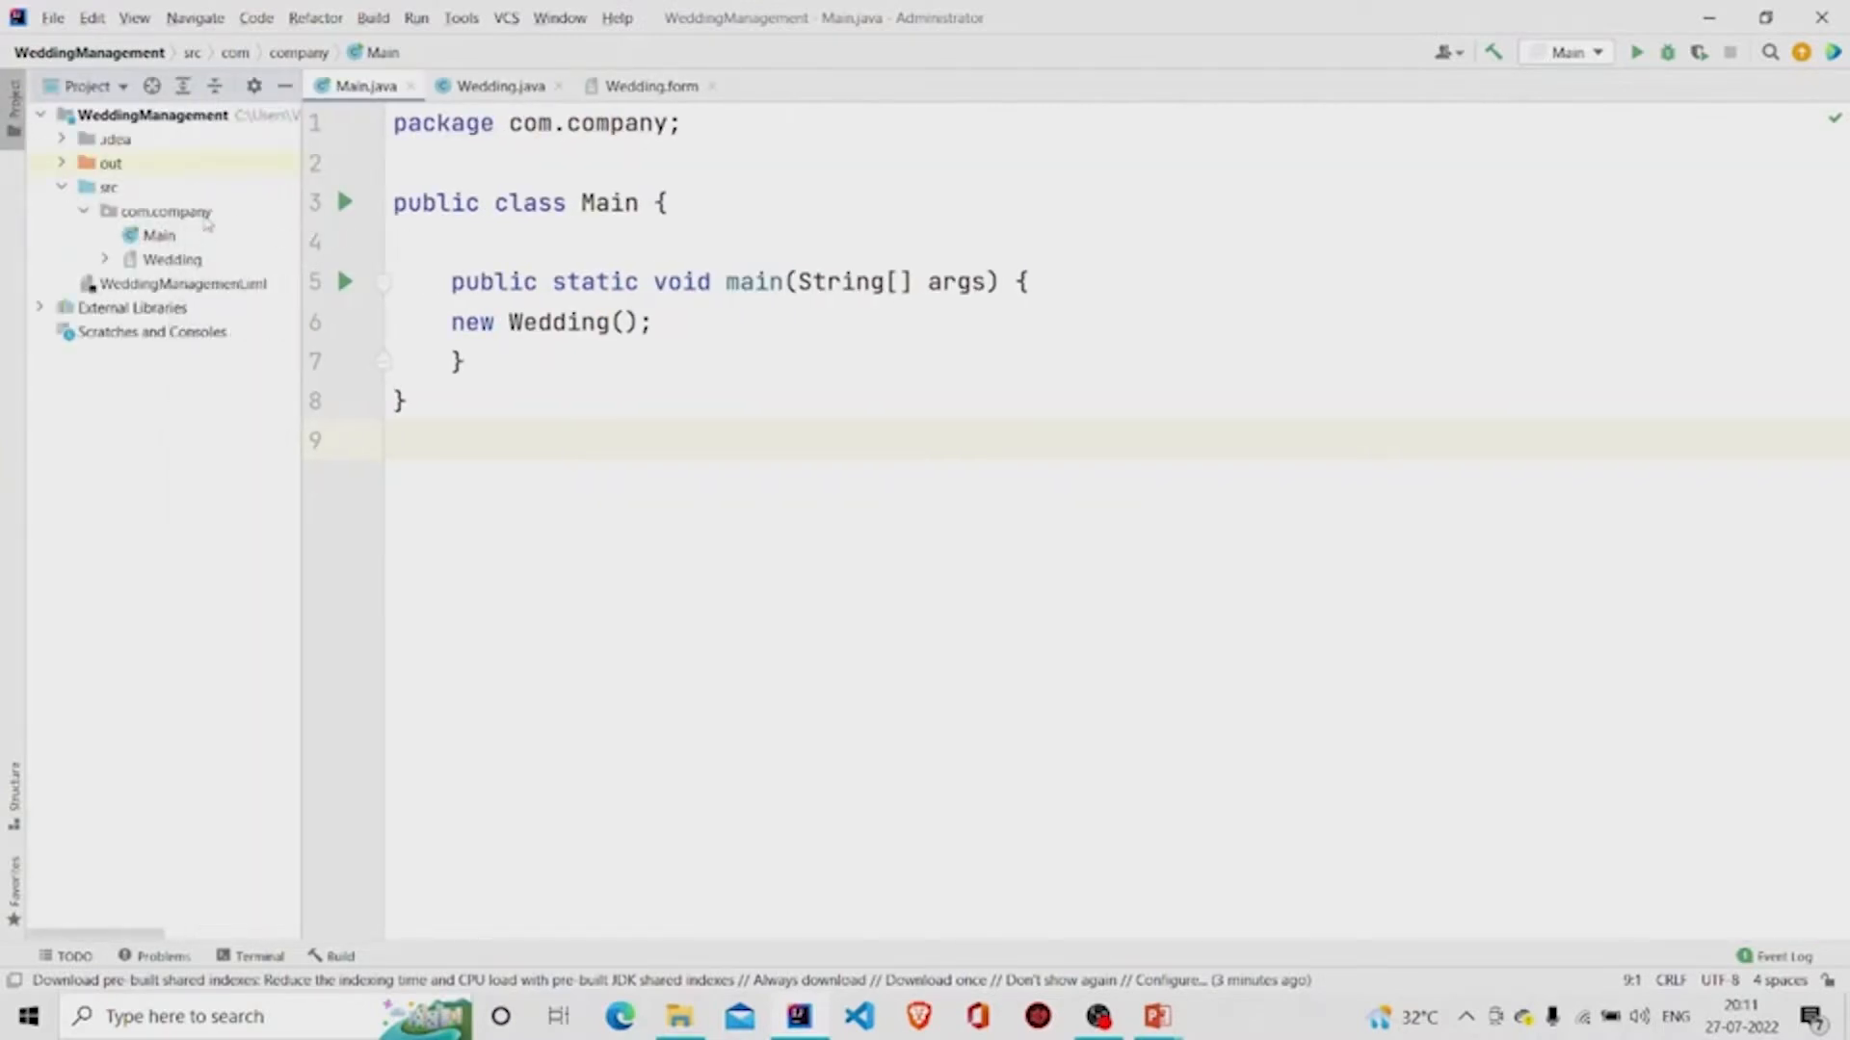
right_click(165, 211)
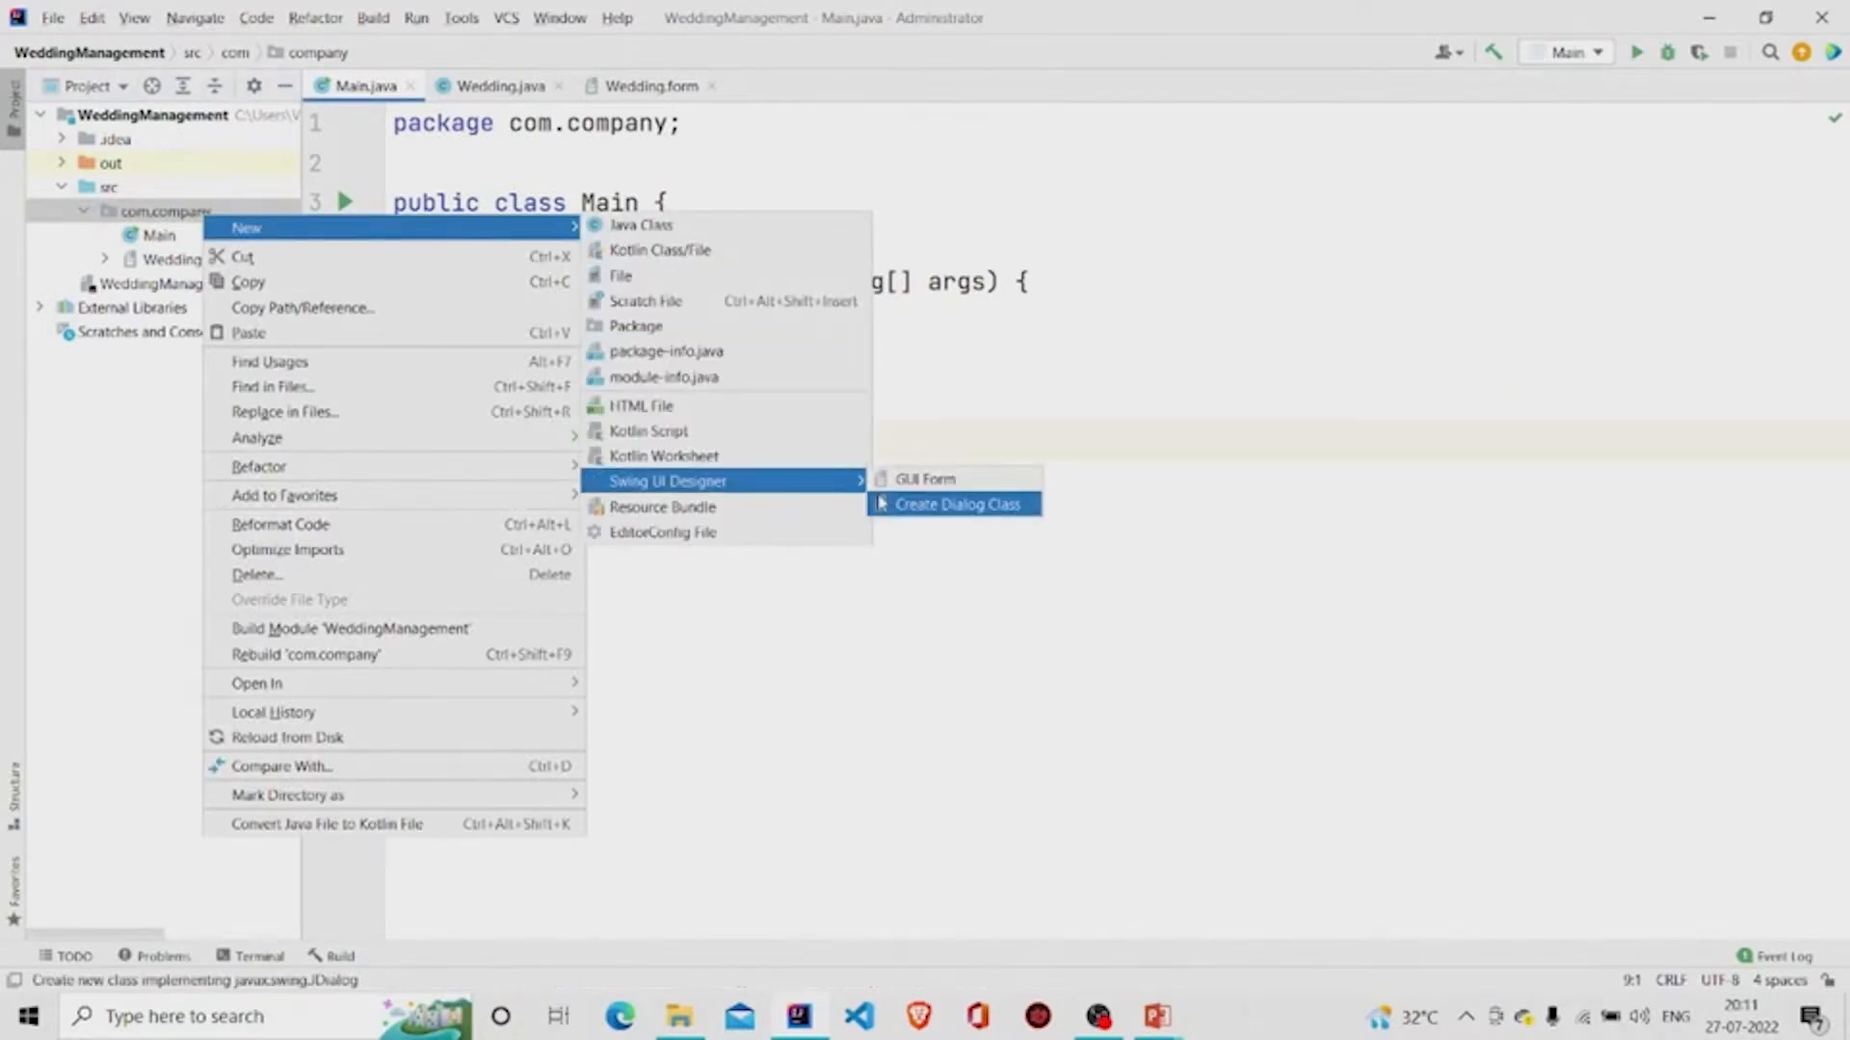
mouse_move(925, 479)
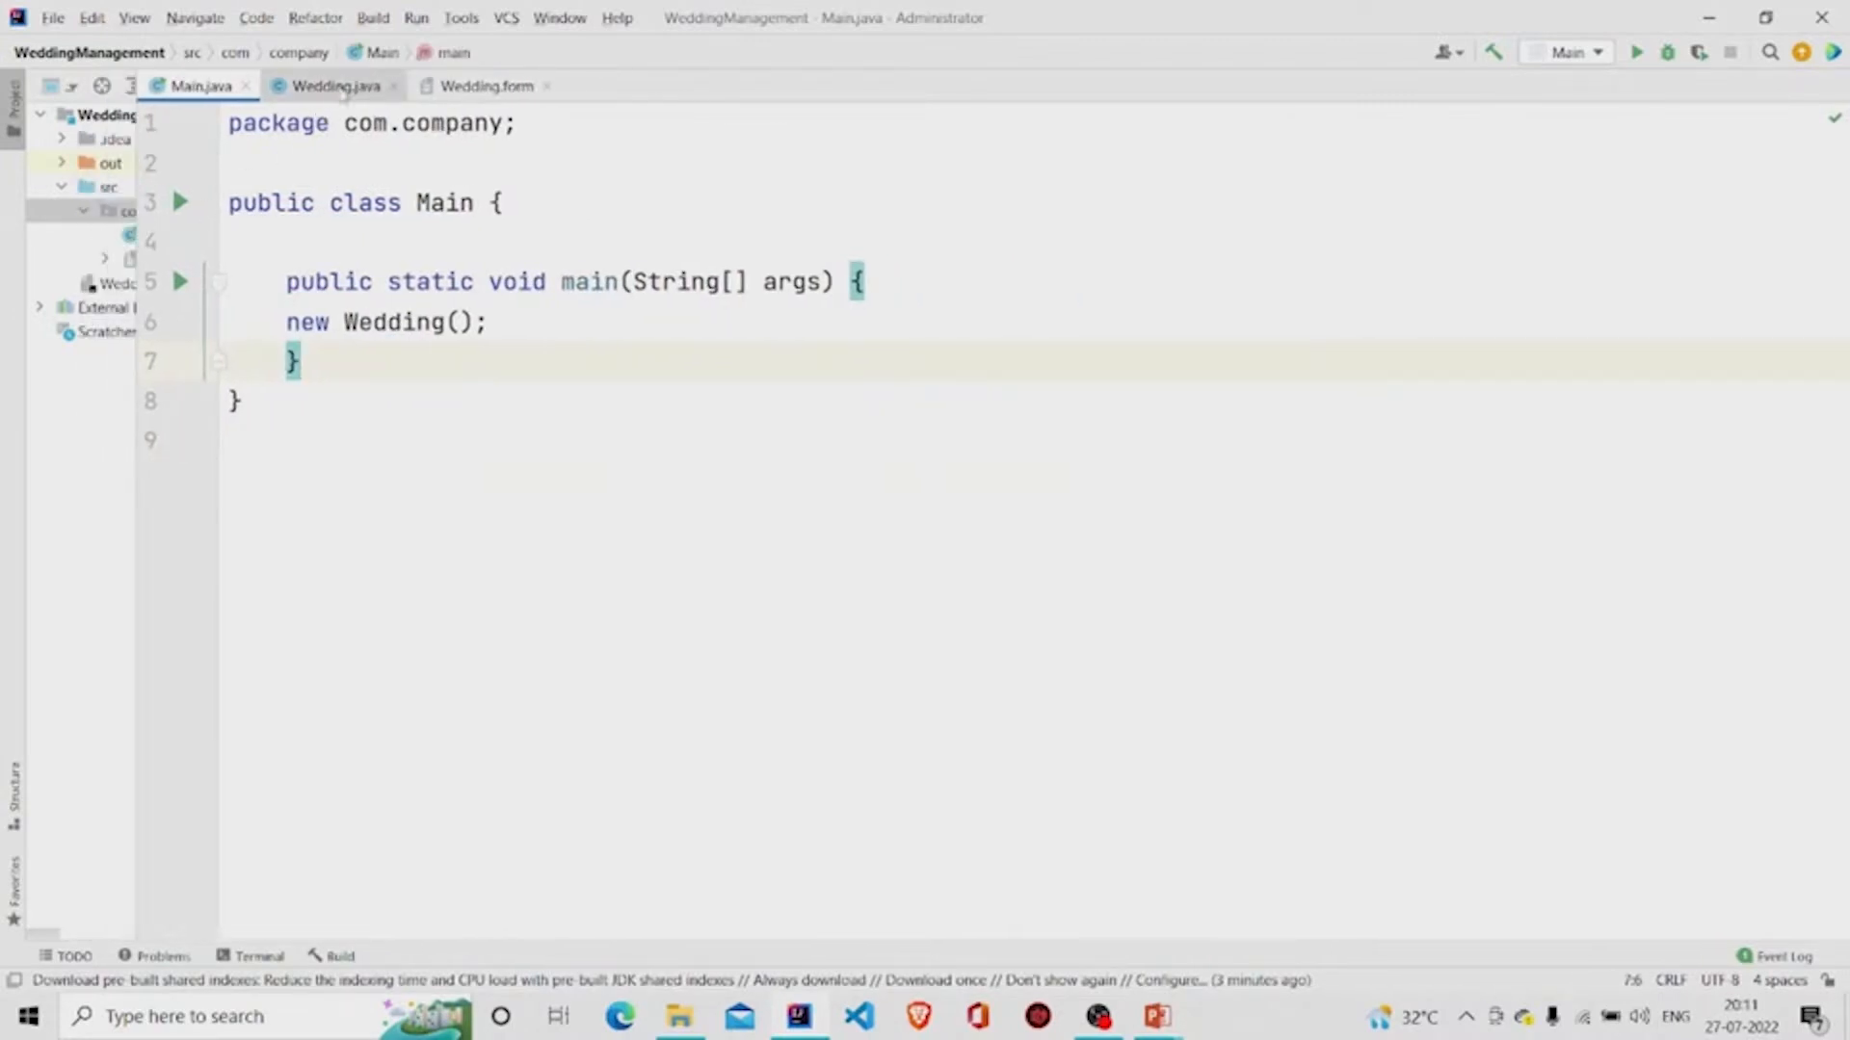
- Inspect the Wedding form's date panel, boarding area, RESET and SEARCH VENUES buttons
left_click(483, 85)
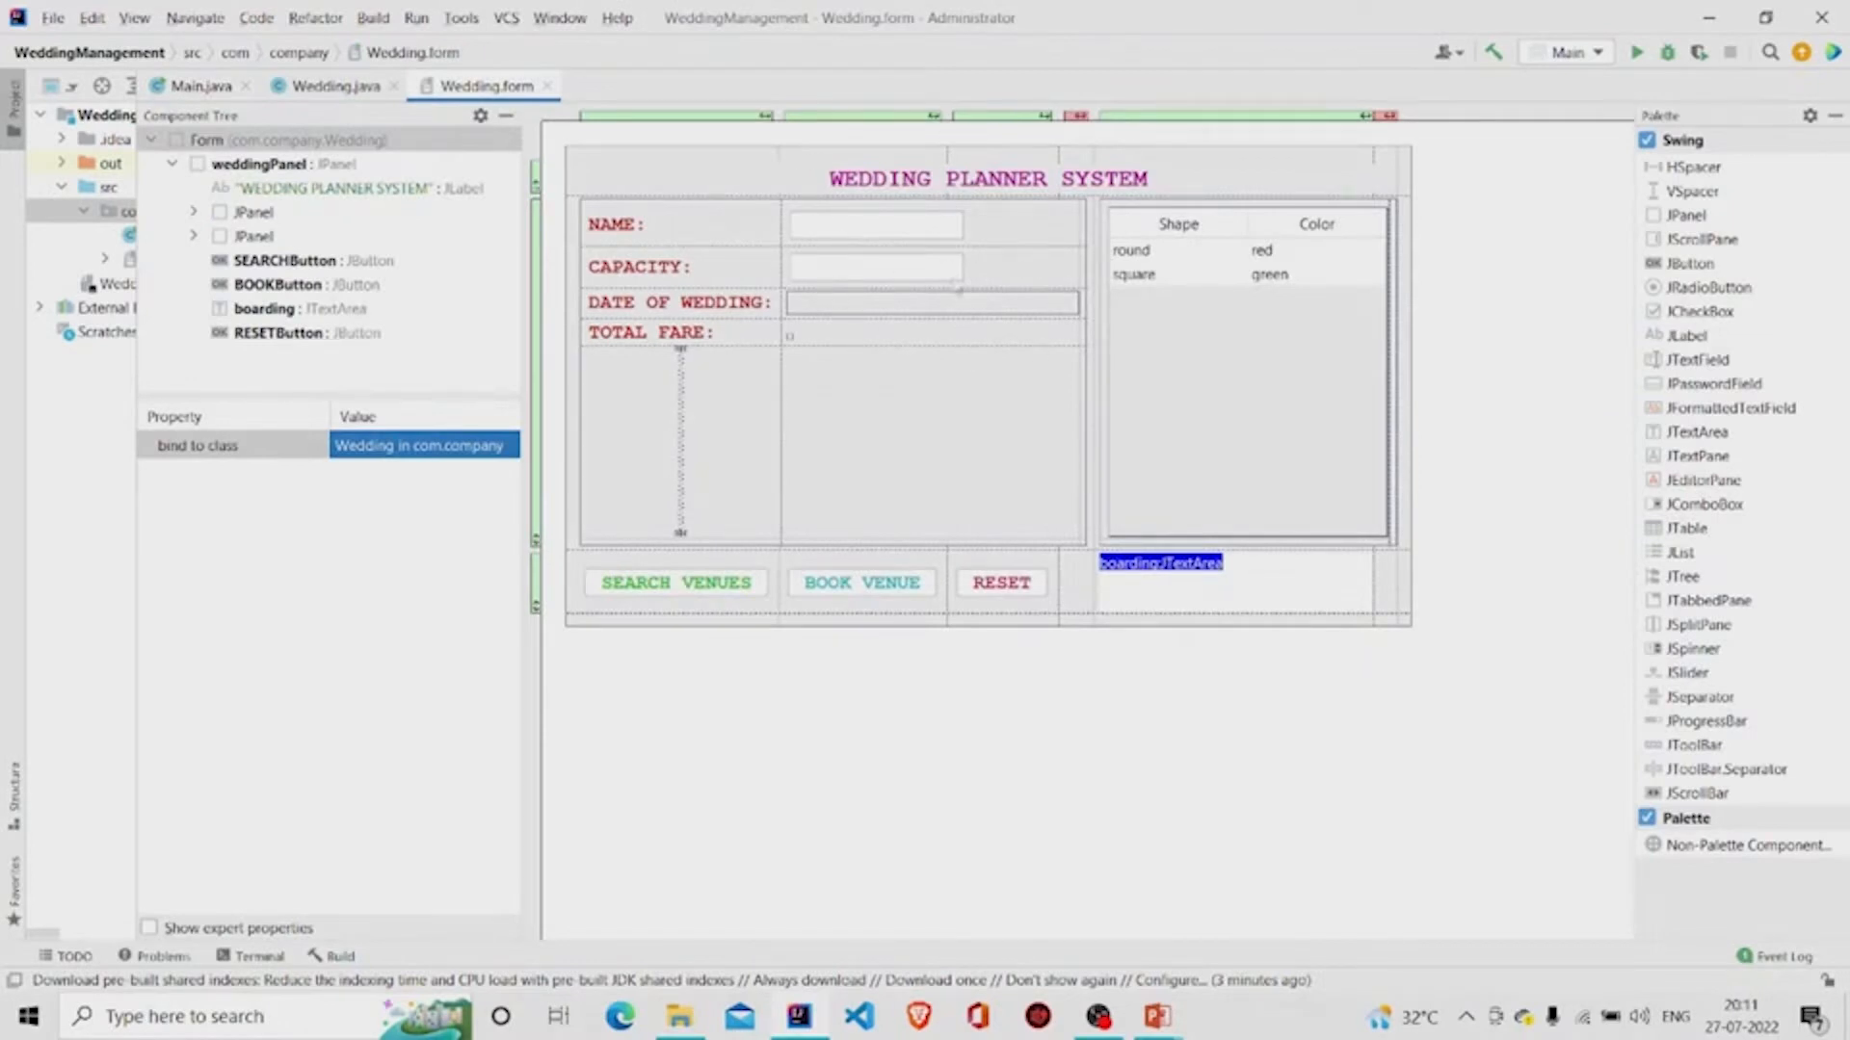
left_click(334, 84)
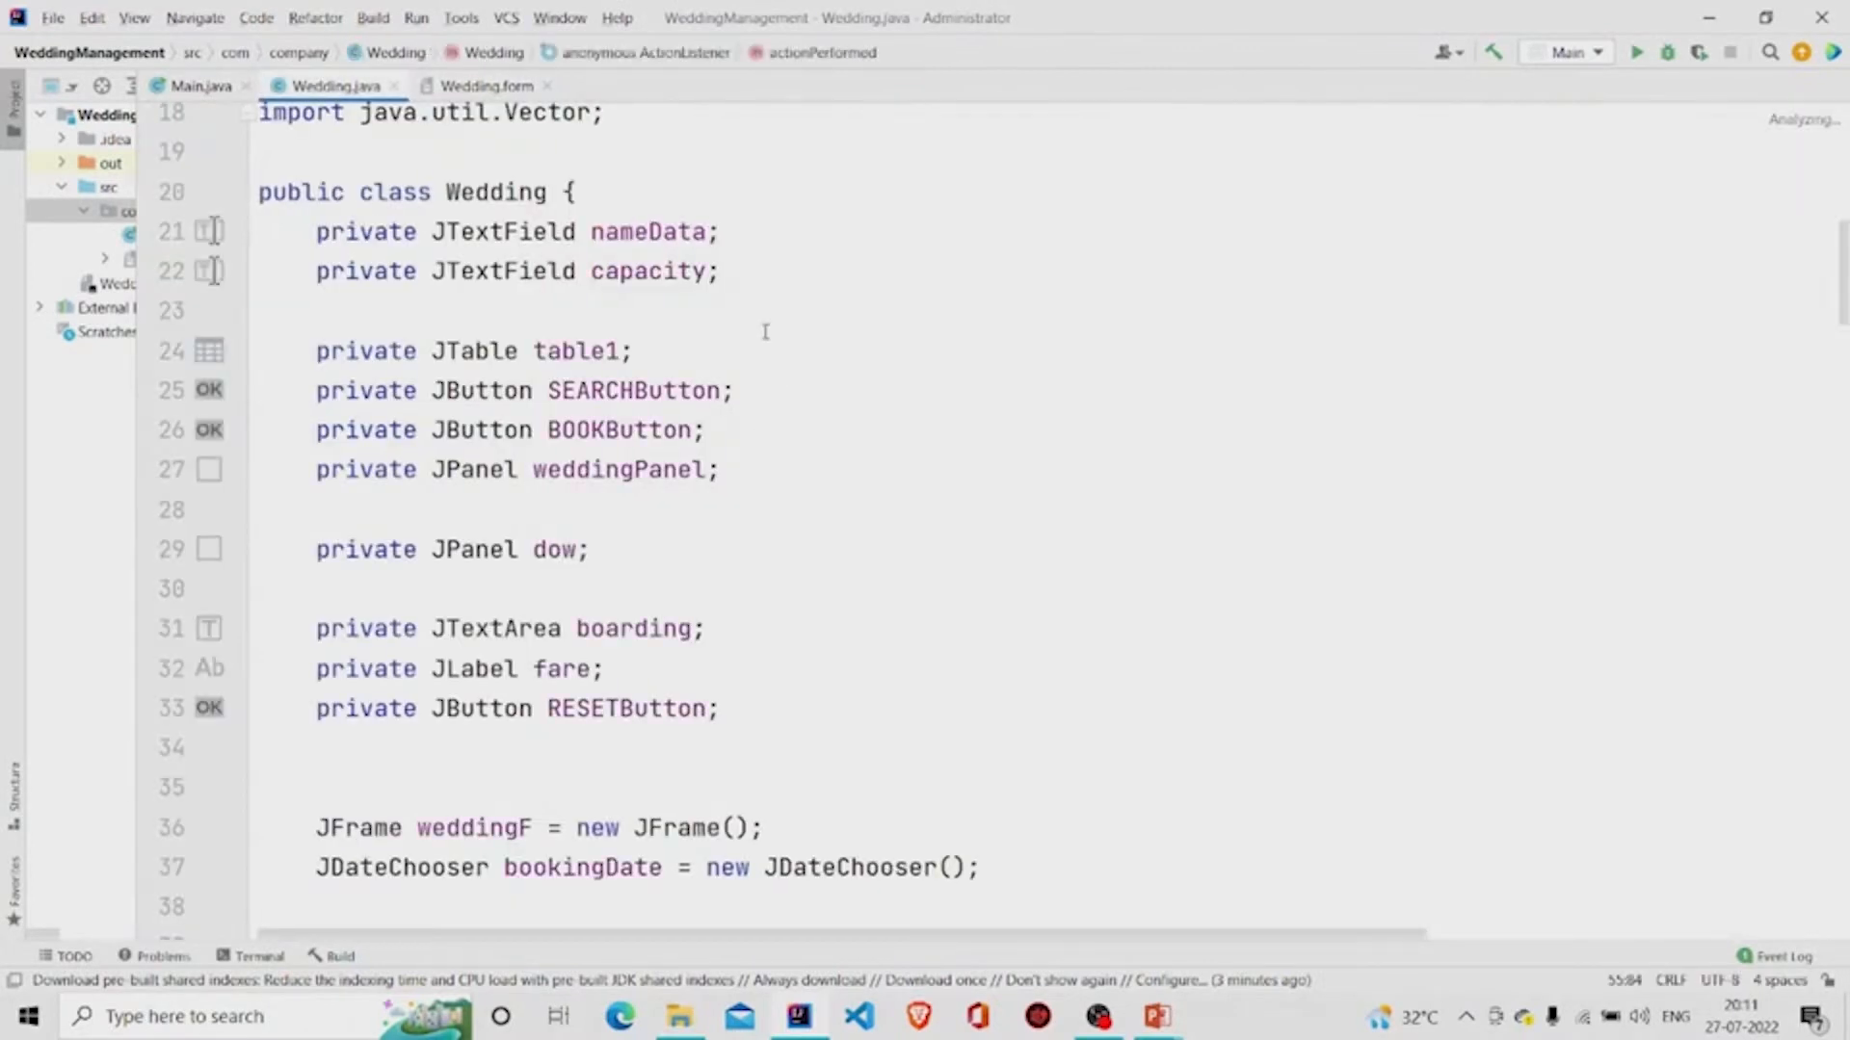
left_click(483, 85)
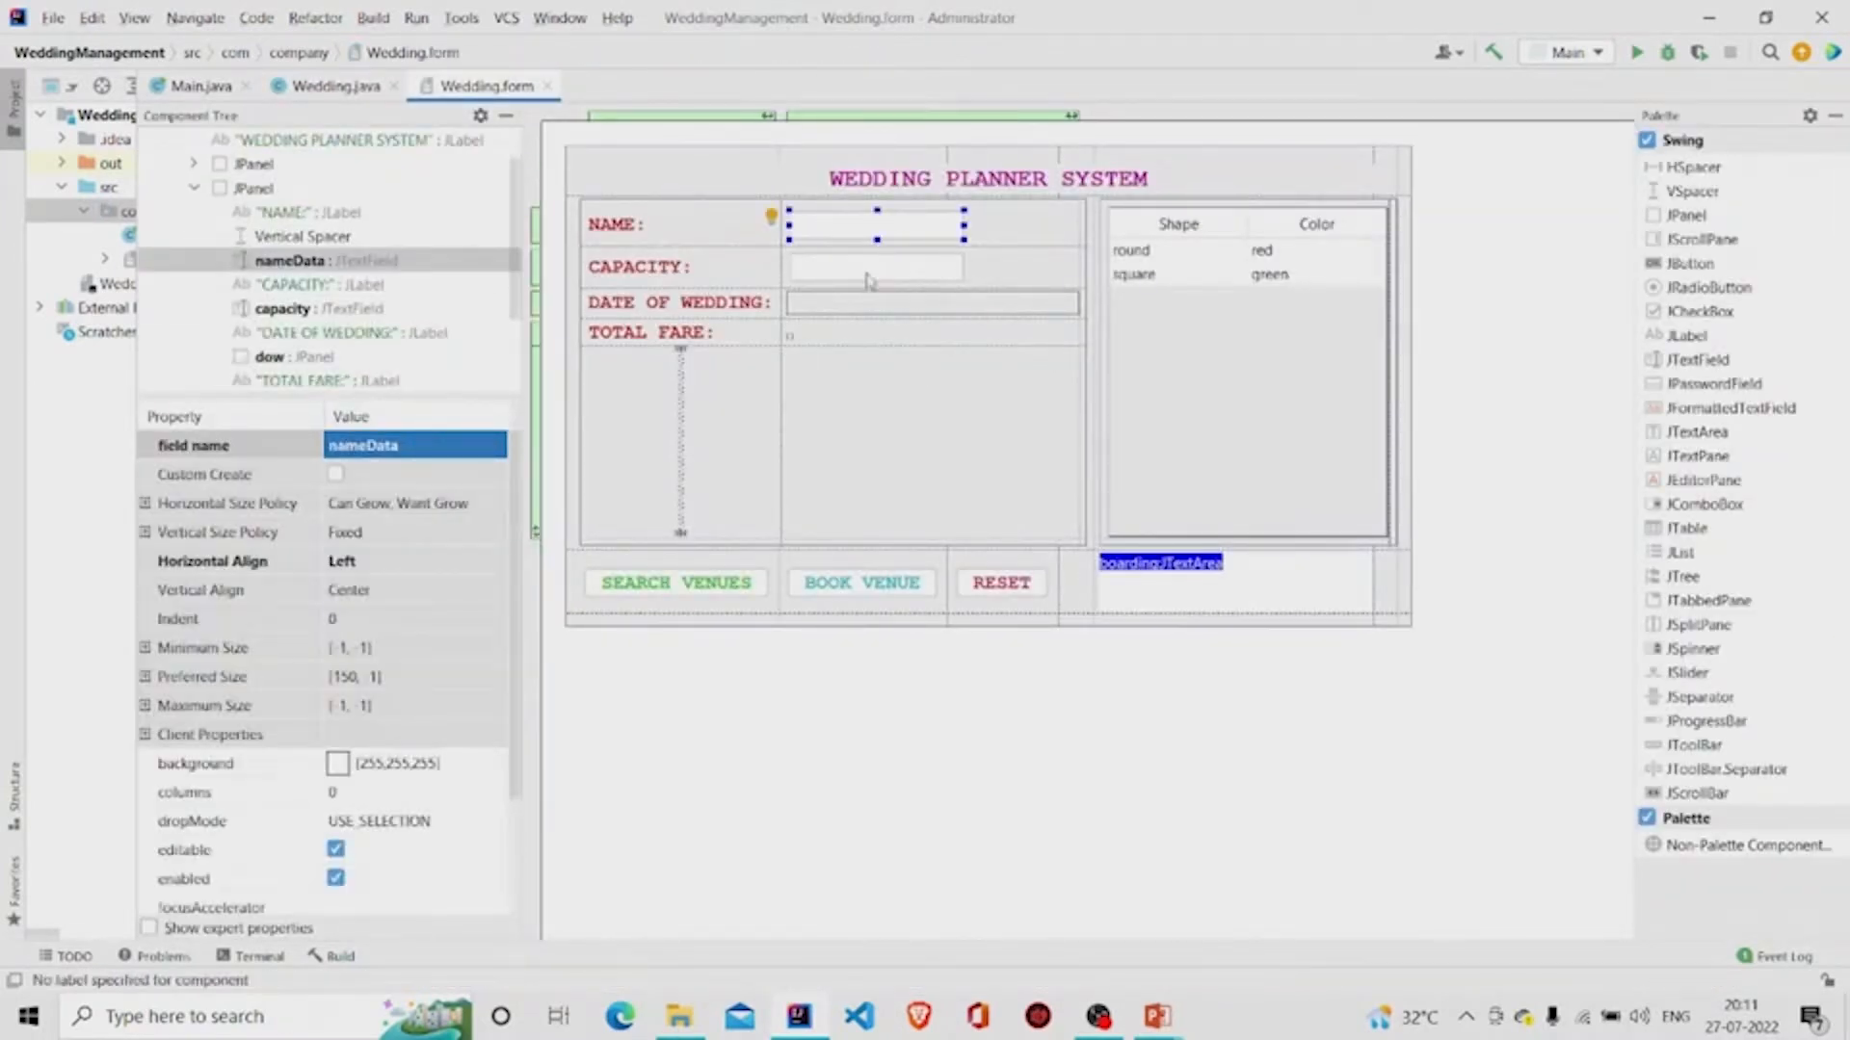
left_click(931, 301)
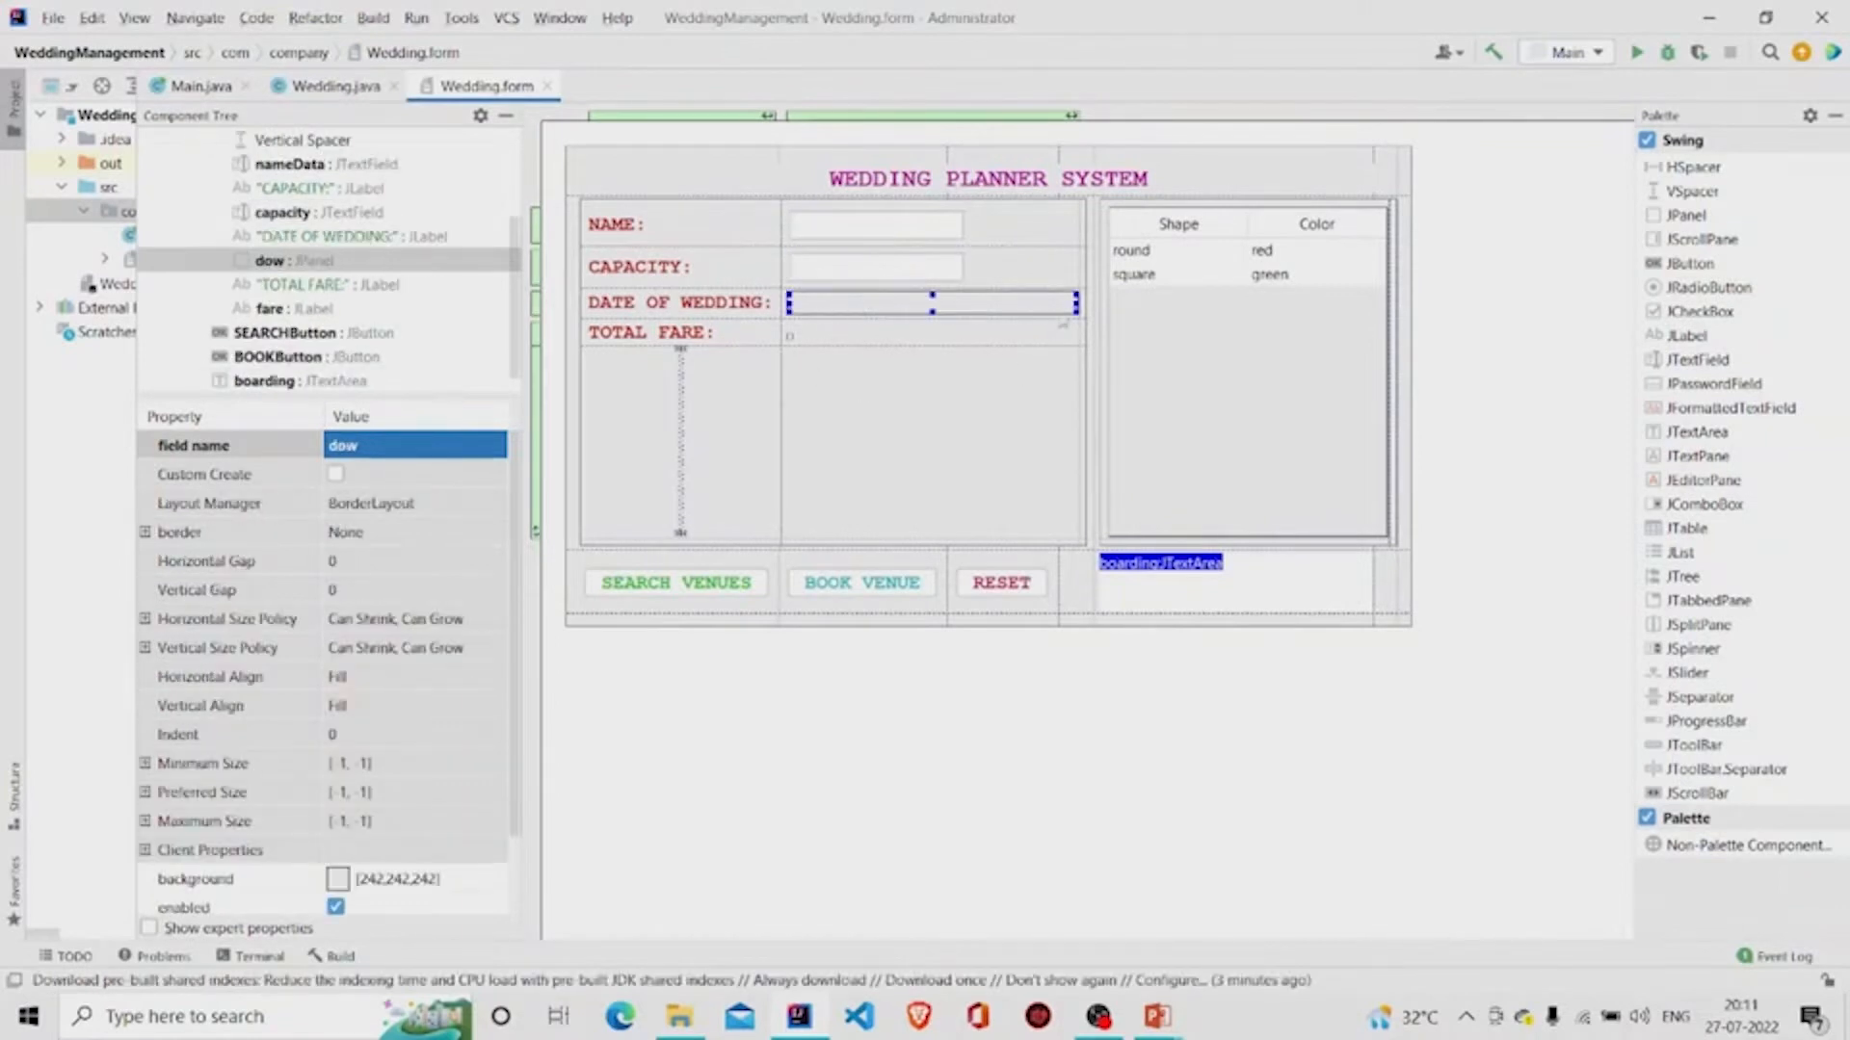
left_click(490, 503)
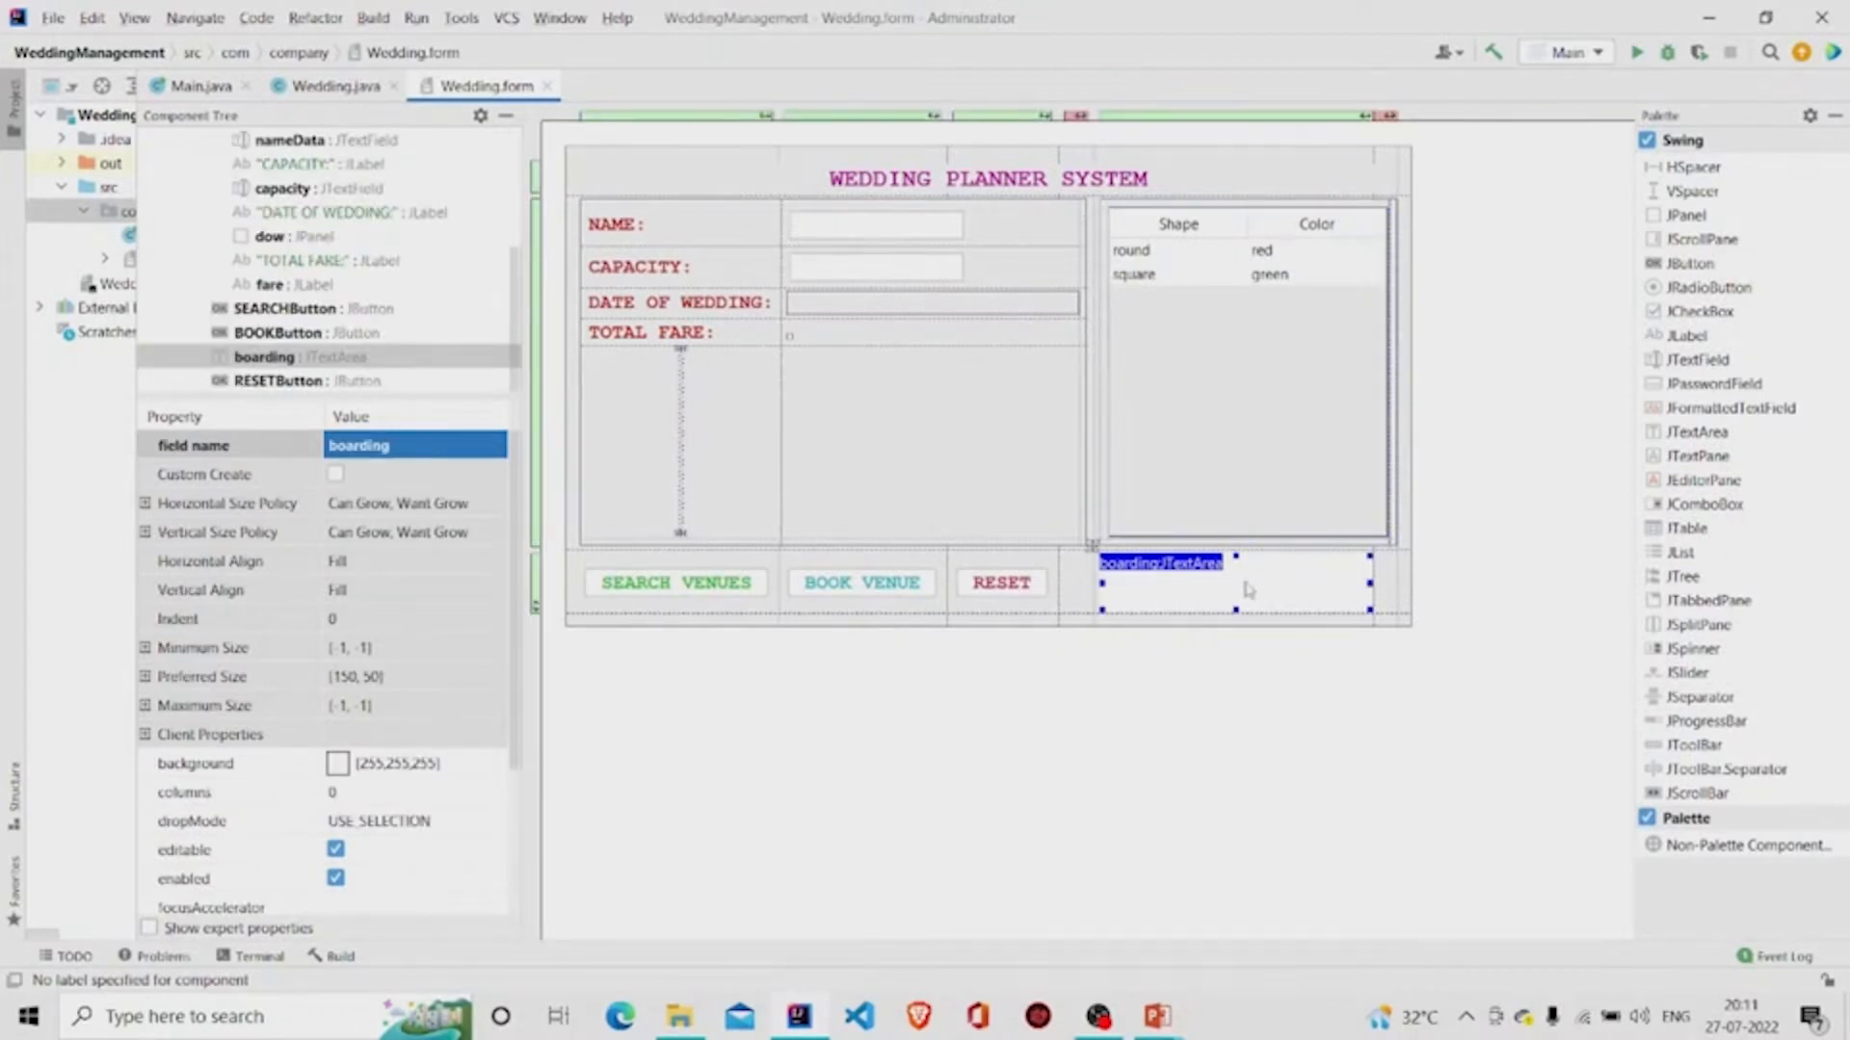
left_click(1000, 583)
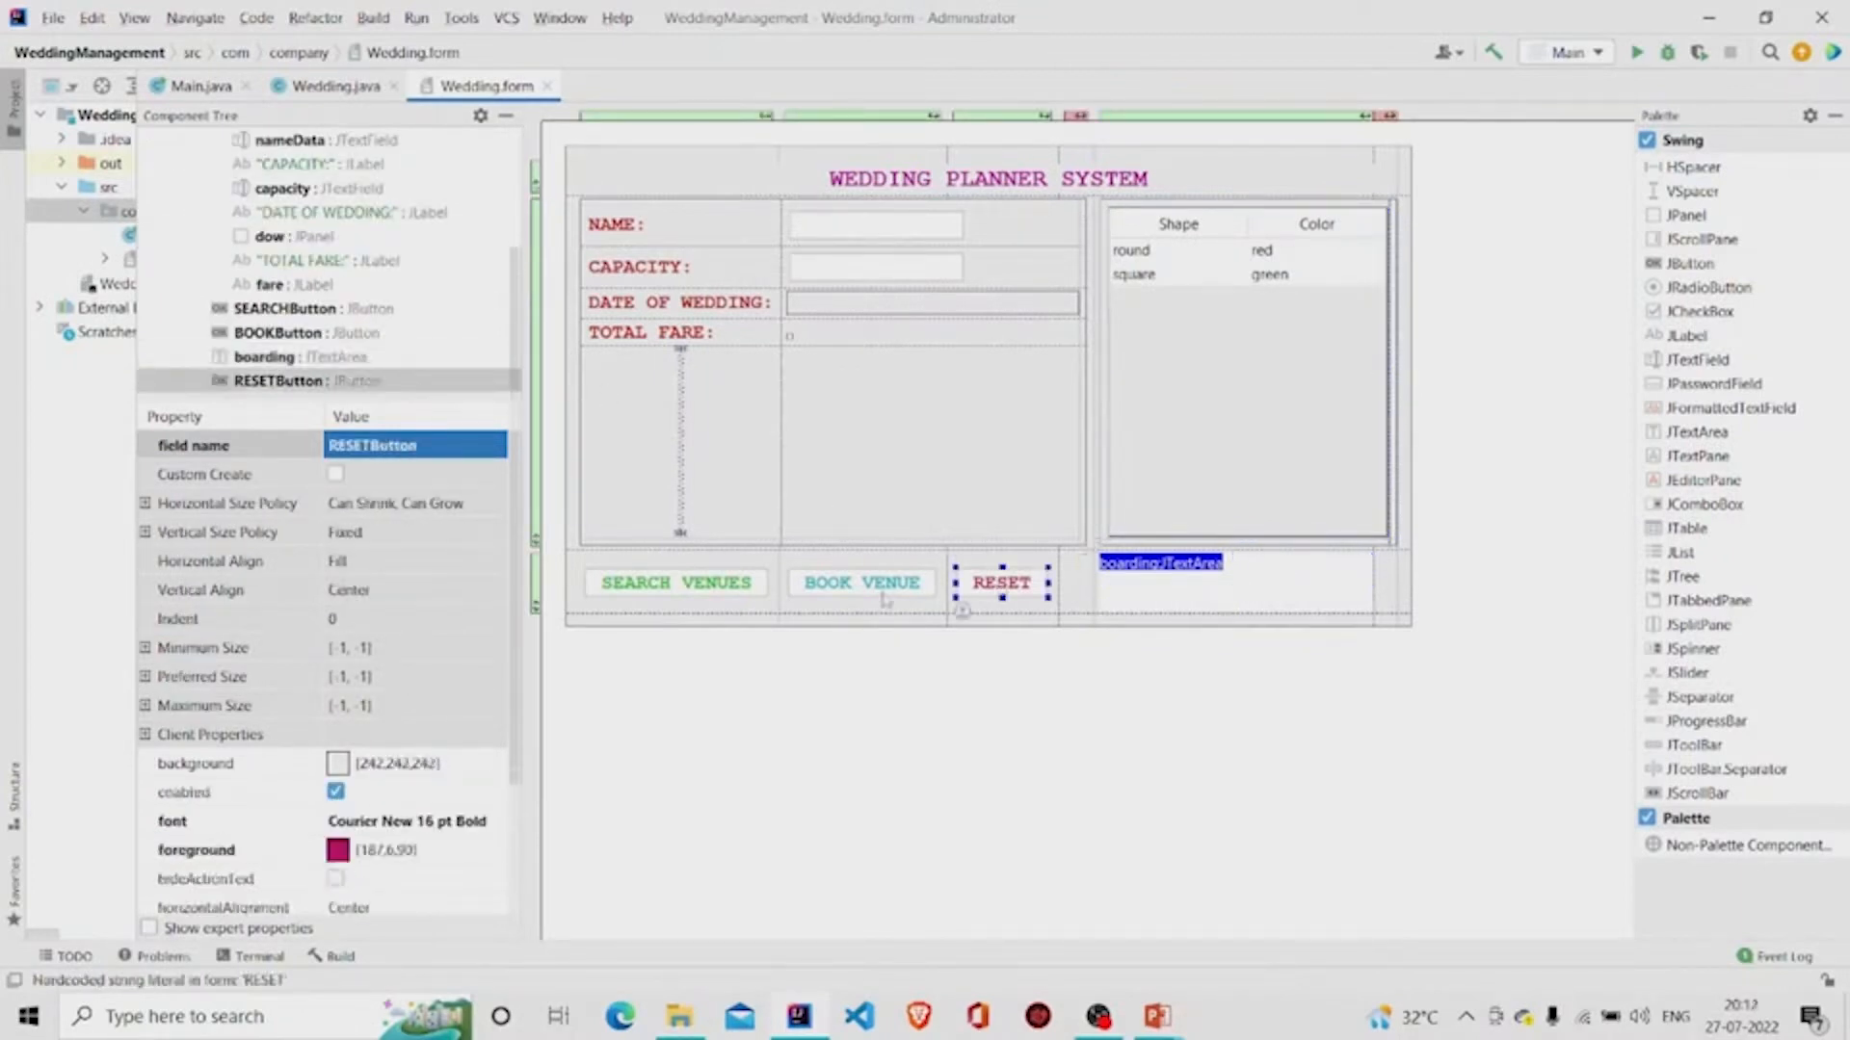
left_click(674, 582)
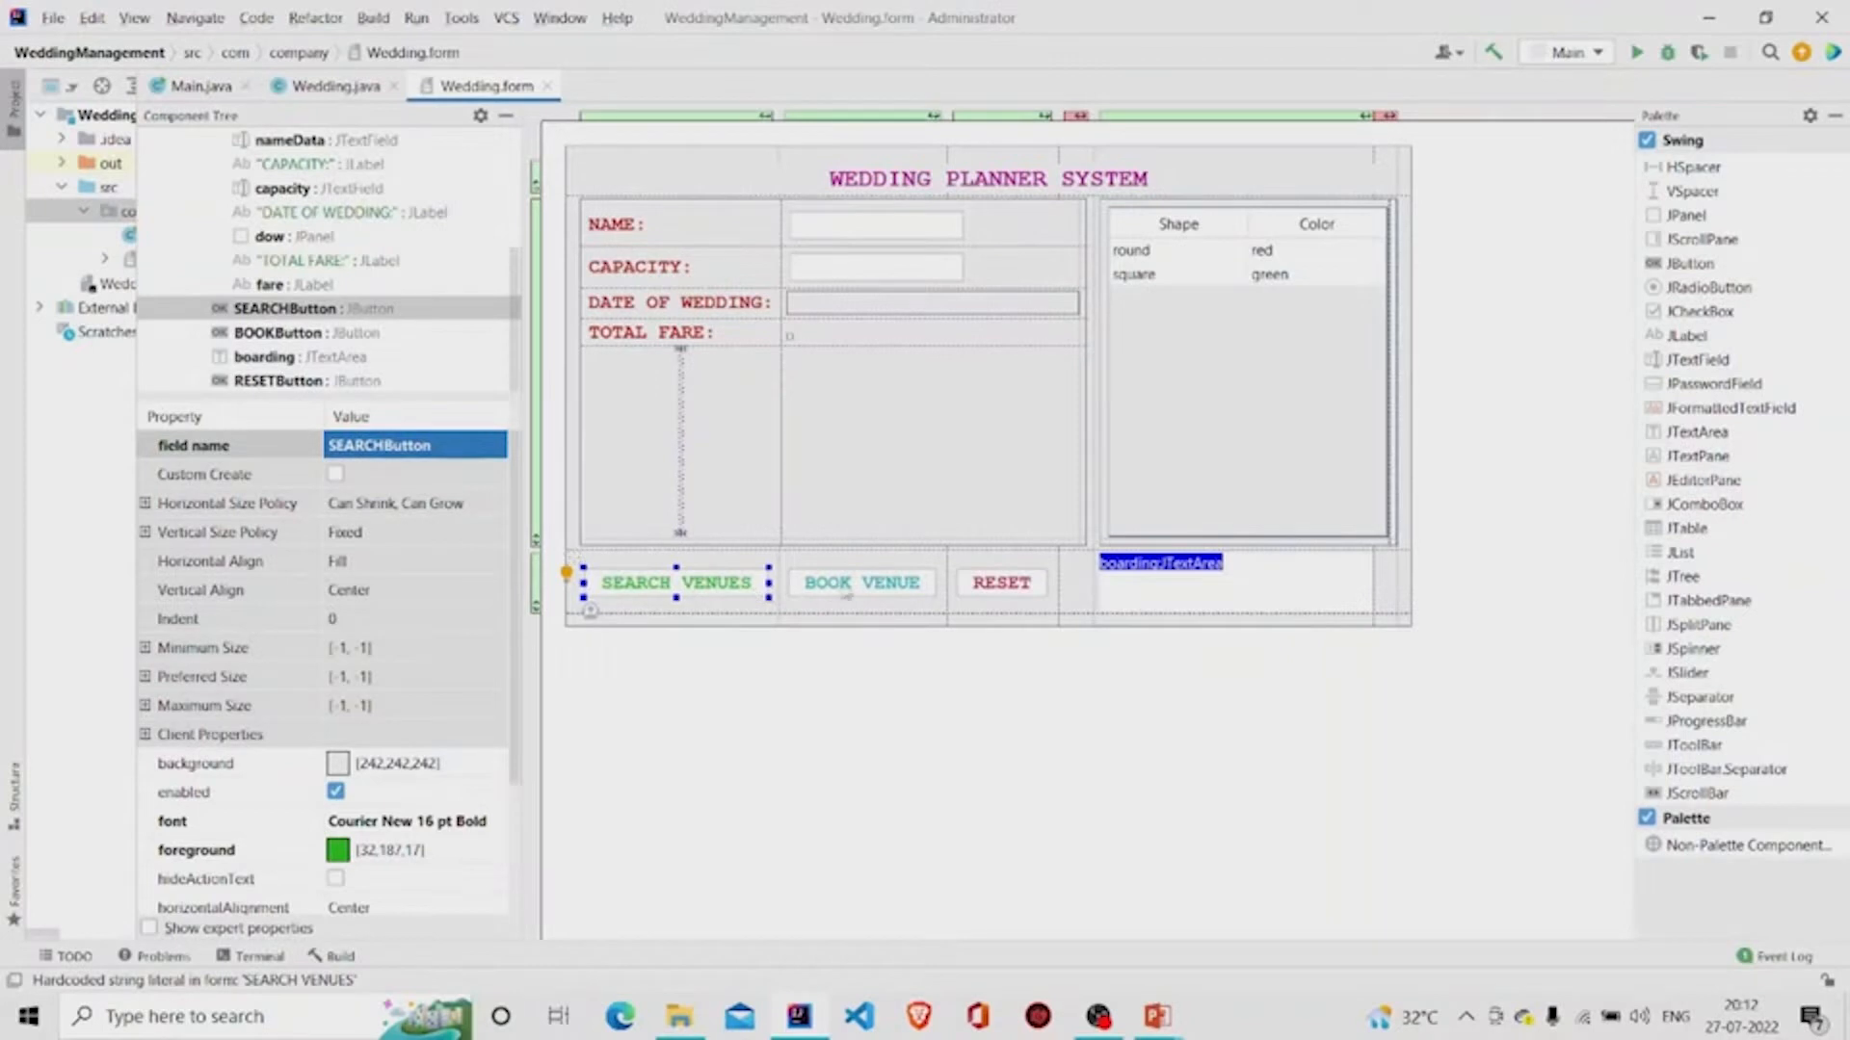
left_click(1001, 582)
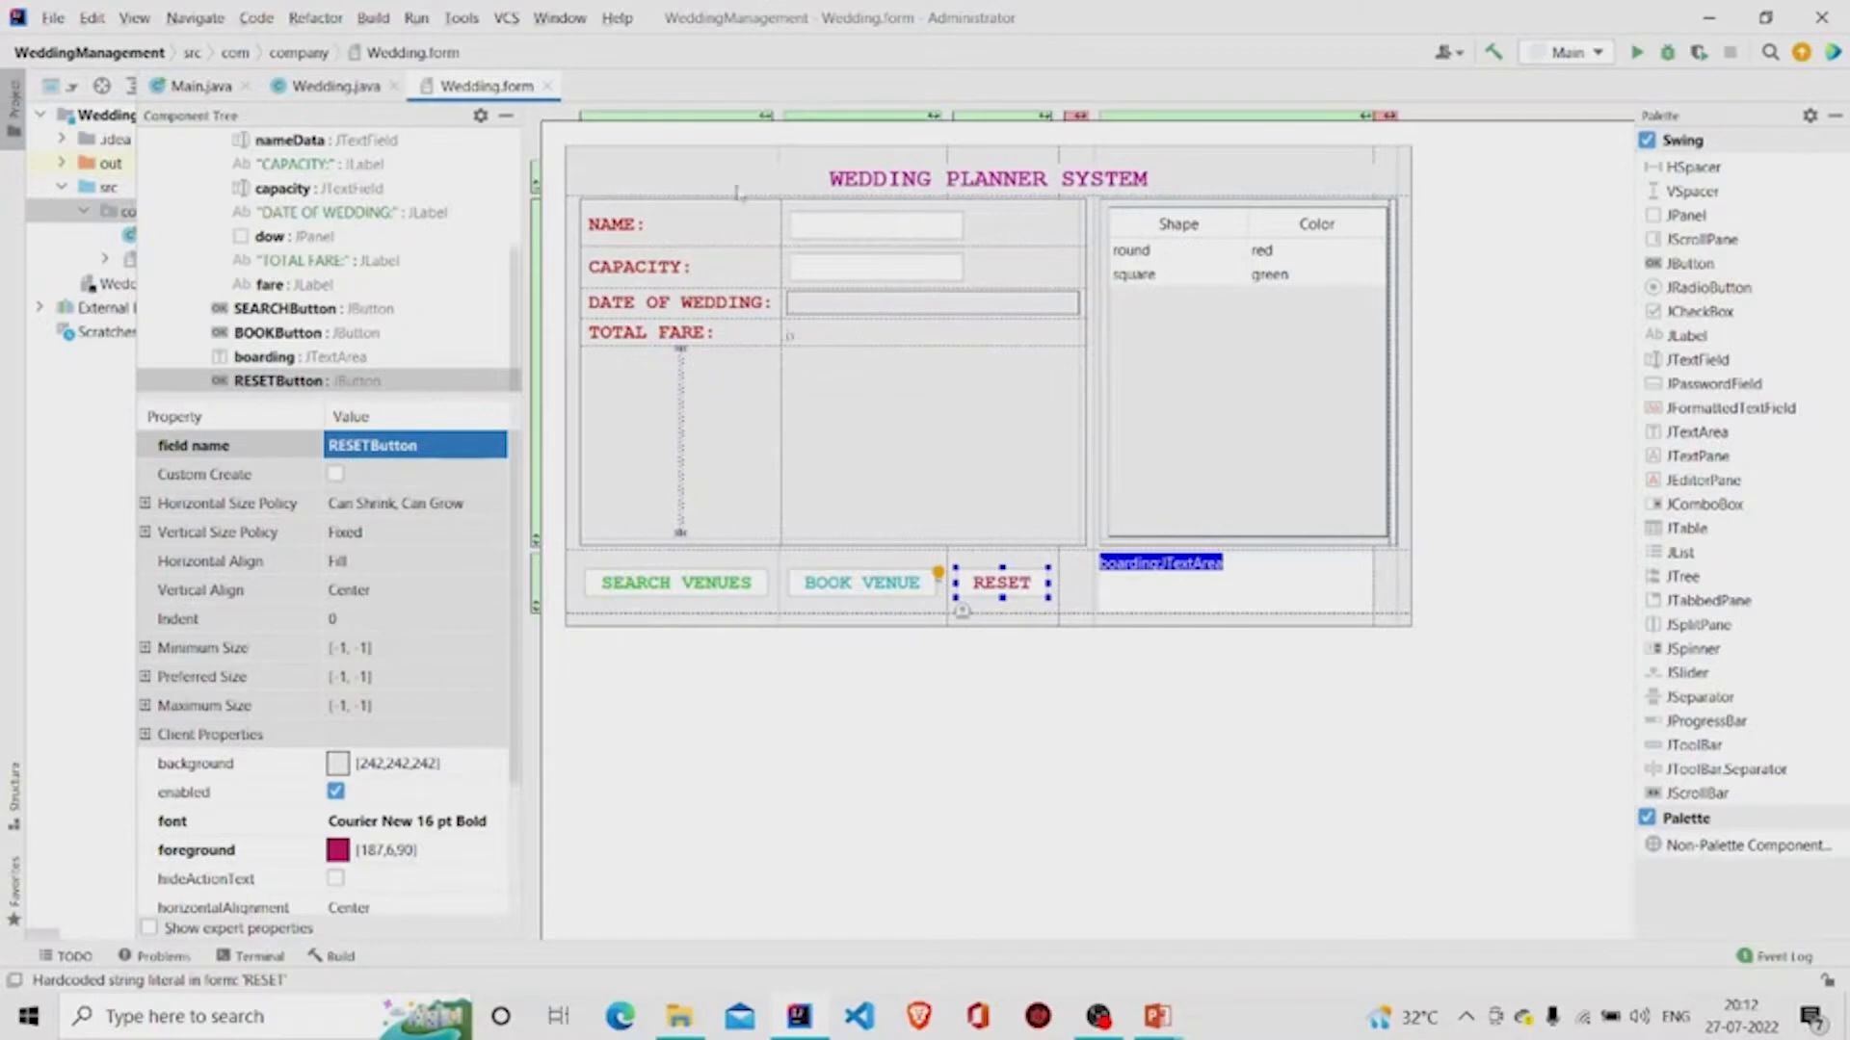
mouse_move(1057, 501)
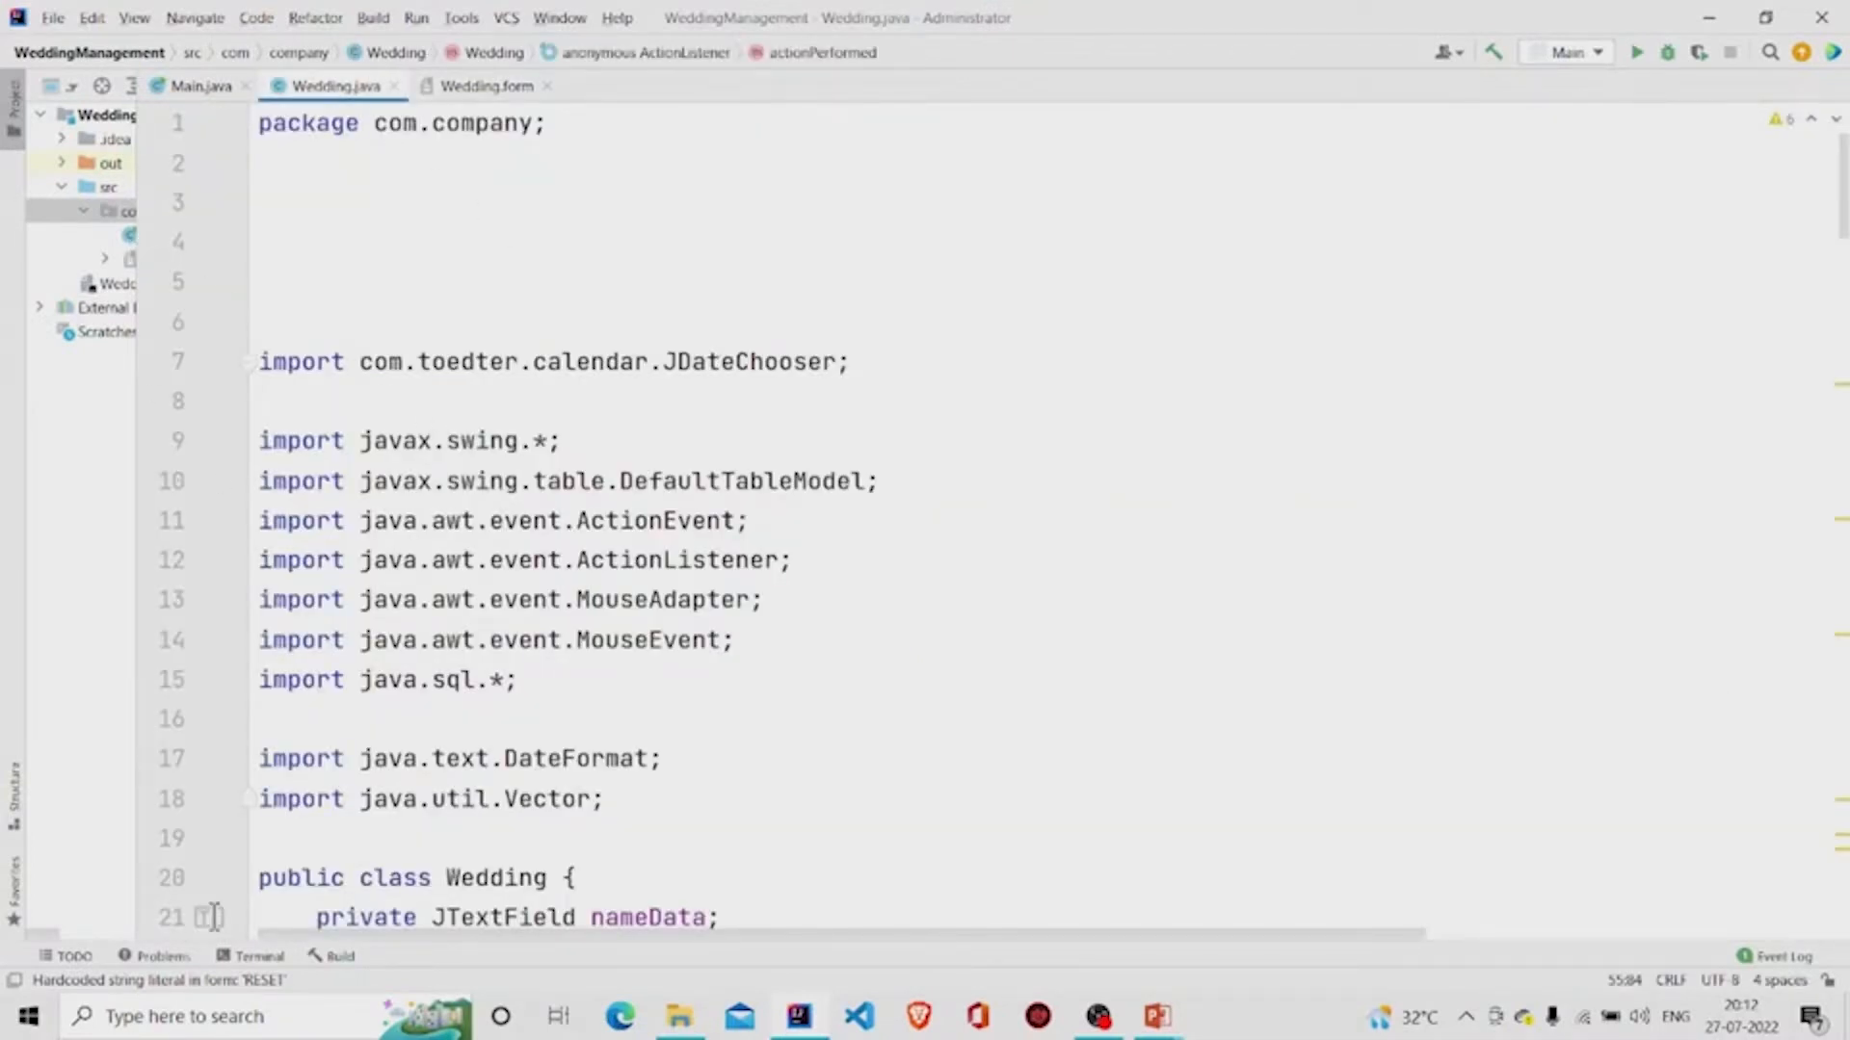
scroll("down", 3)
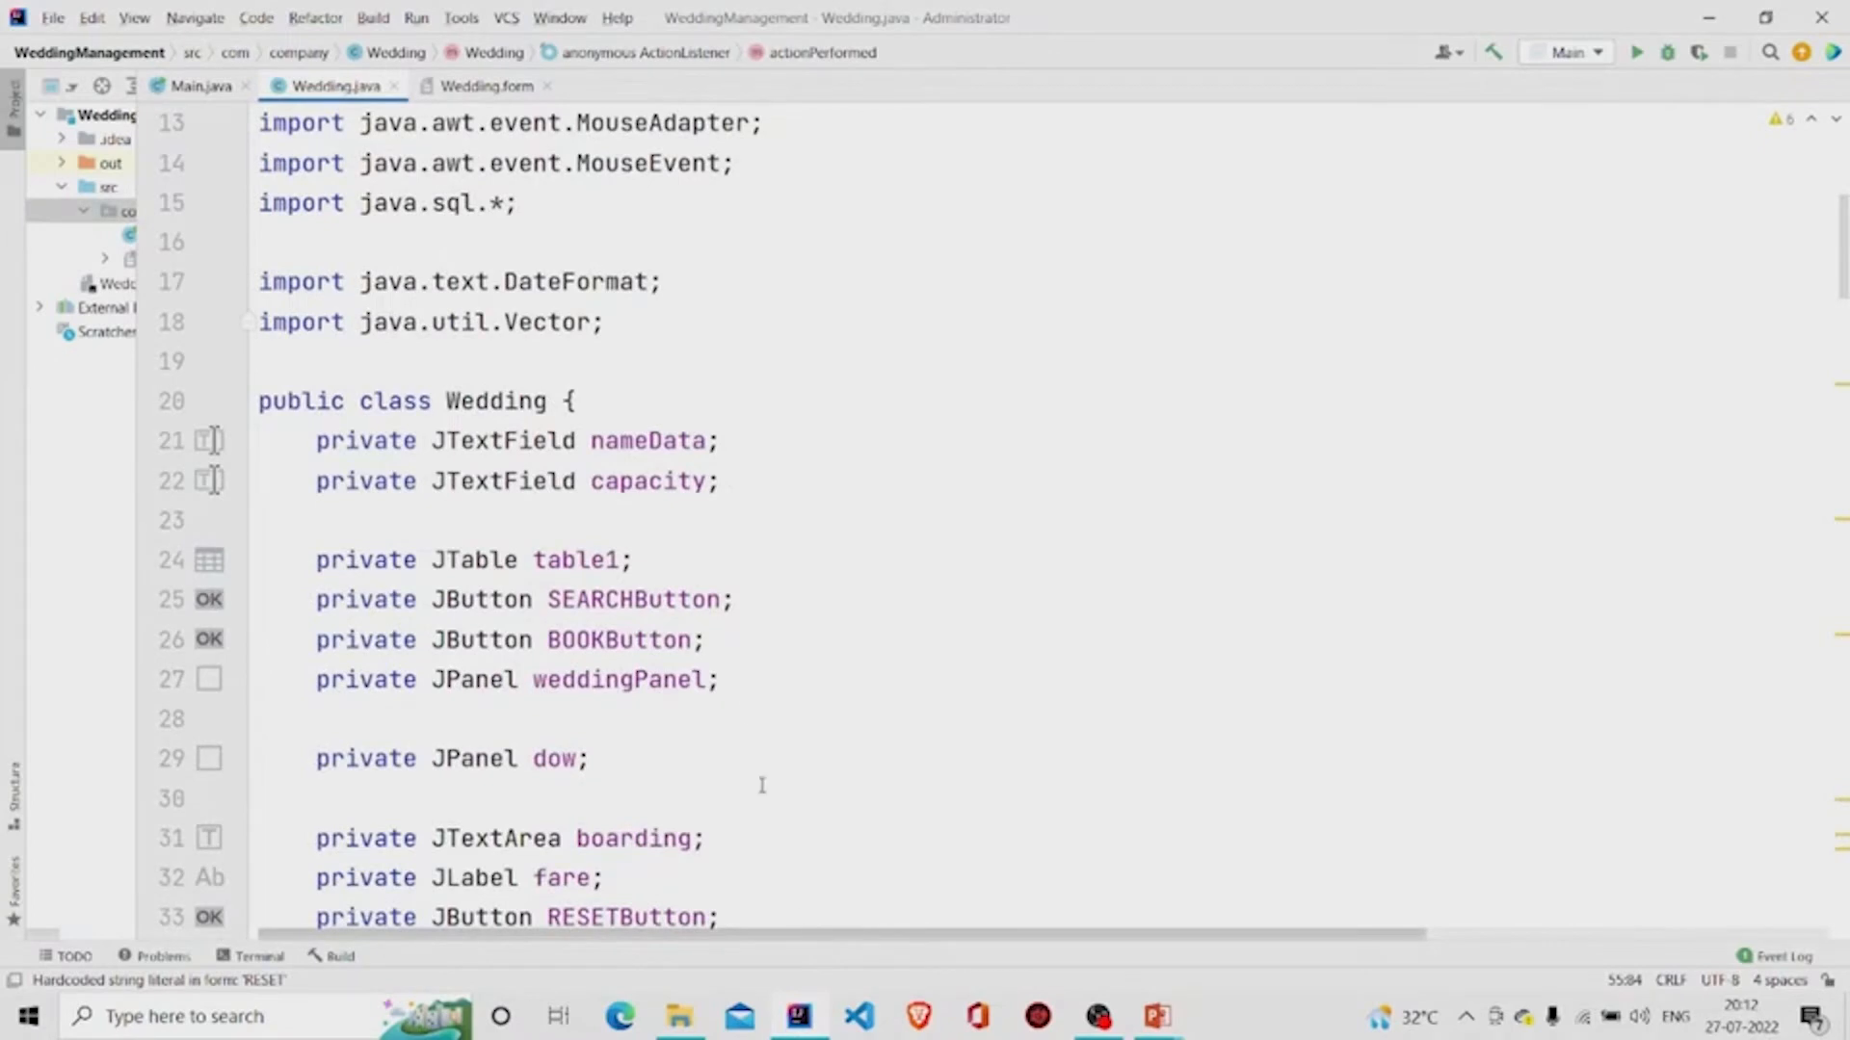
scroll("down", 3)
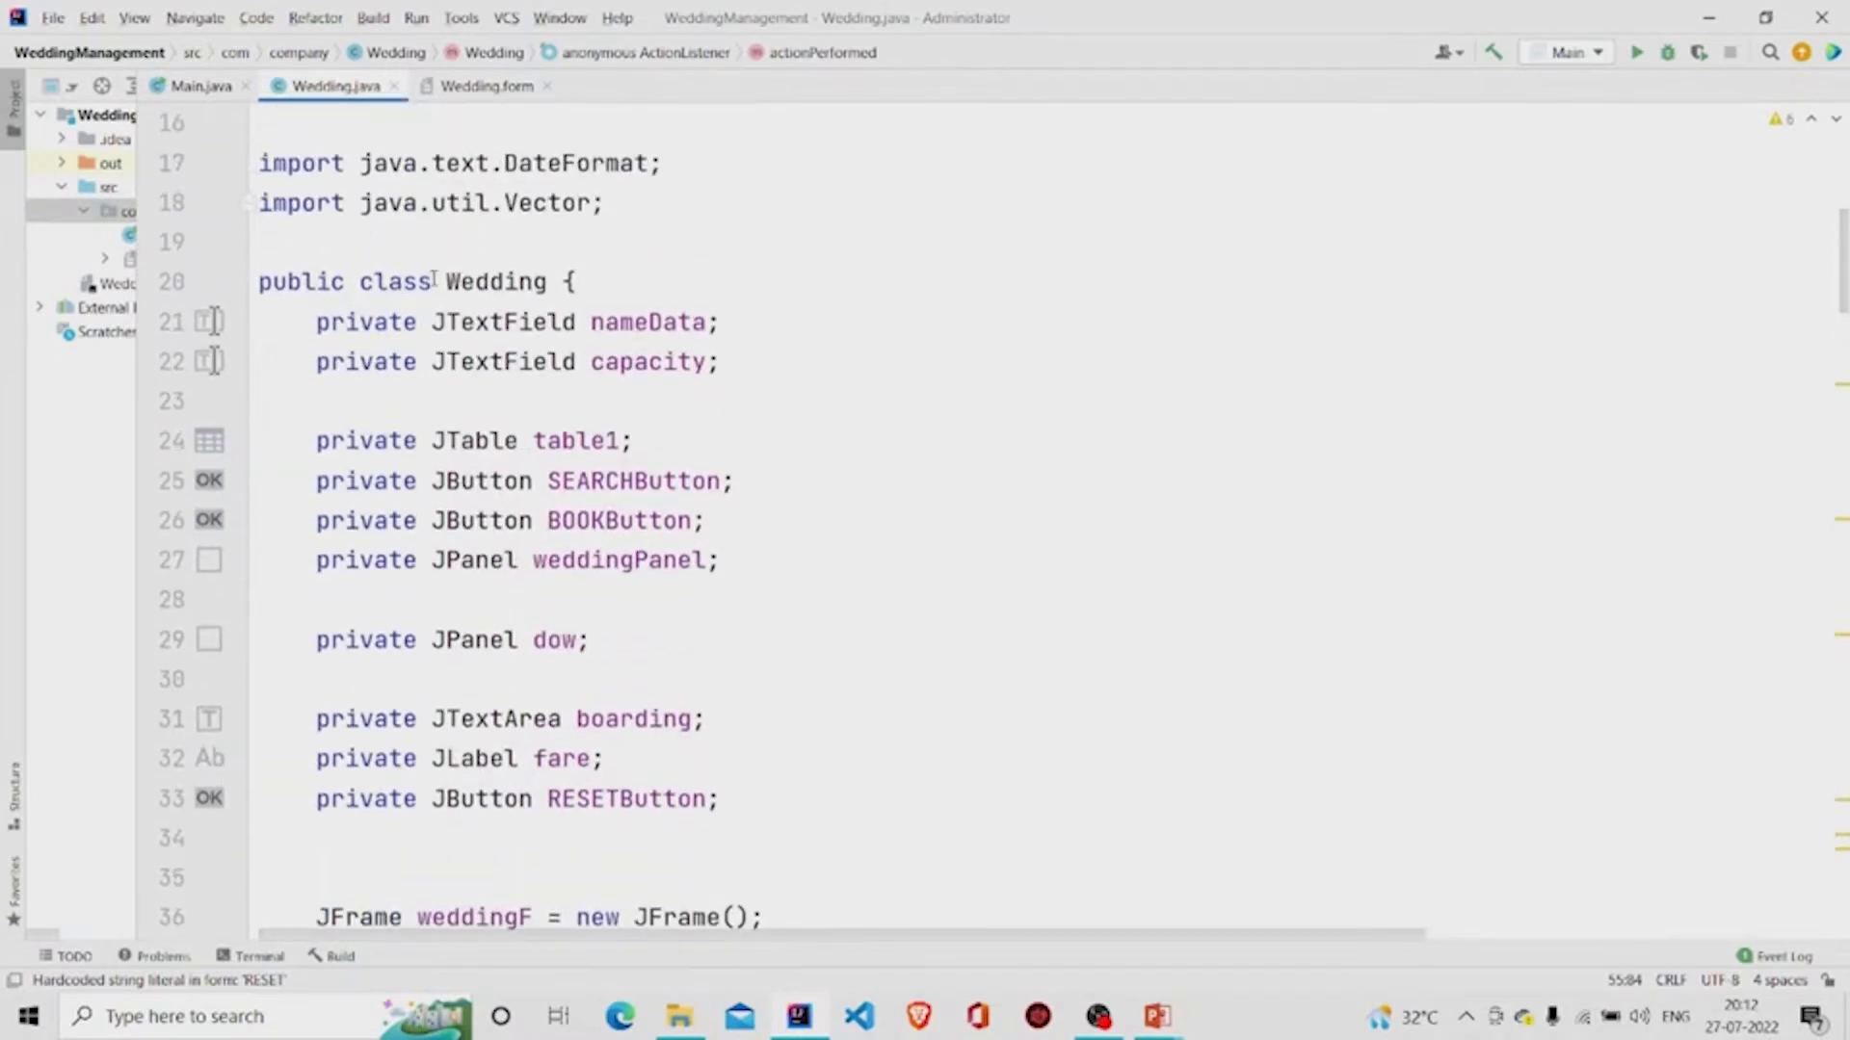
left_click_drag(315, 322, 719, 799)
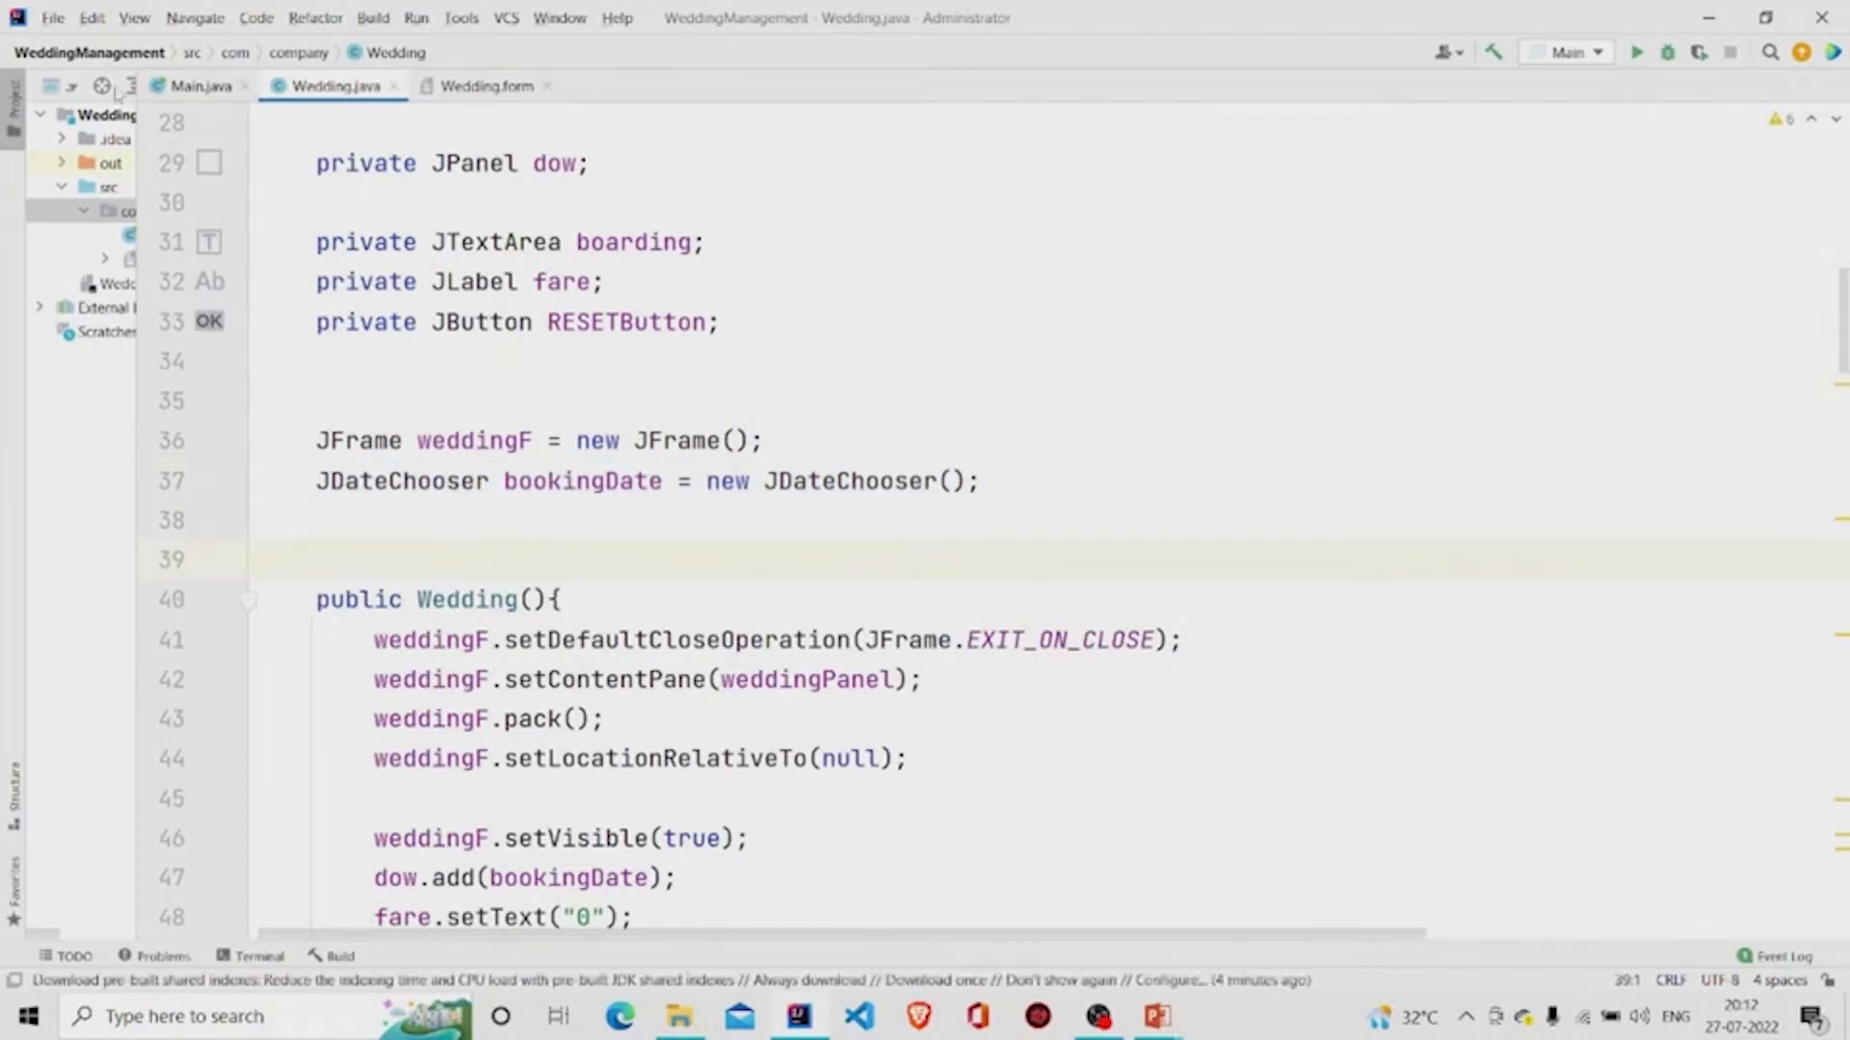
left_click(53, 17)
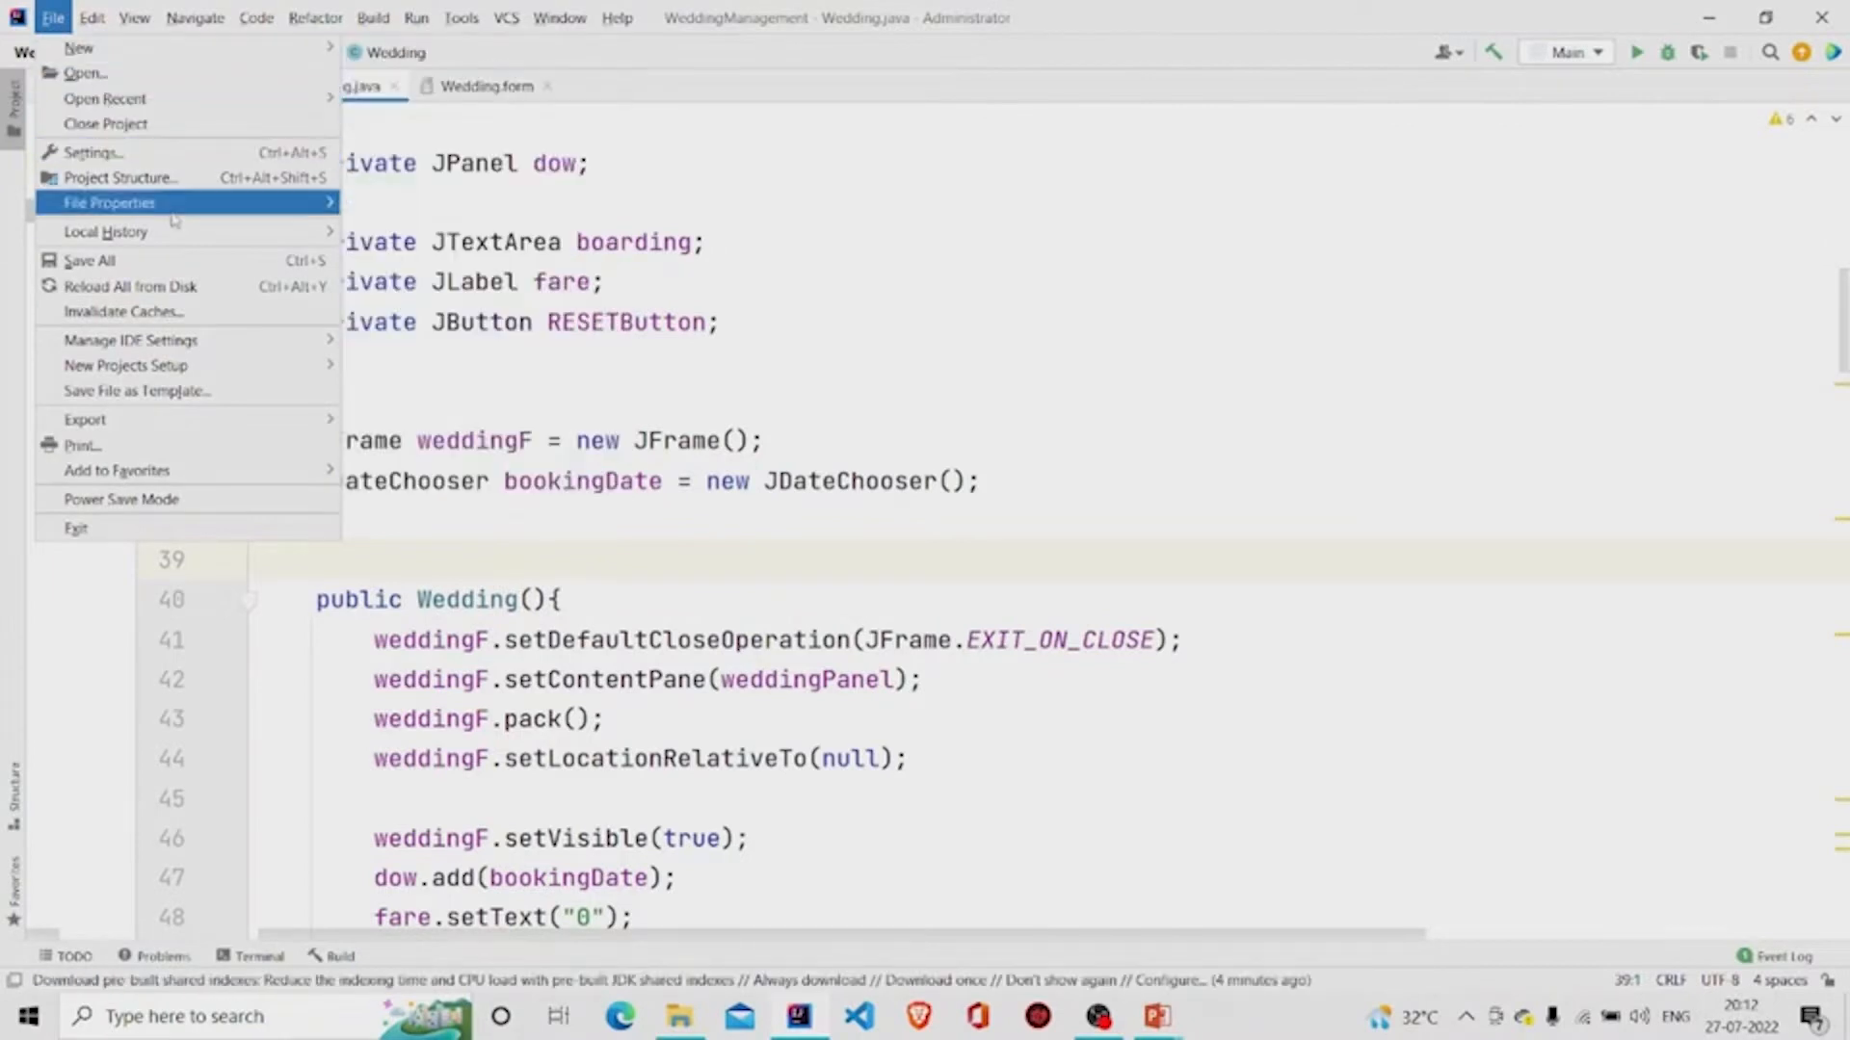
mouse_move(121, 177)
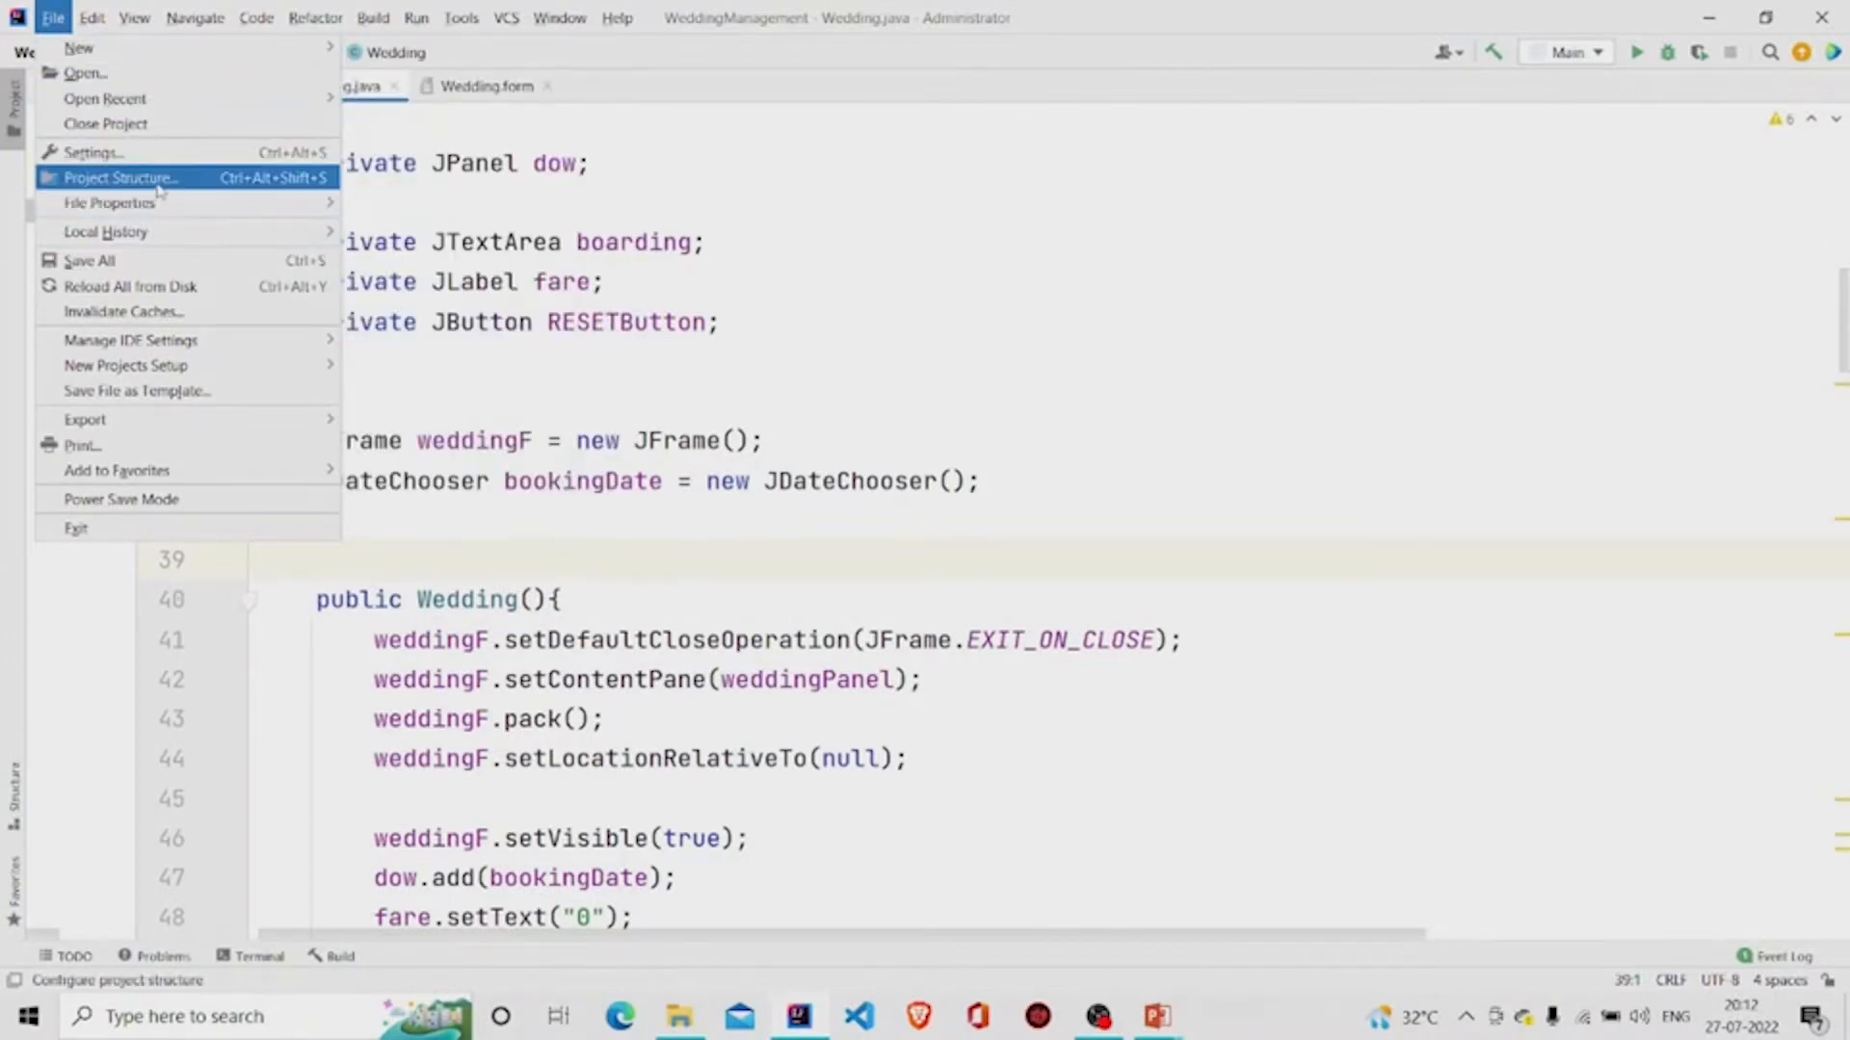
left_click(121, 177)
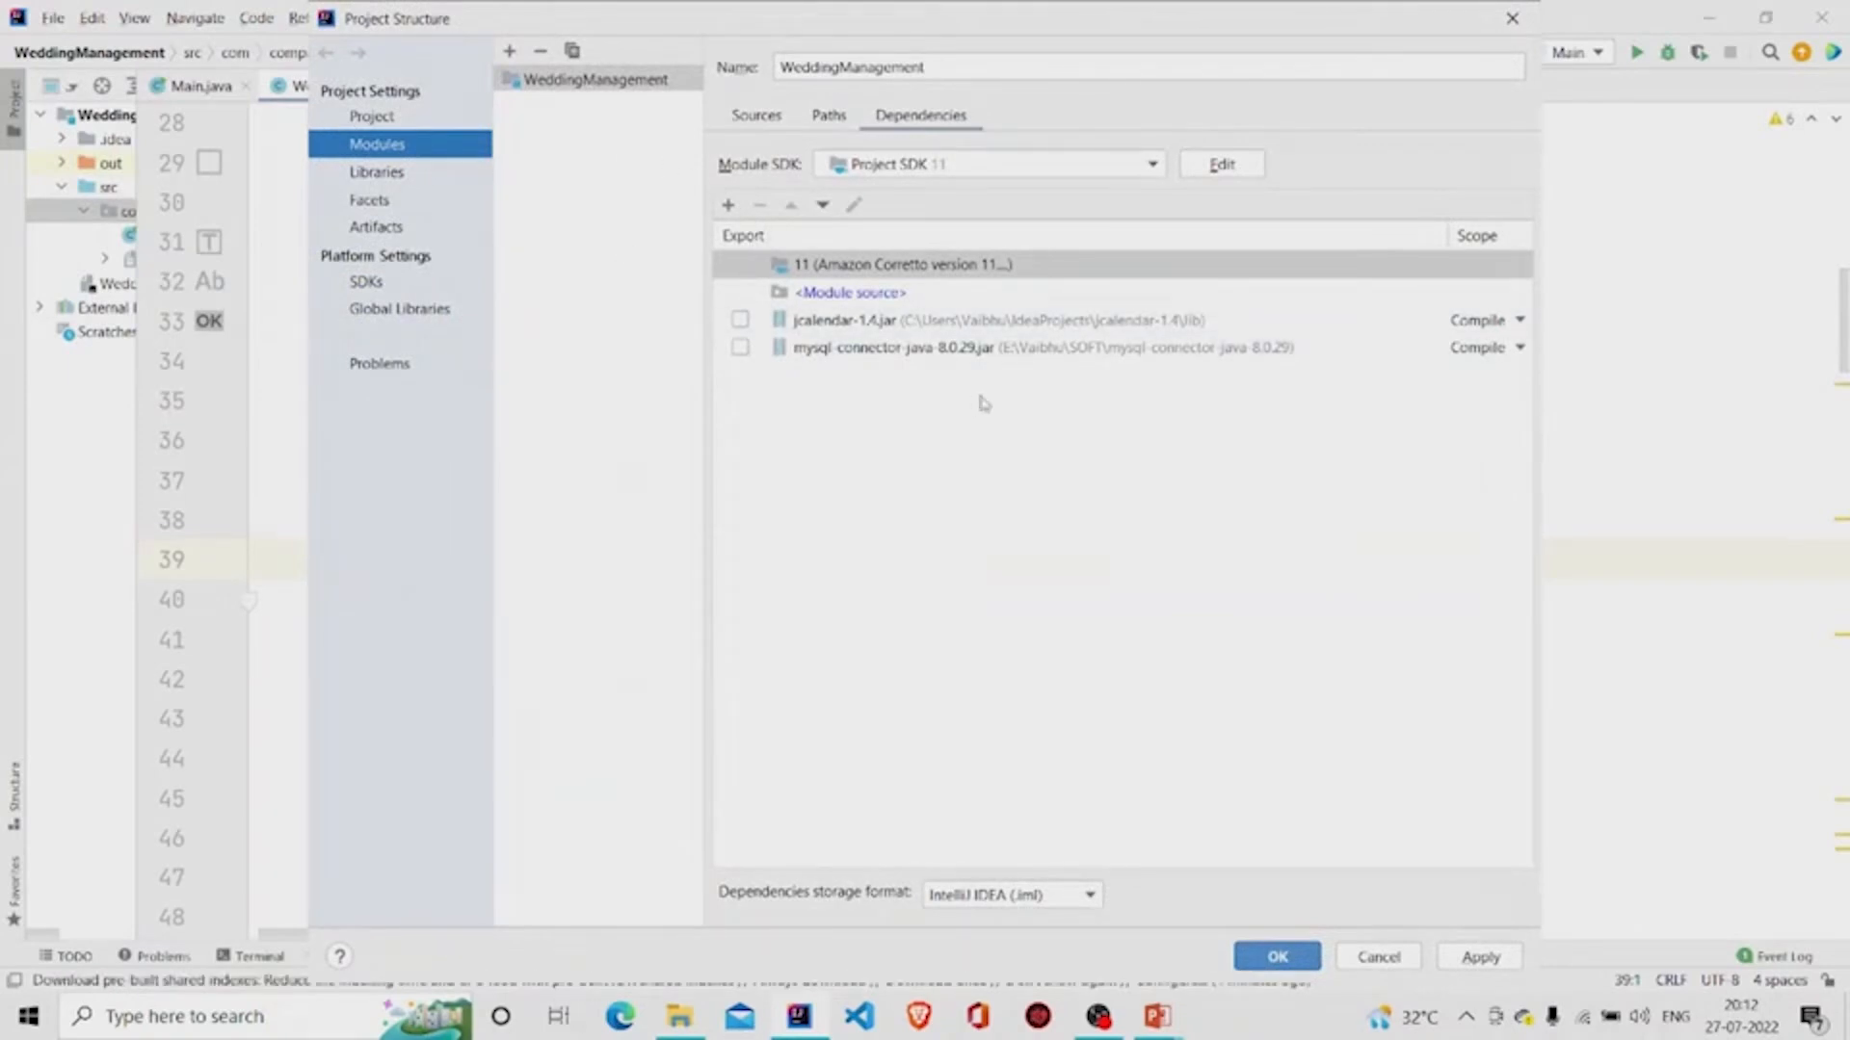
mouse_move(729, 204)
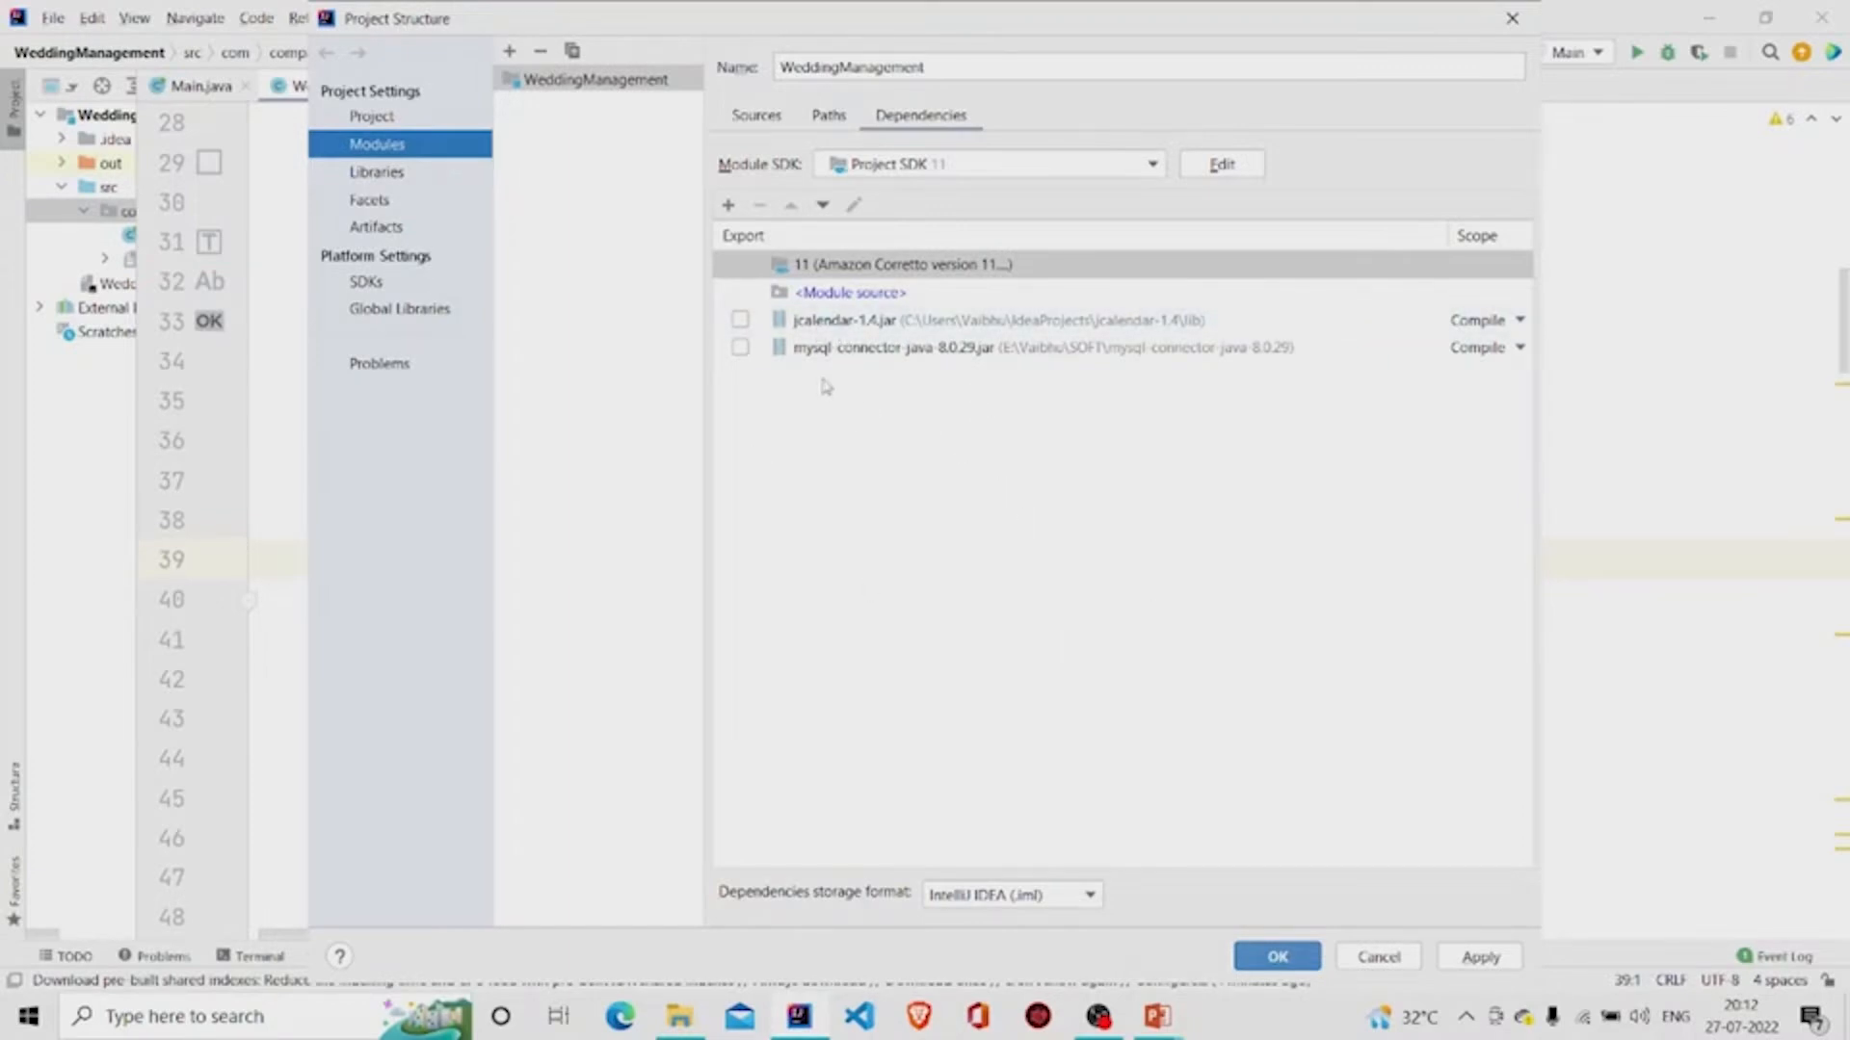
mouse_move(877, 399)
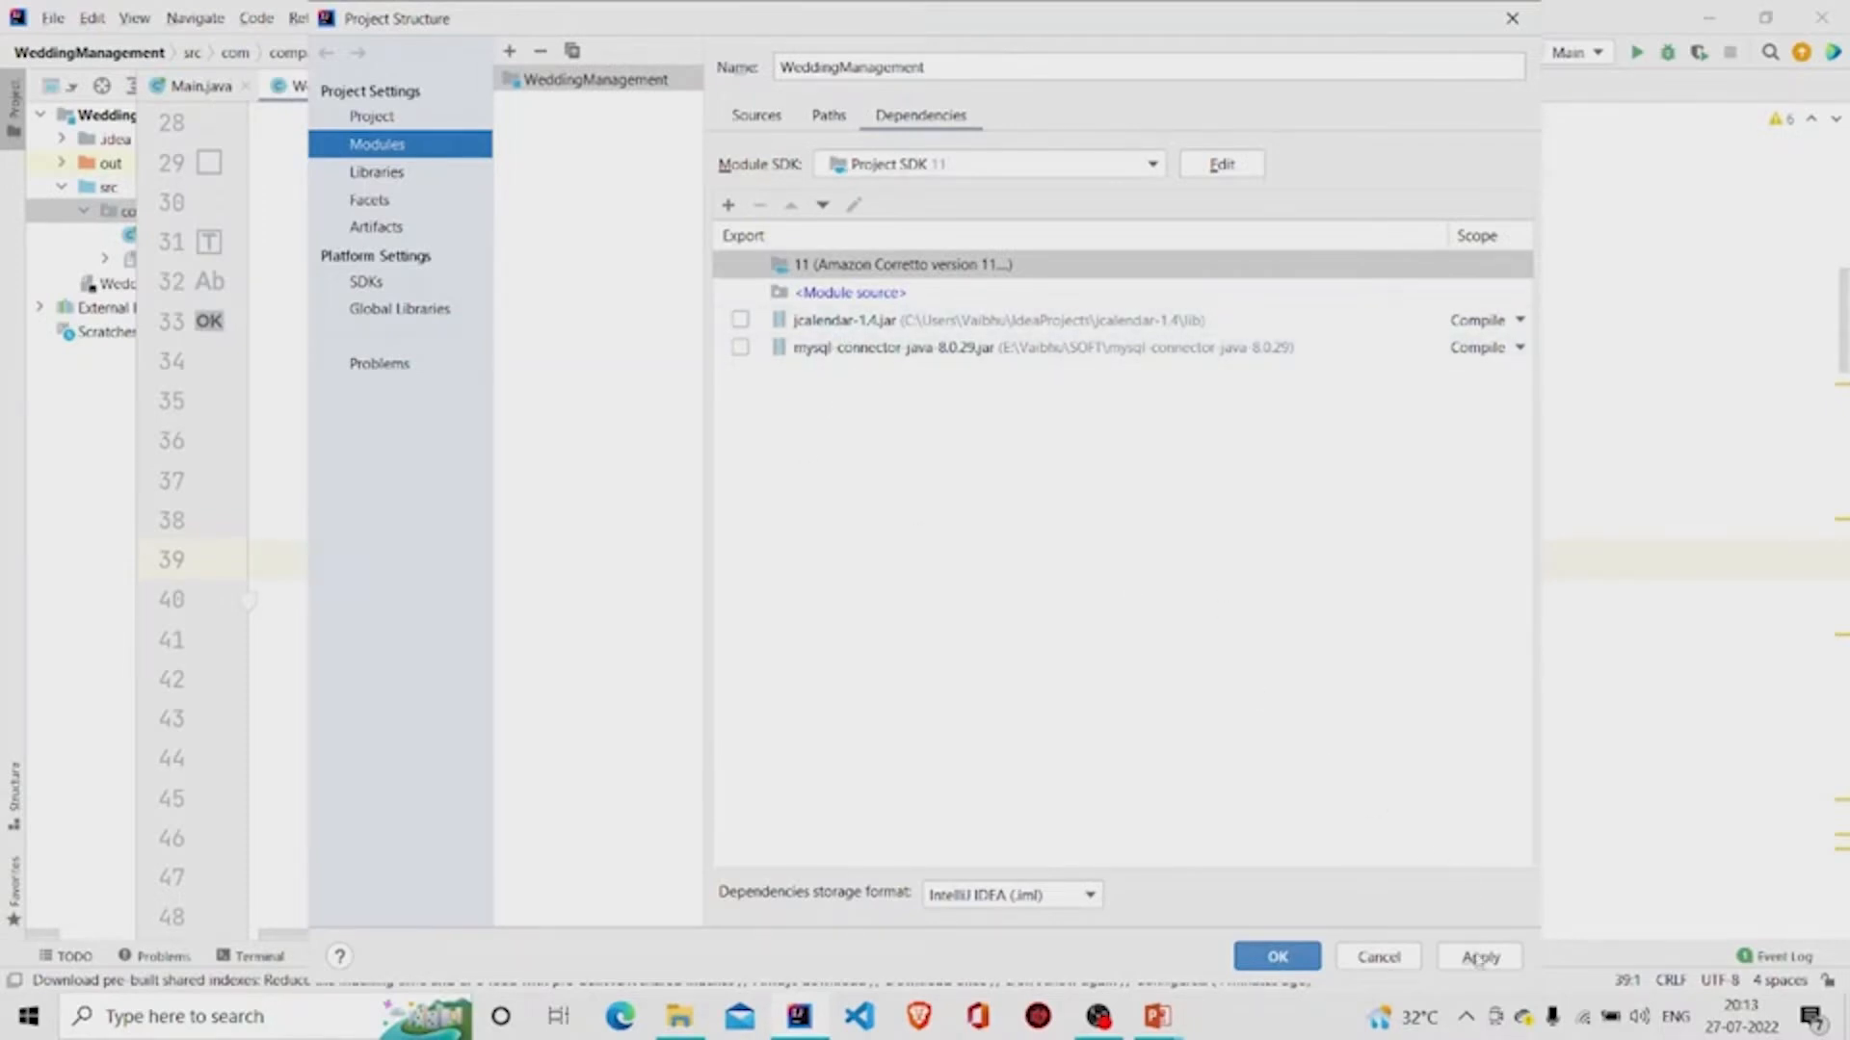
left_click(1276, 956)
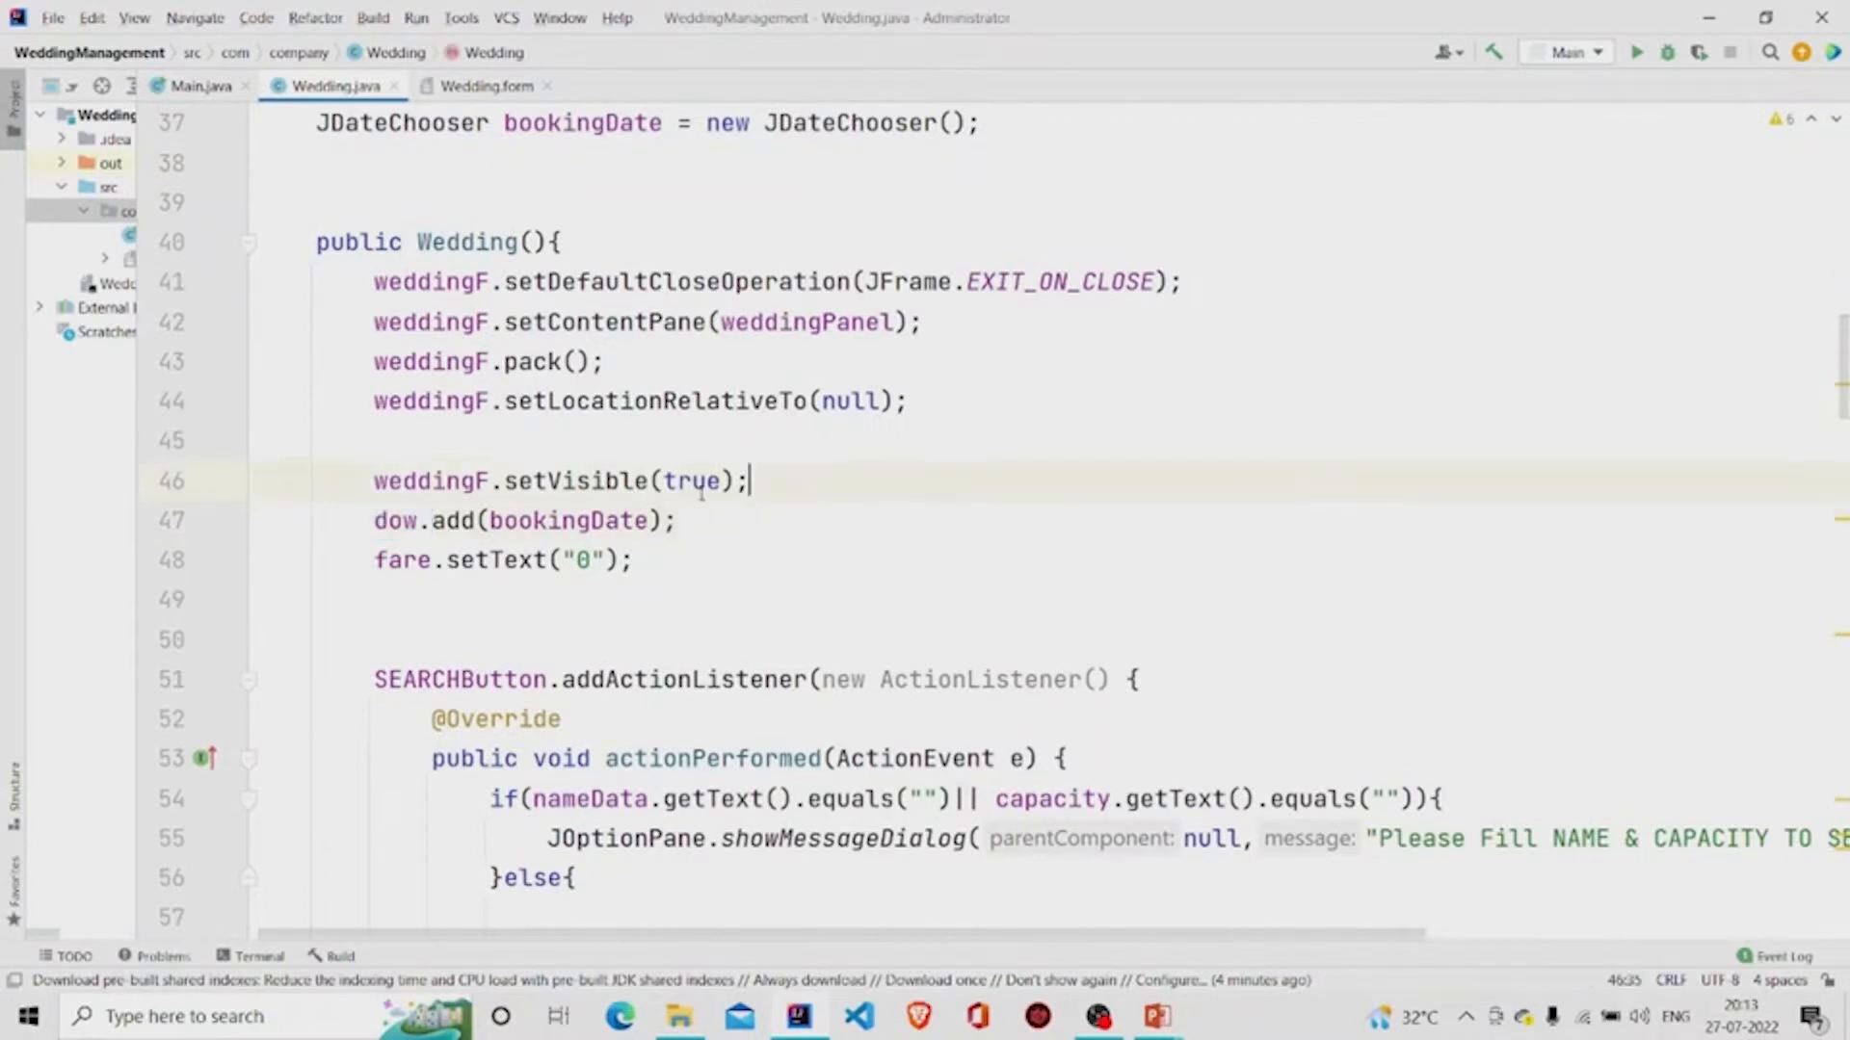
left_click(486, 85)
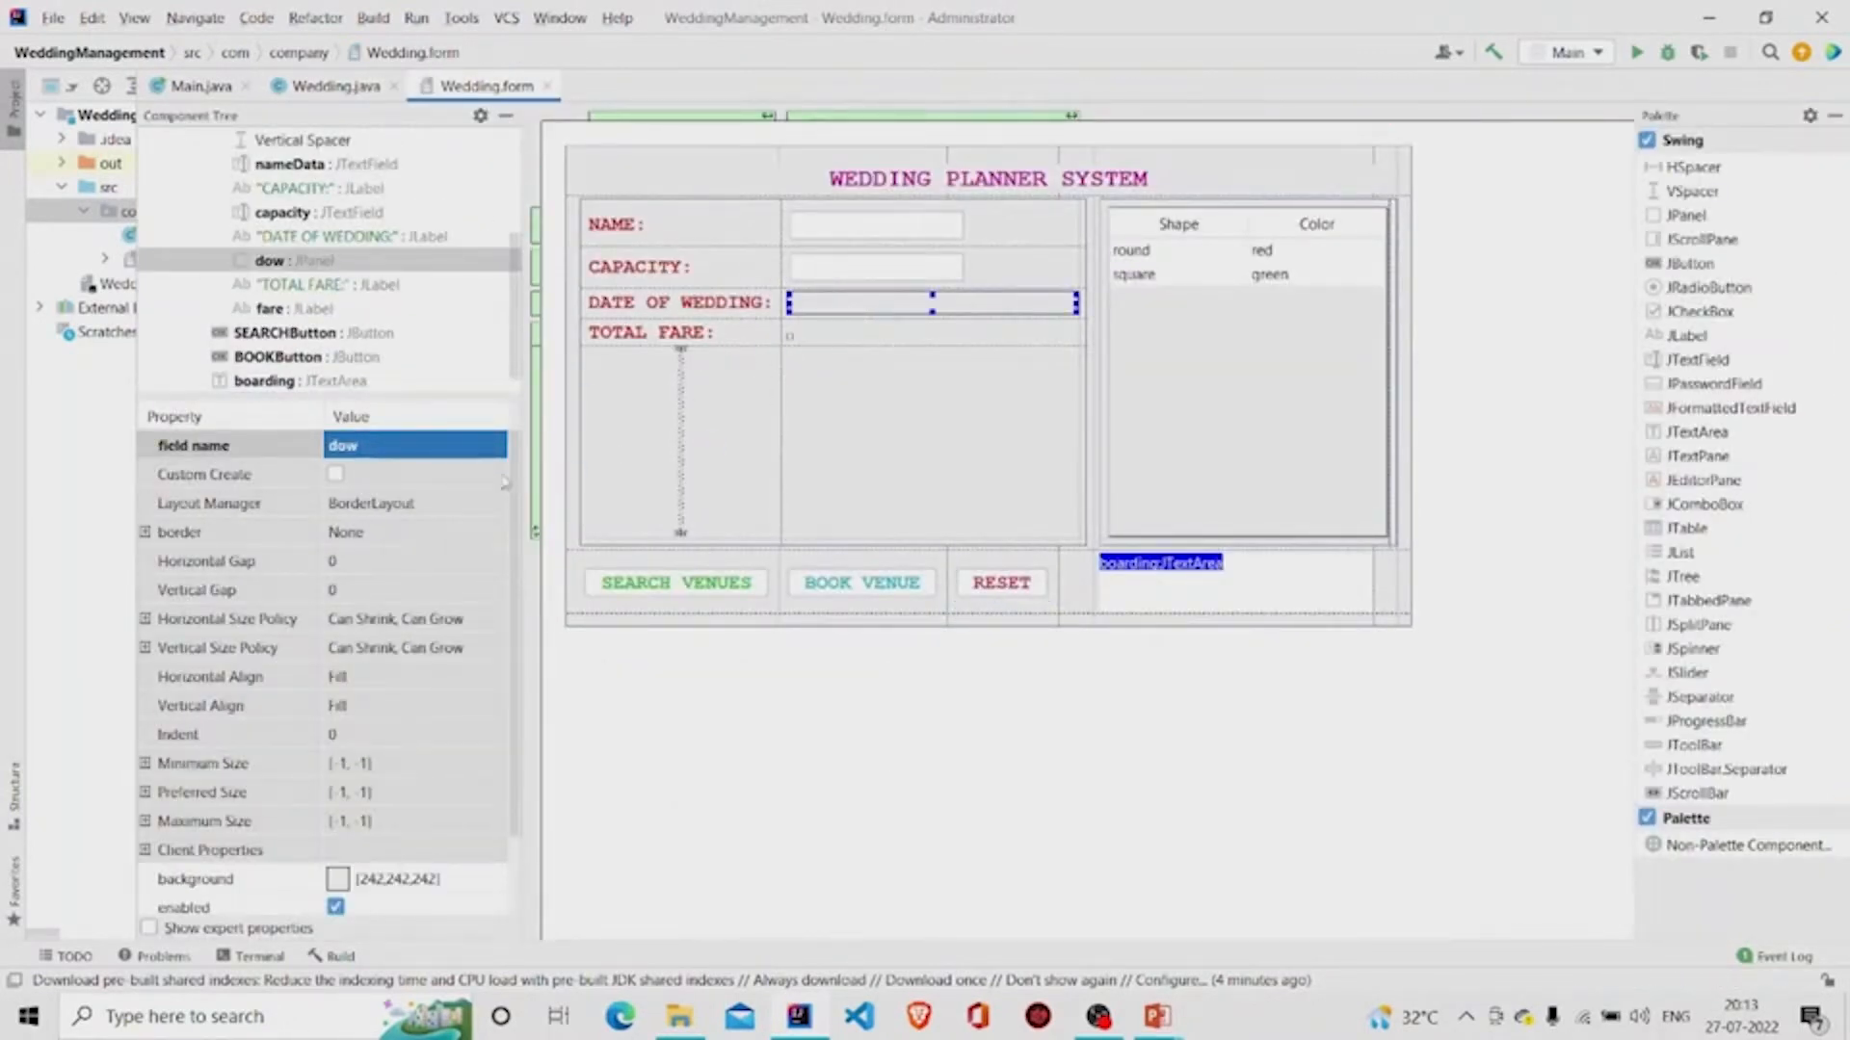
left_click(336, 85)
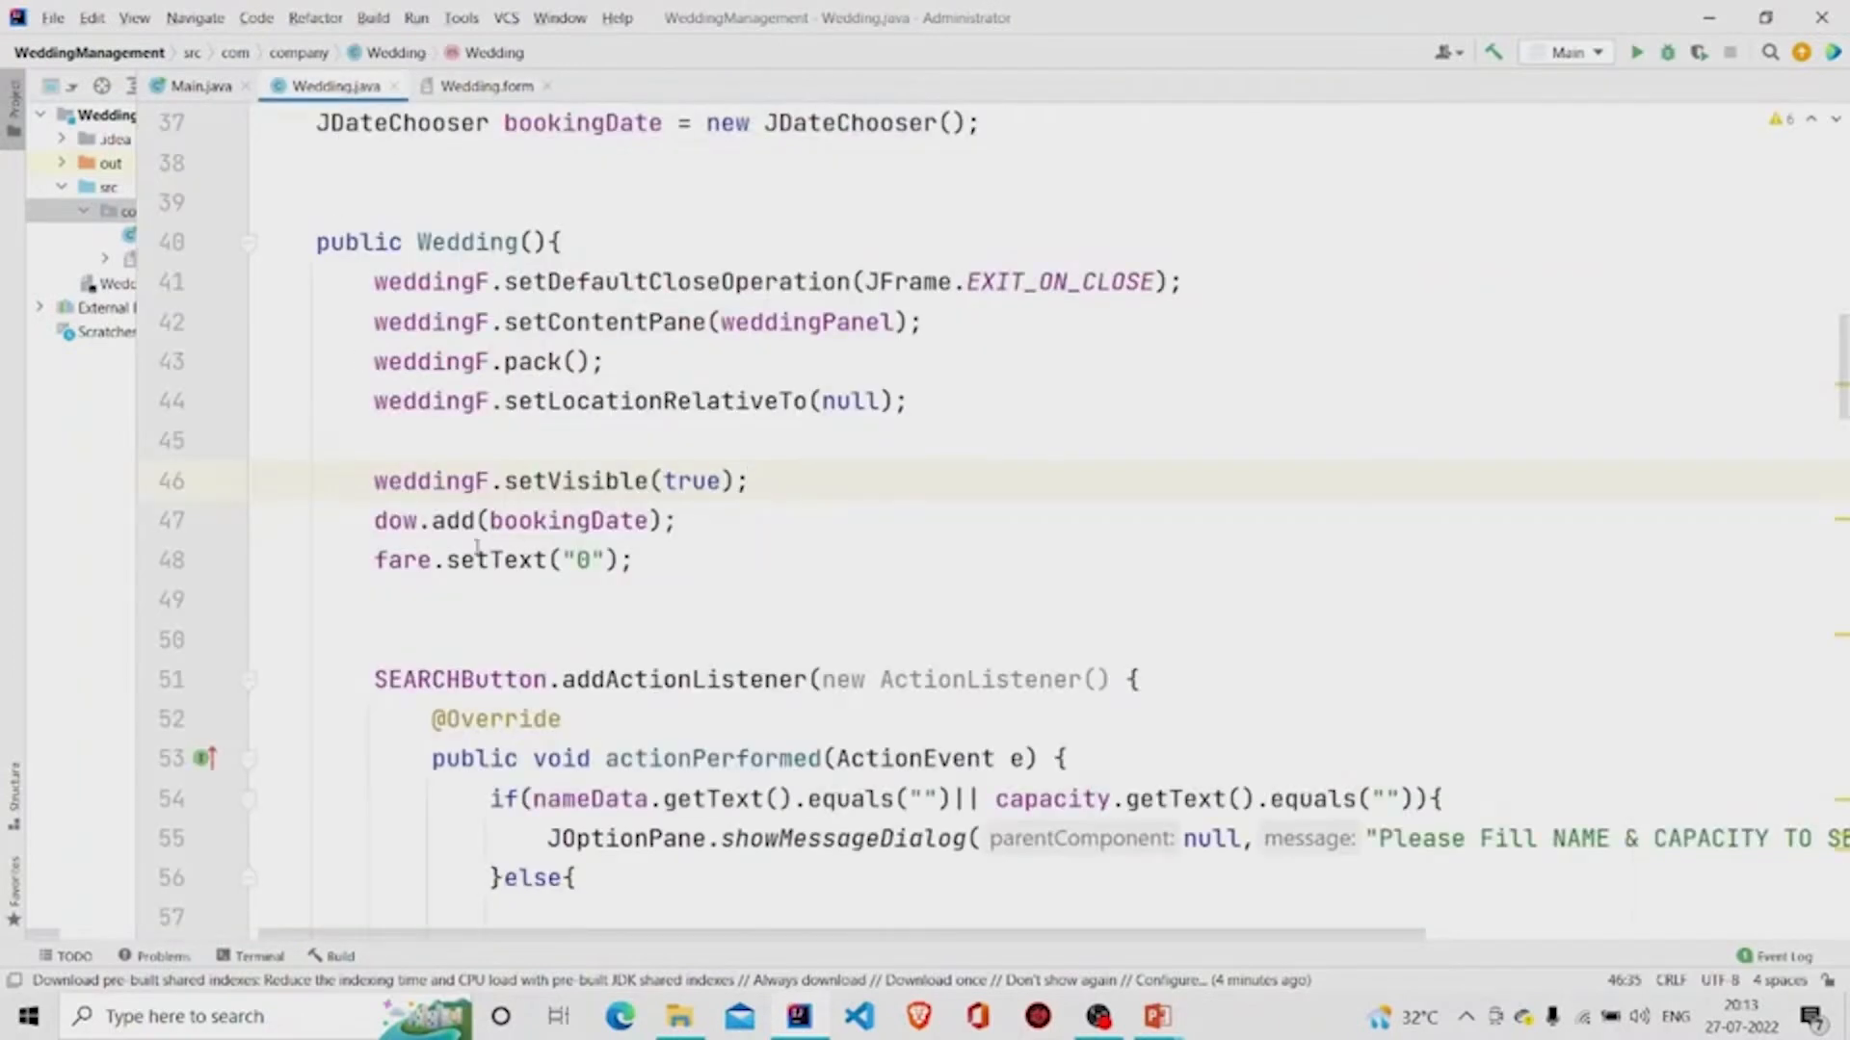
double_click(568, 521)
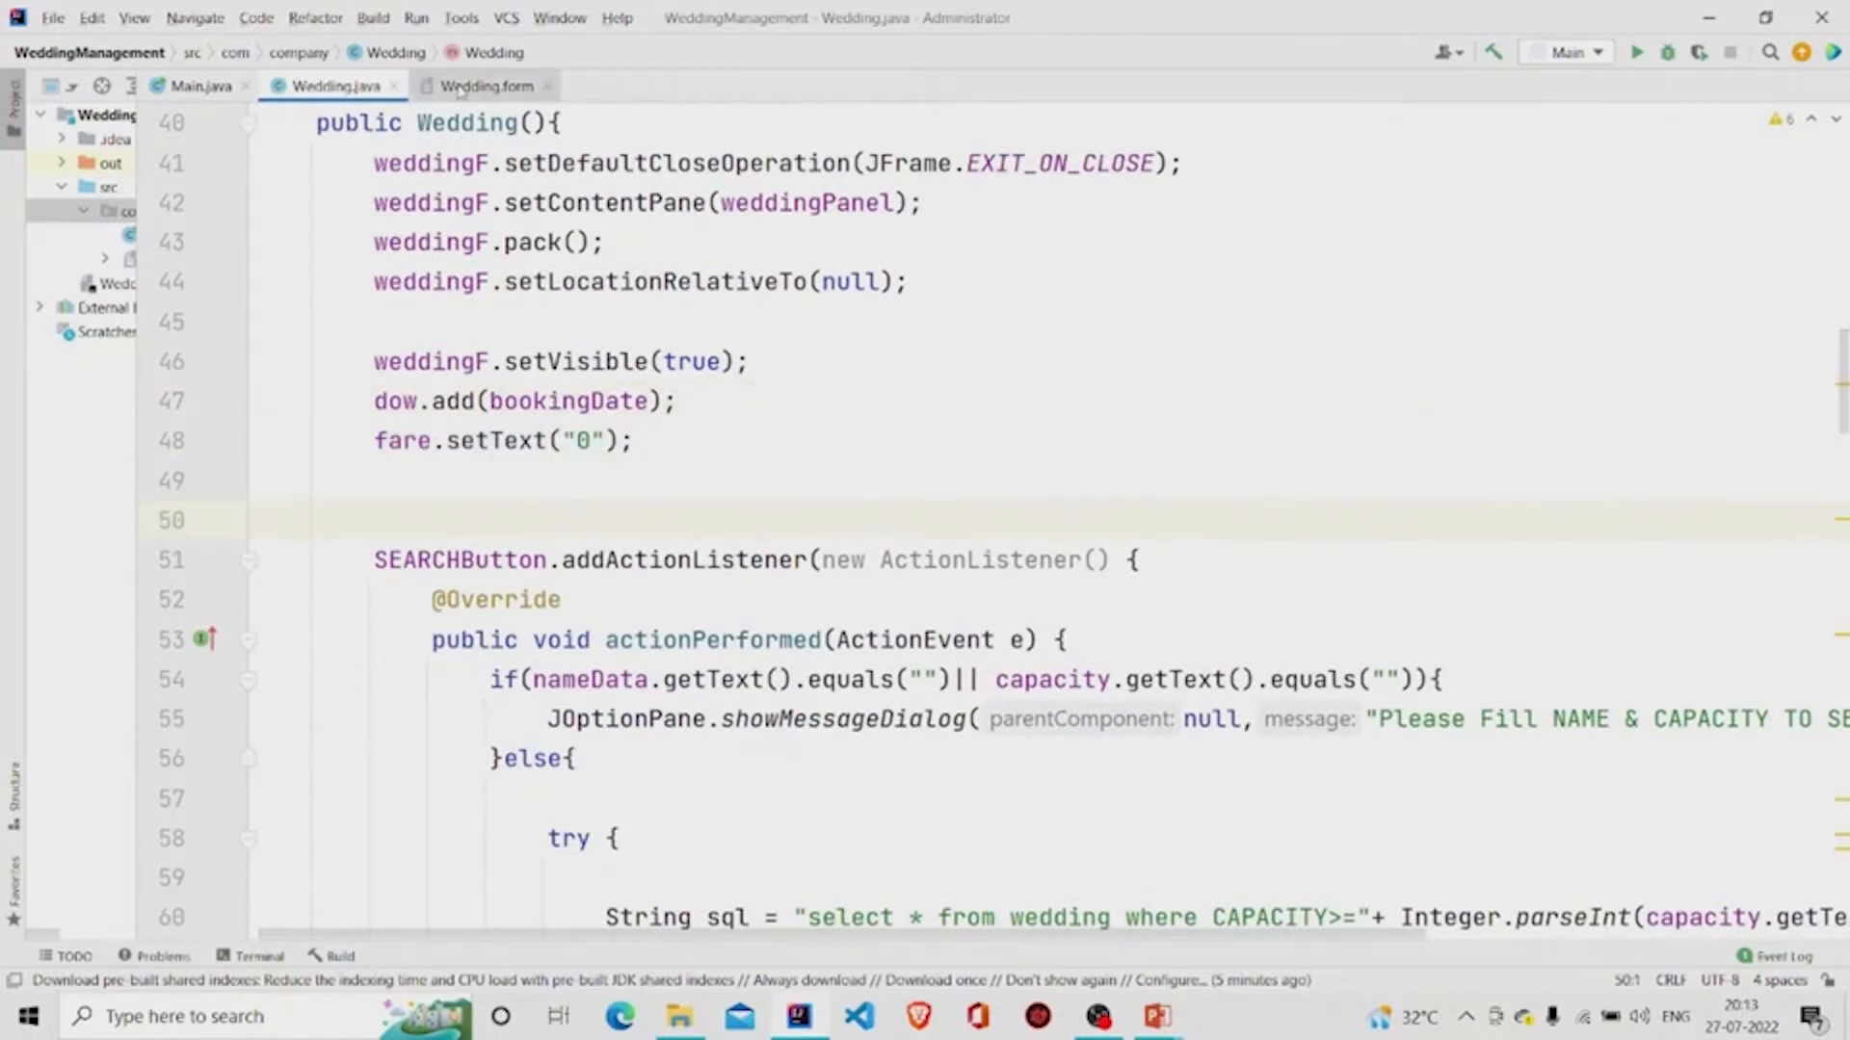
left_click(483, 85)
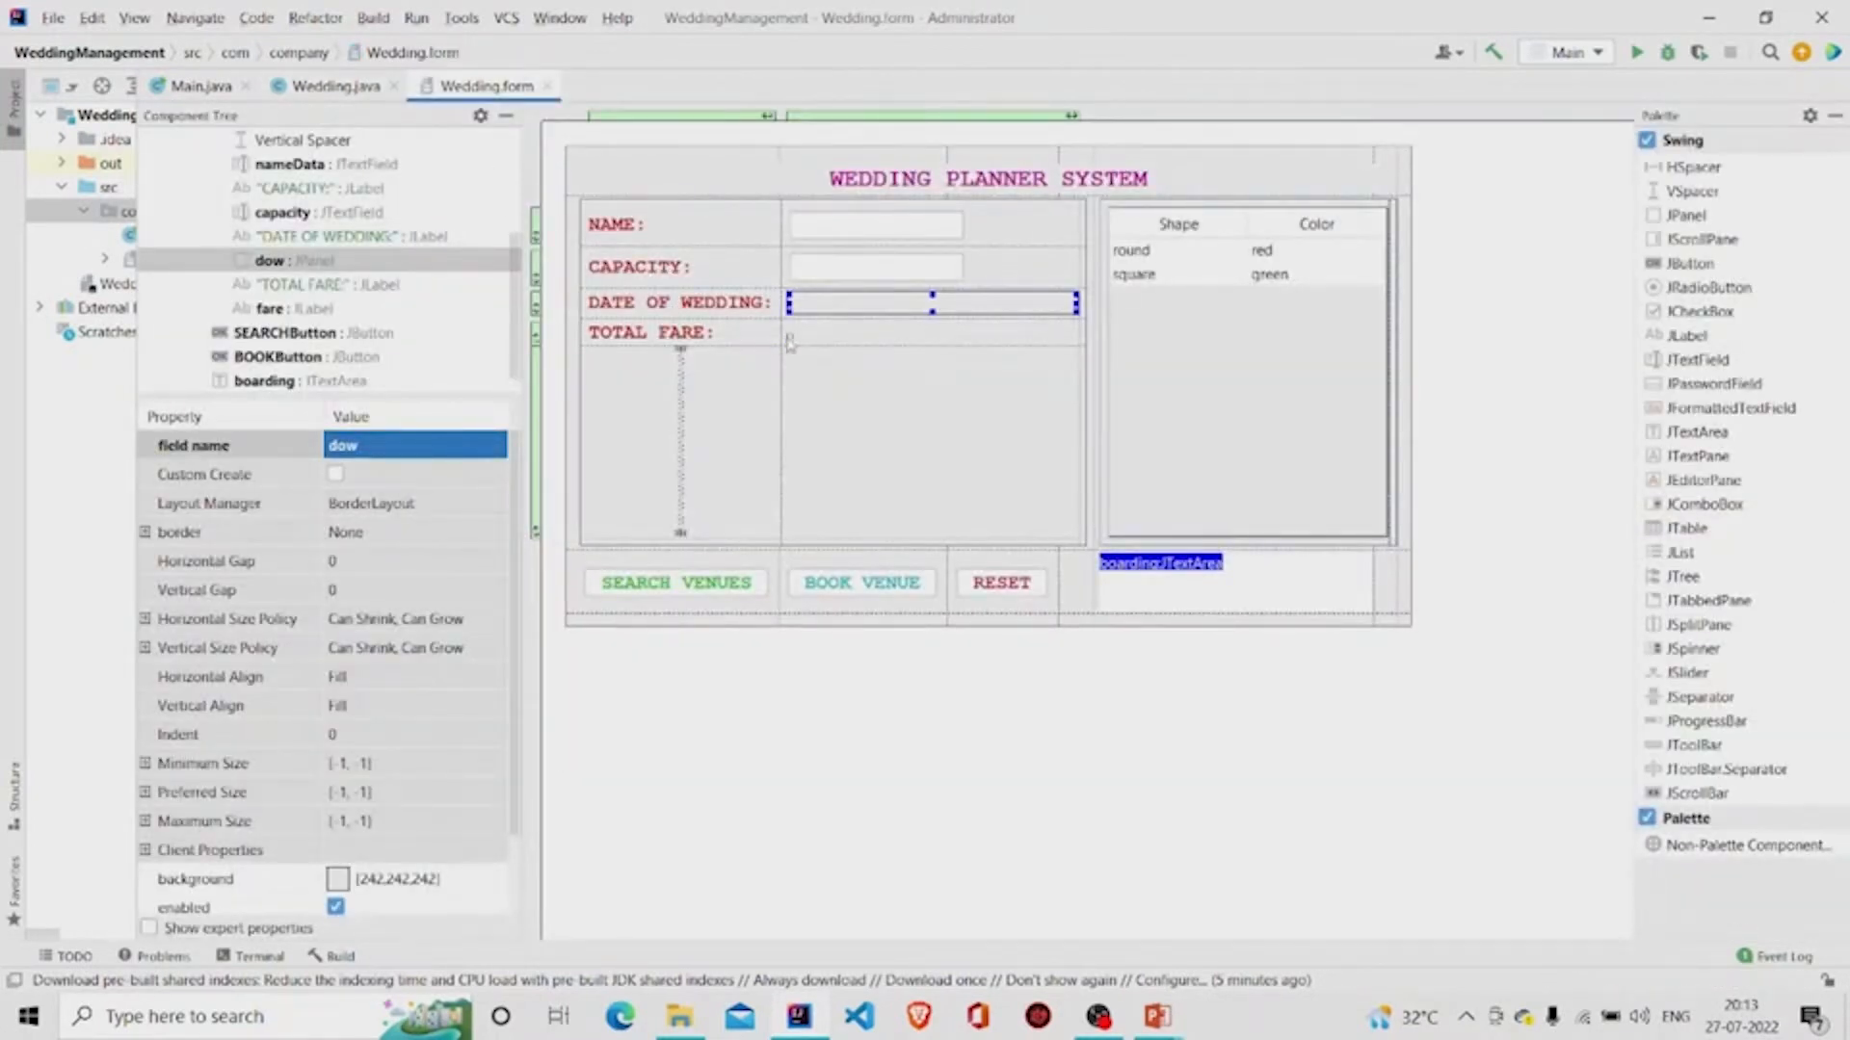
left_click(784, 332)
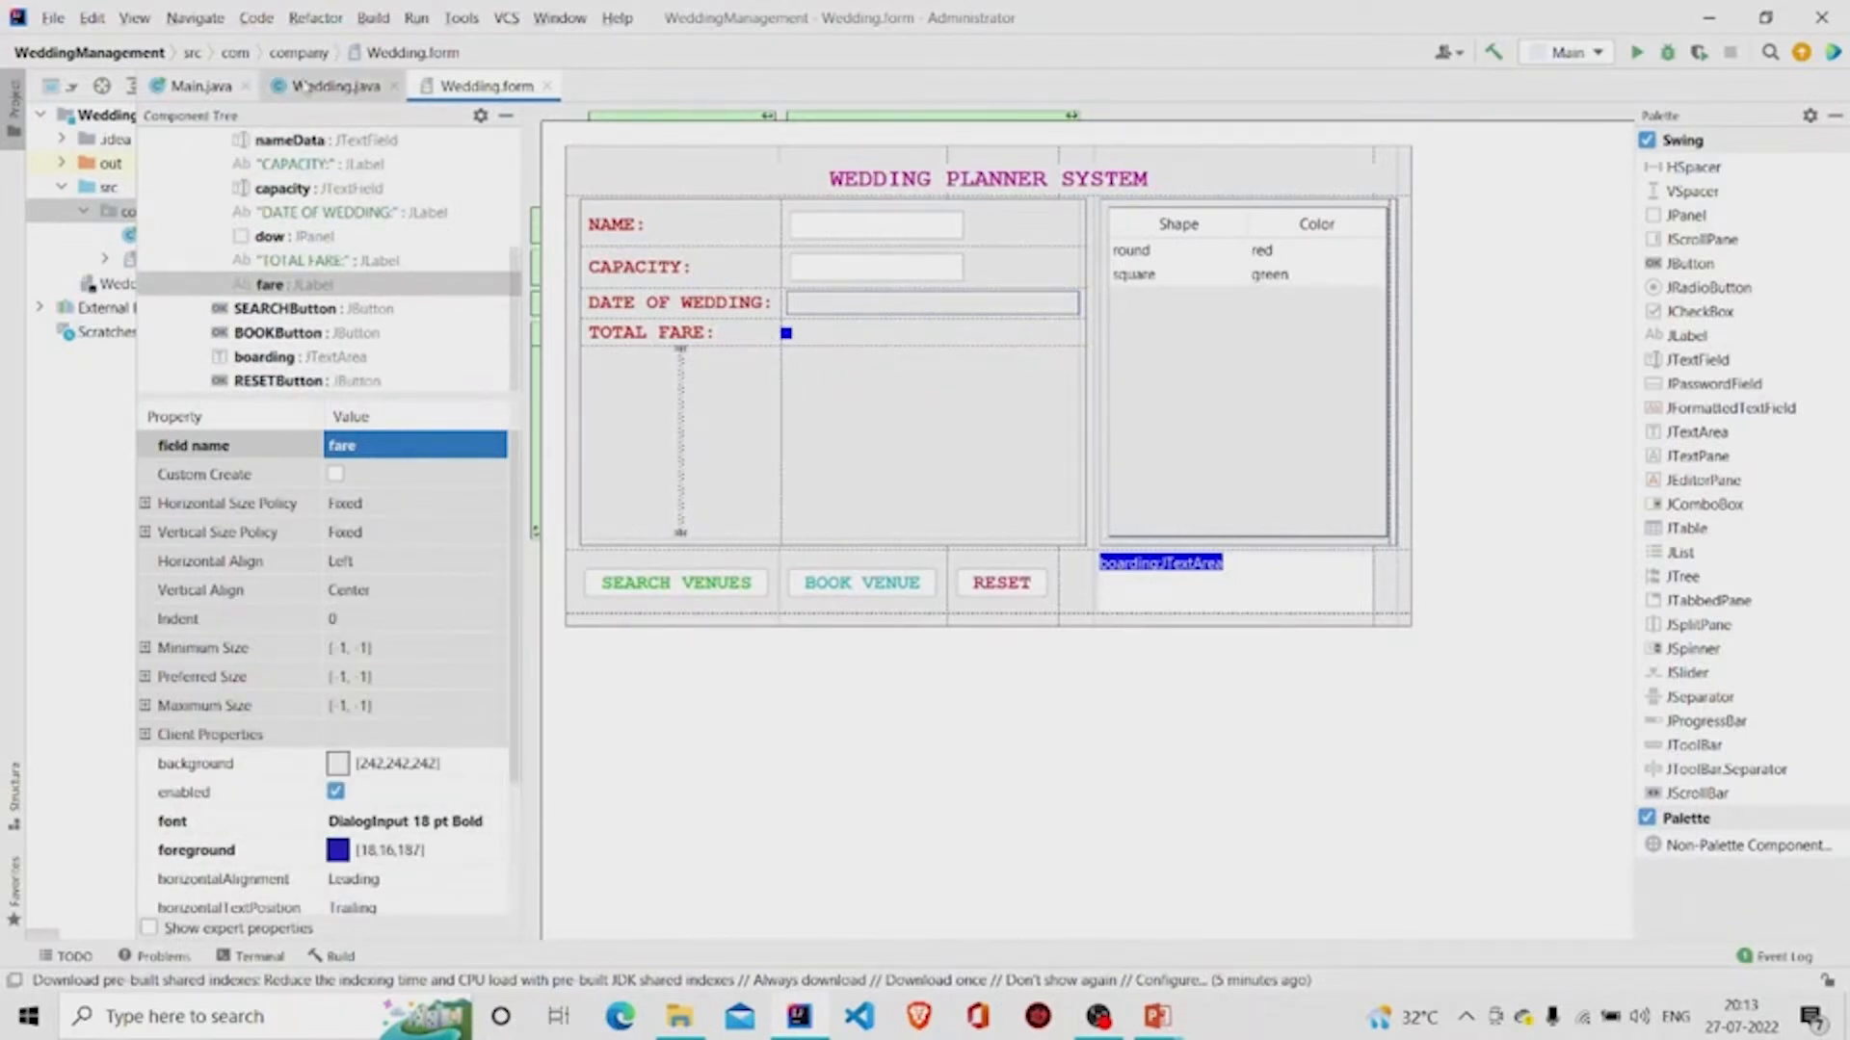
left_click(334, 85)
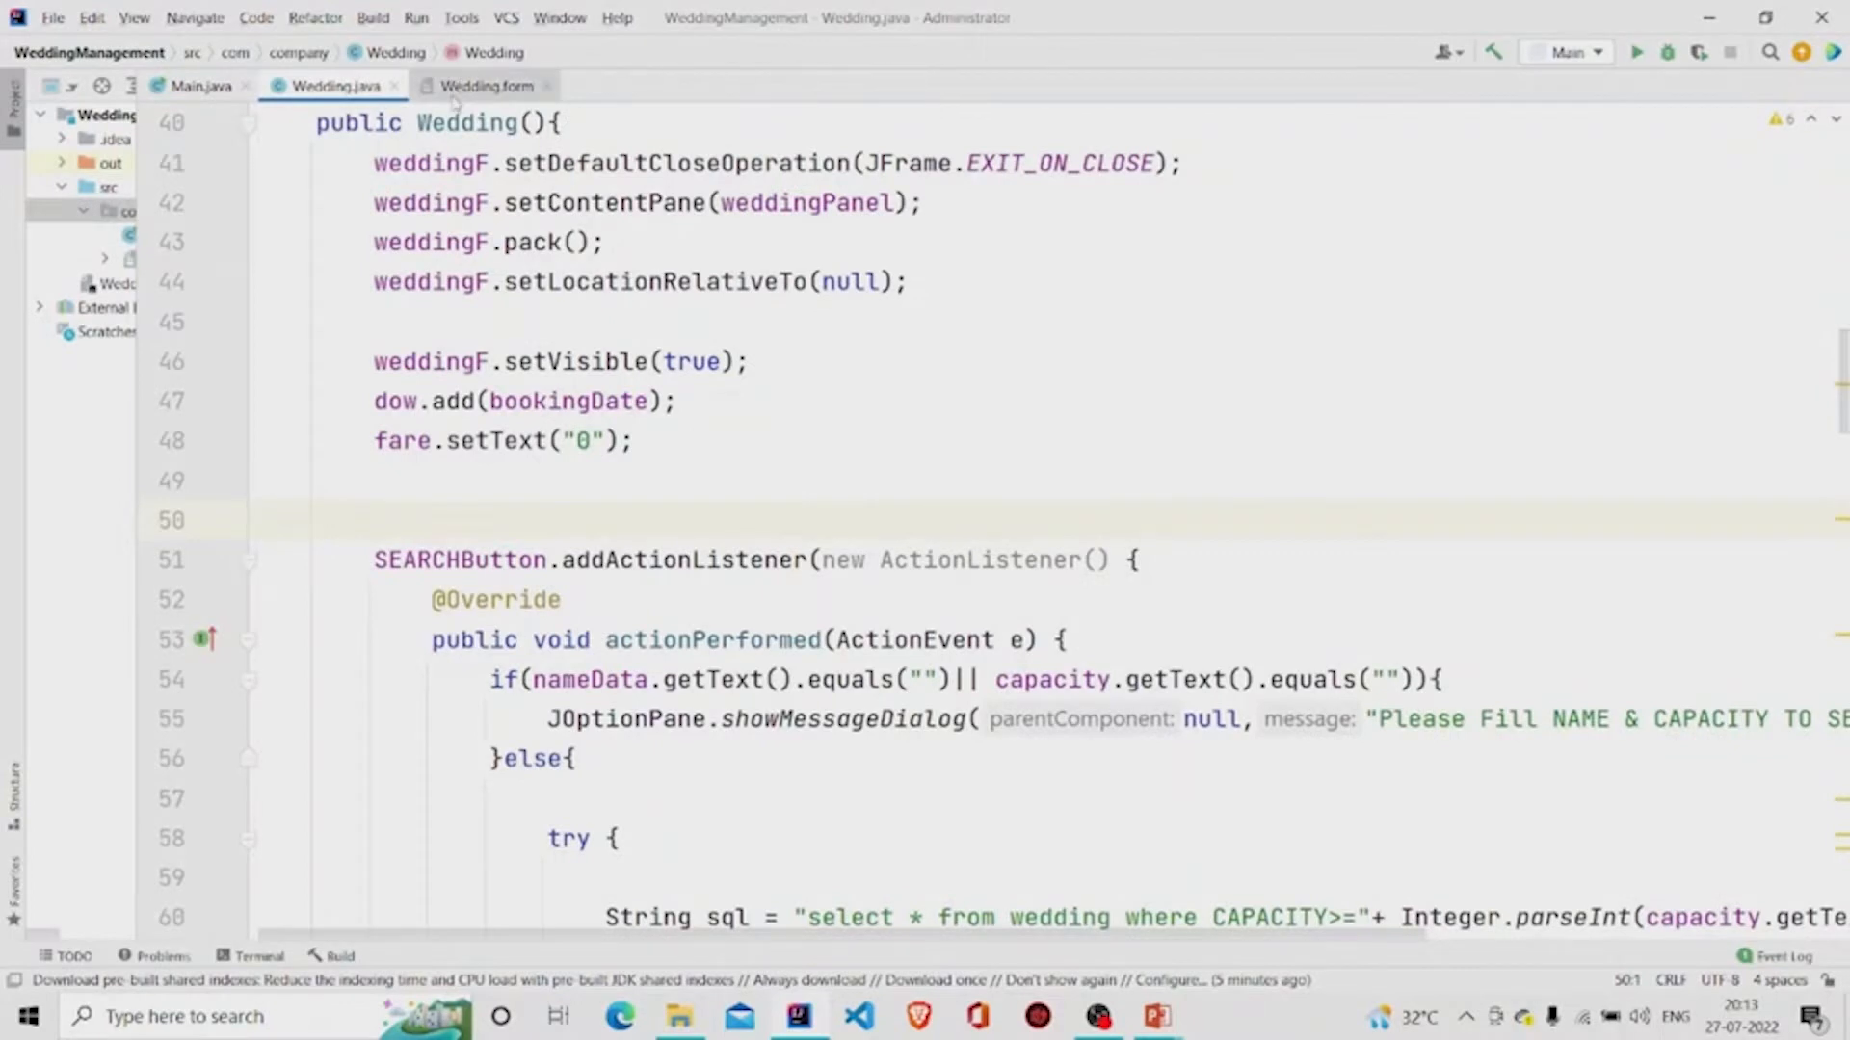
left_click(483, 85)
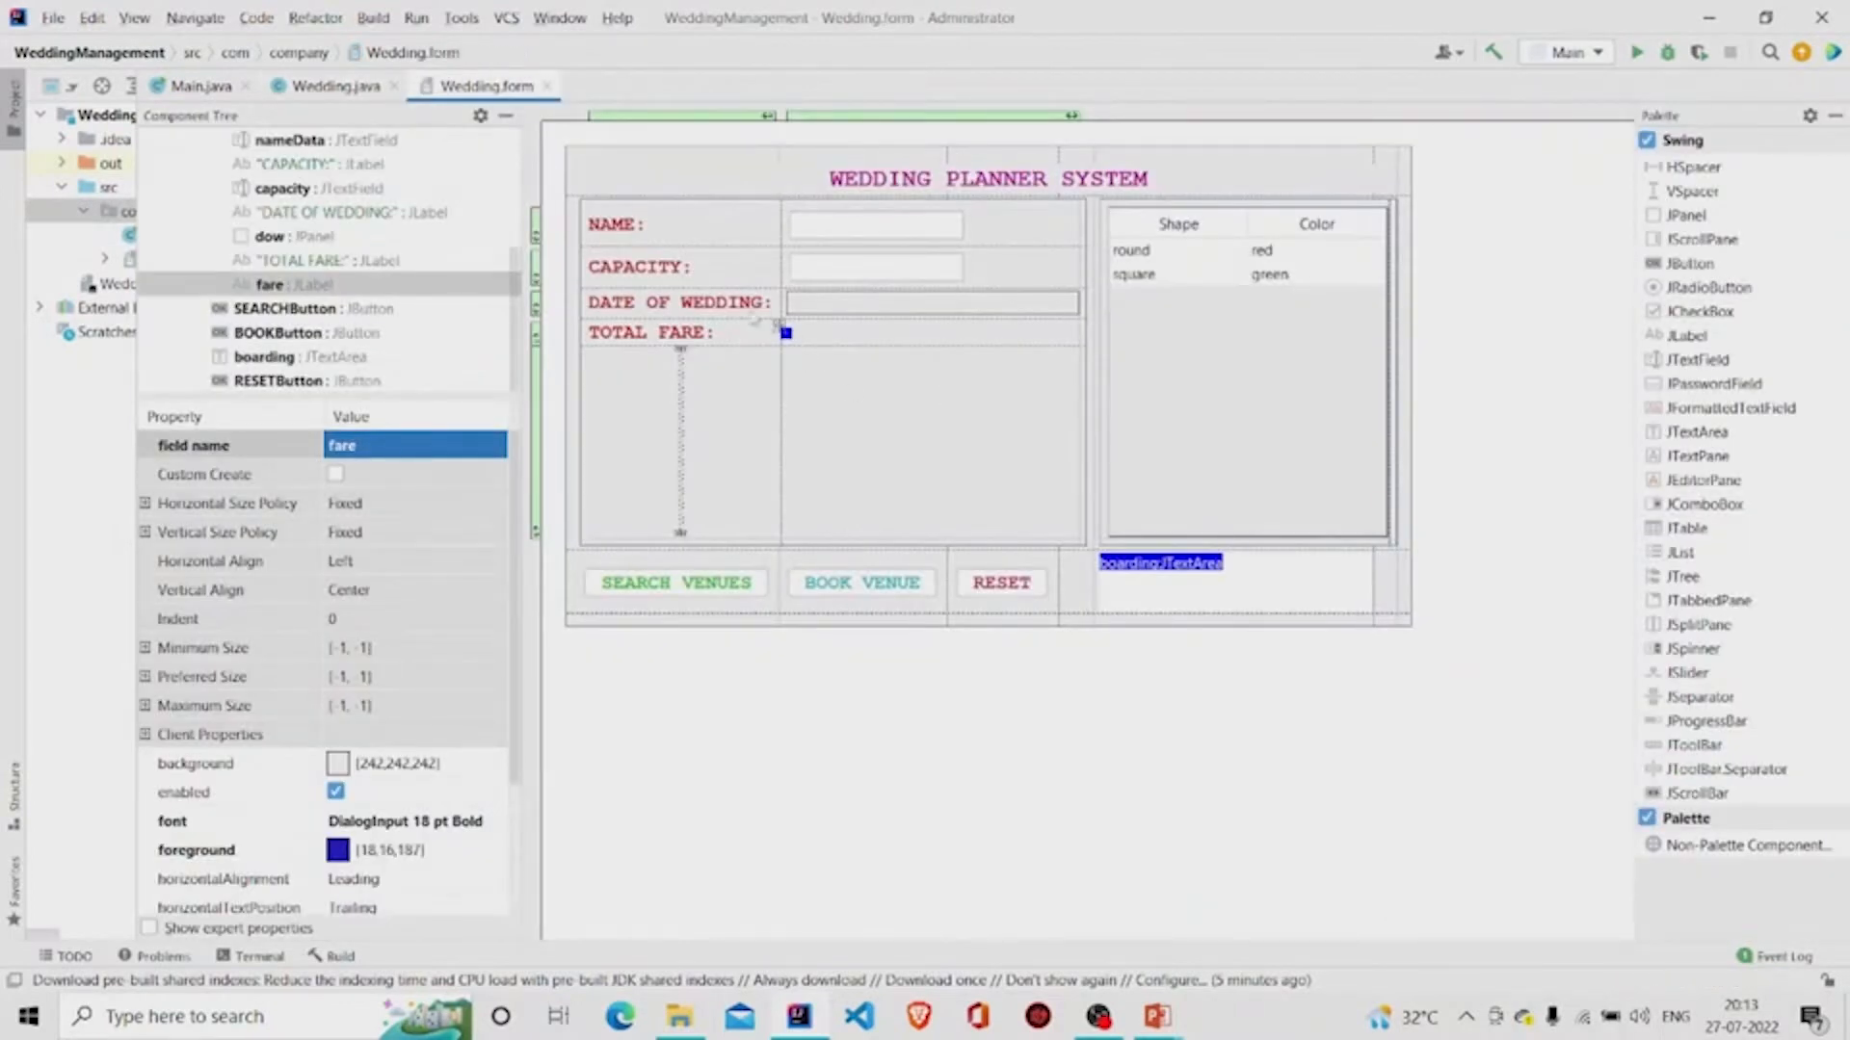
scroll("down", 3)
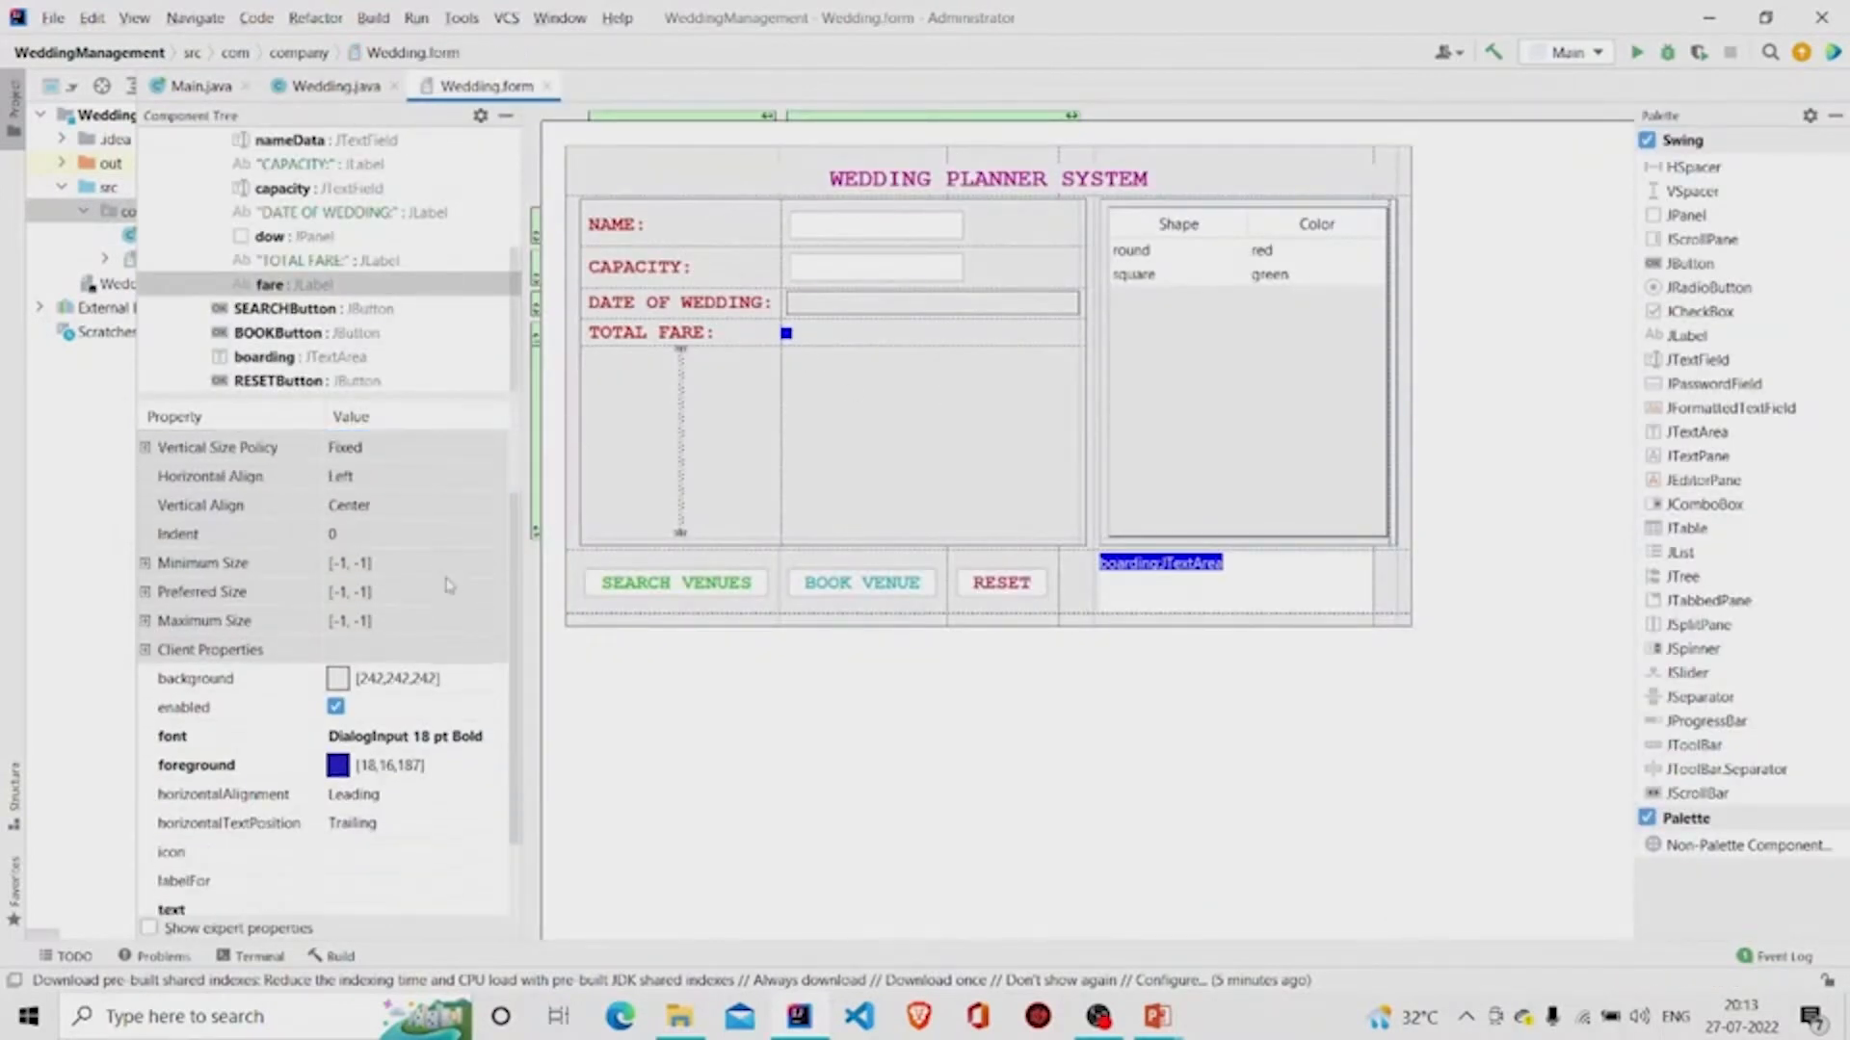
scroll("down", 3)
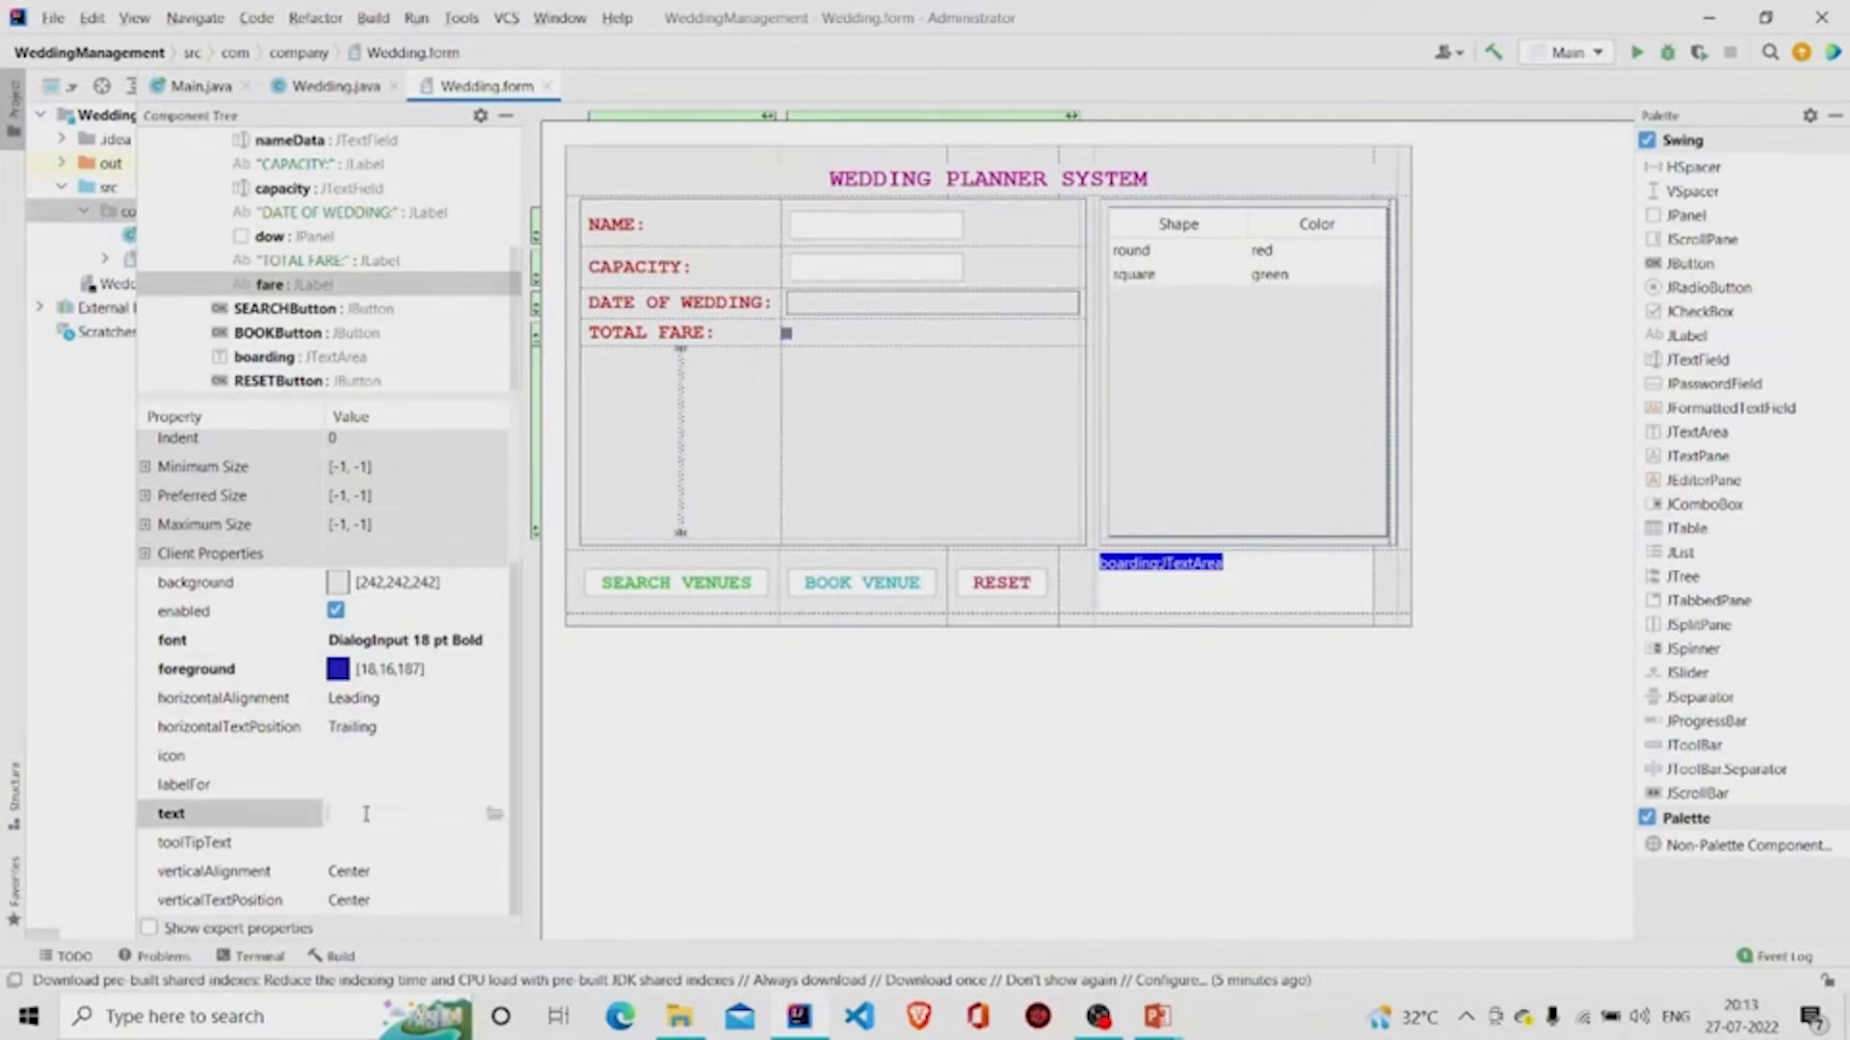
left_click(332, 85)
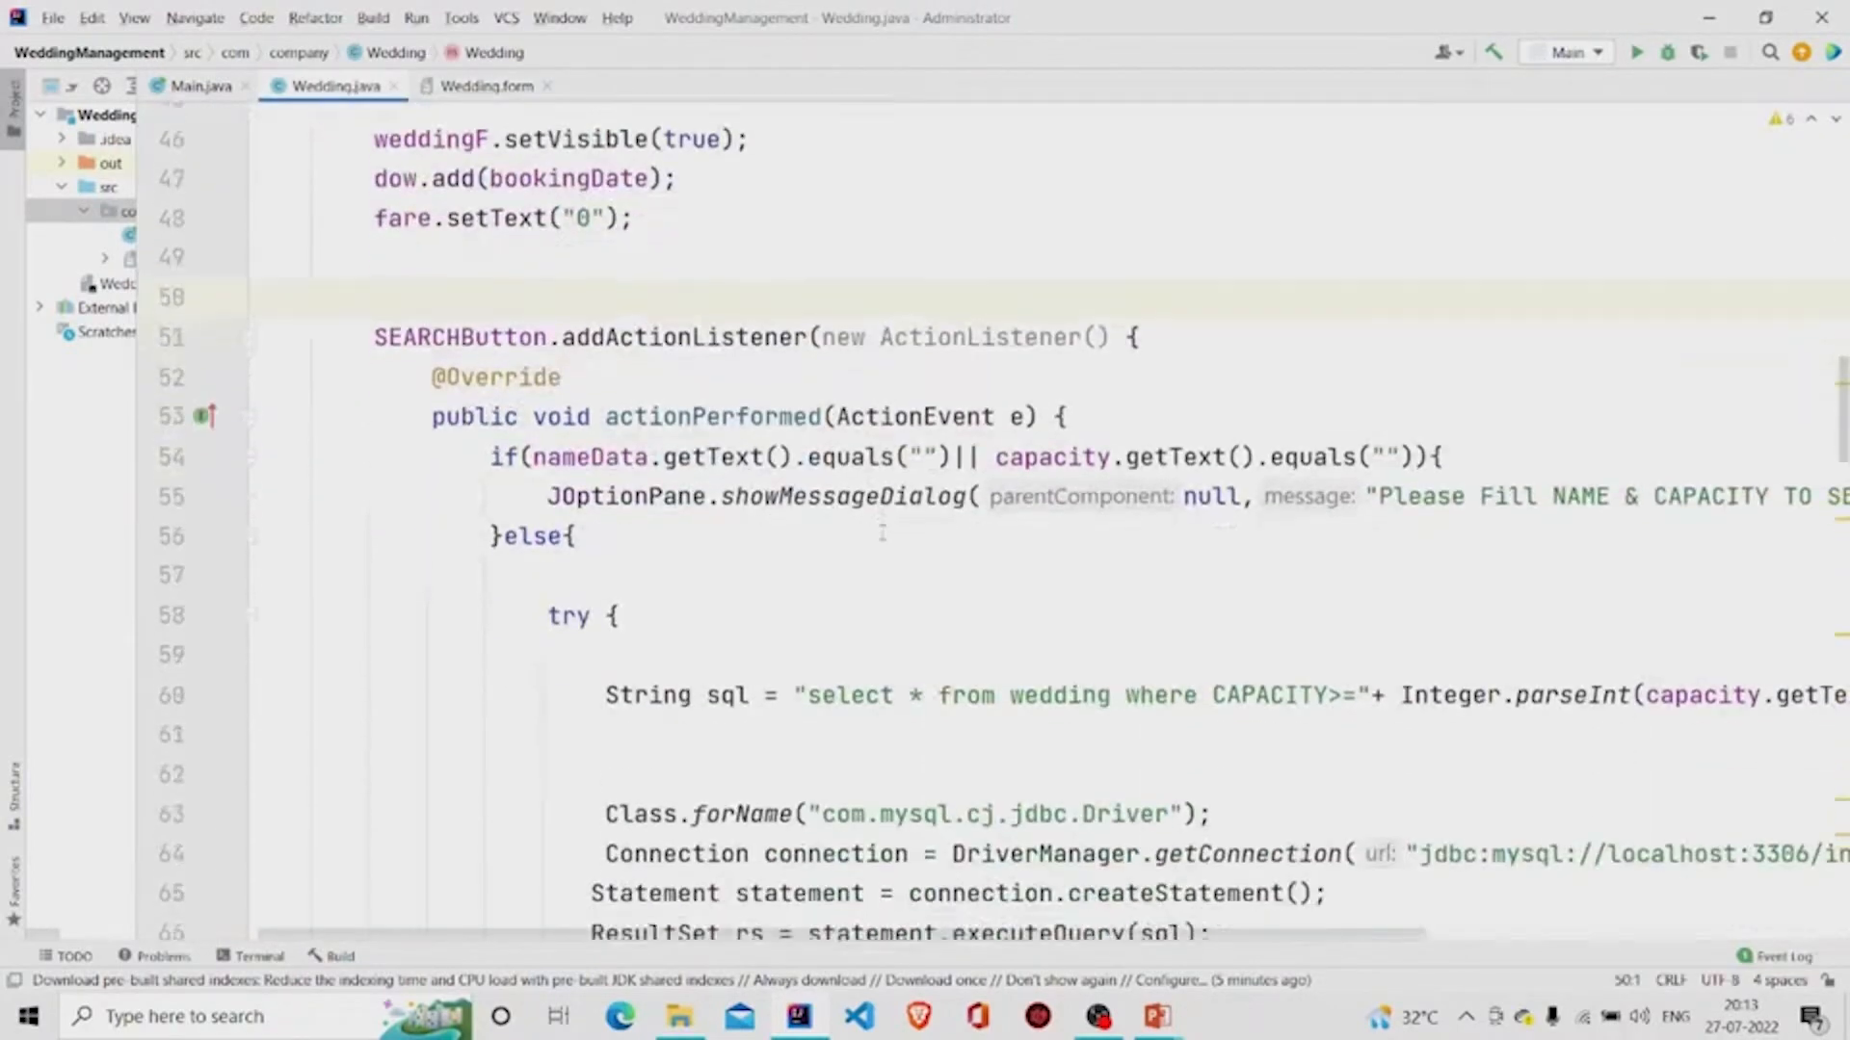
left_click(486, 85)
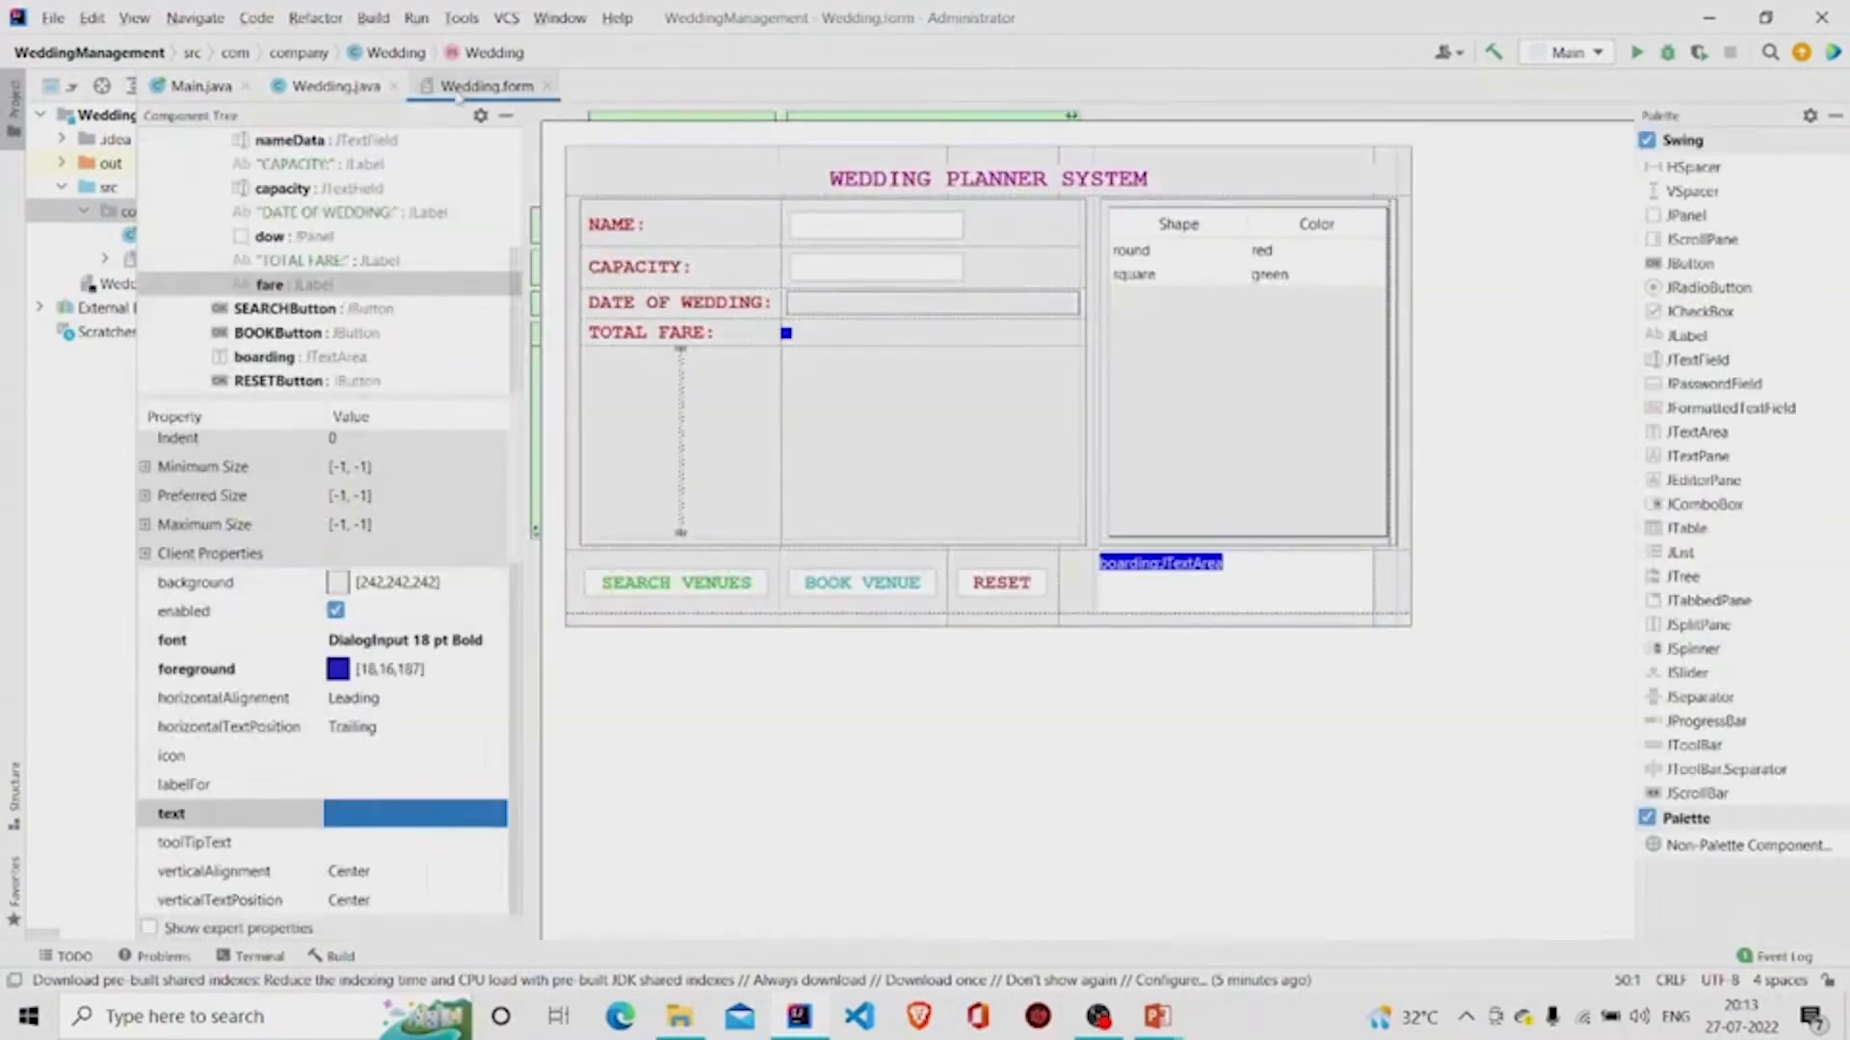
left_click(676, 581)
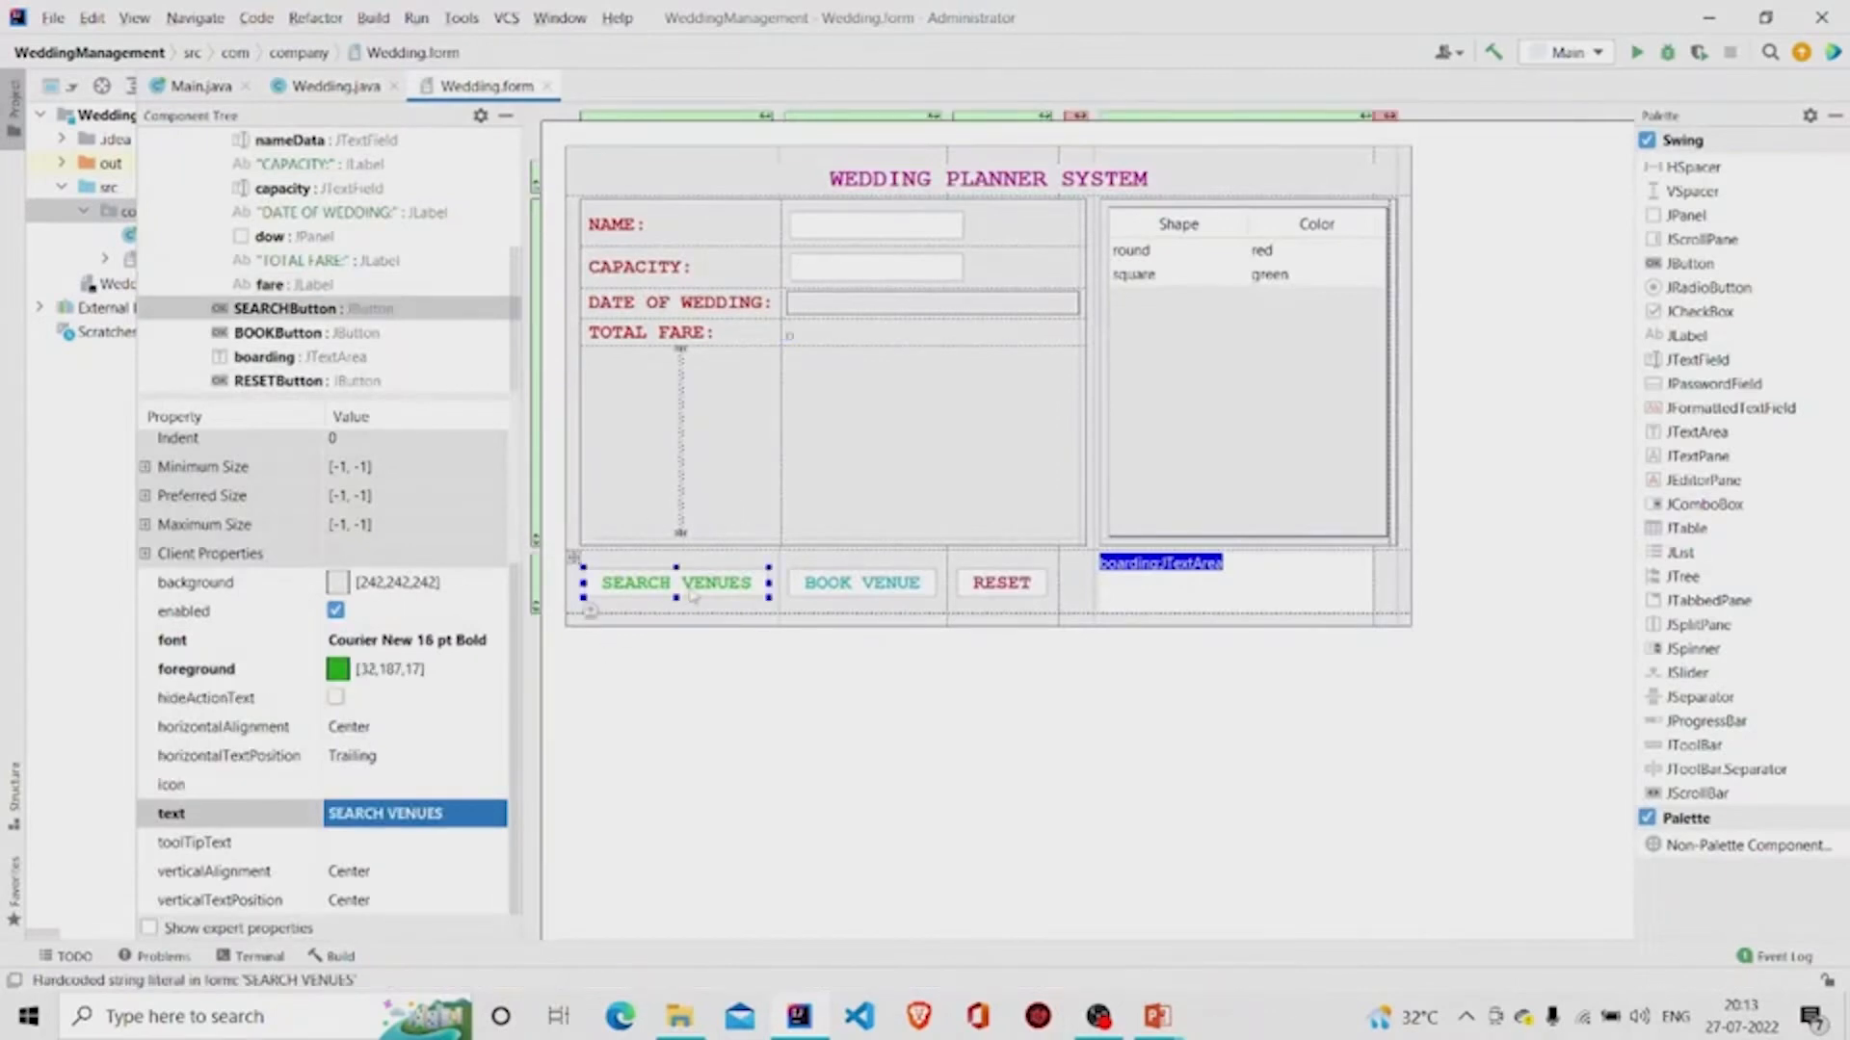
- Inspect the BOOK VENUE button's properties in the Wedding form designer
right_click(676, 582)
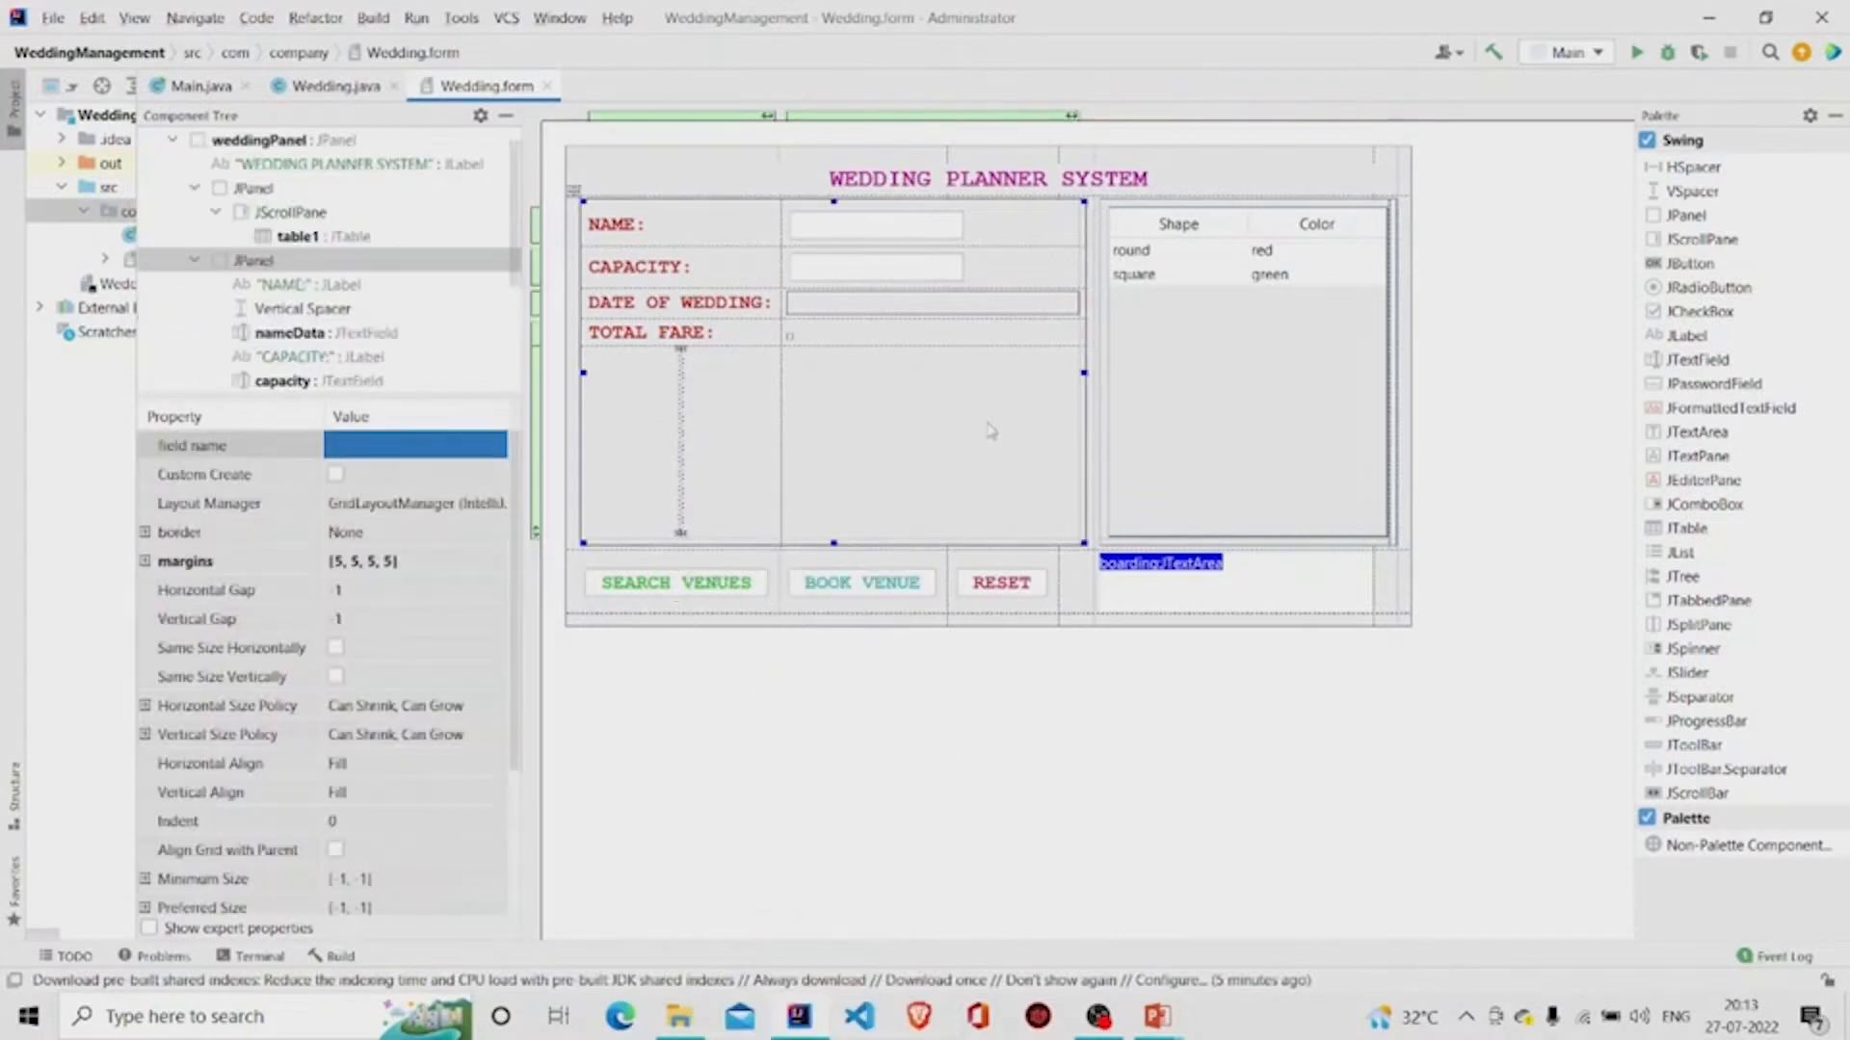
left_click(861, 582)
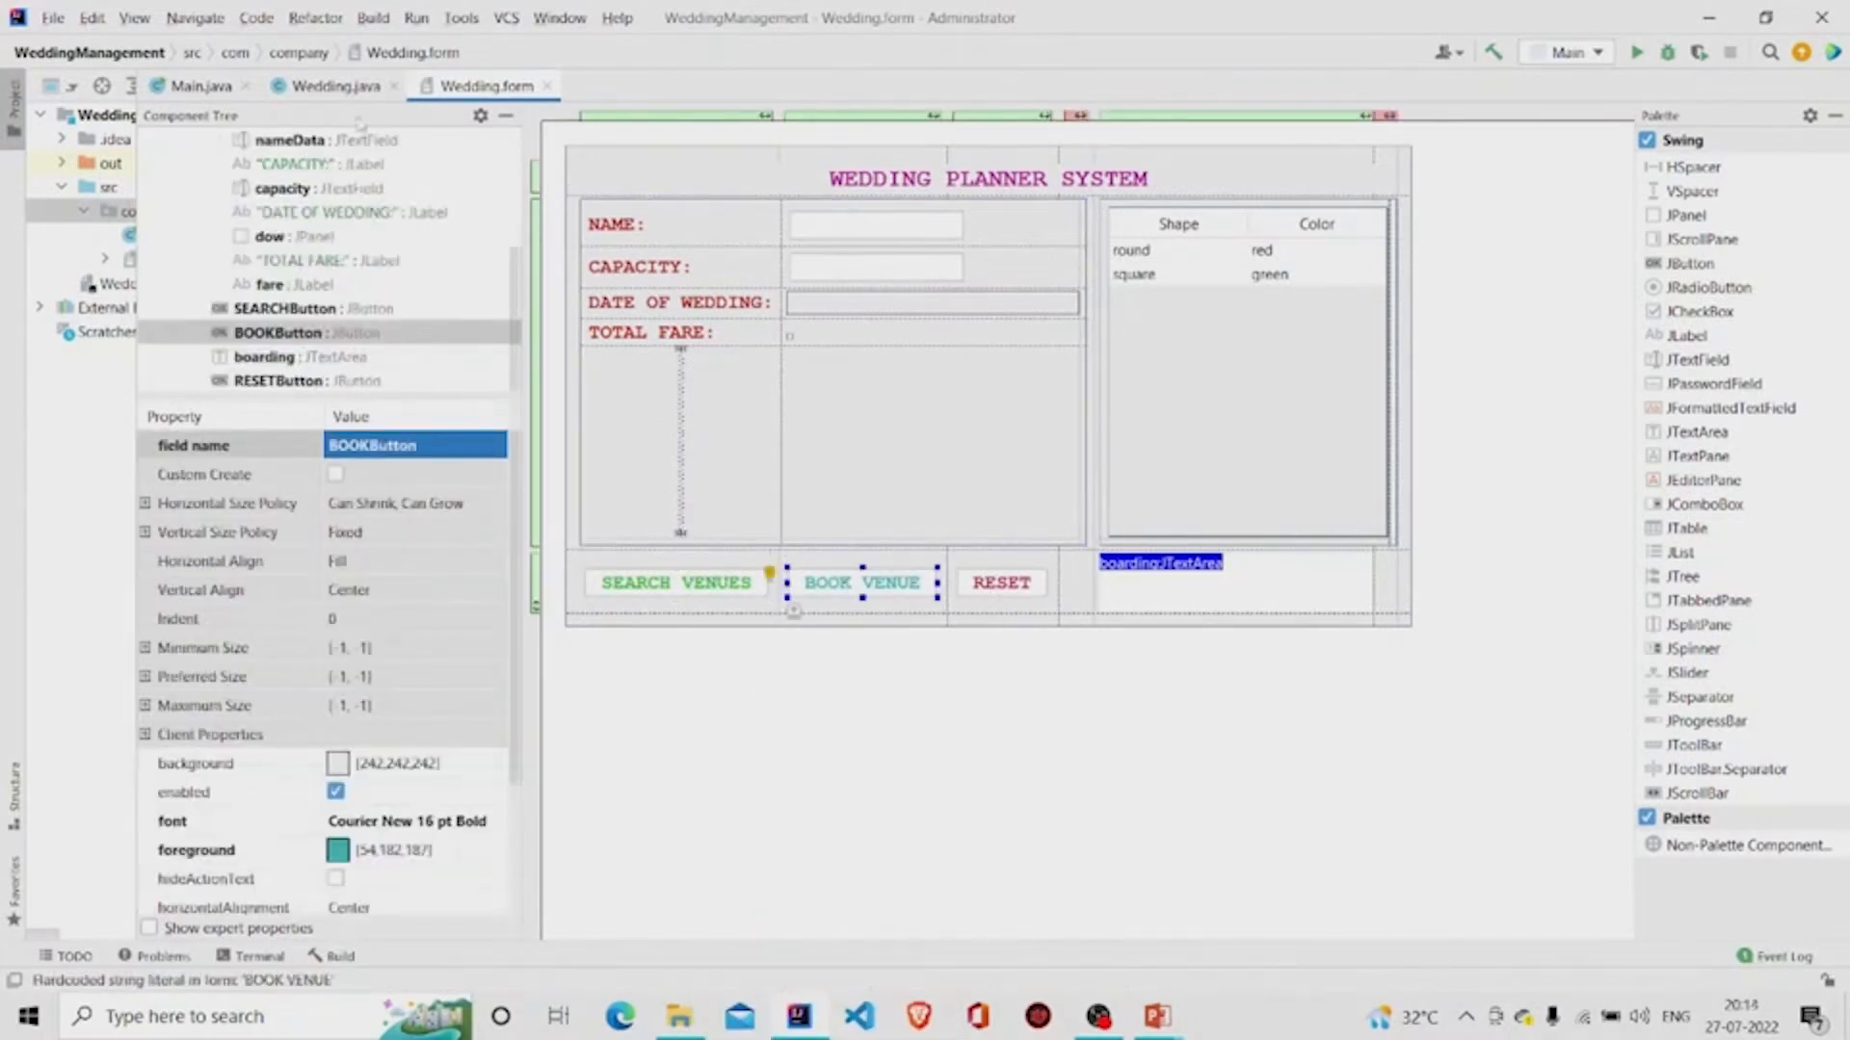
left_click(334, 85)
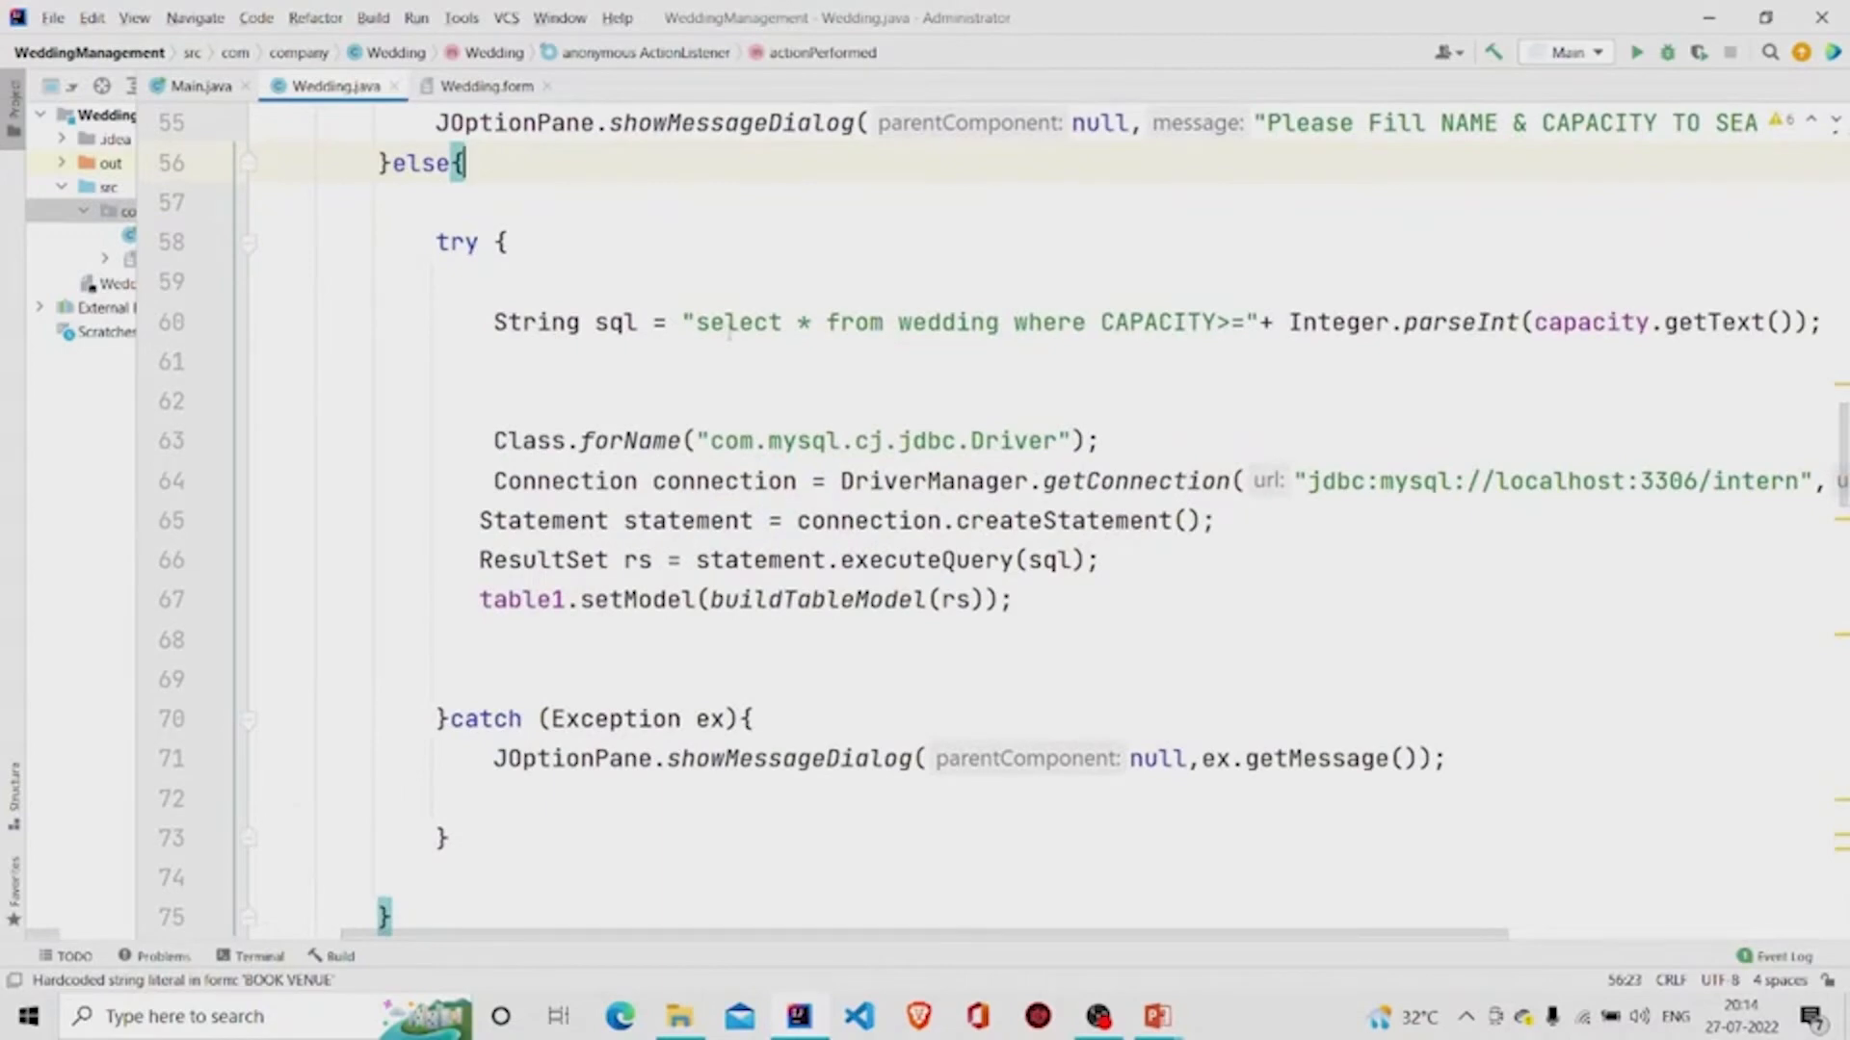
- Review the SEARCH listener's empty-field check, capacity query, MySQL connection and table loading
scroll("up", 3)
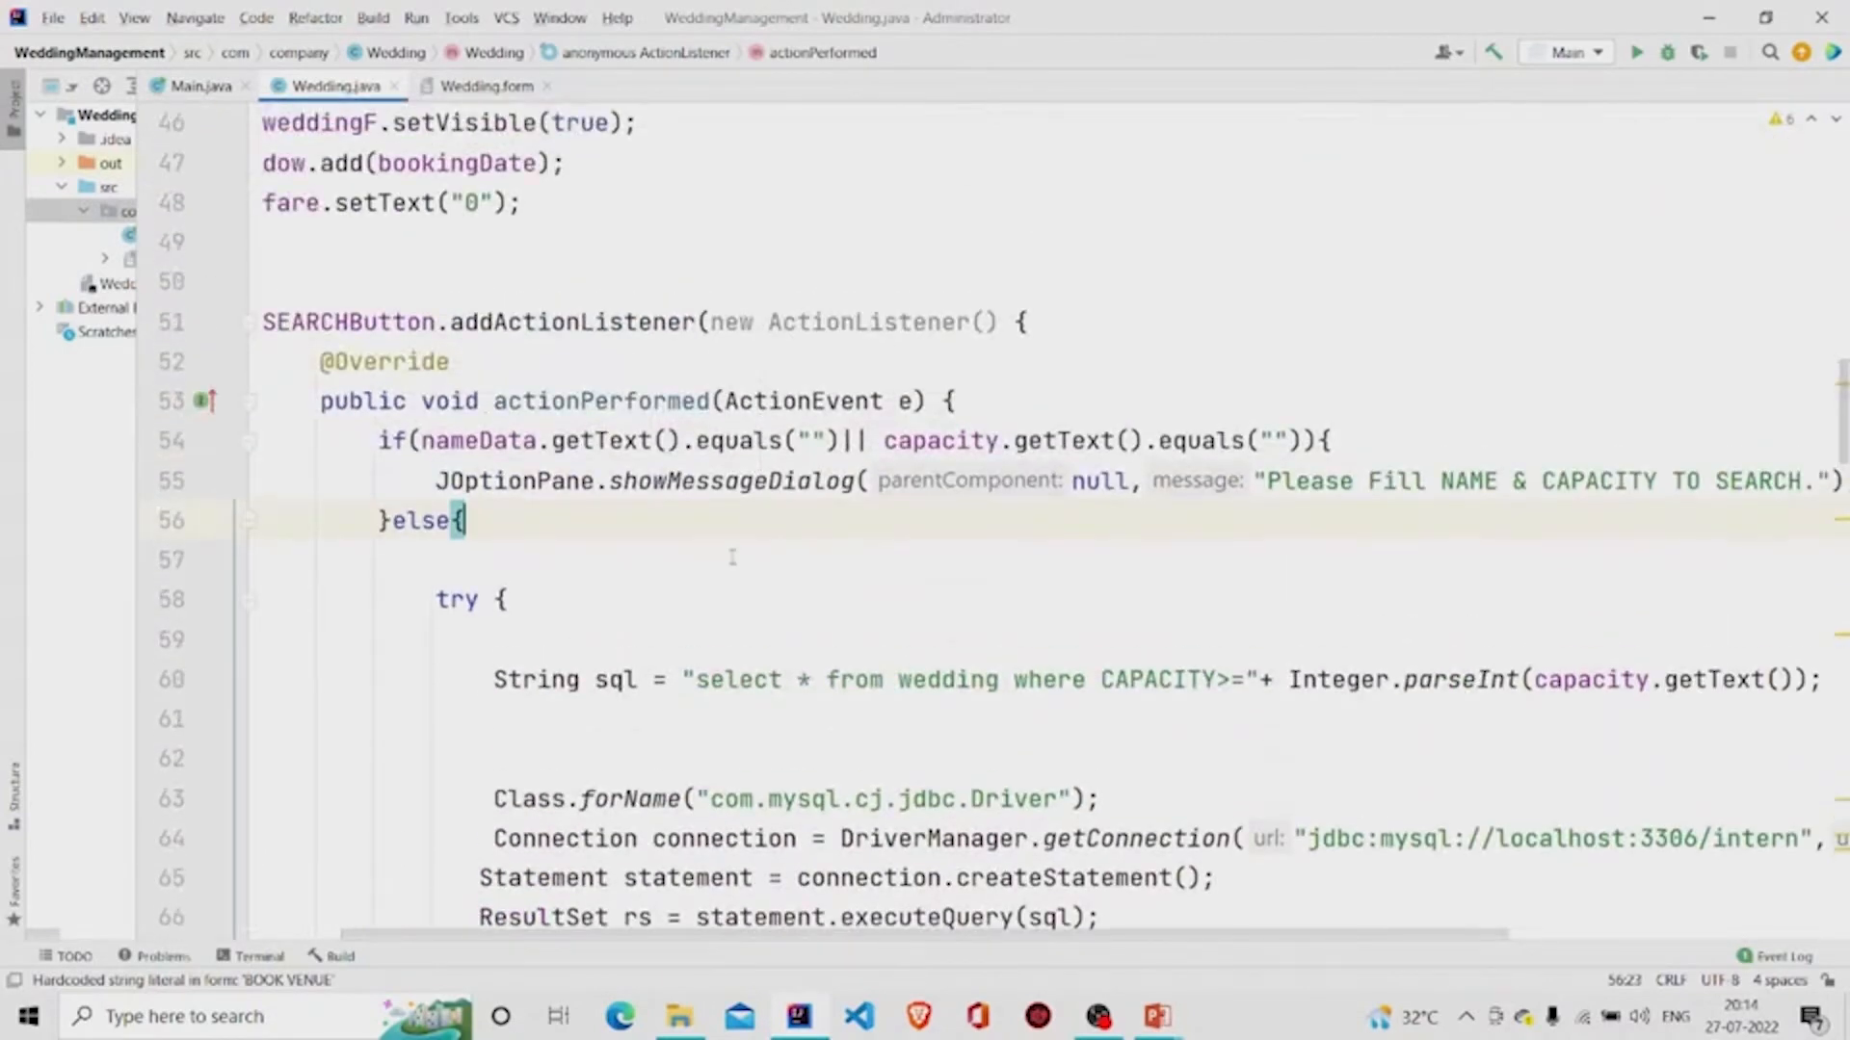
scroll("down", 3)
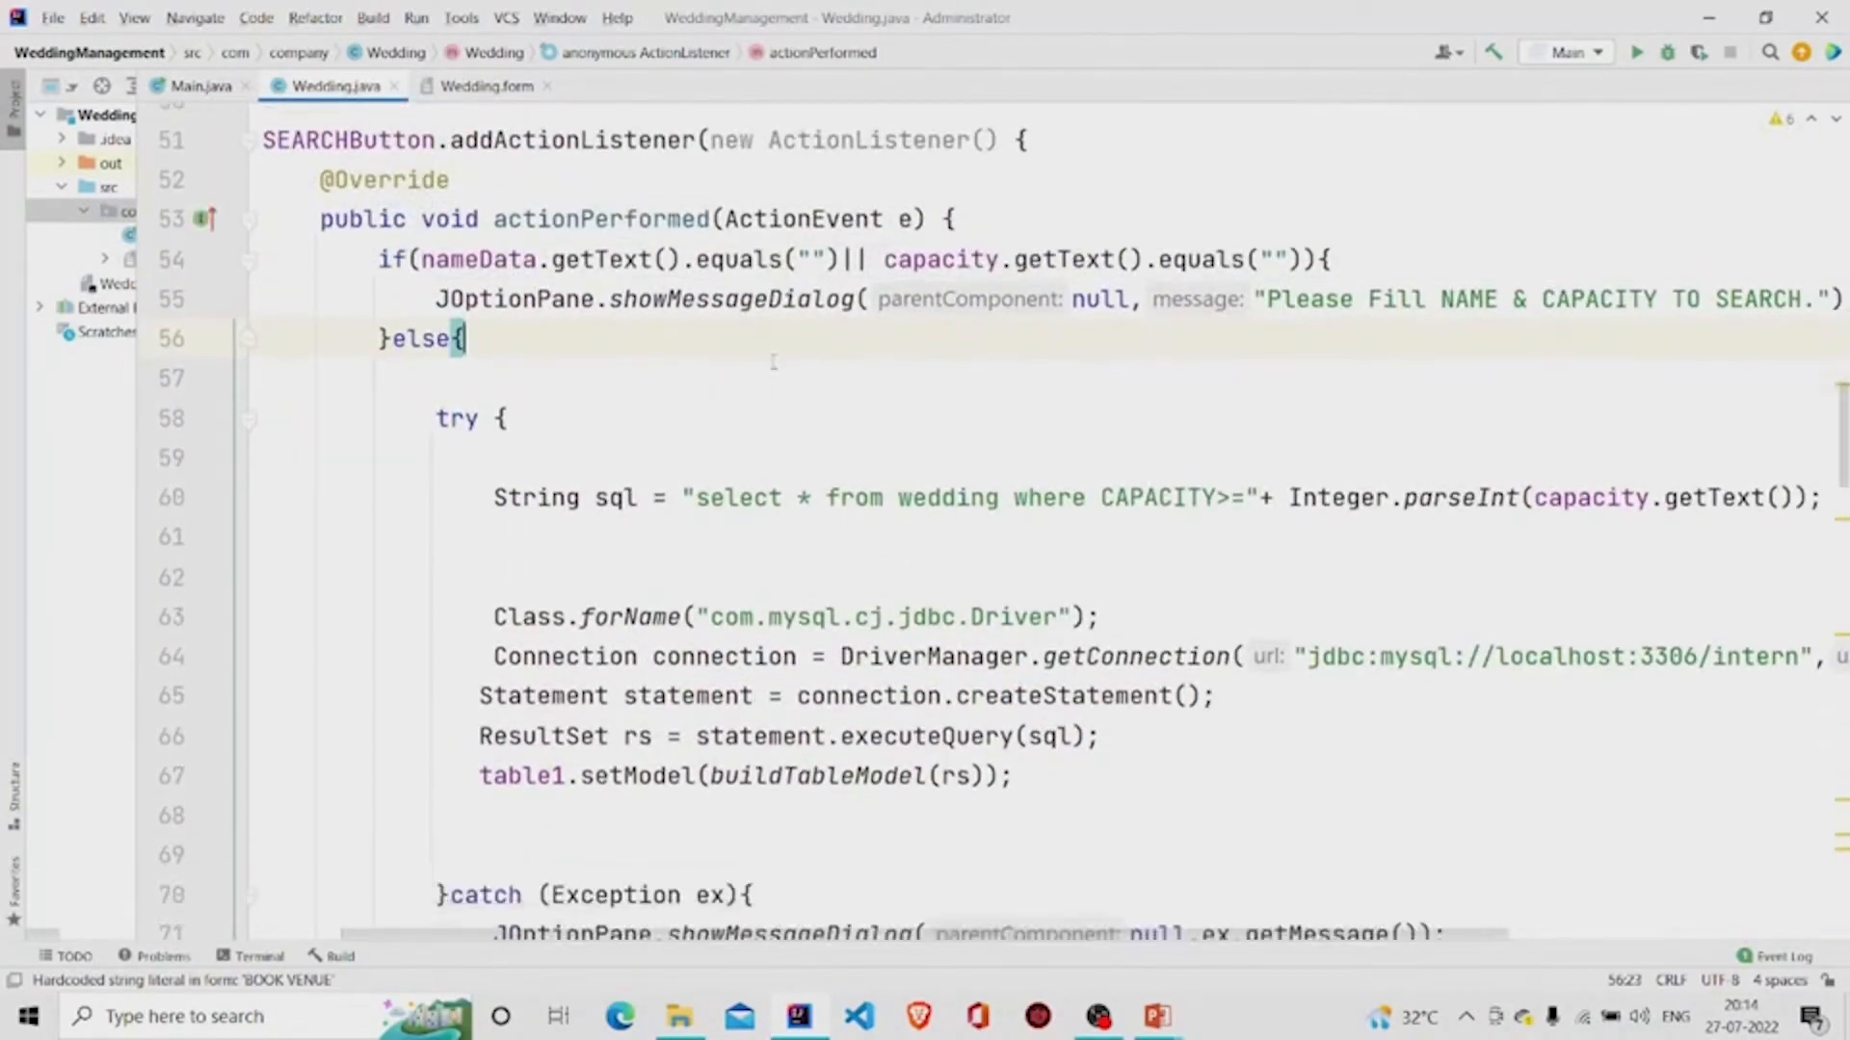
scroll("down", 3)
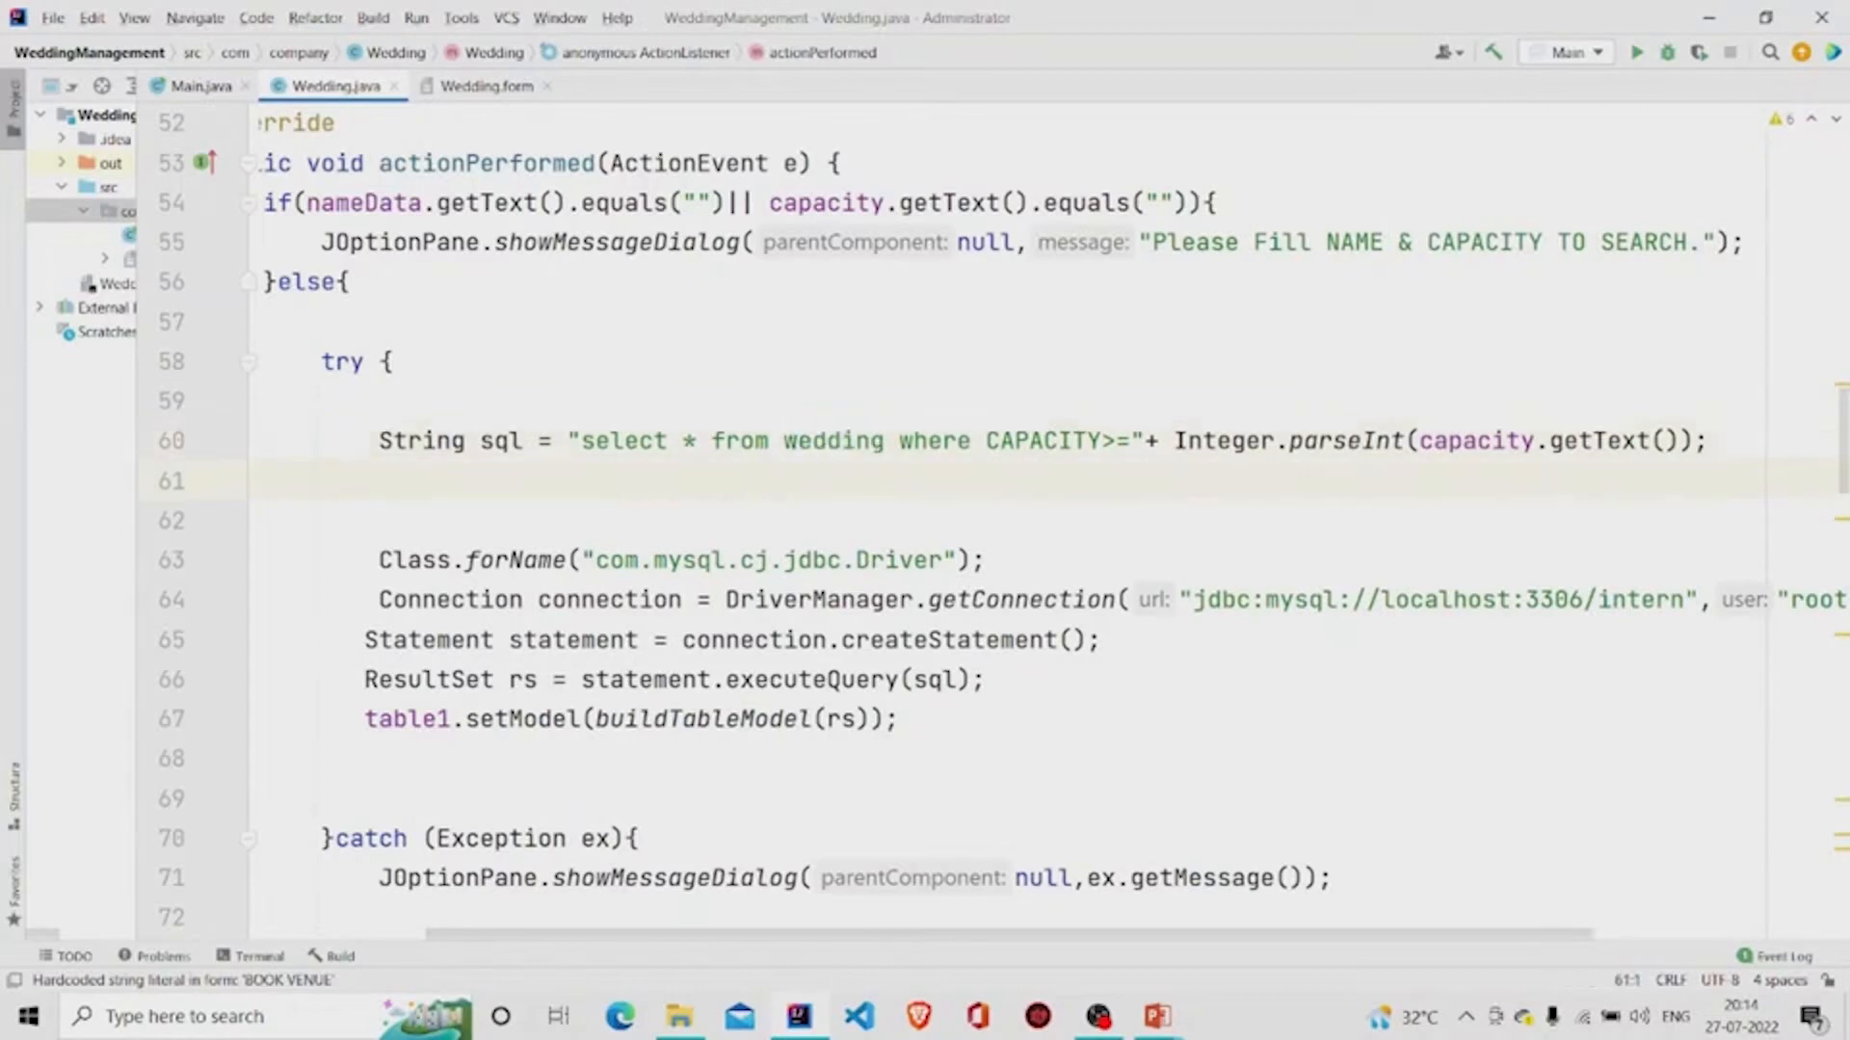
double_click(936, 440)
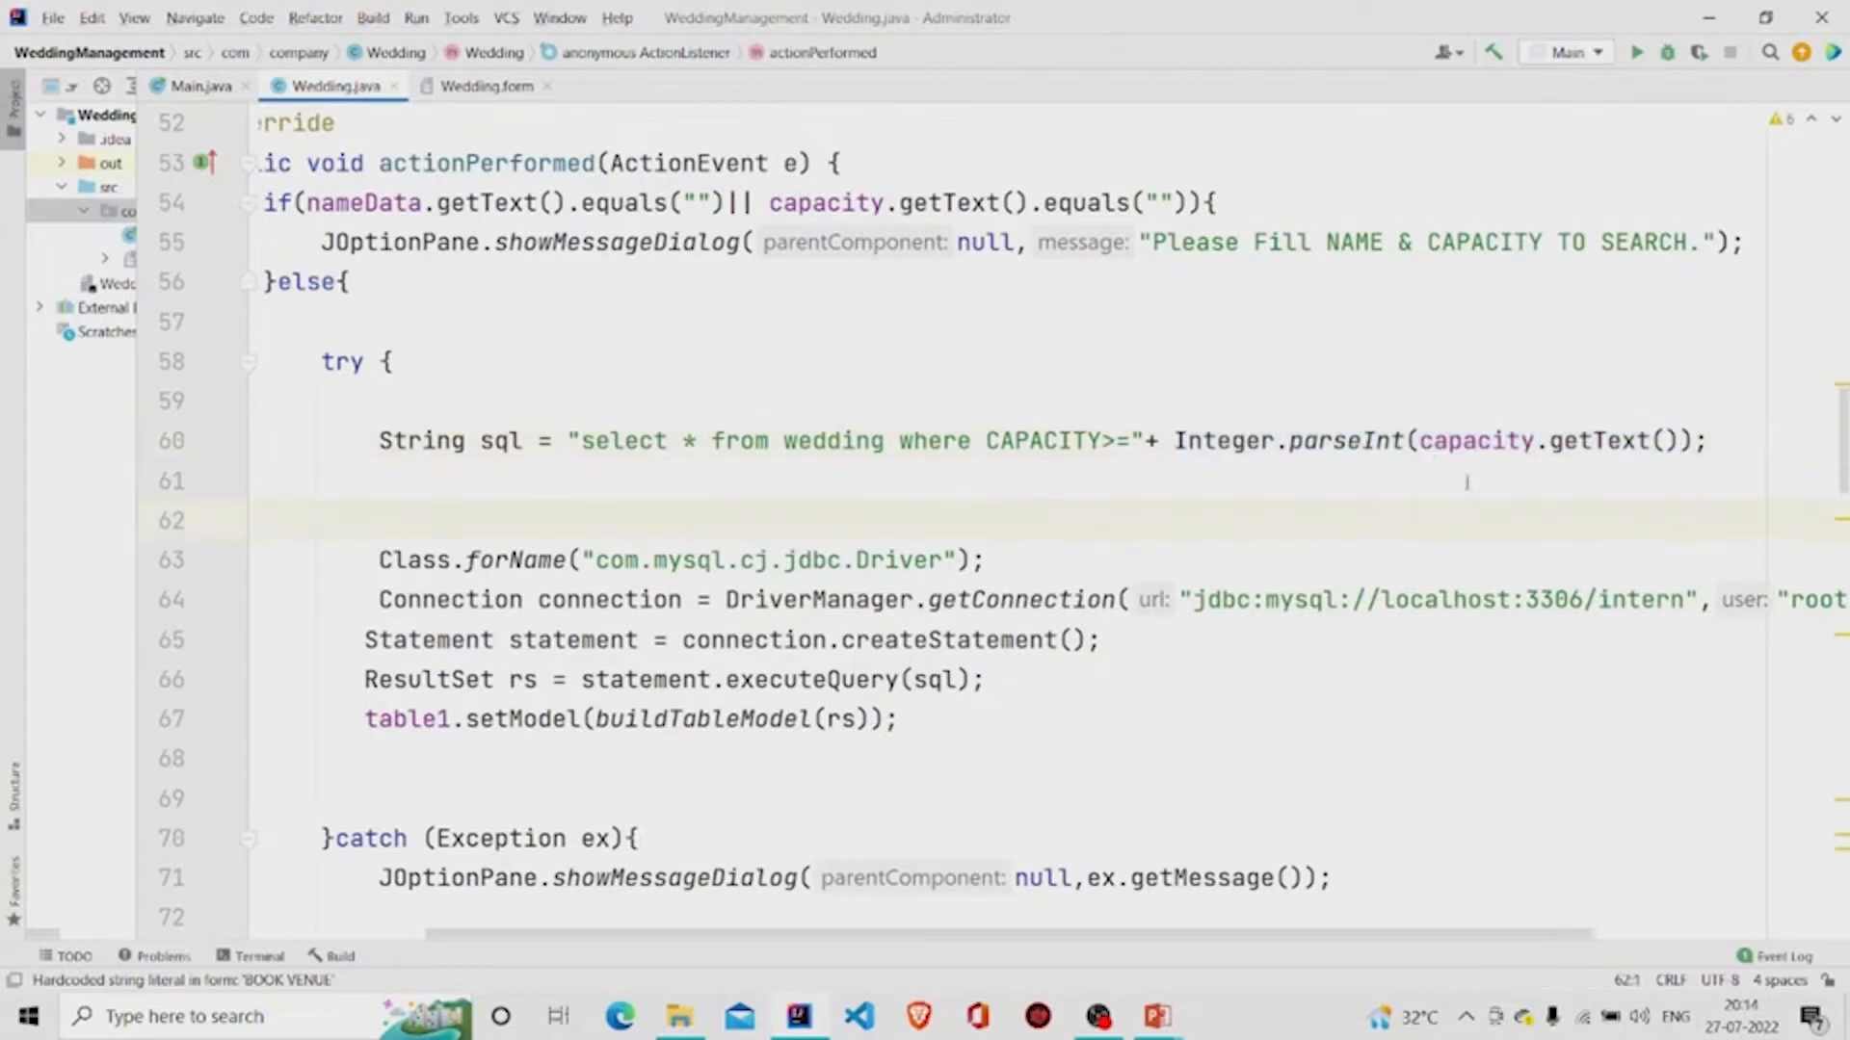
double_click(1474, 441)
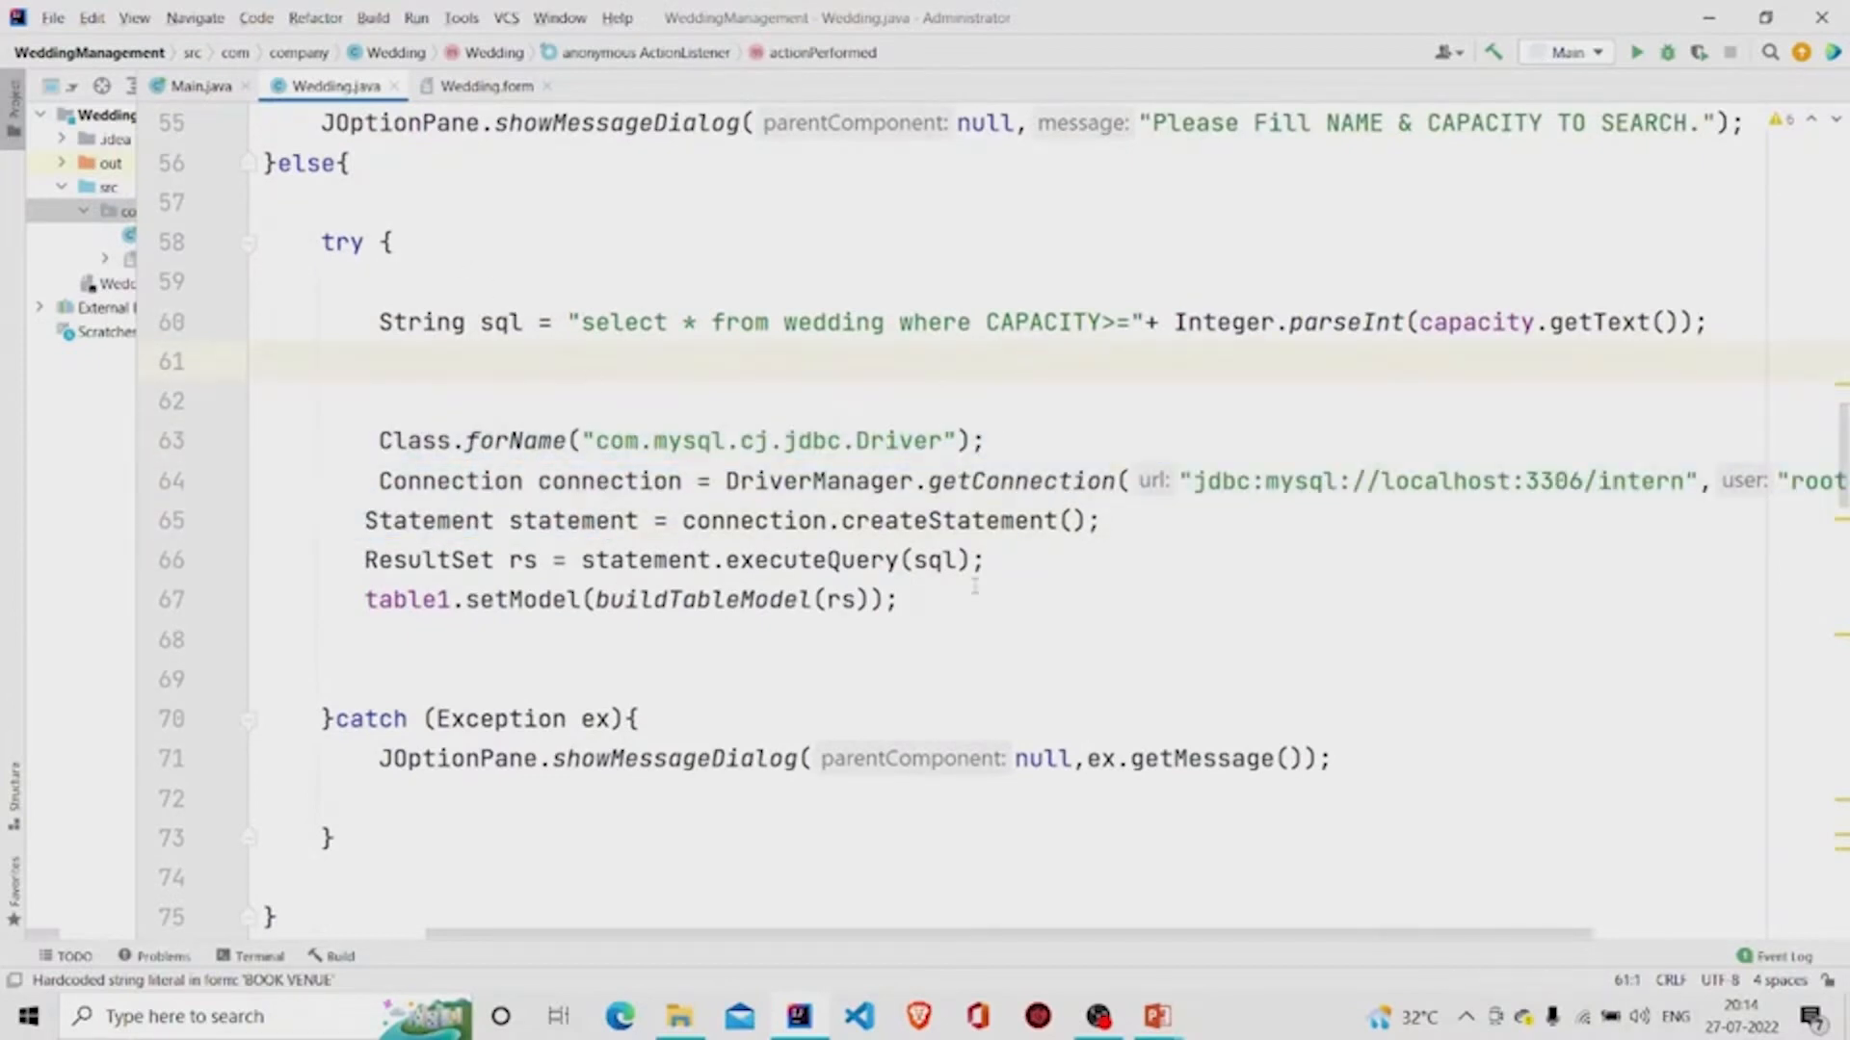
double_click(428, 559)
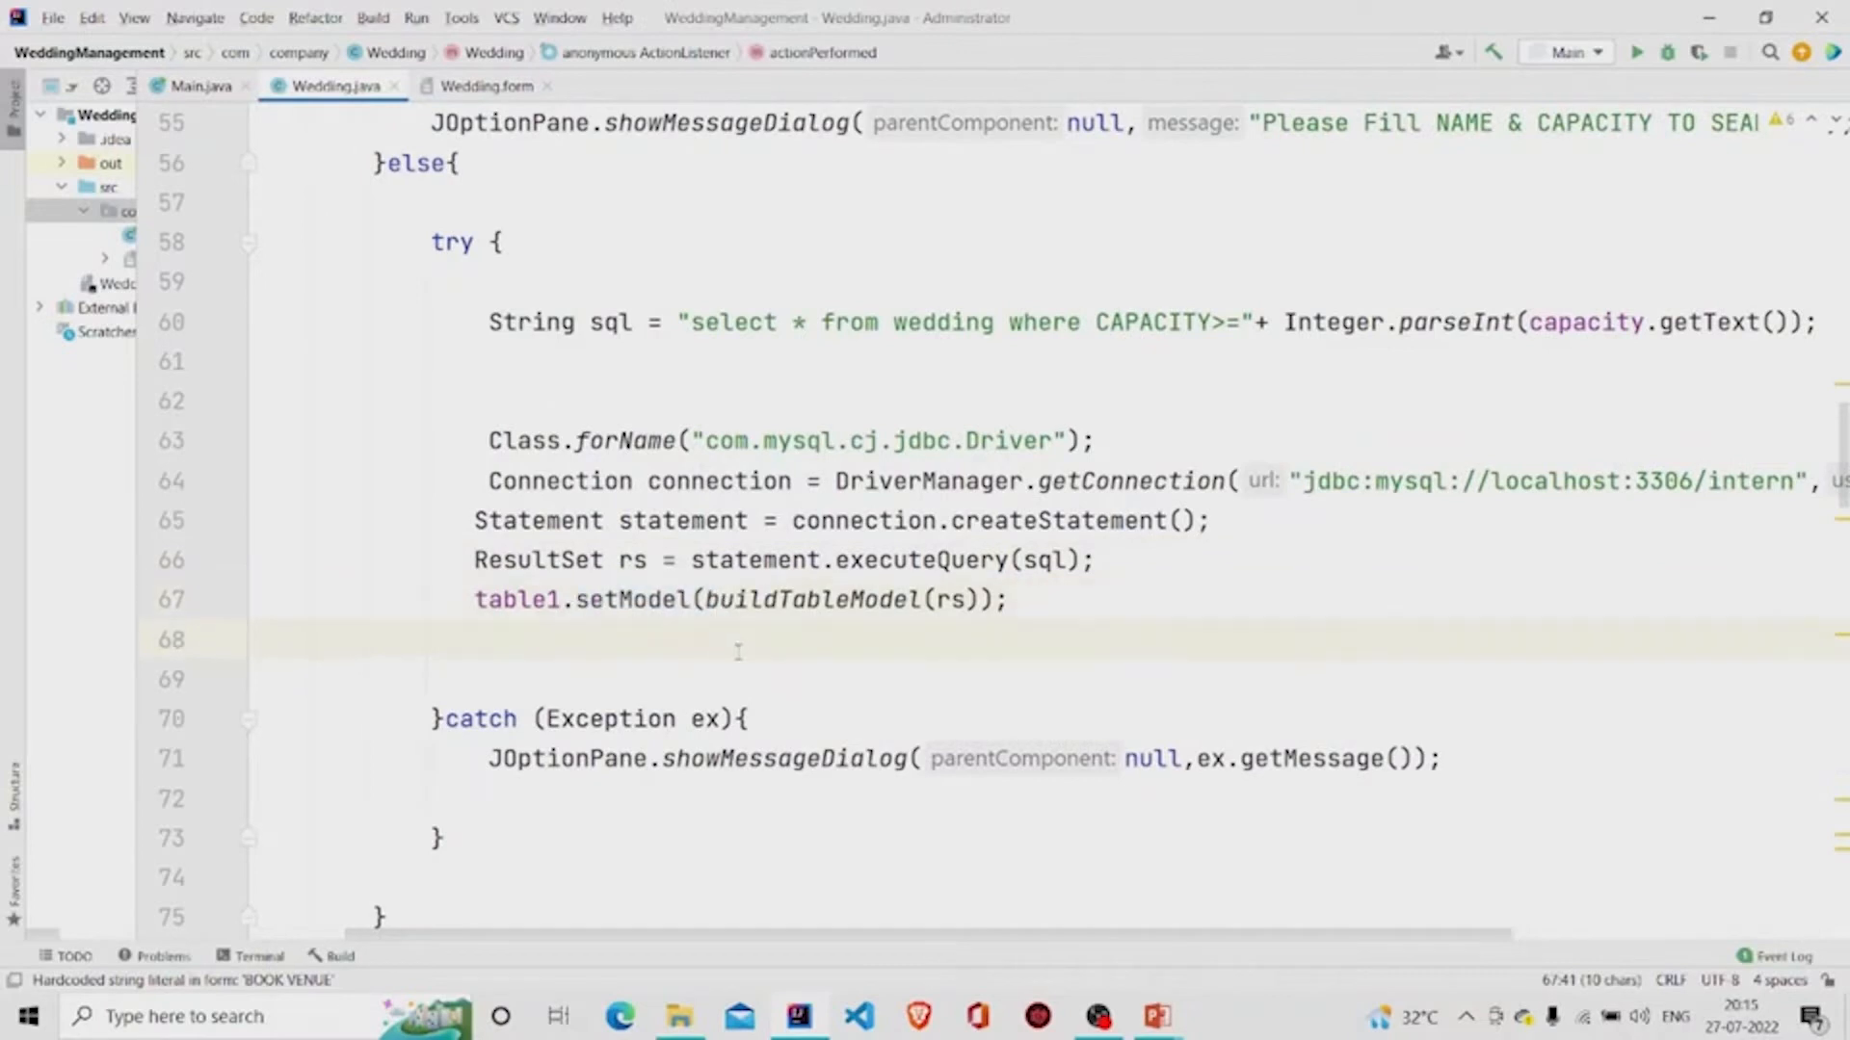
double_click(816, 600)
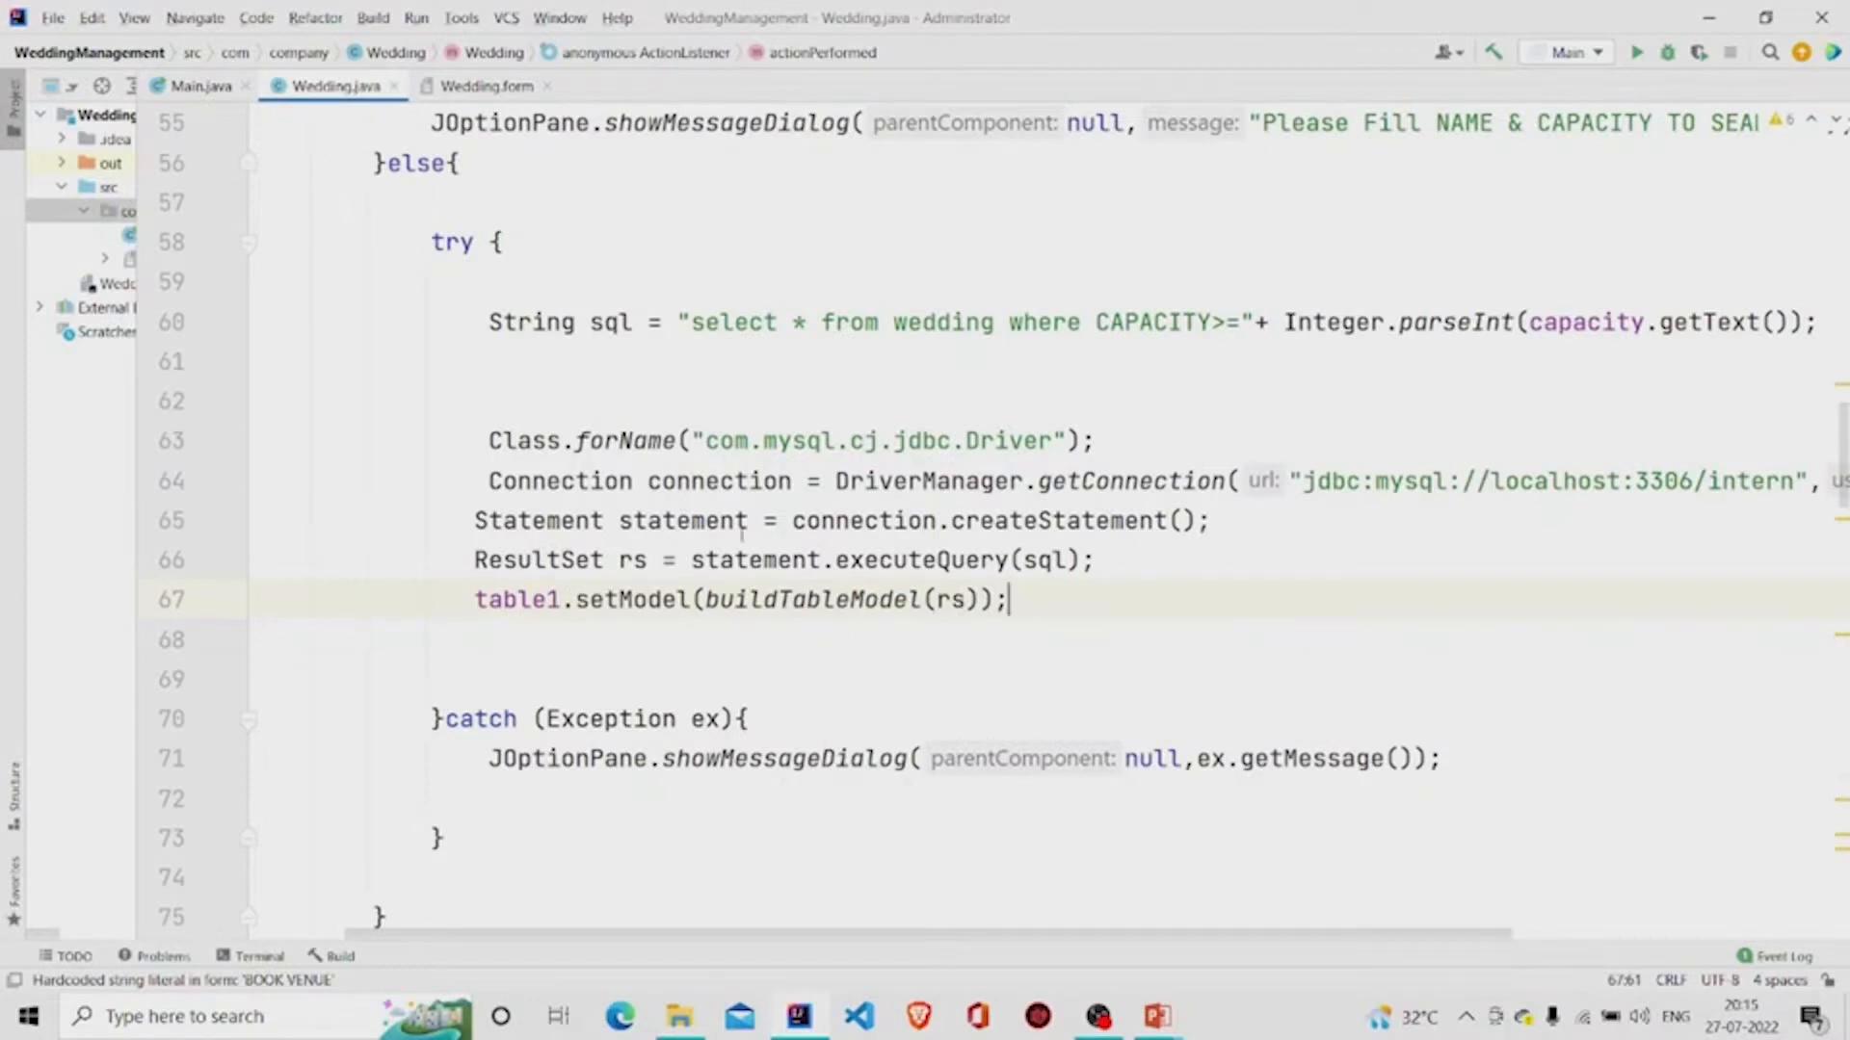
scroll("down", 3)
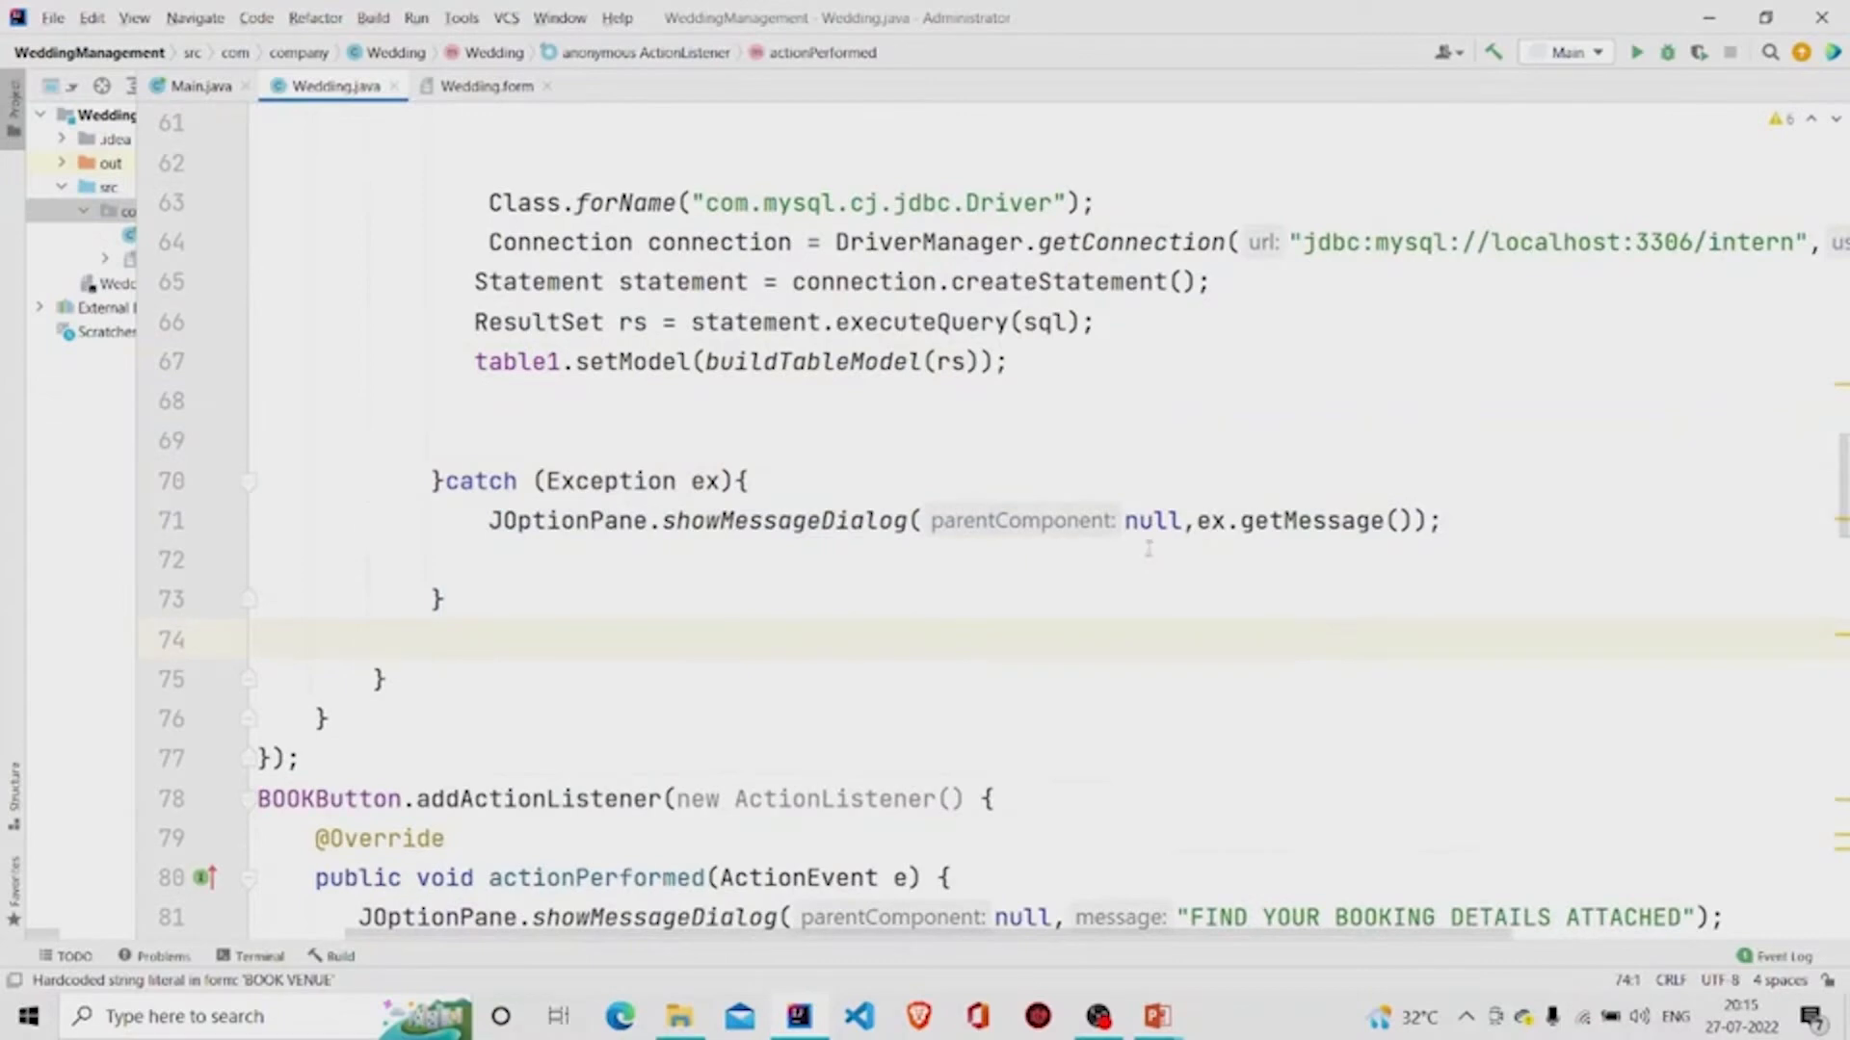
mouse_move(973, 937)
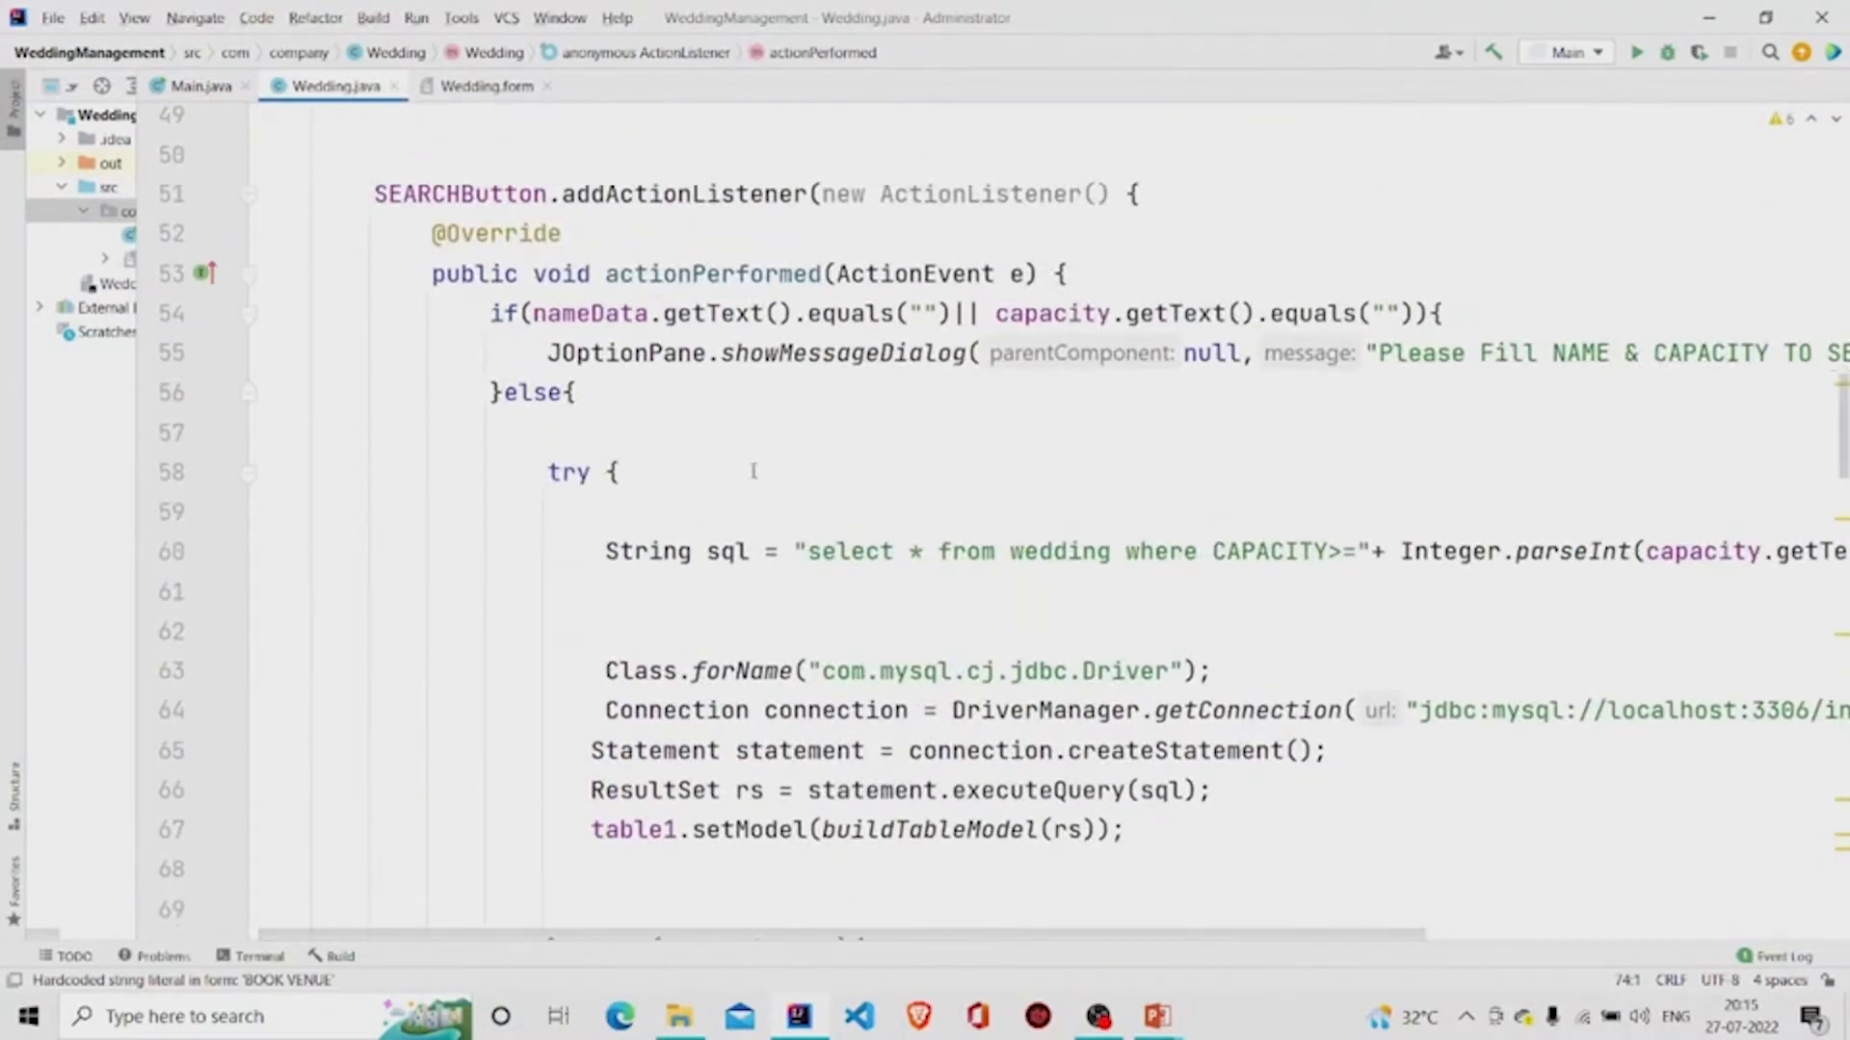
scroll("down", 3)
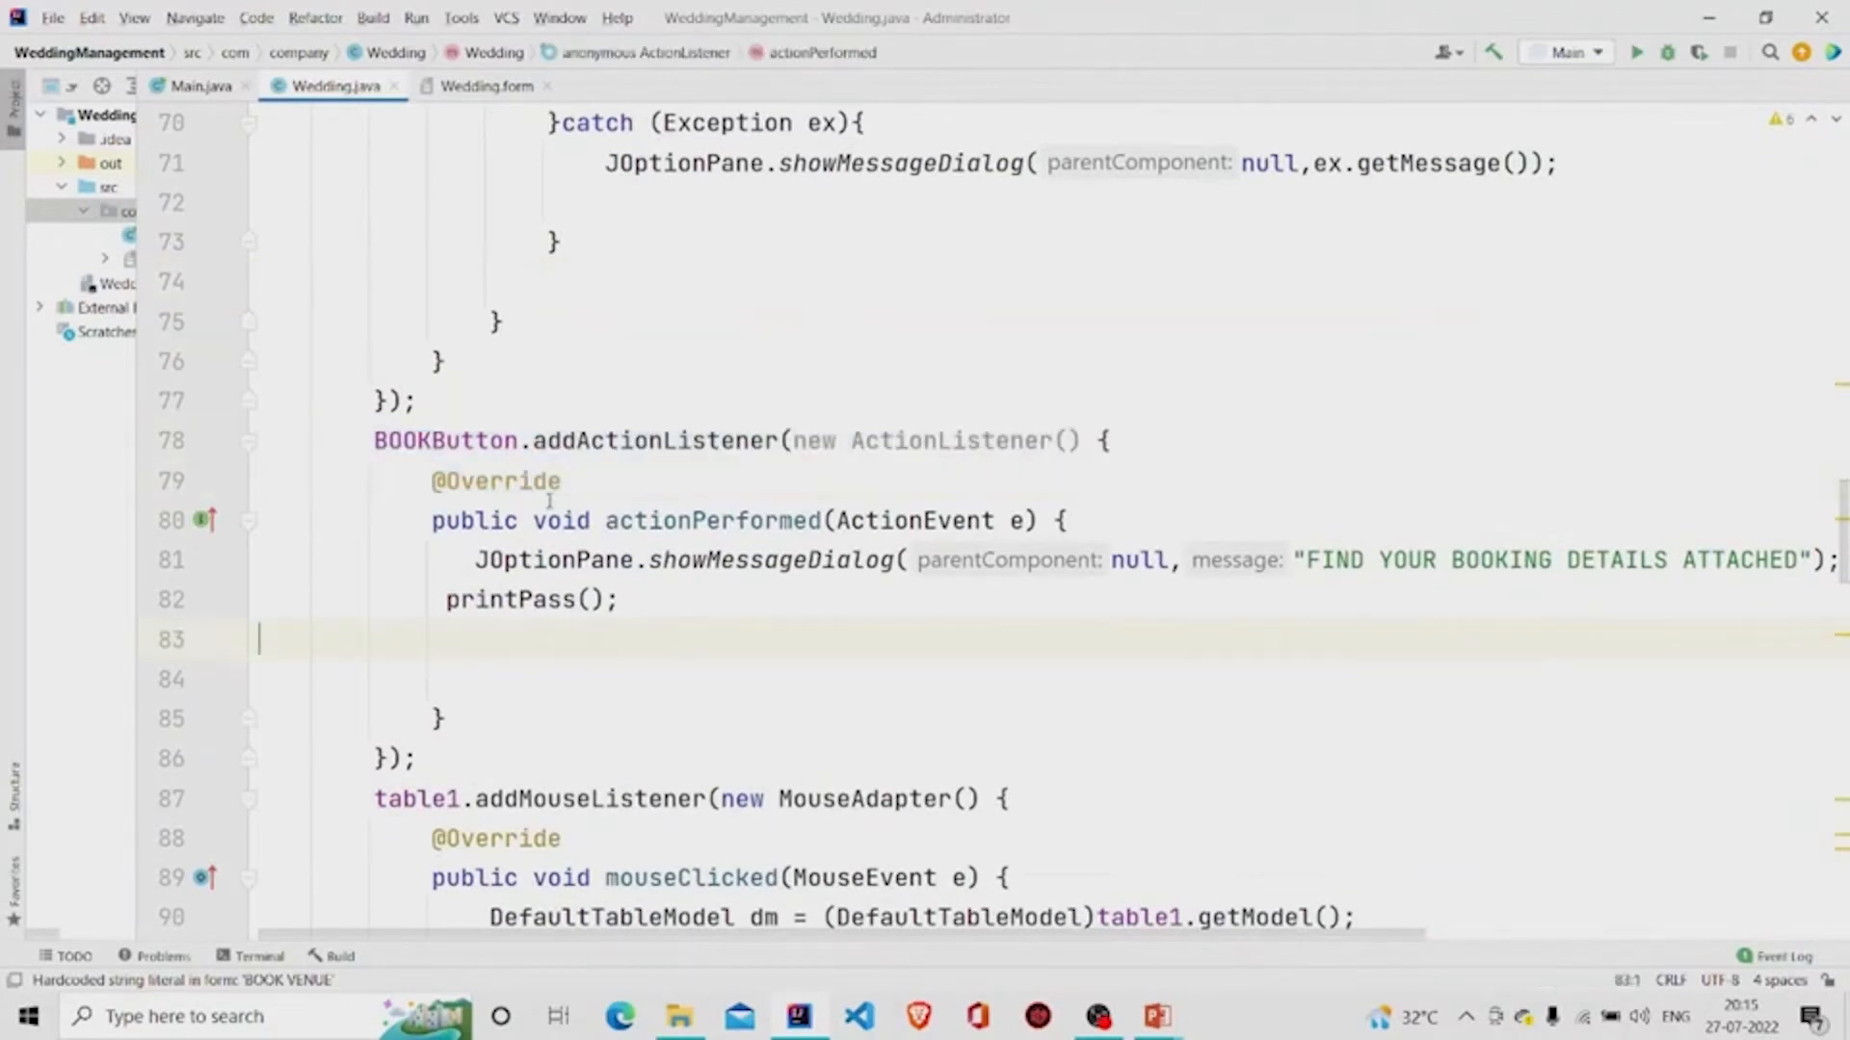
mouse_move(688, 657)
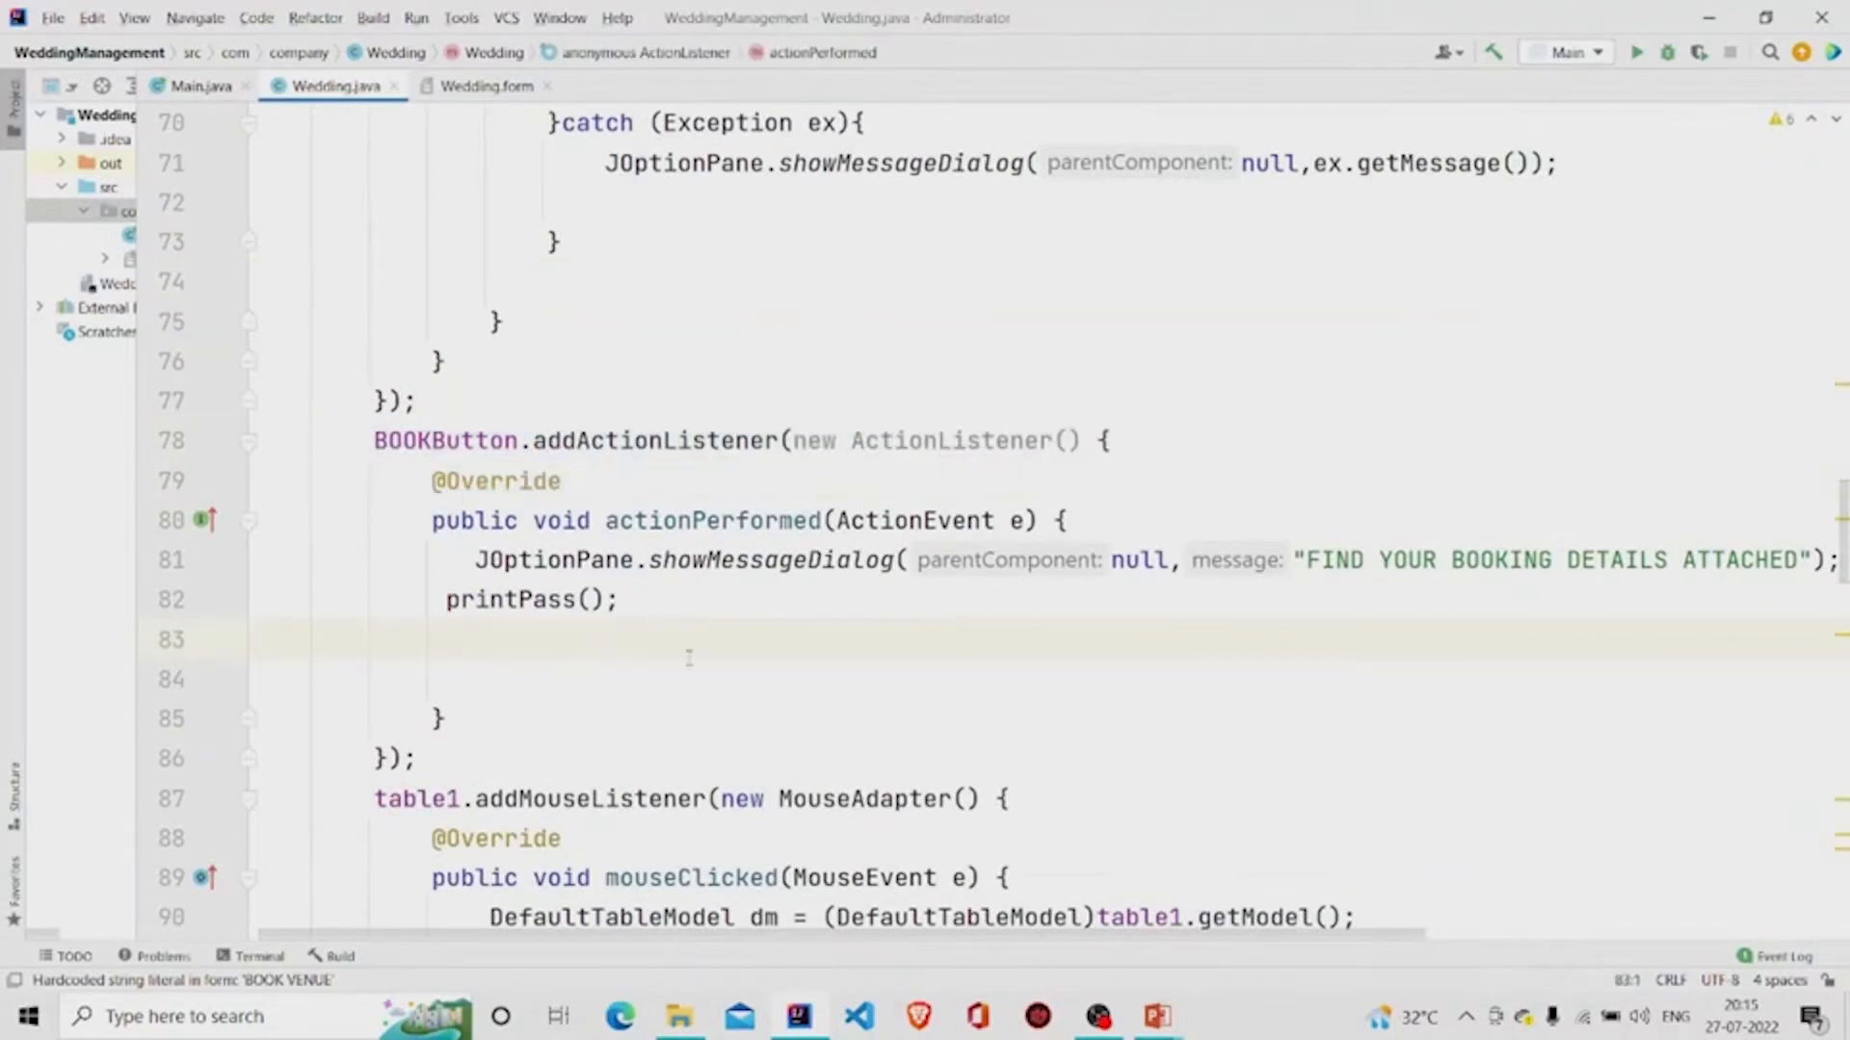
left_click_drag(474, 559, 620, 599)
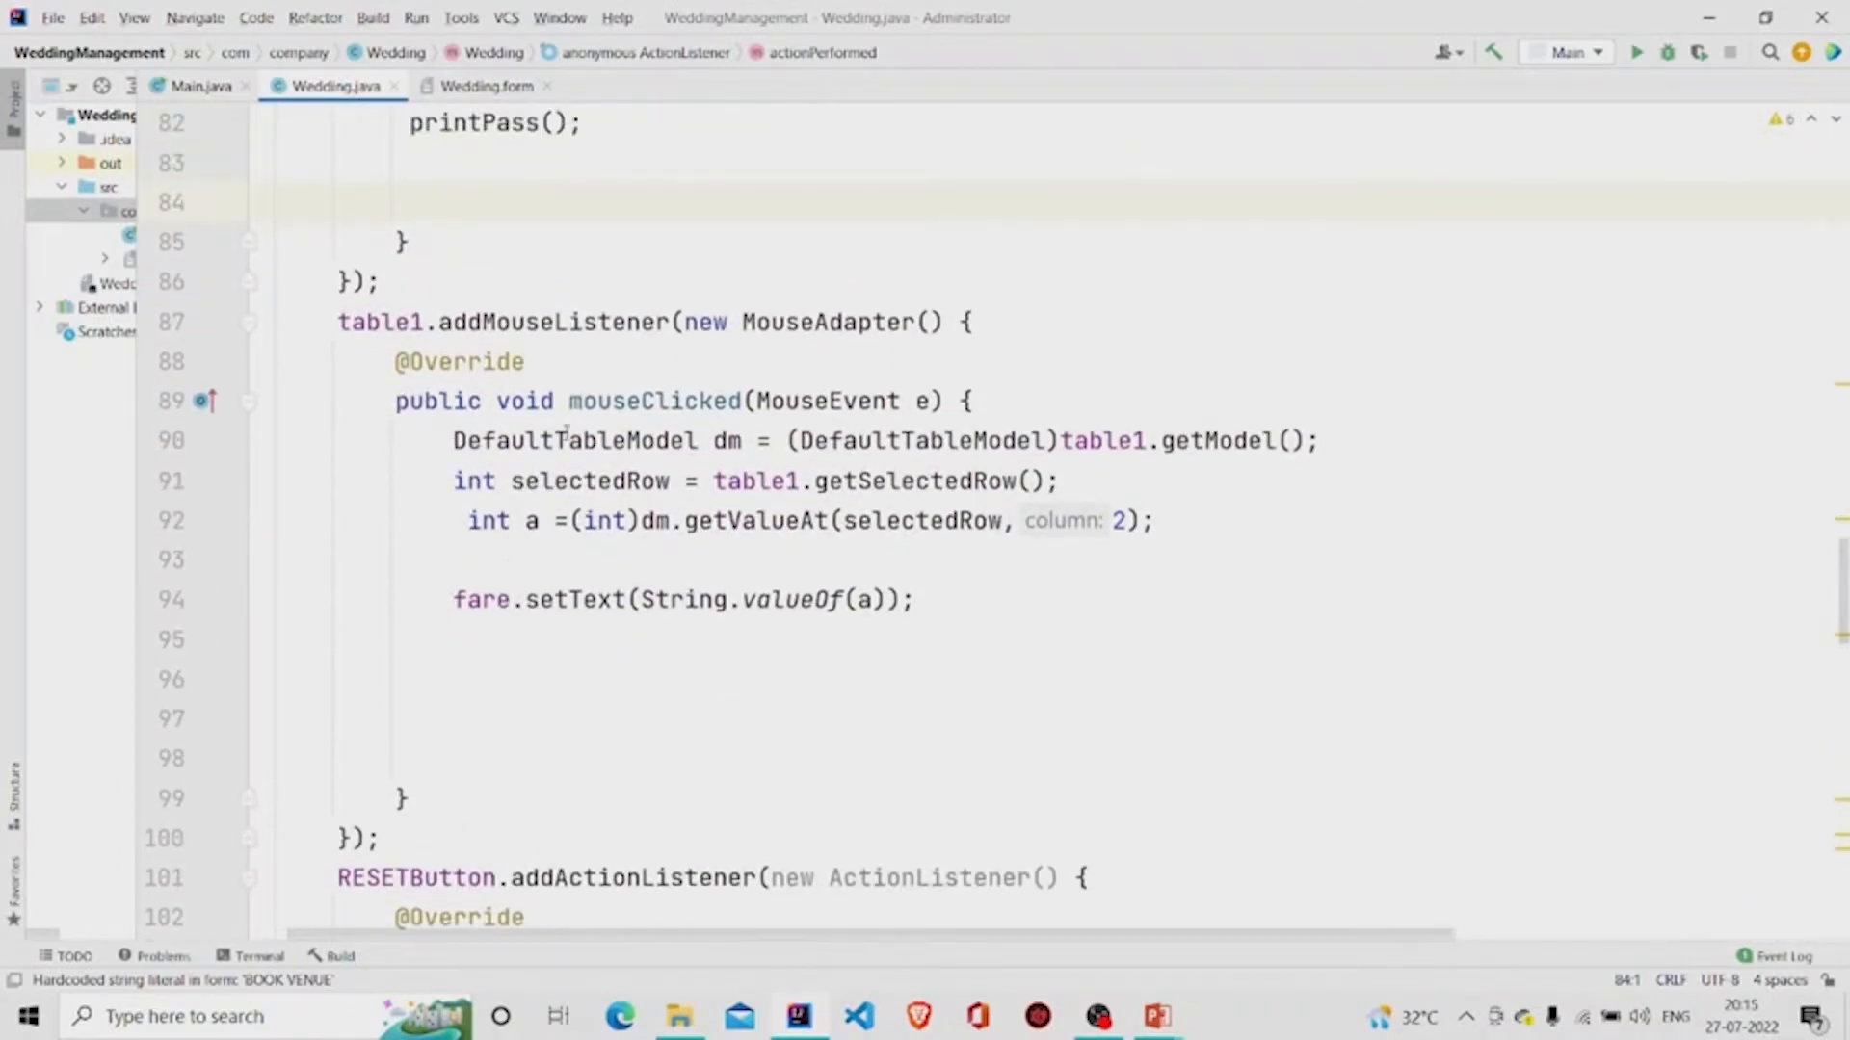
left_click(485, 85)
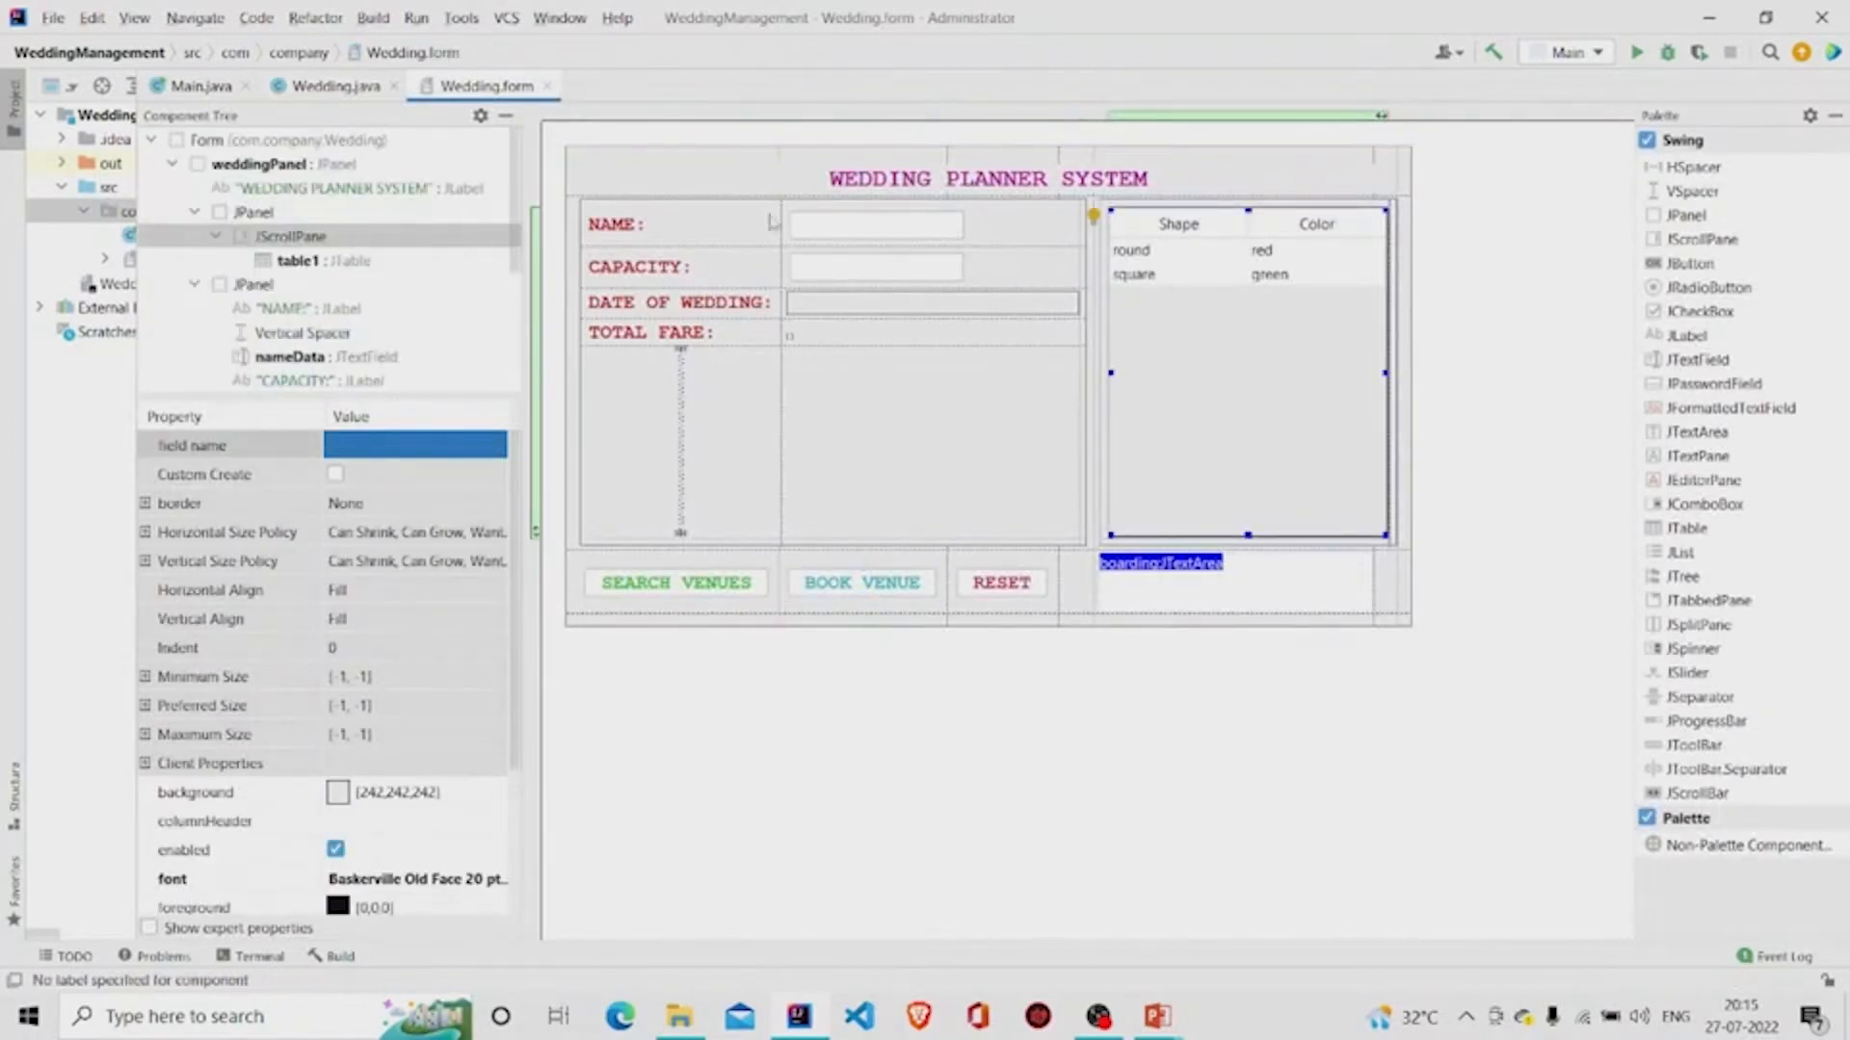
right_click(297, 259)
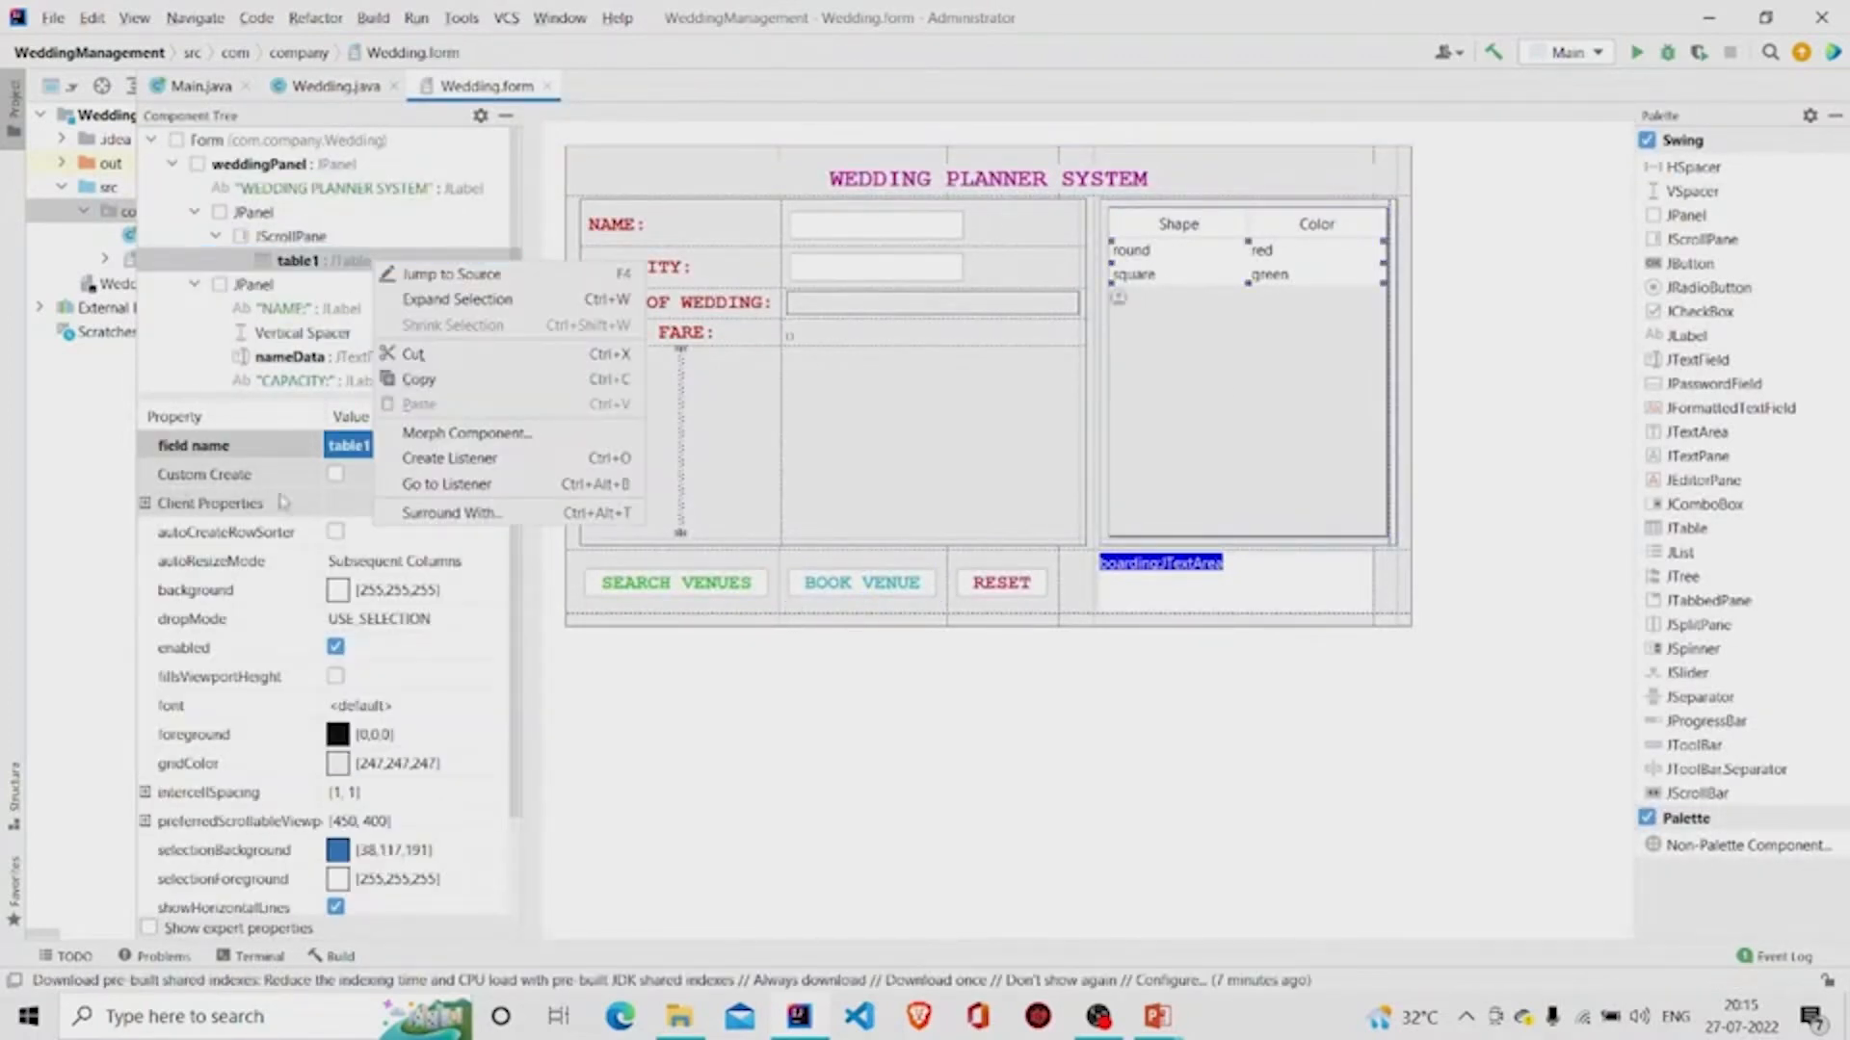
left_click(450, 458)
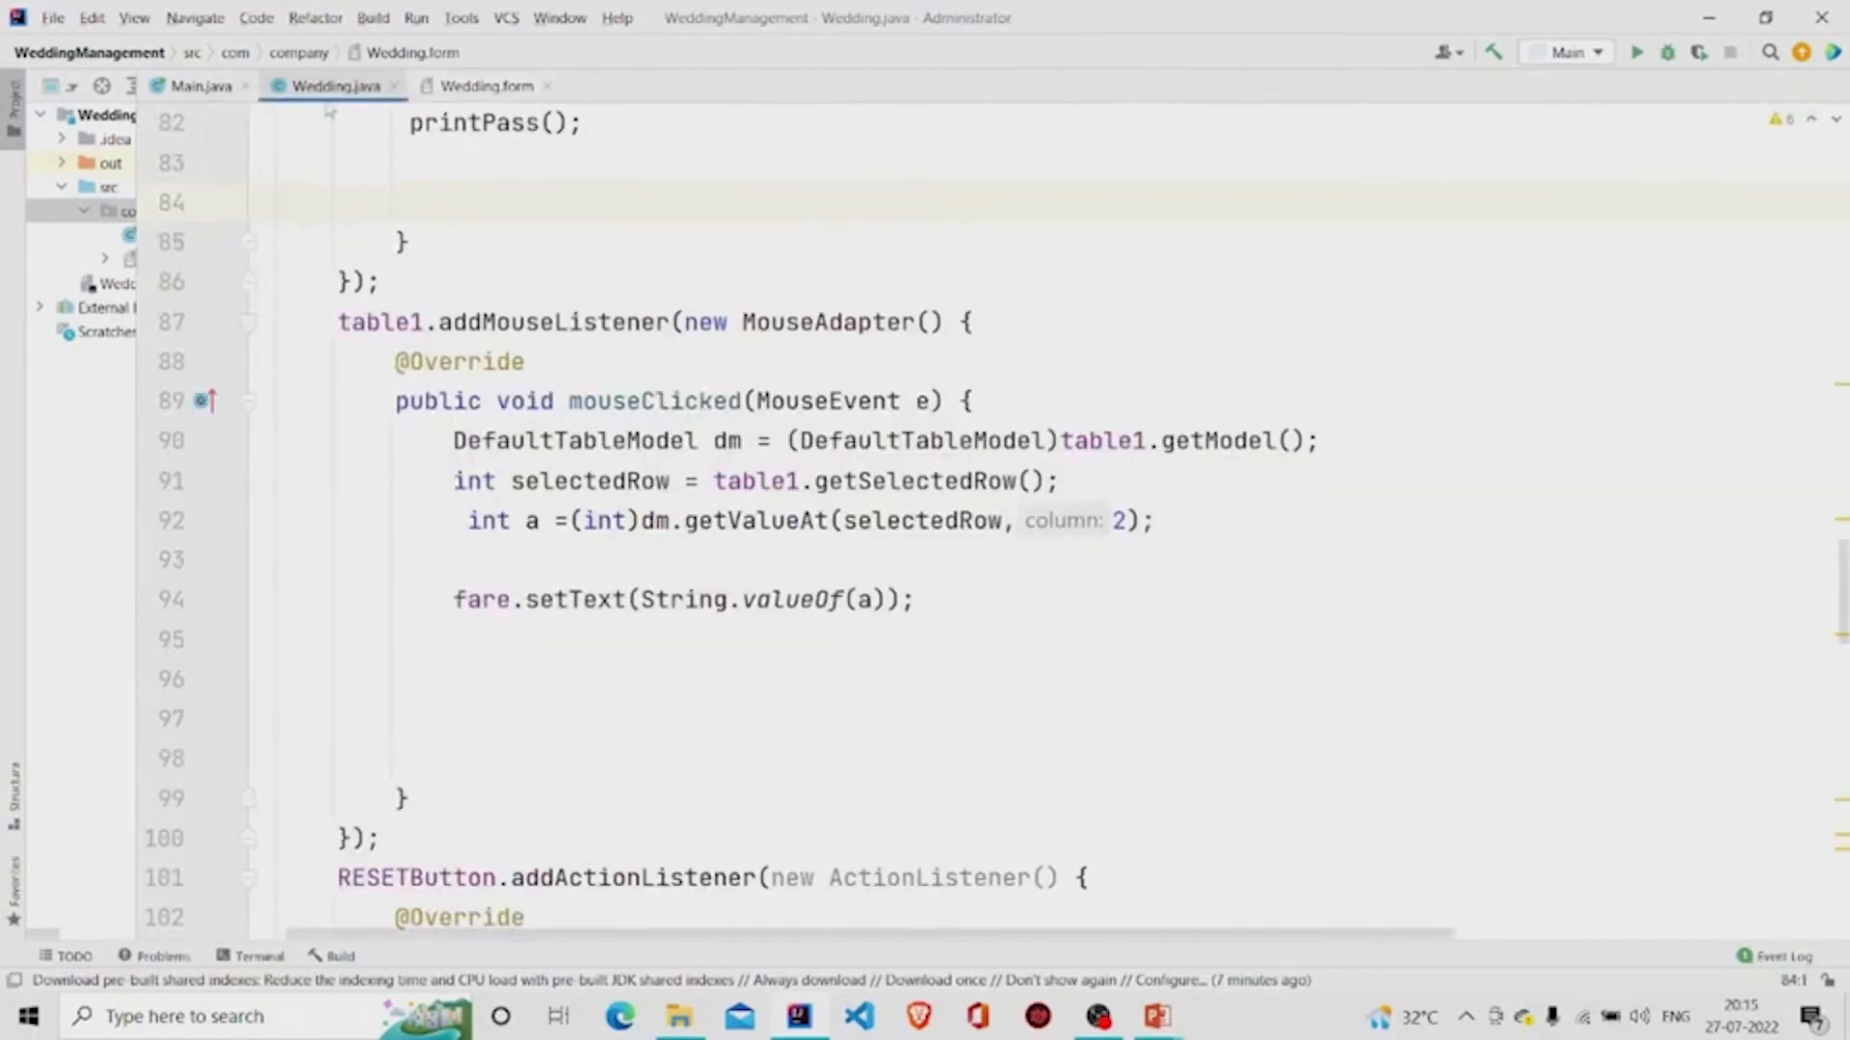
left_click(484, 85)
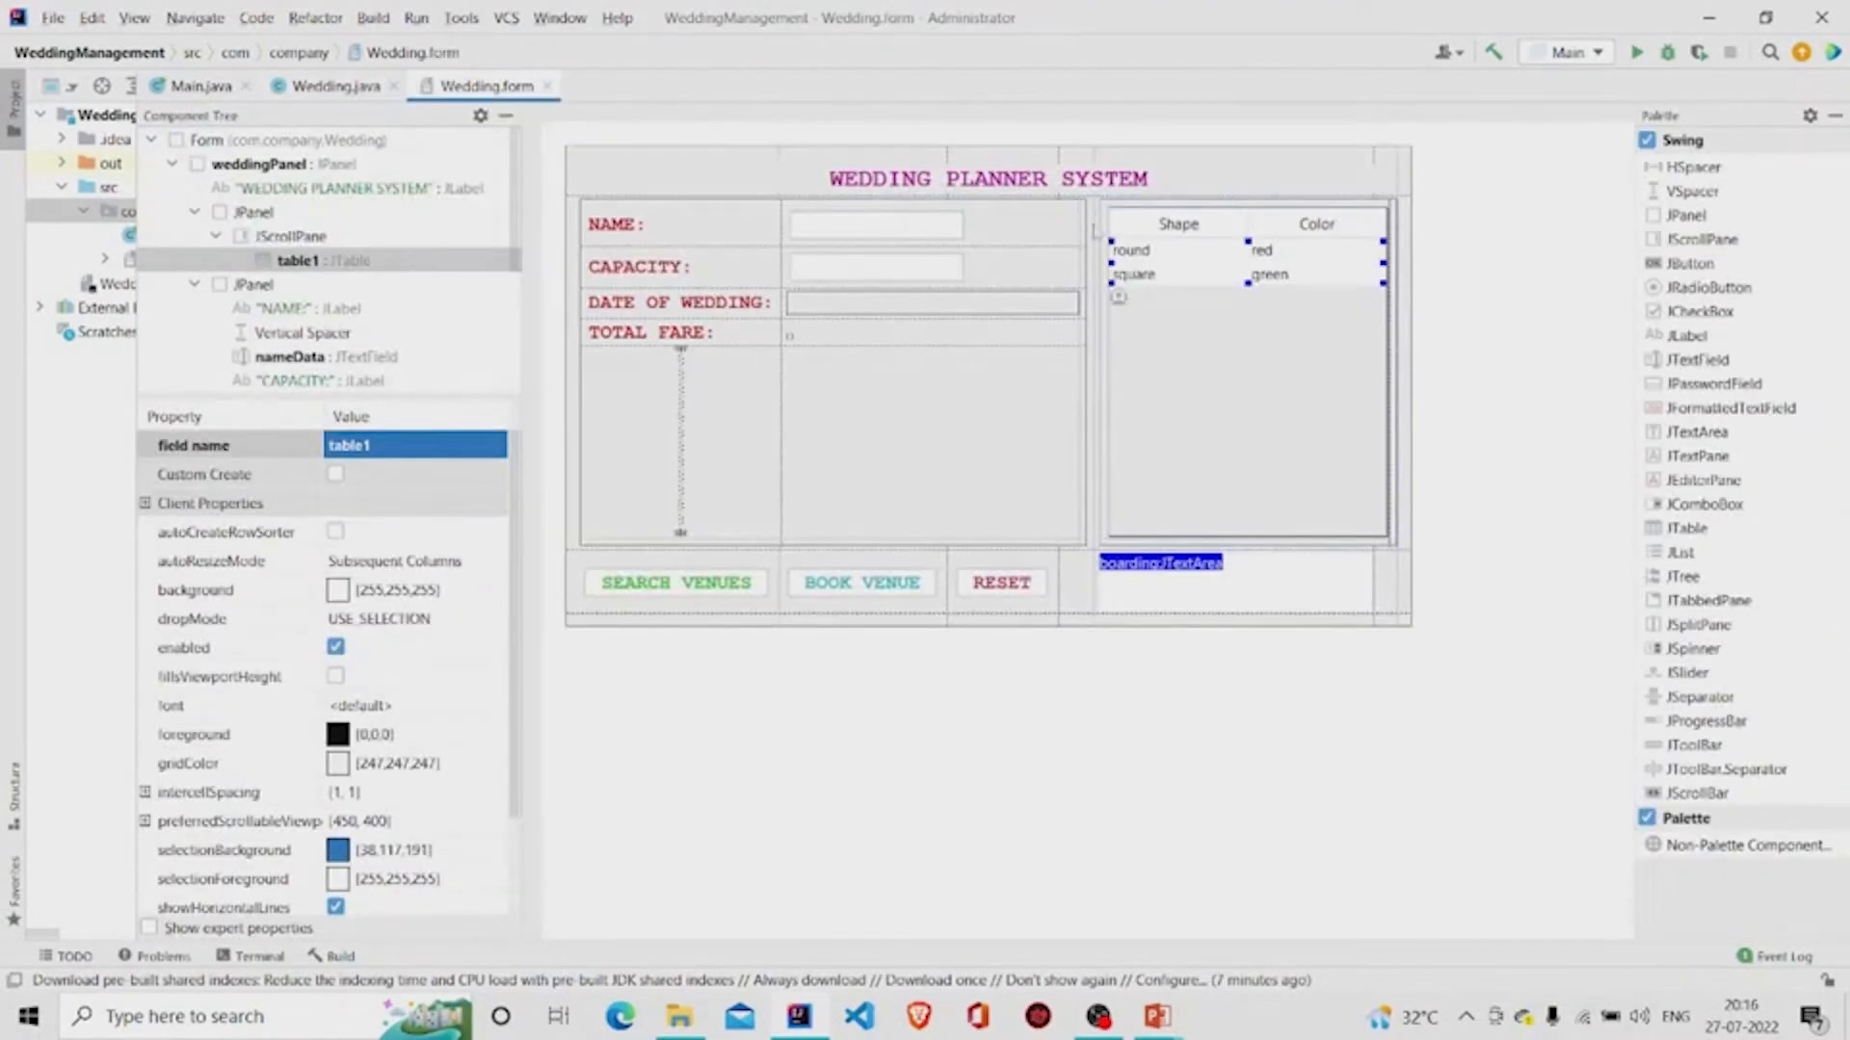
left_click(288, 236)
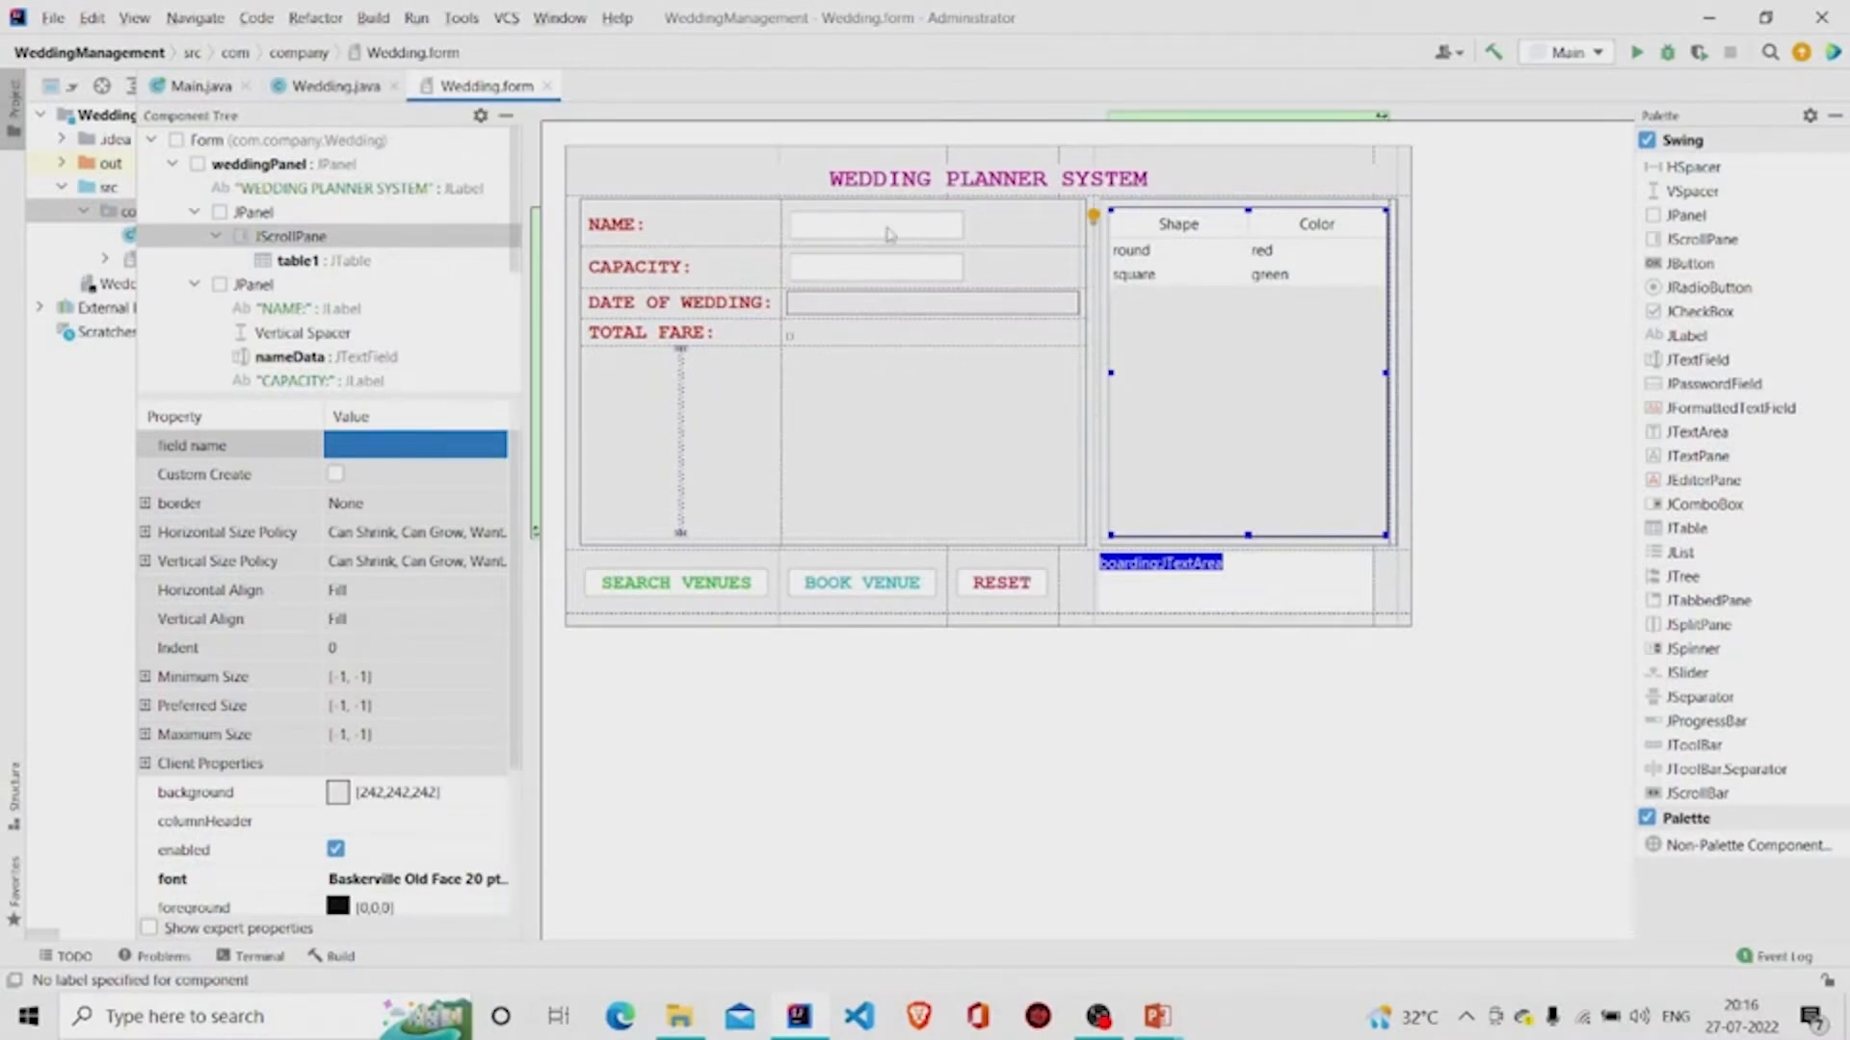
left_click(873, 225)
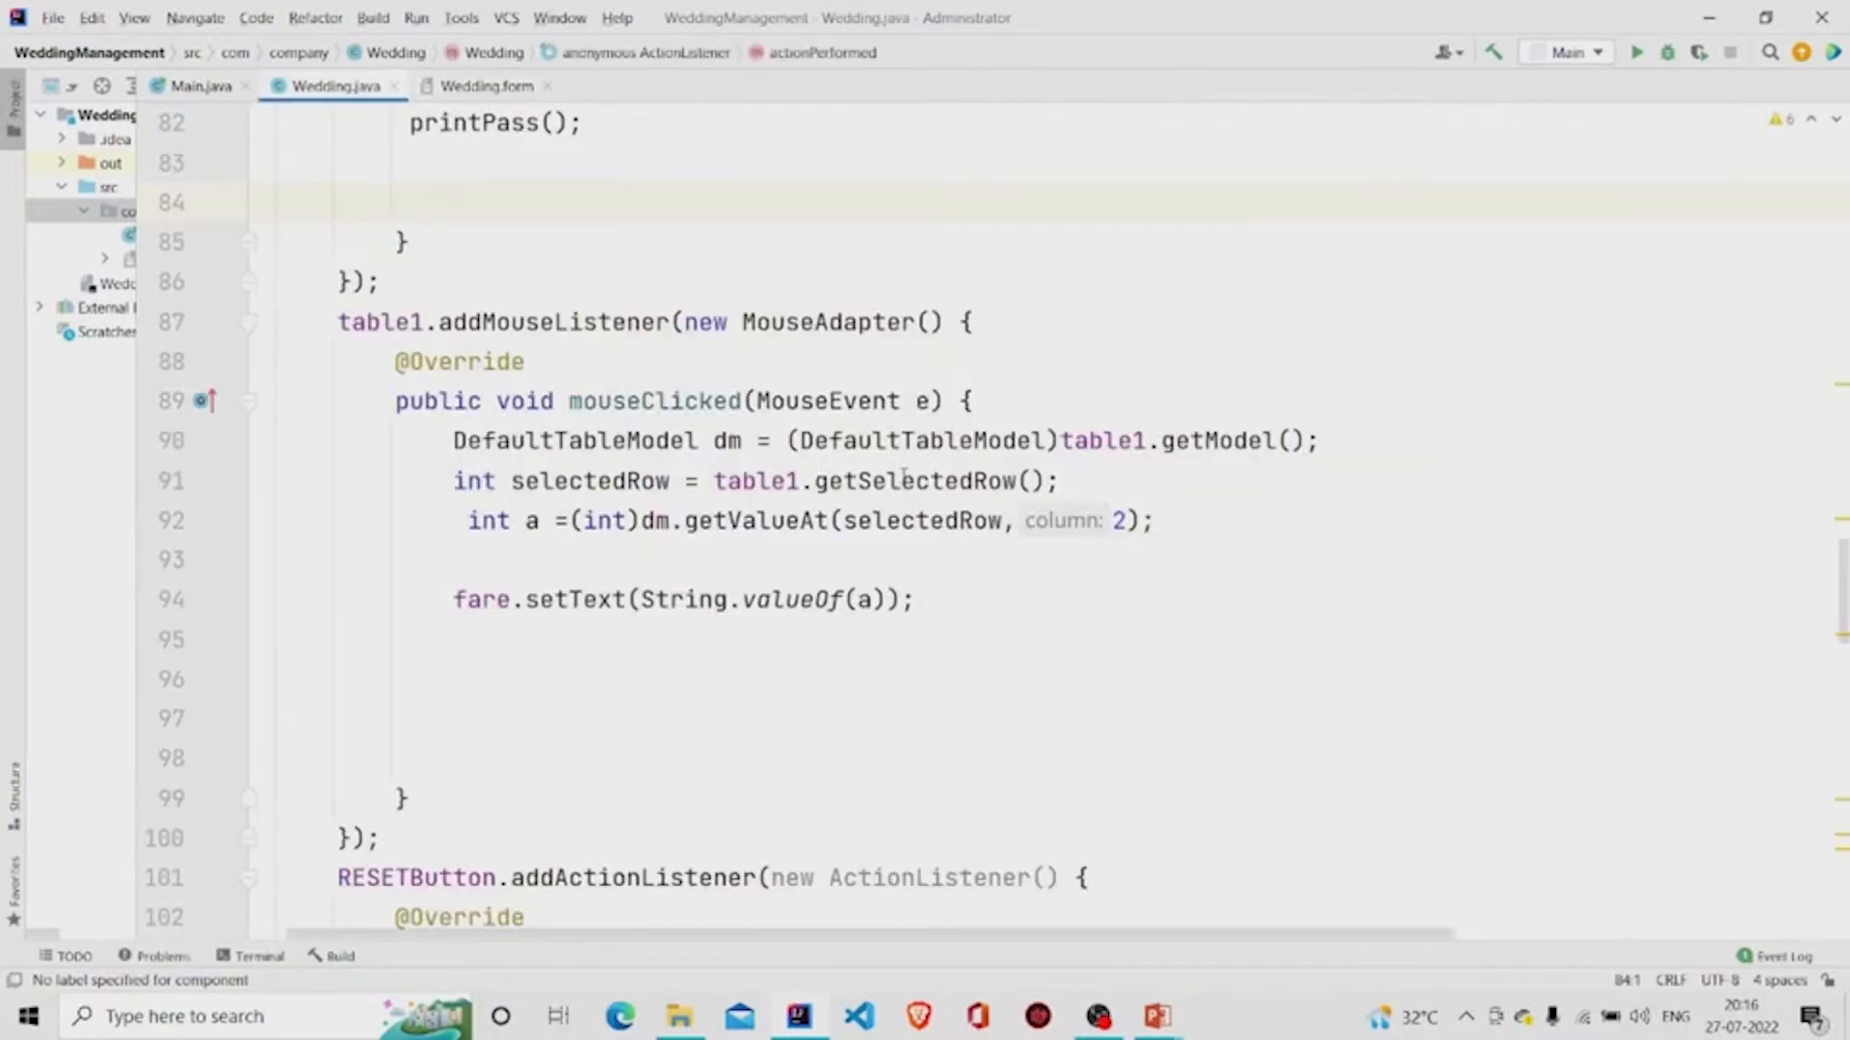
scroll("down", 3)
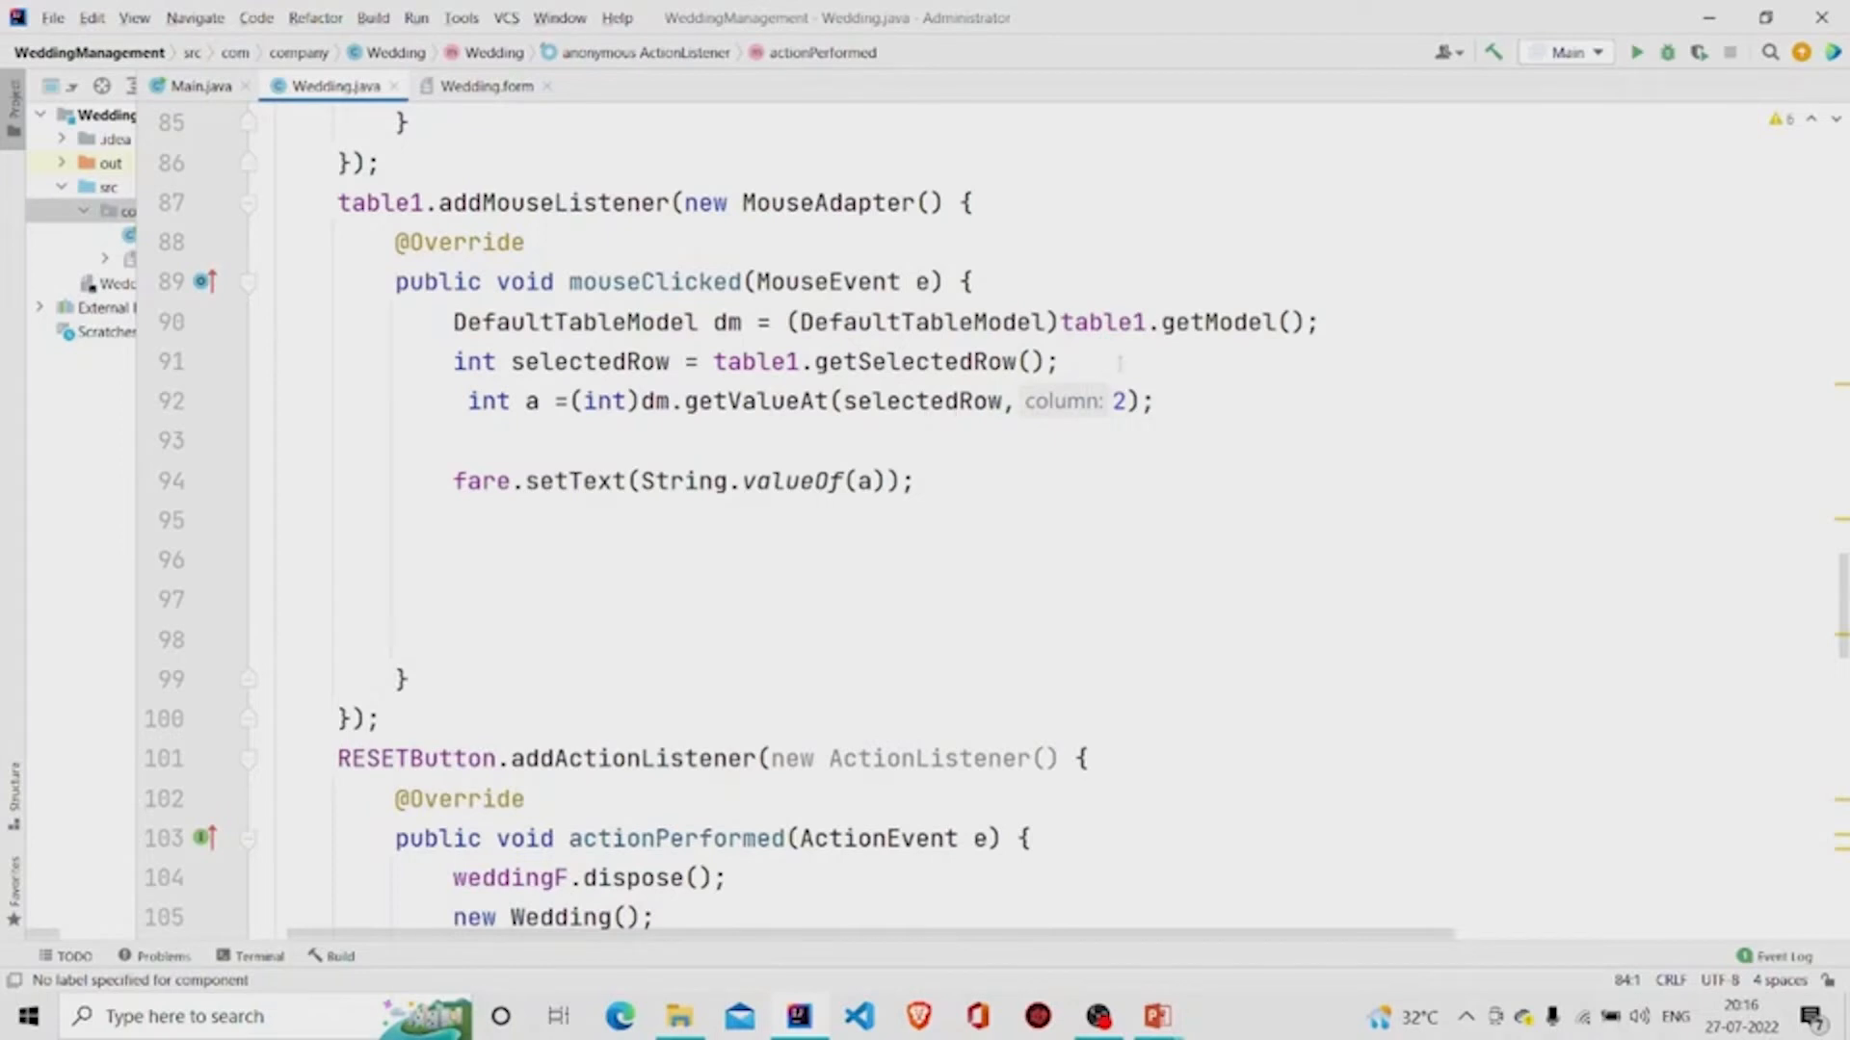
scroll("up", 3)
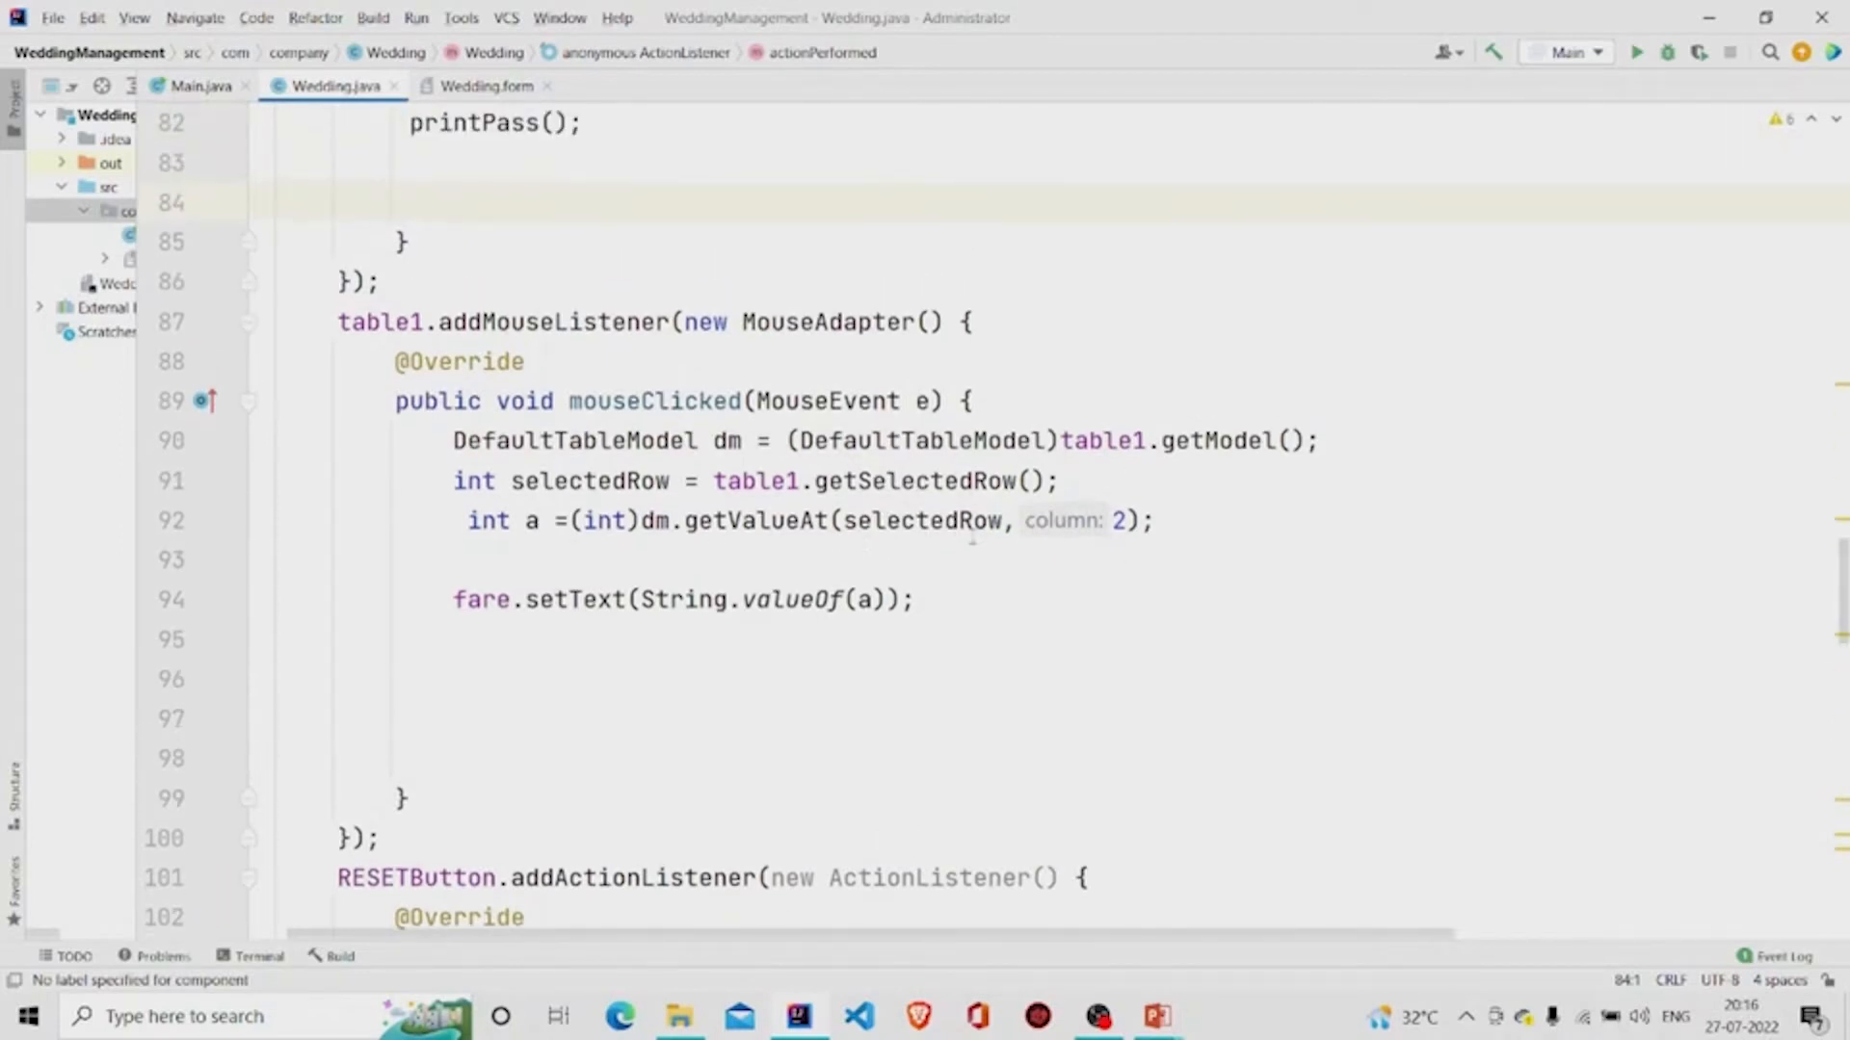
triple_click(682, 599)
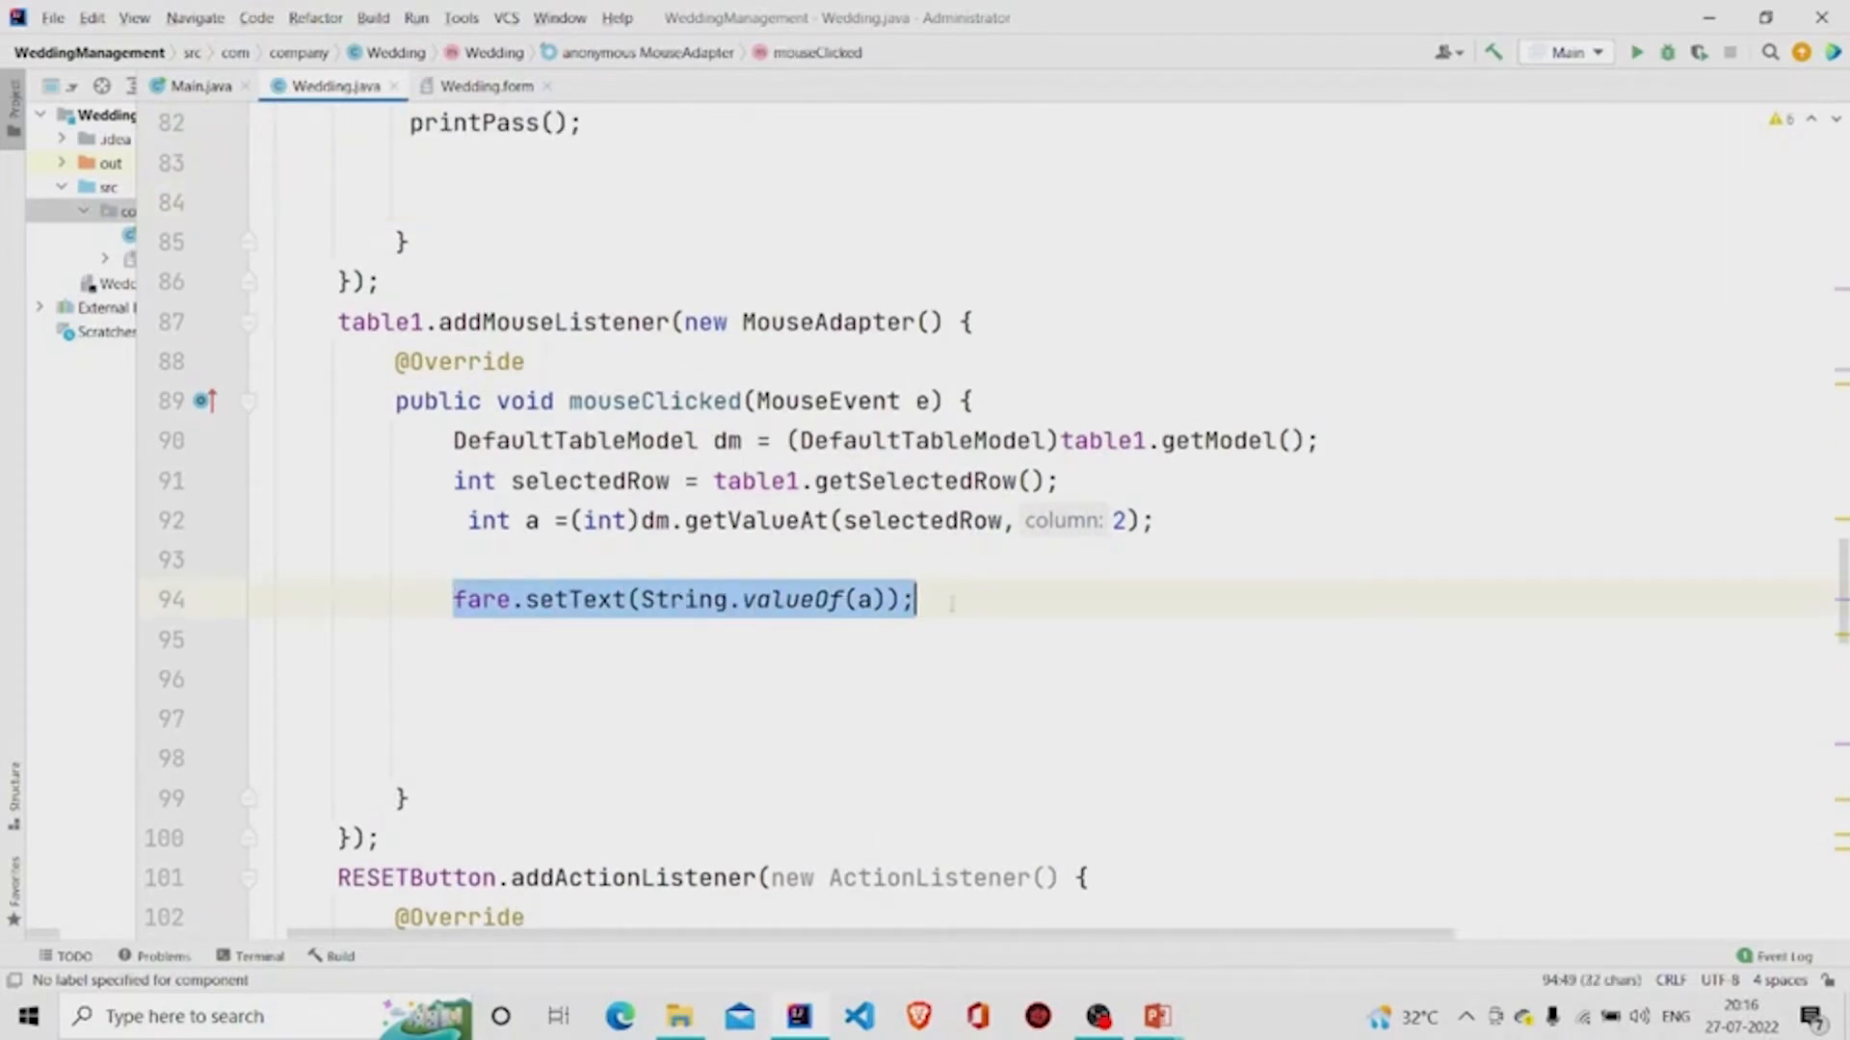
left_click(842, 679)
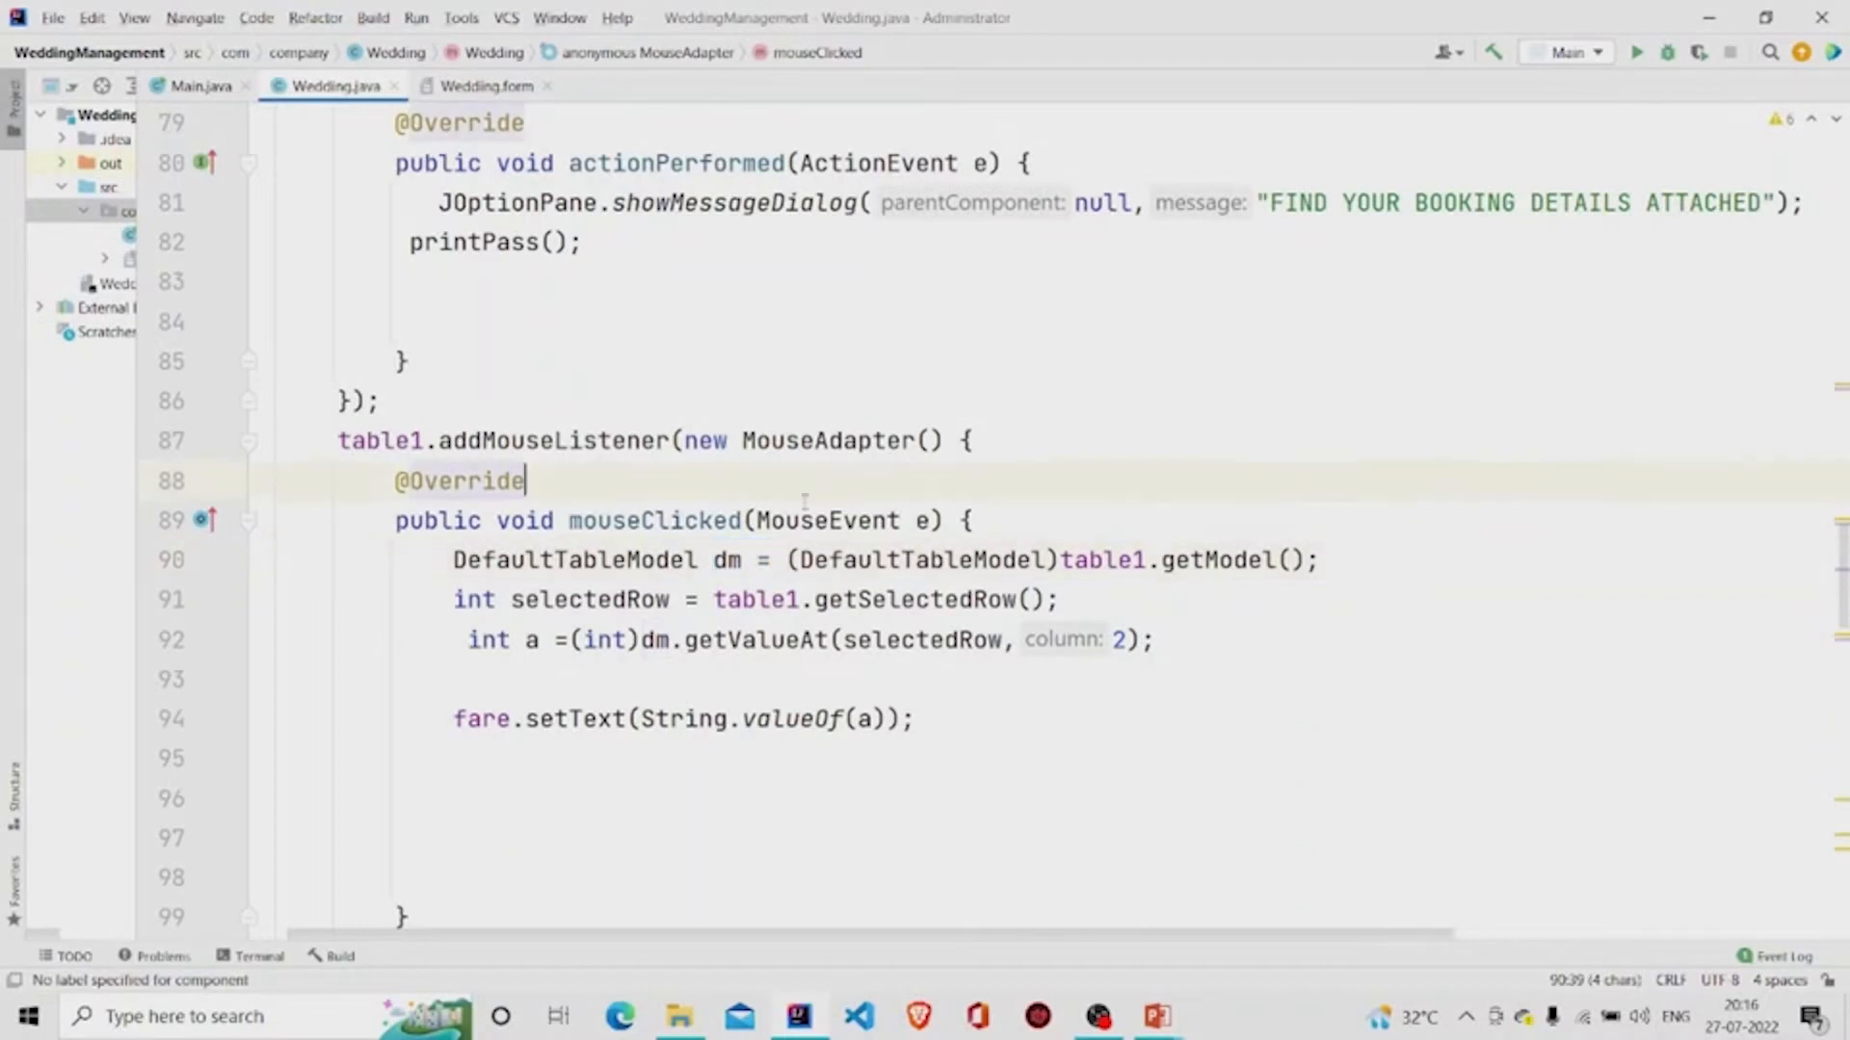
double_click(573, 558)
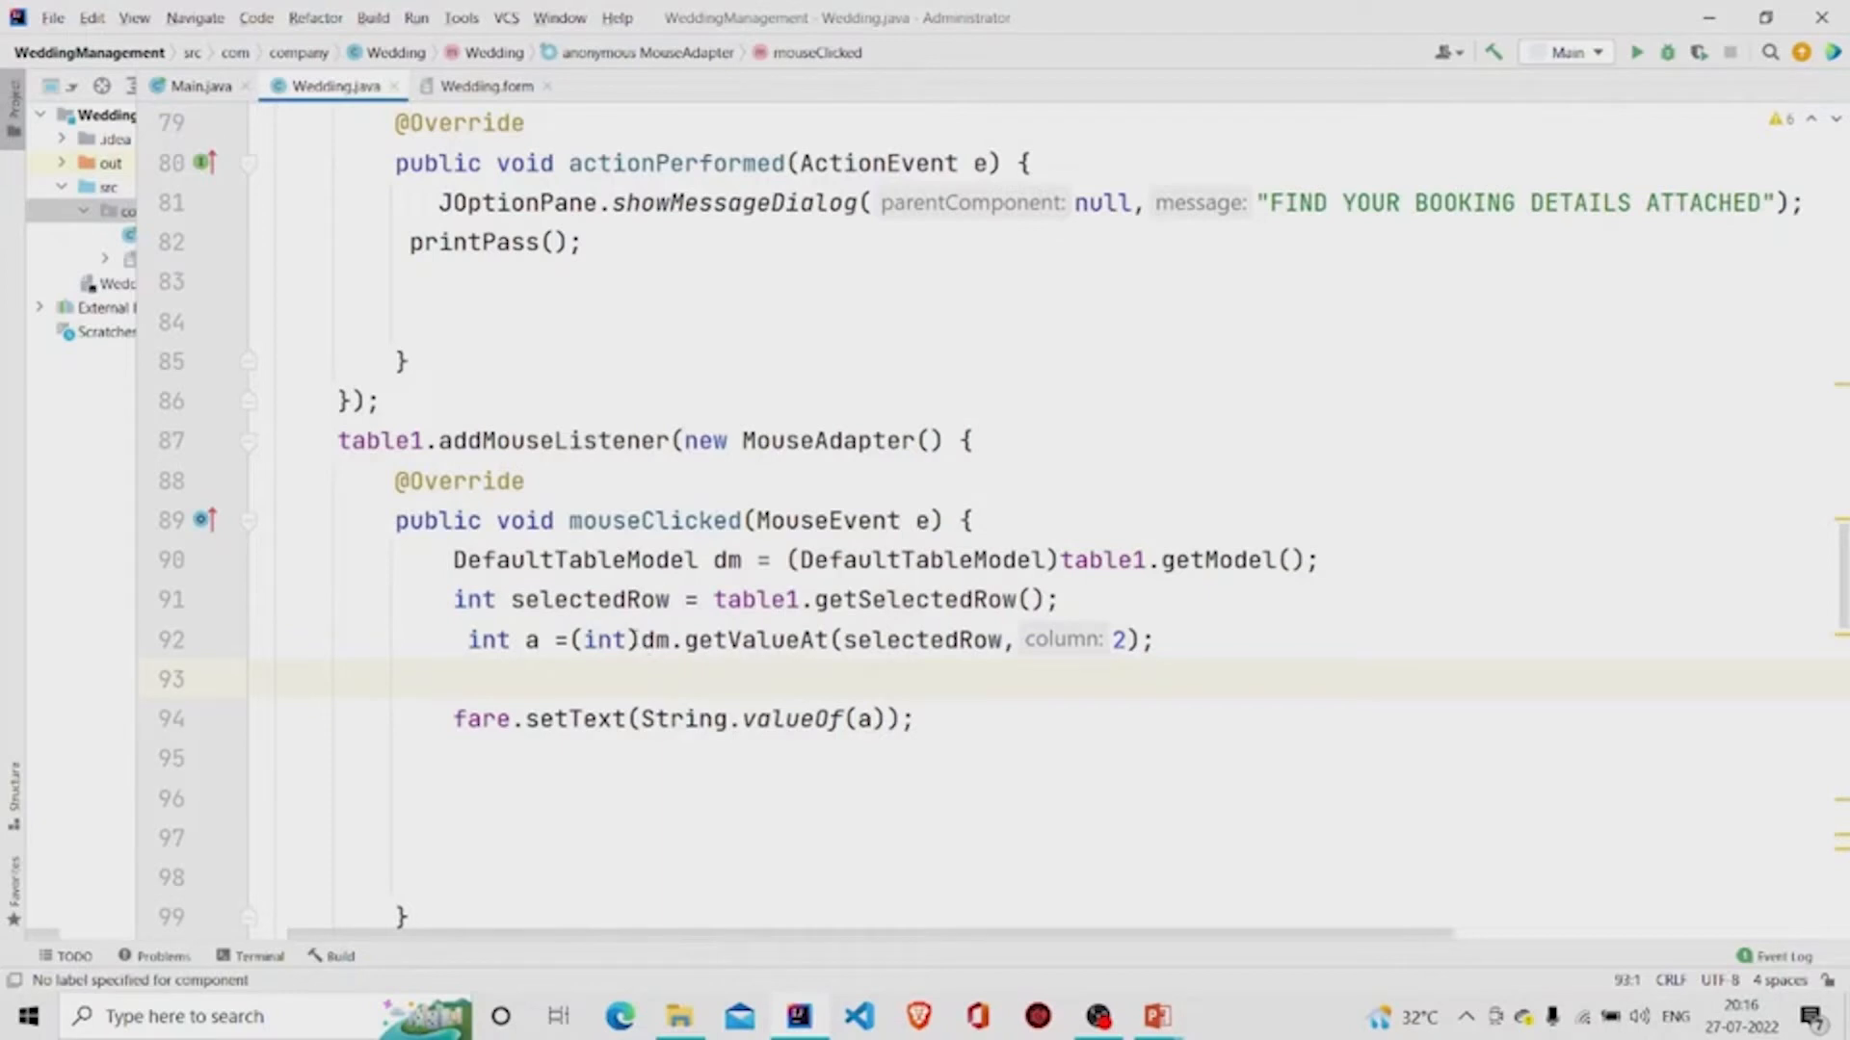
double_click(732, 640)
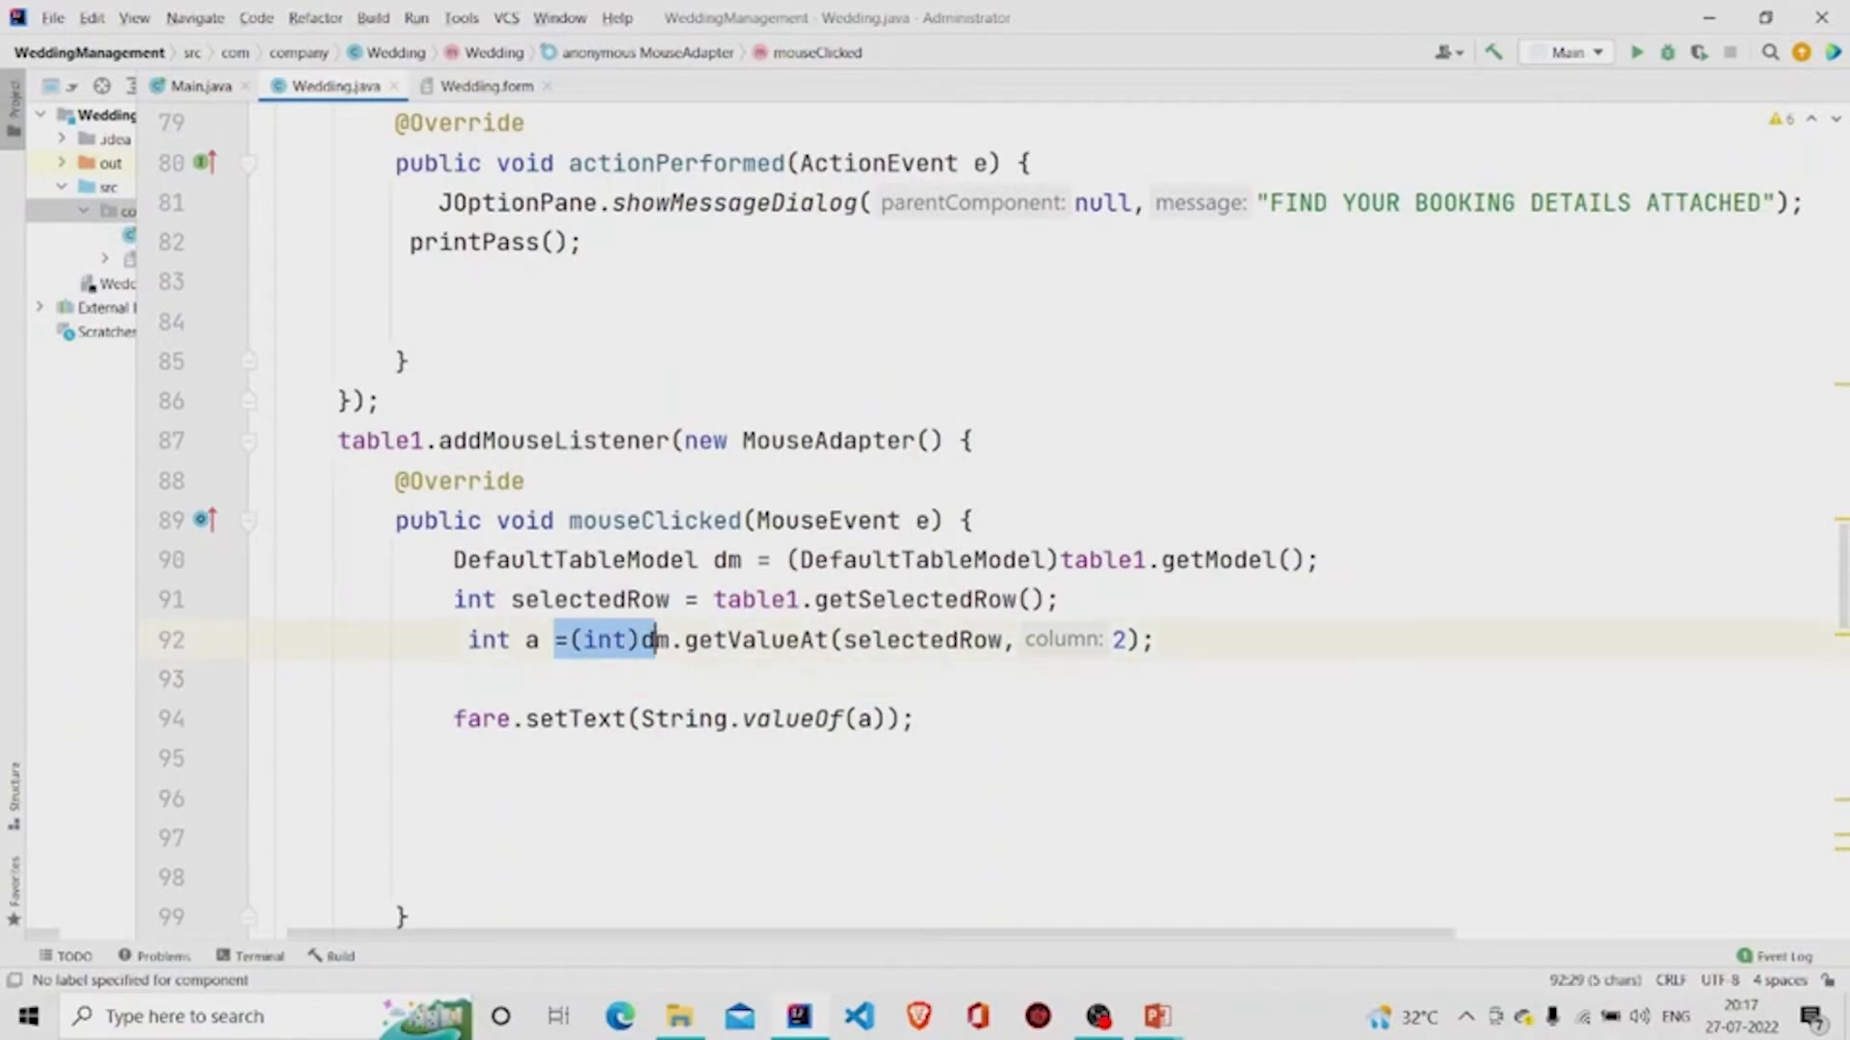
double_click(533, 640)
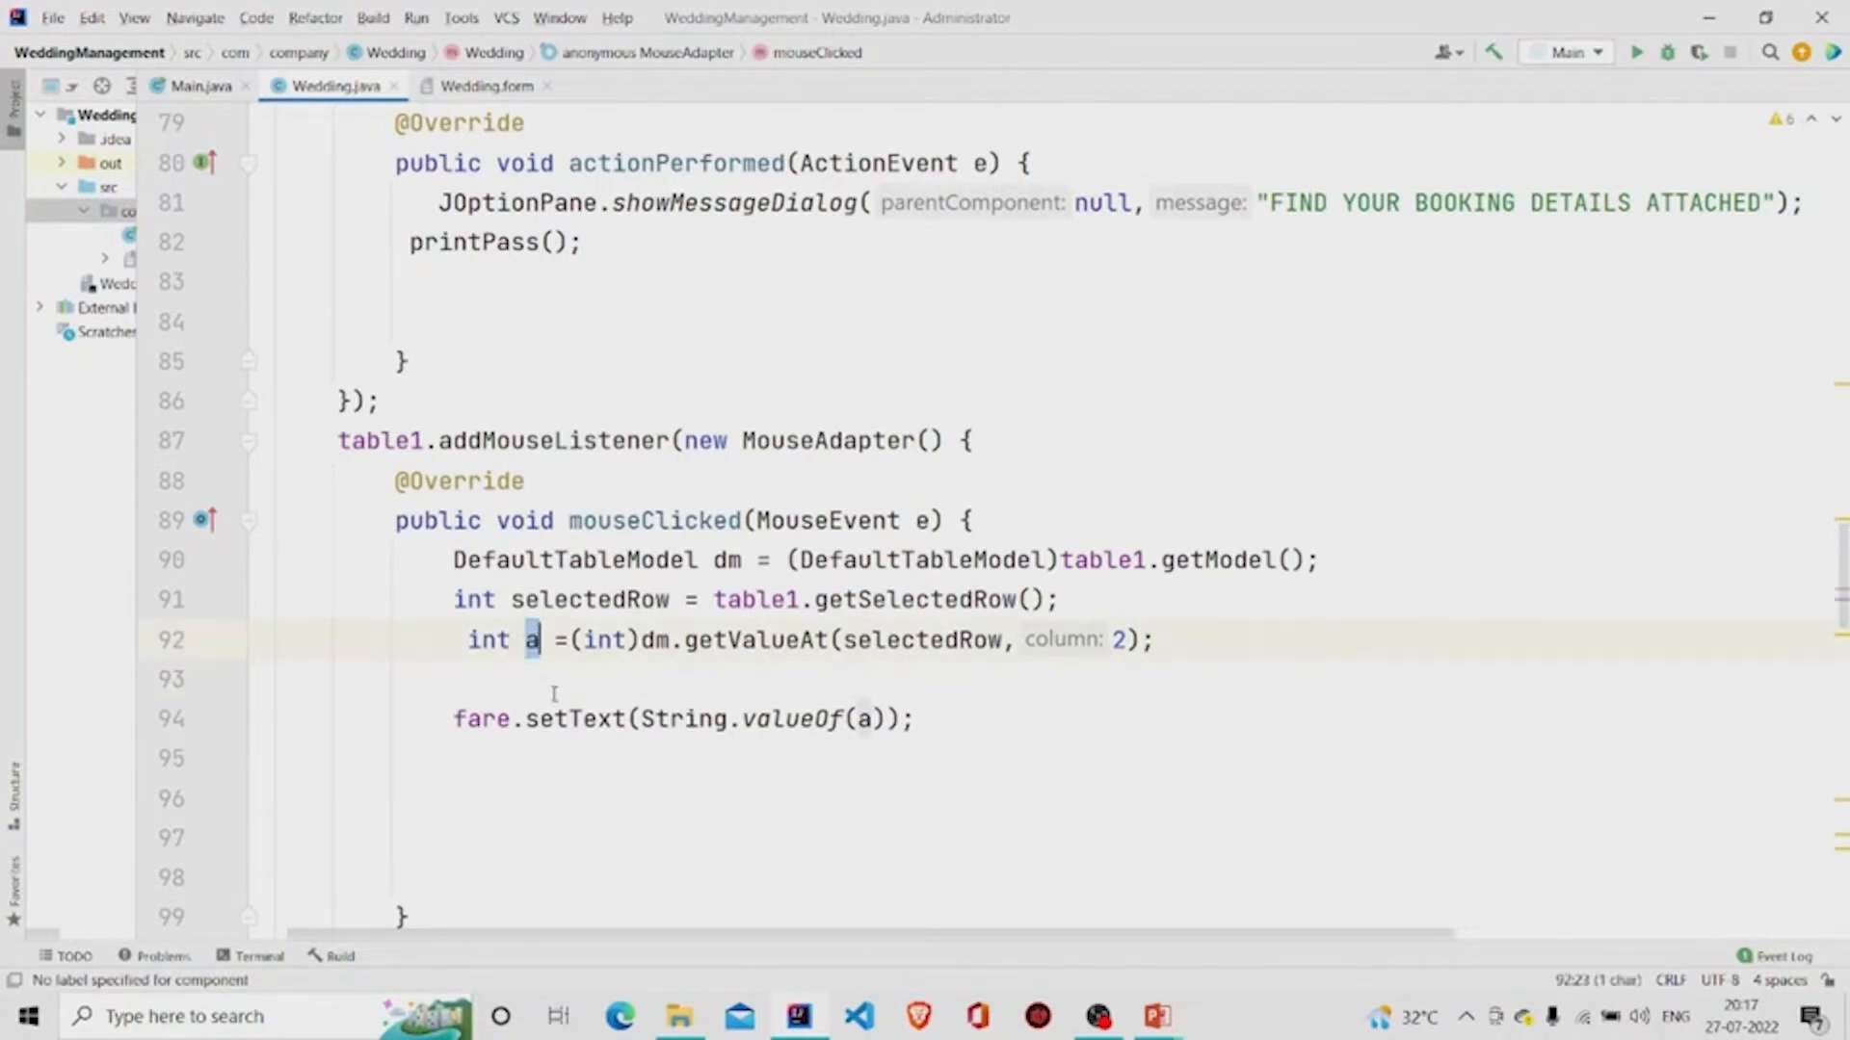
double_click(480, 718)
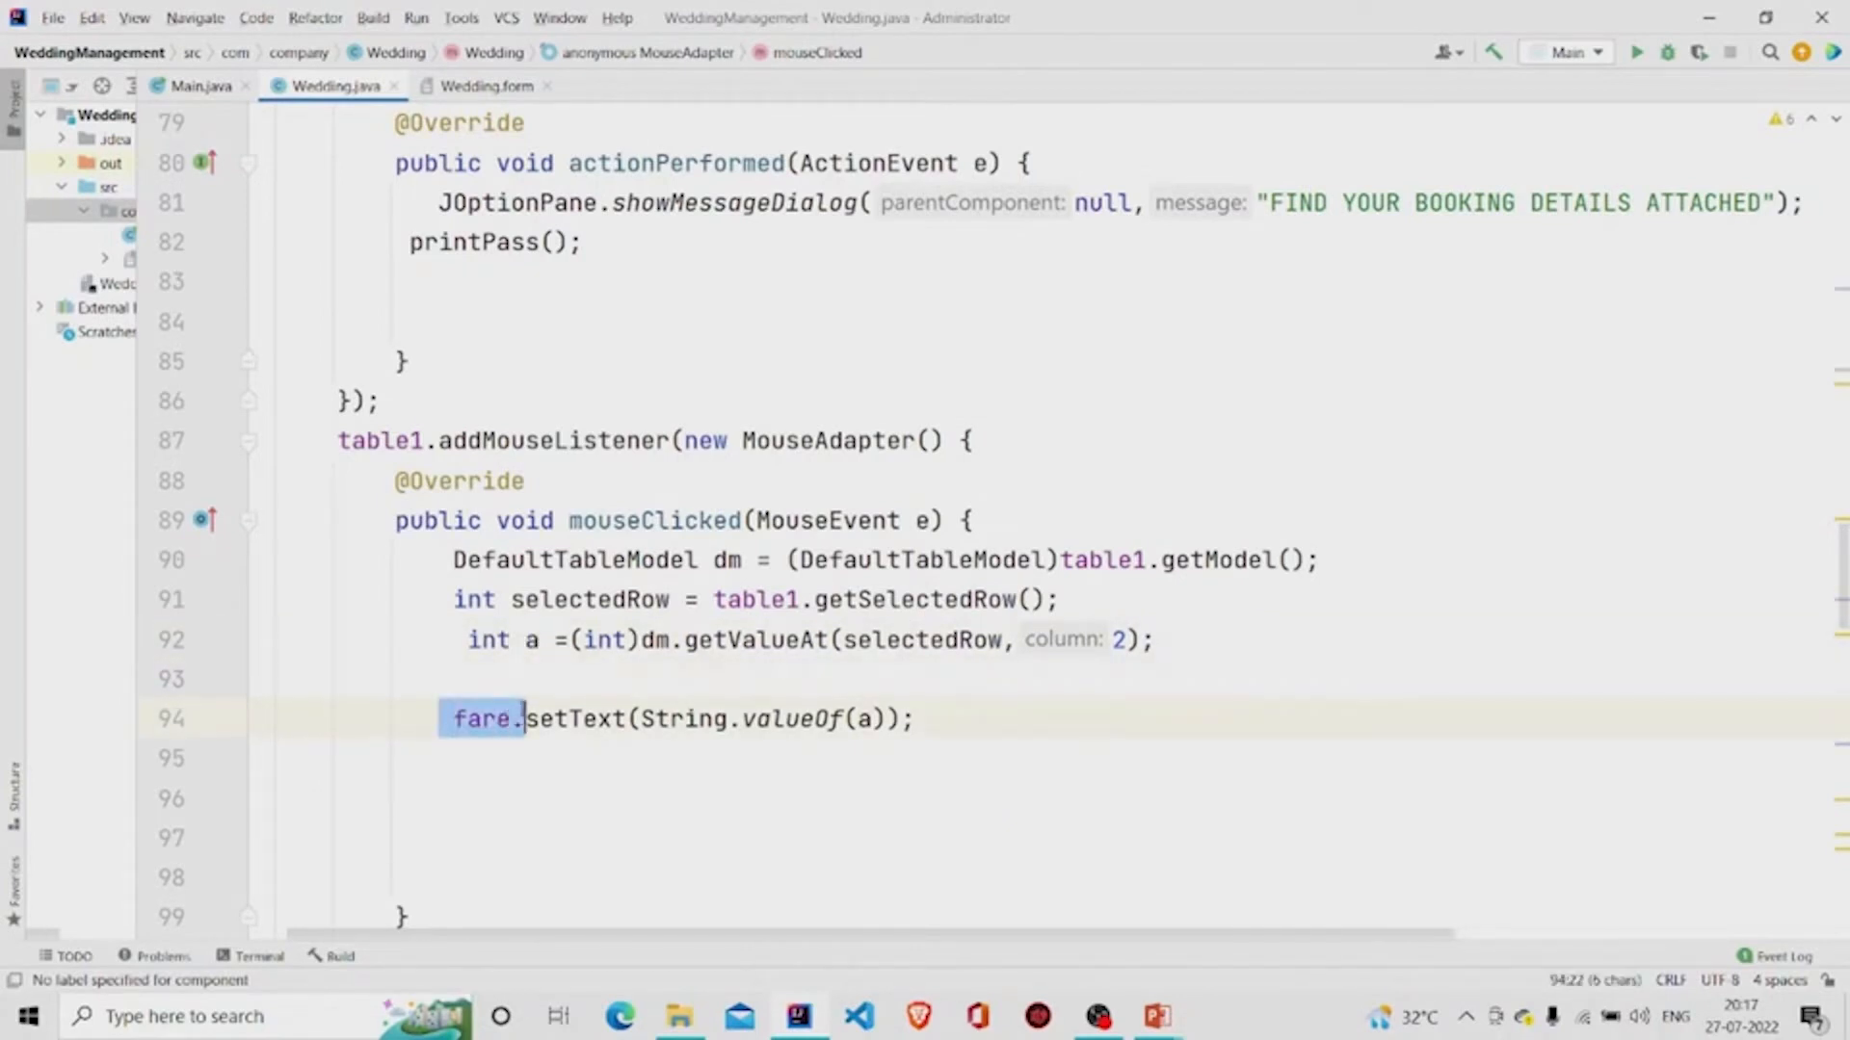
left_click(484, 84)
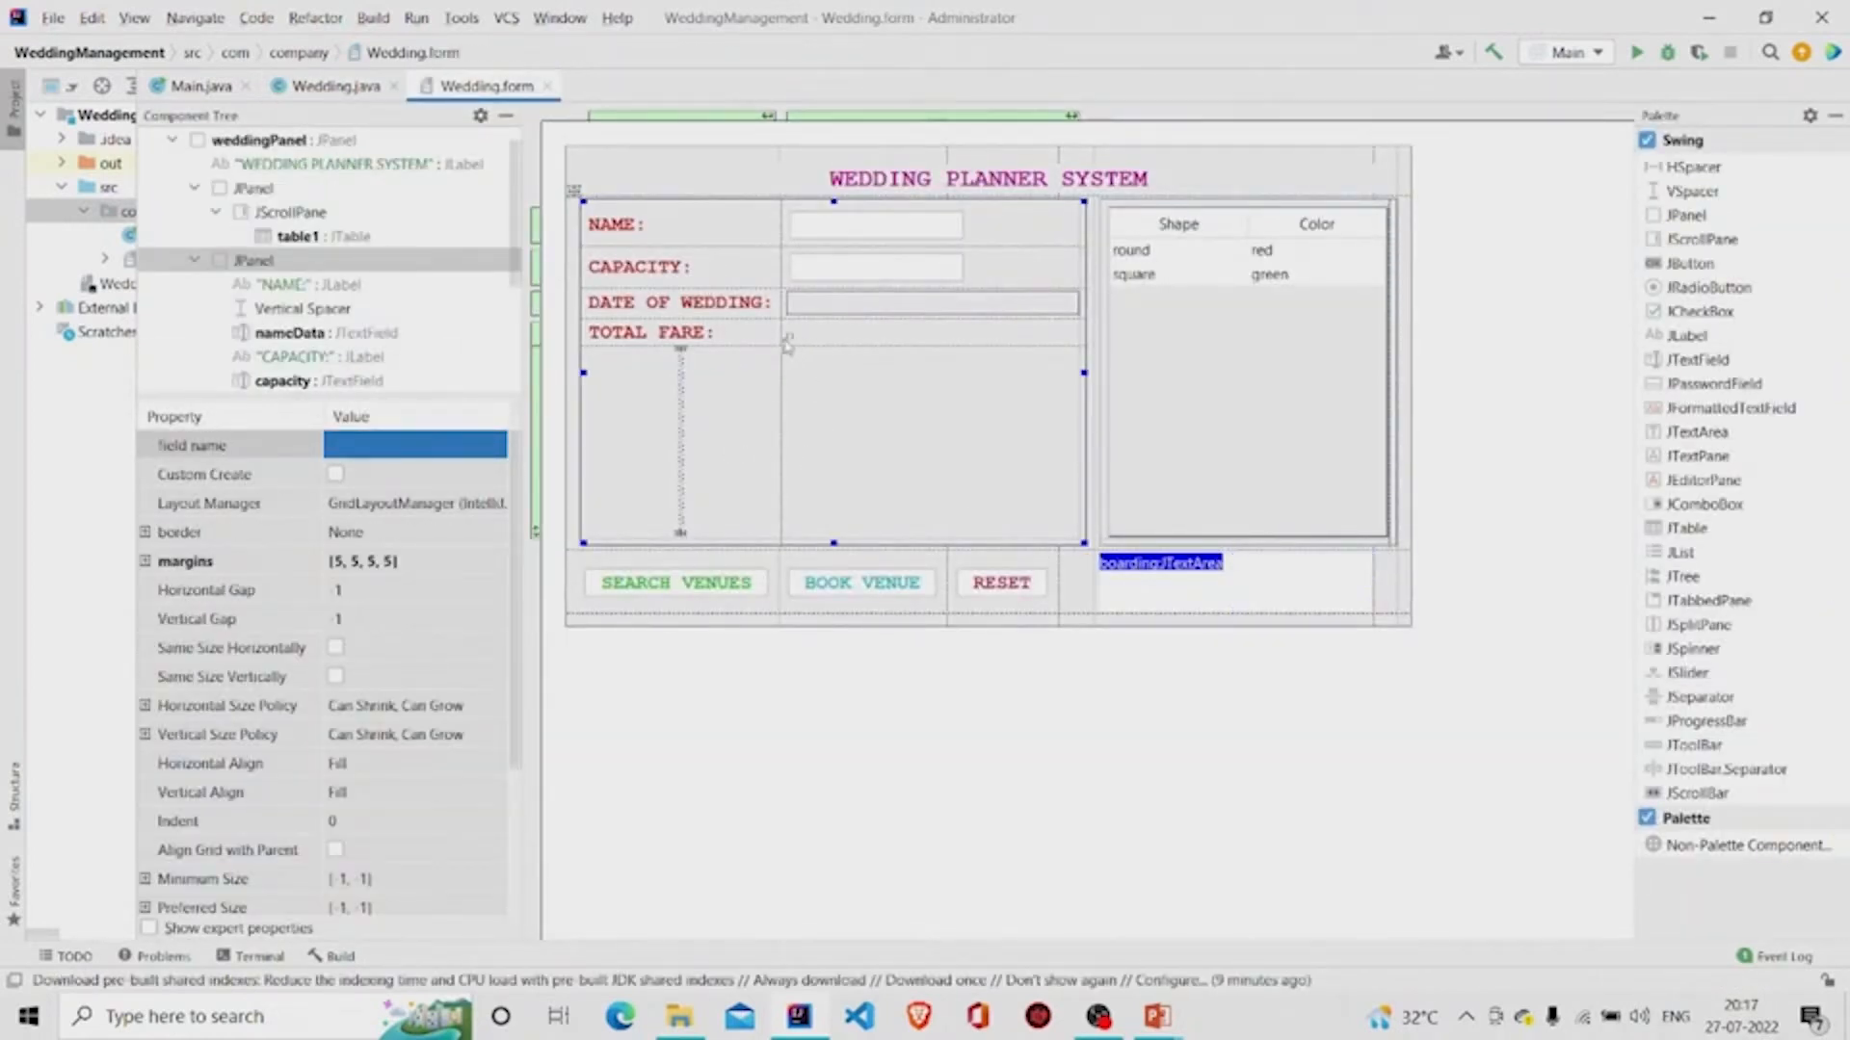
left_click(786, 332)
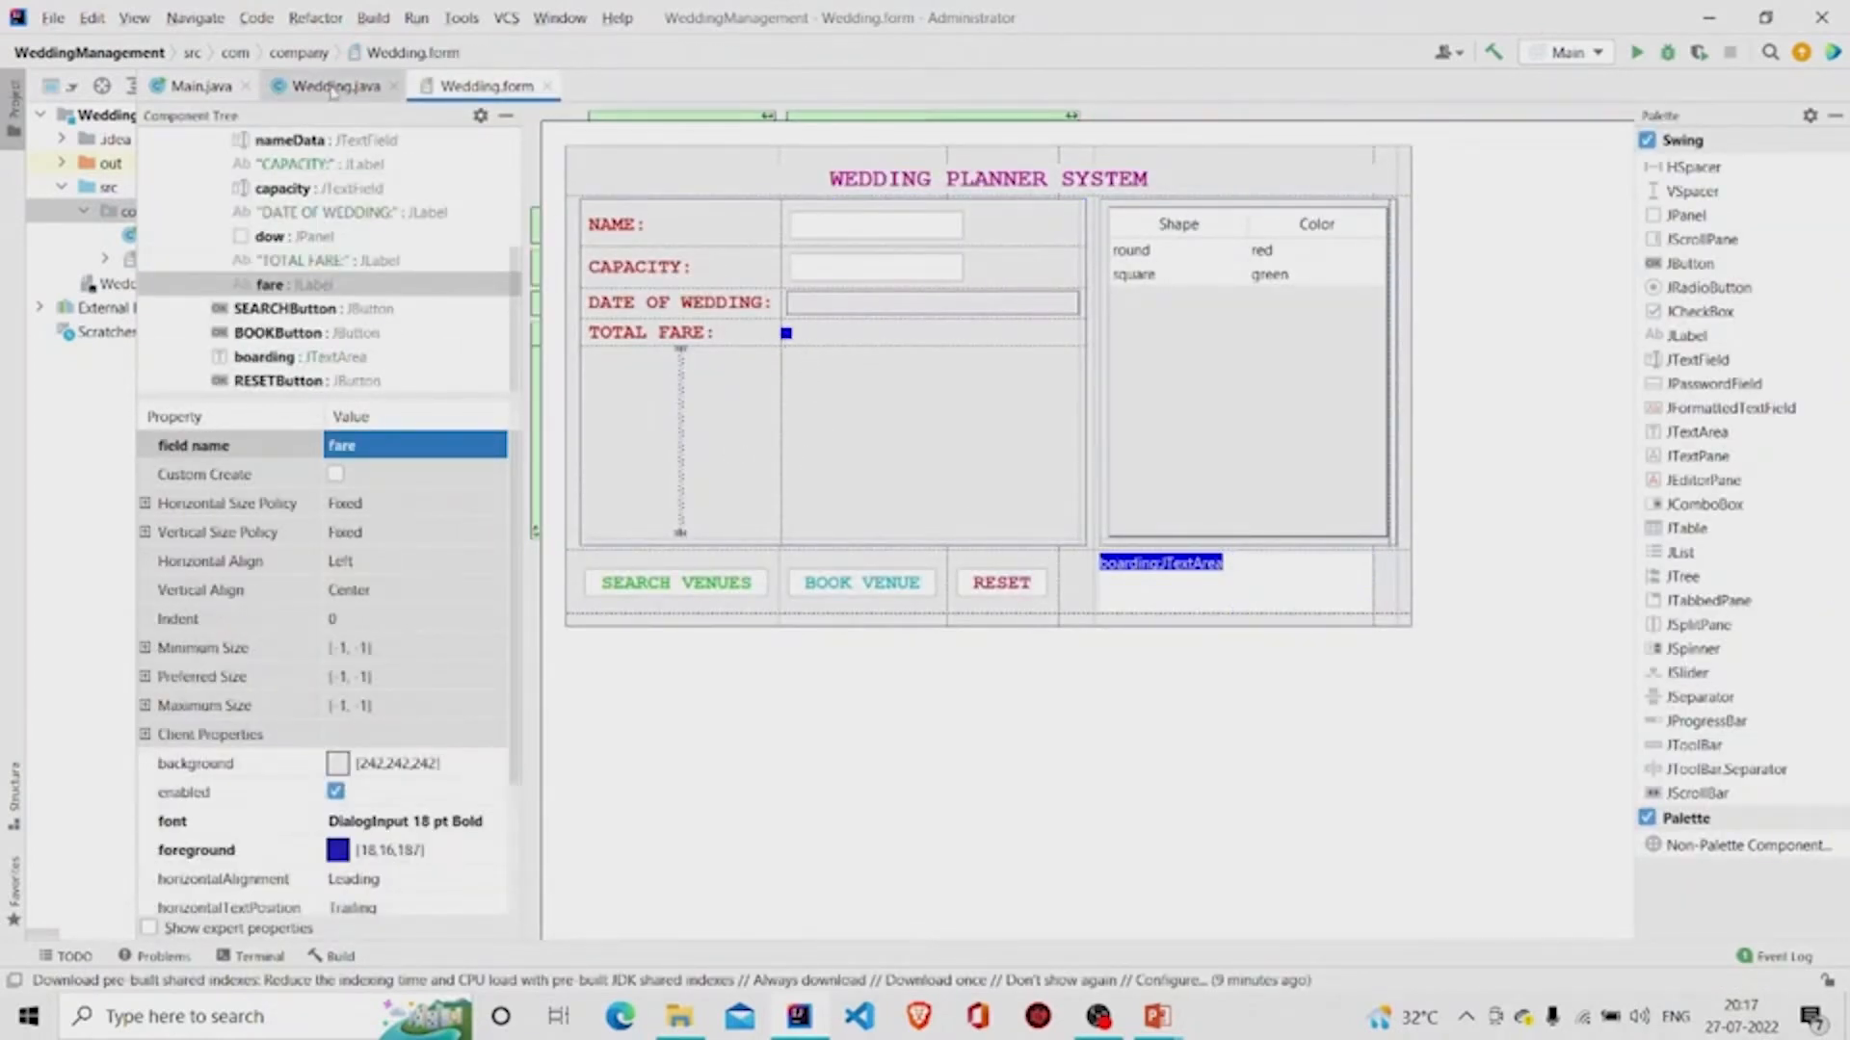
left_click(334, 85)
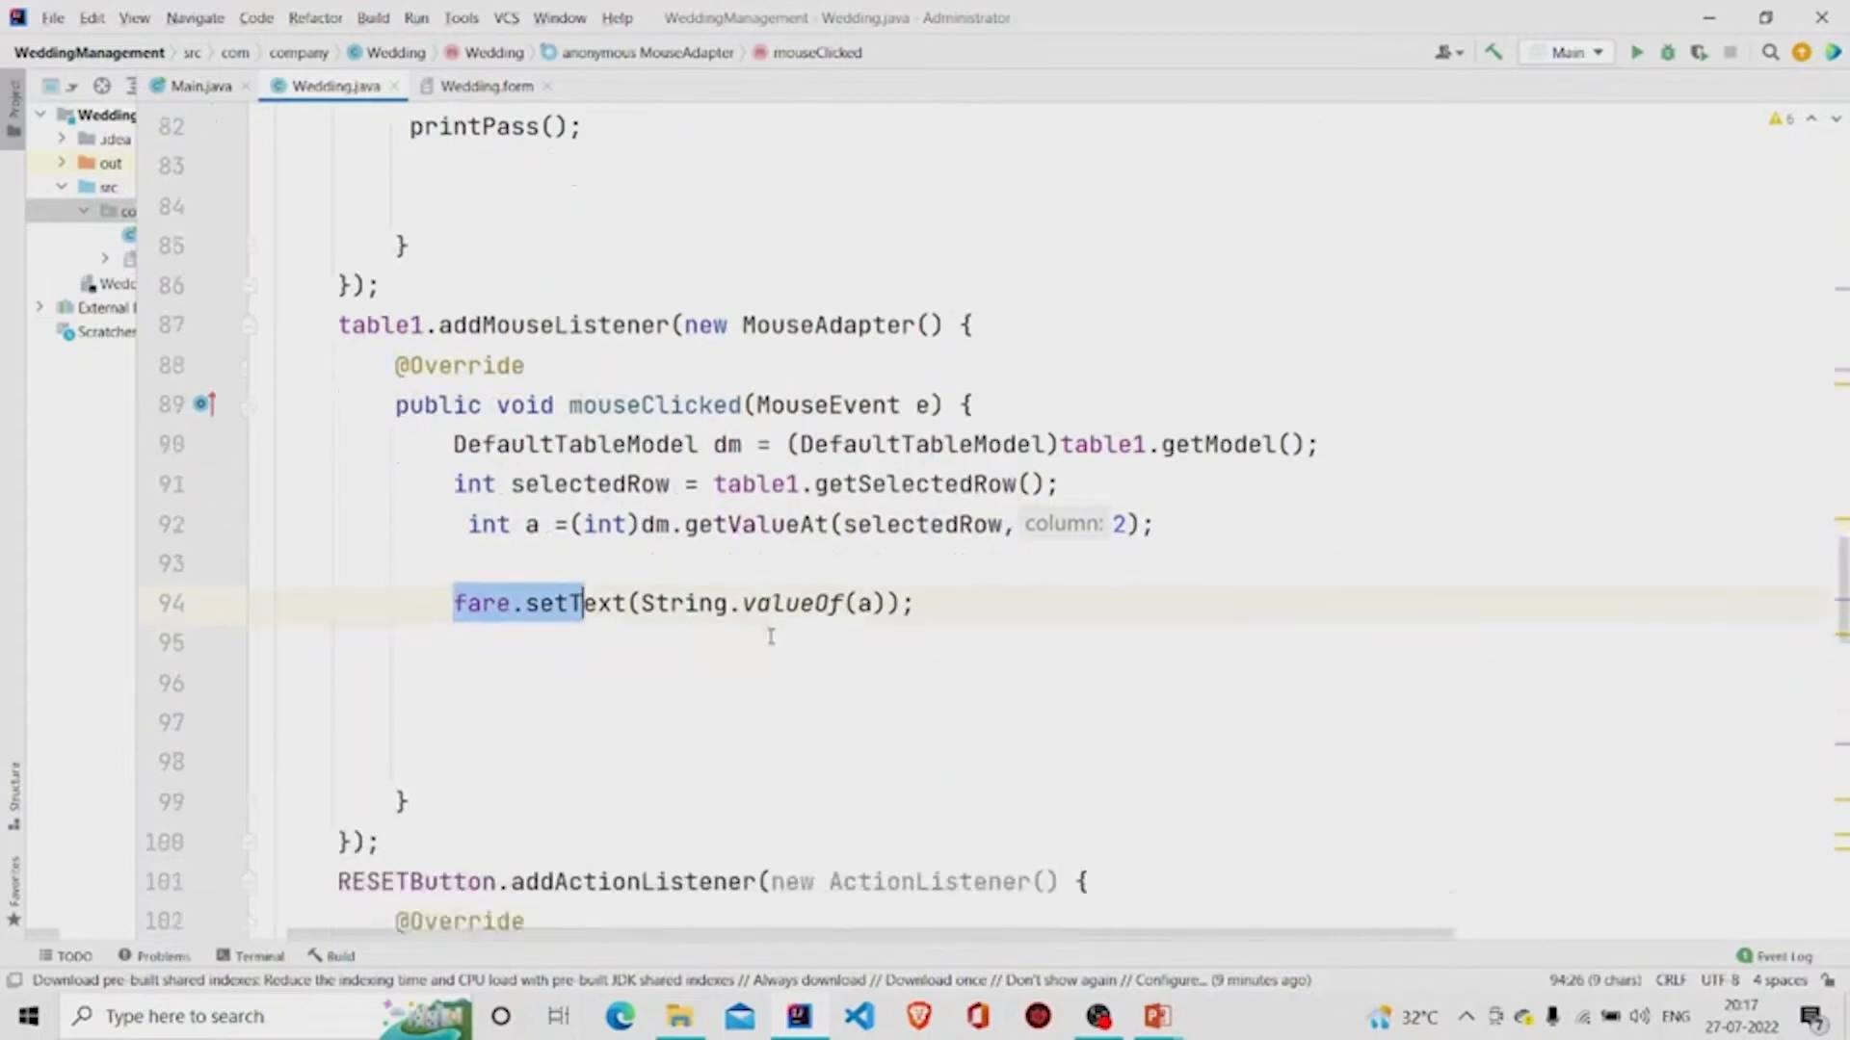
scroll("down", 3)
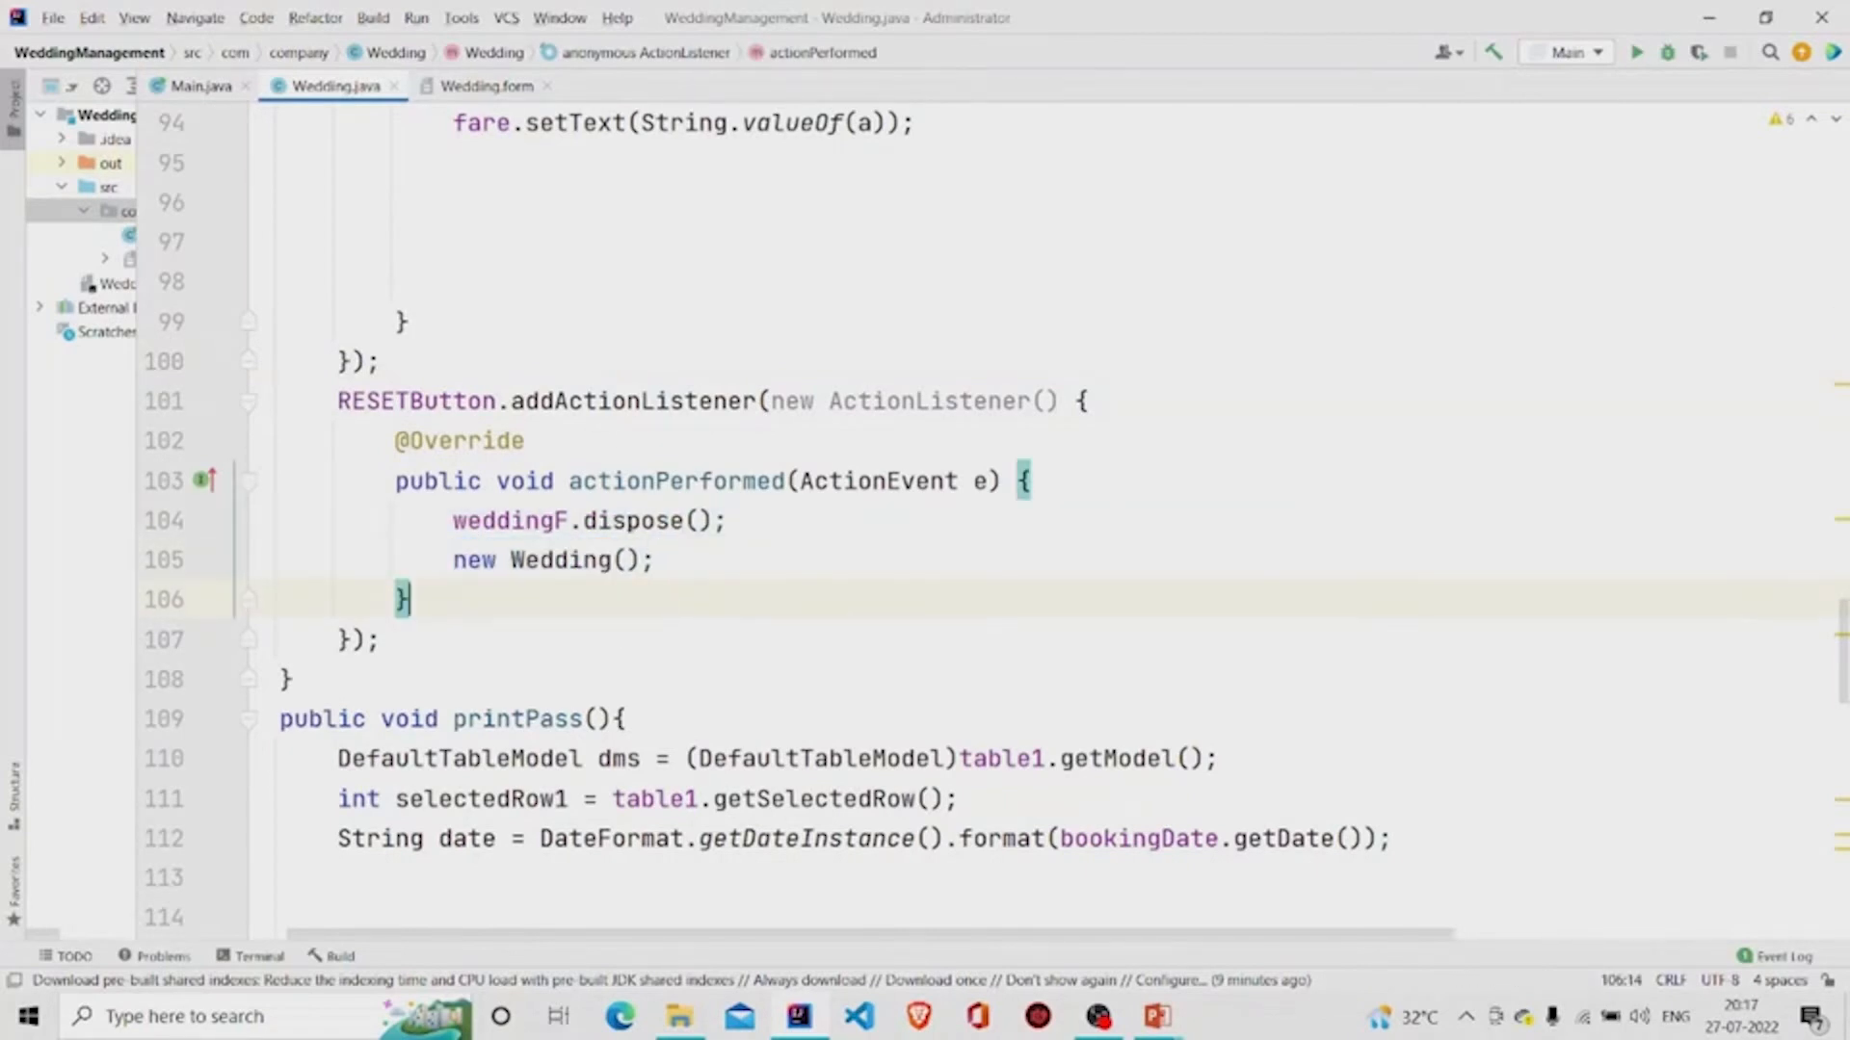
left_click(483, 85)
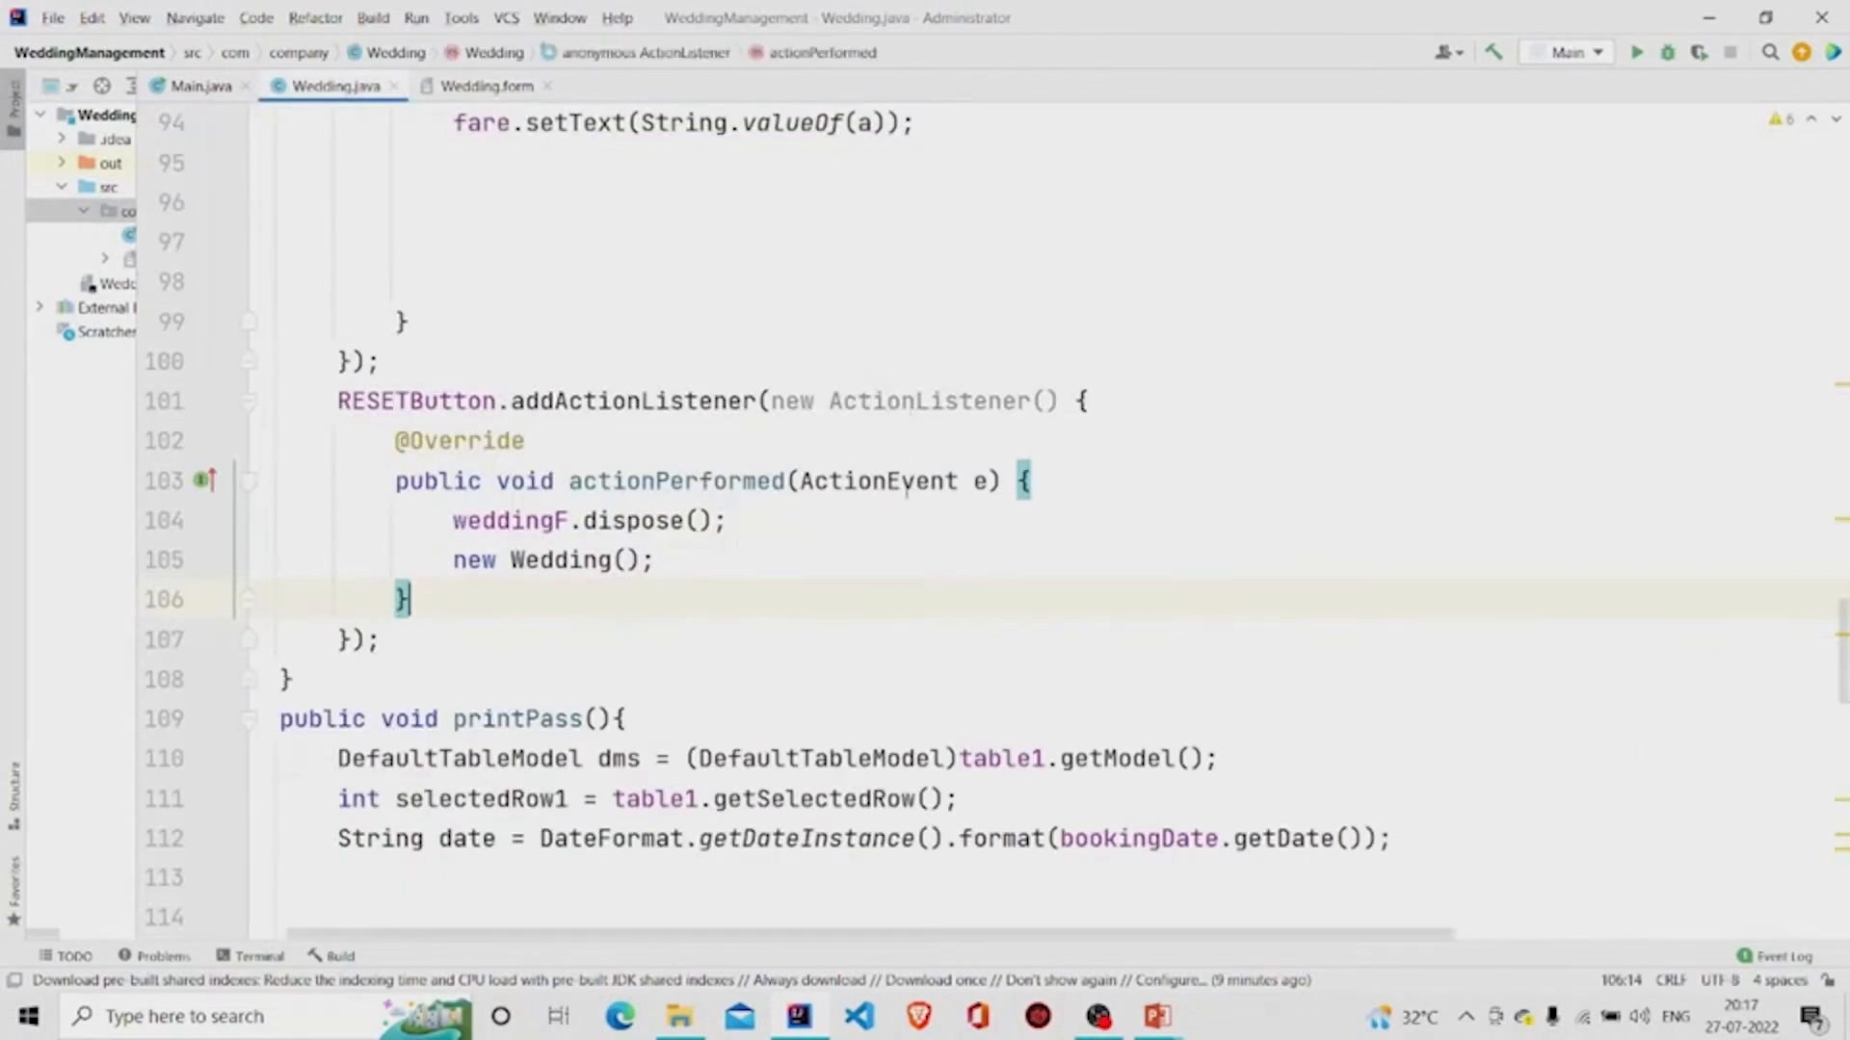
scroll("down", 3)
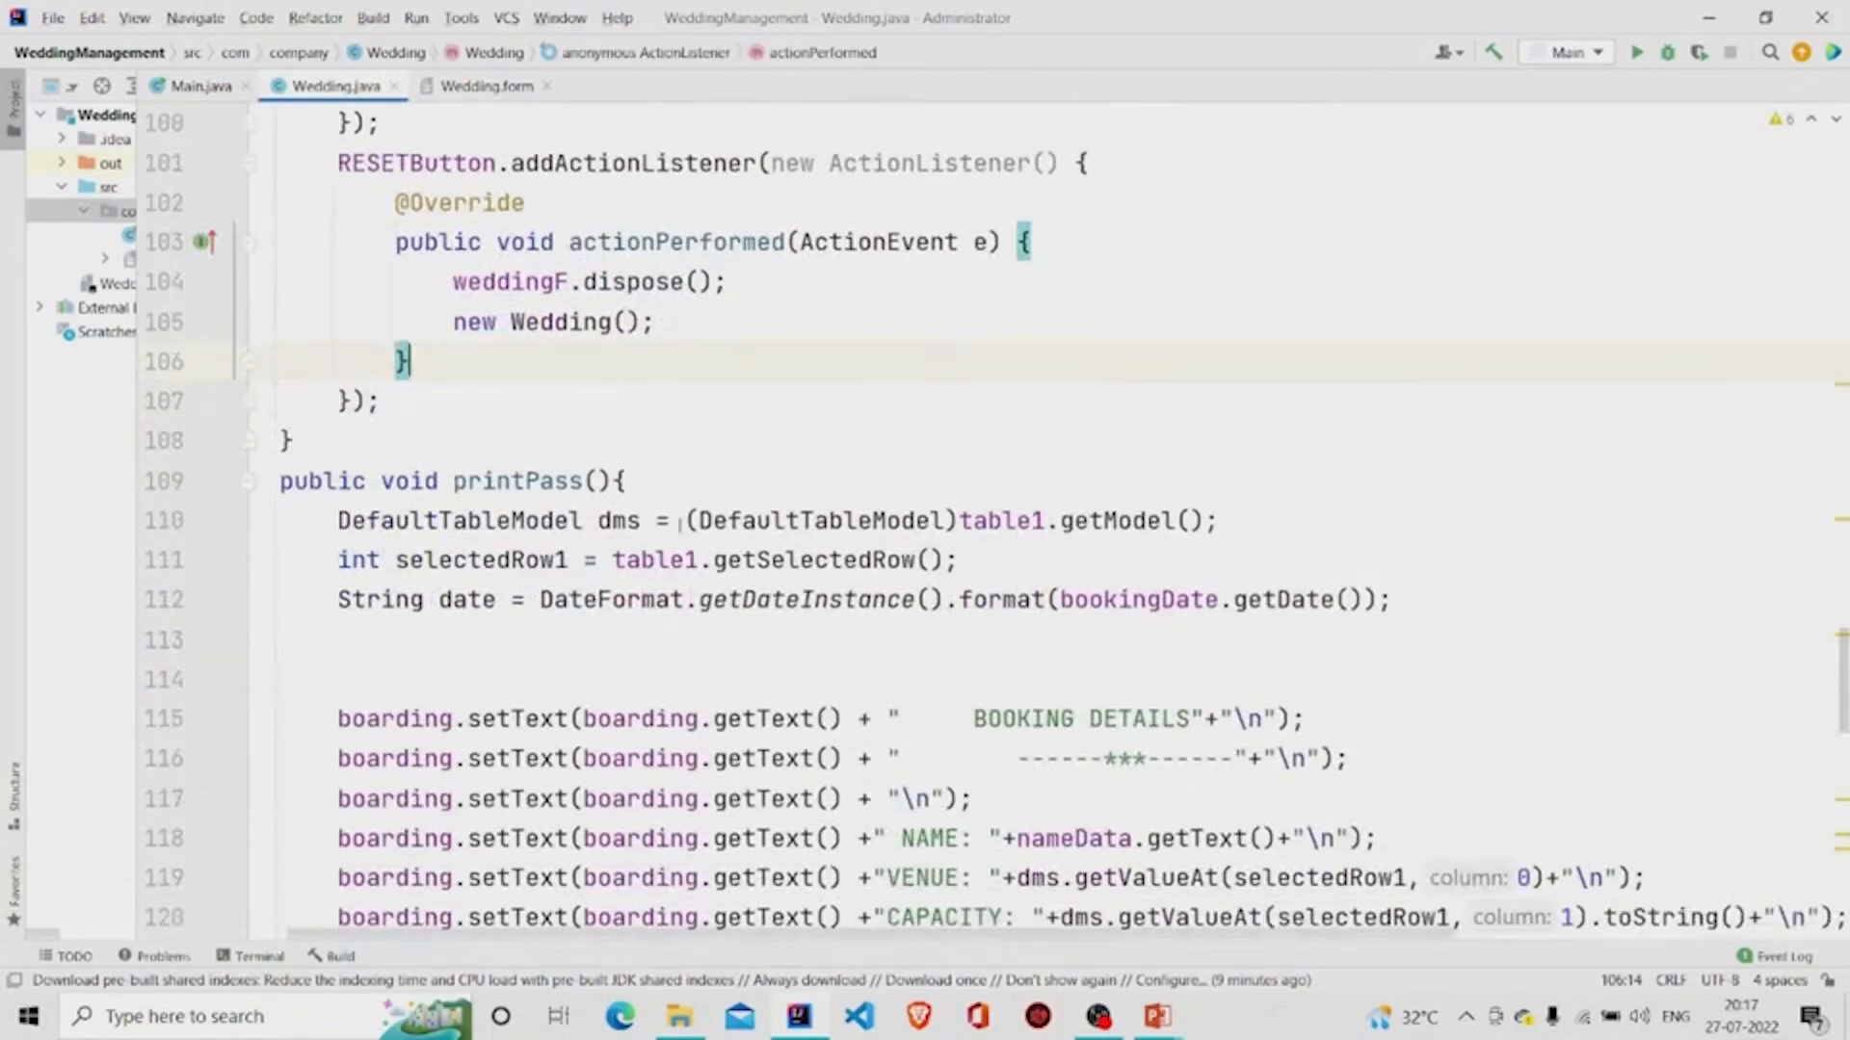
- Scroll through Wedding.java, comparing the code with the Wedding form layout
scroll("down", 3)
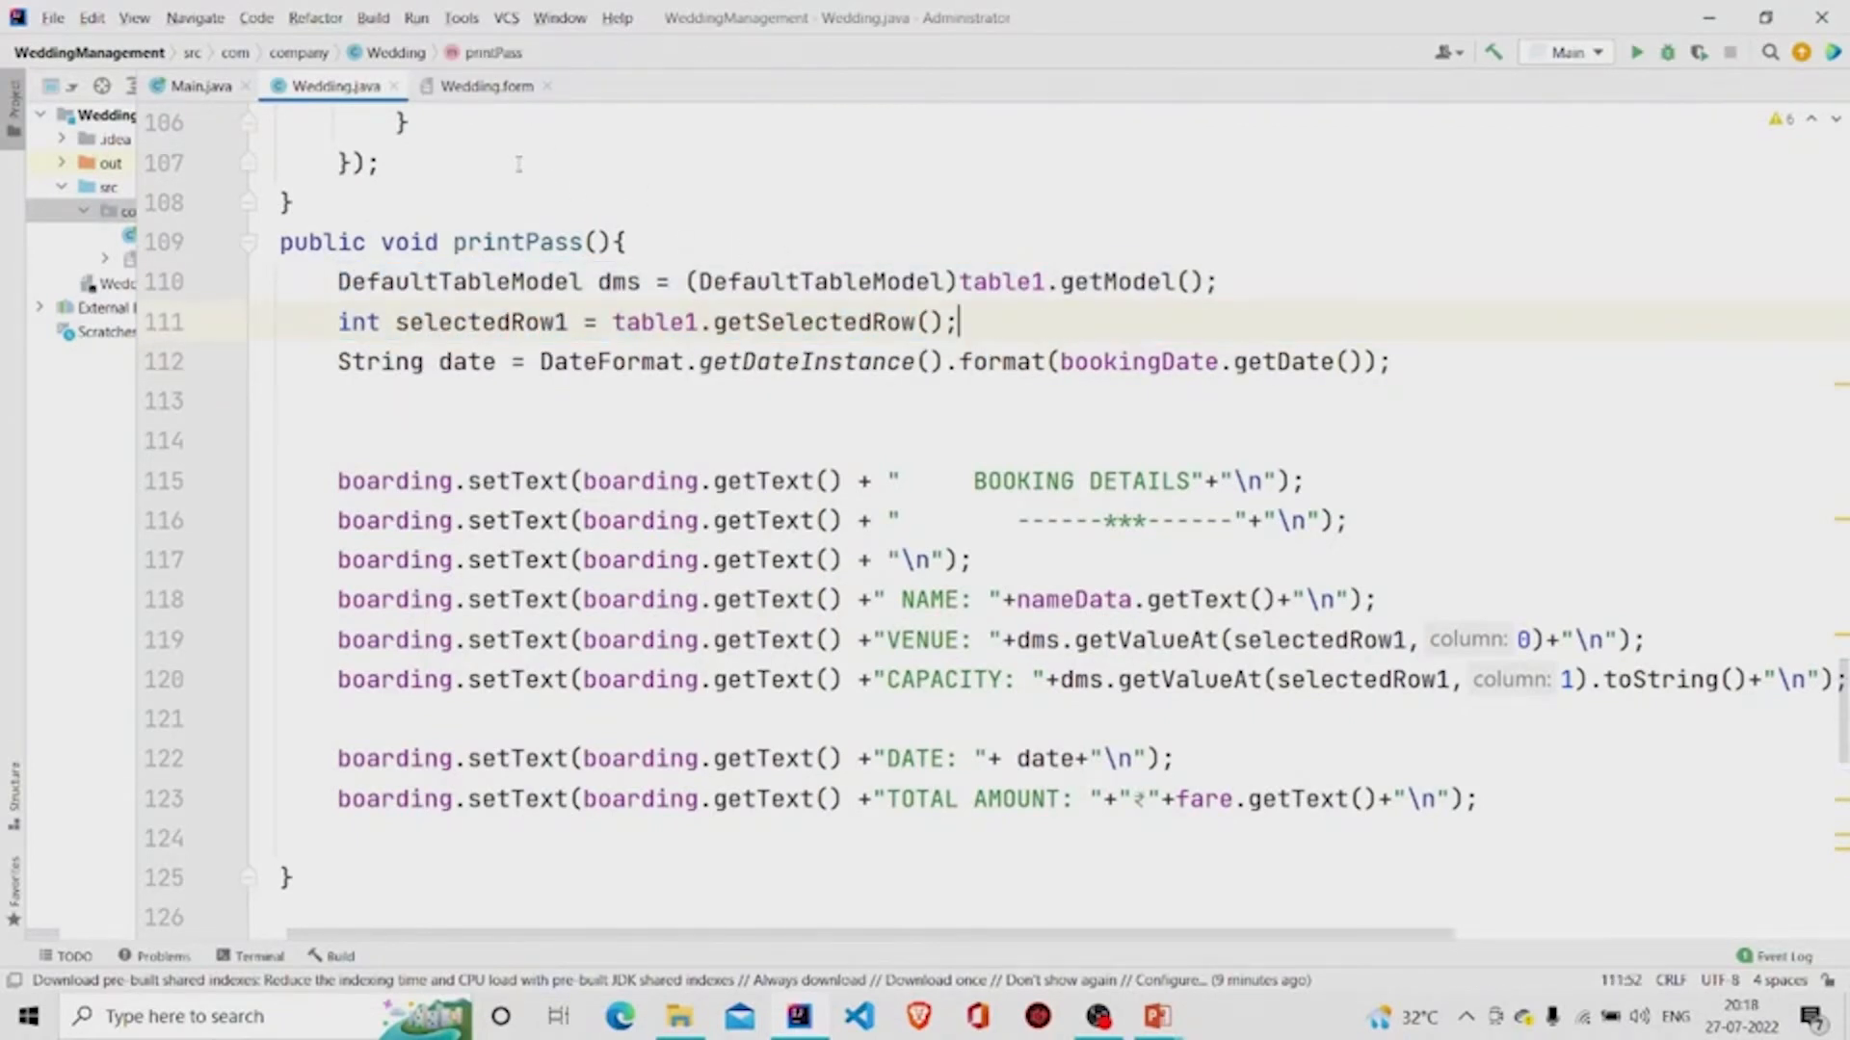
left_click(485, 85)
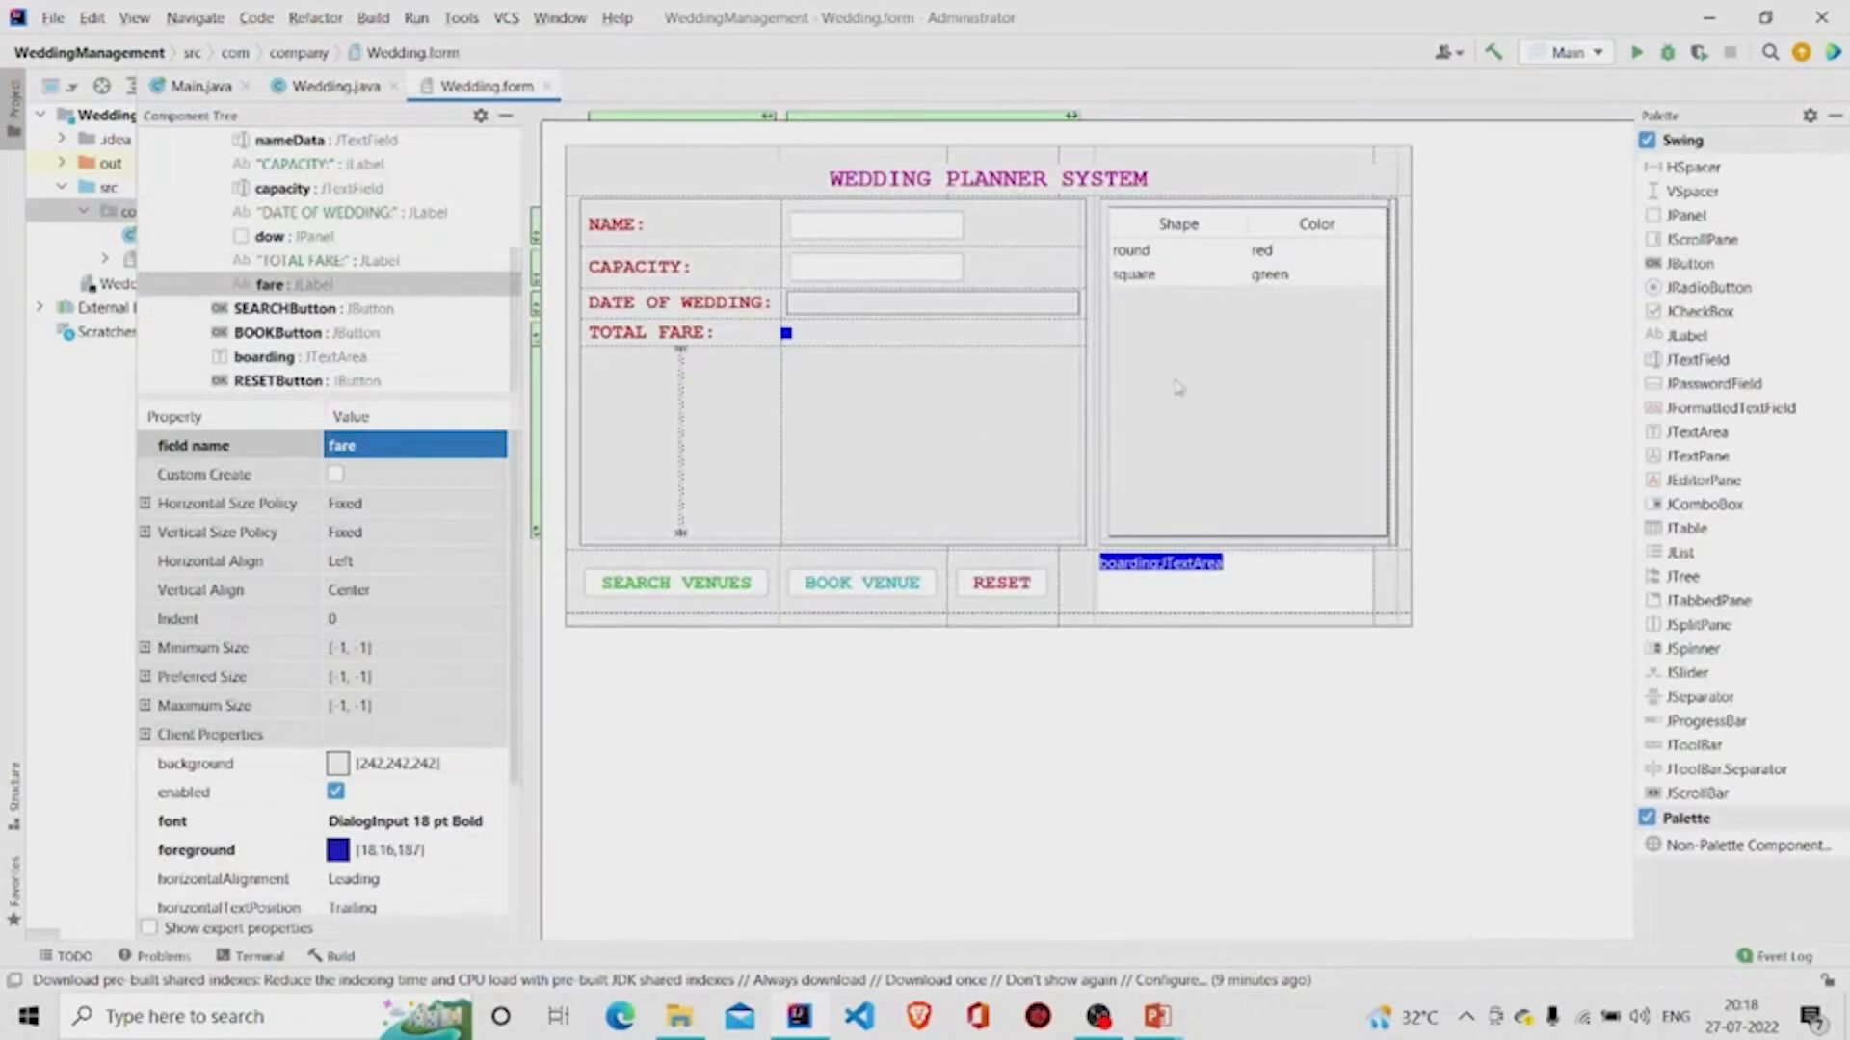
left_click(334, 85)
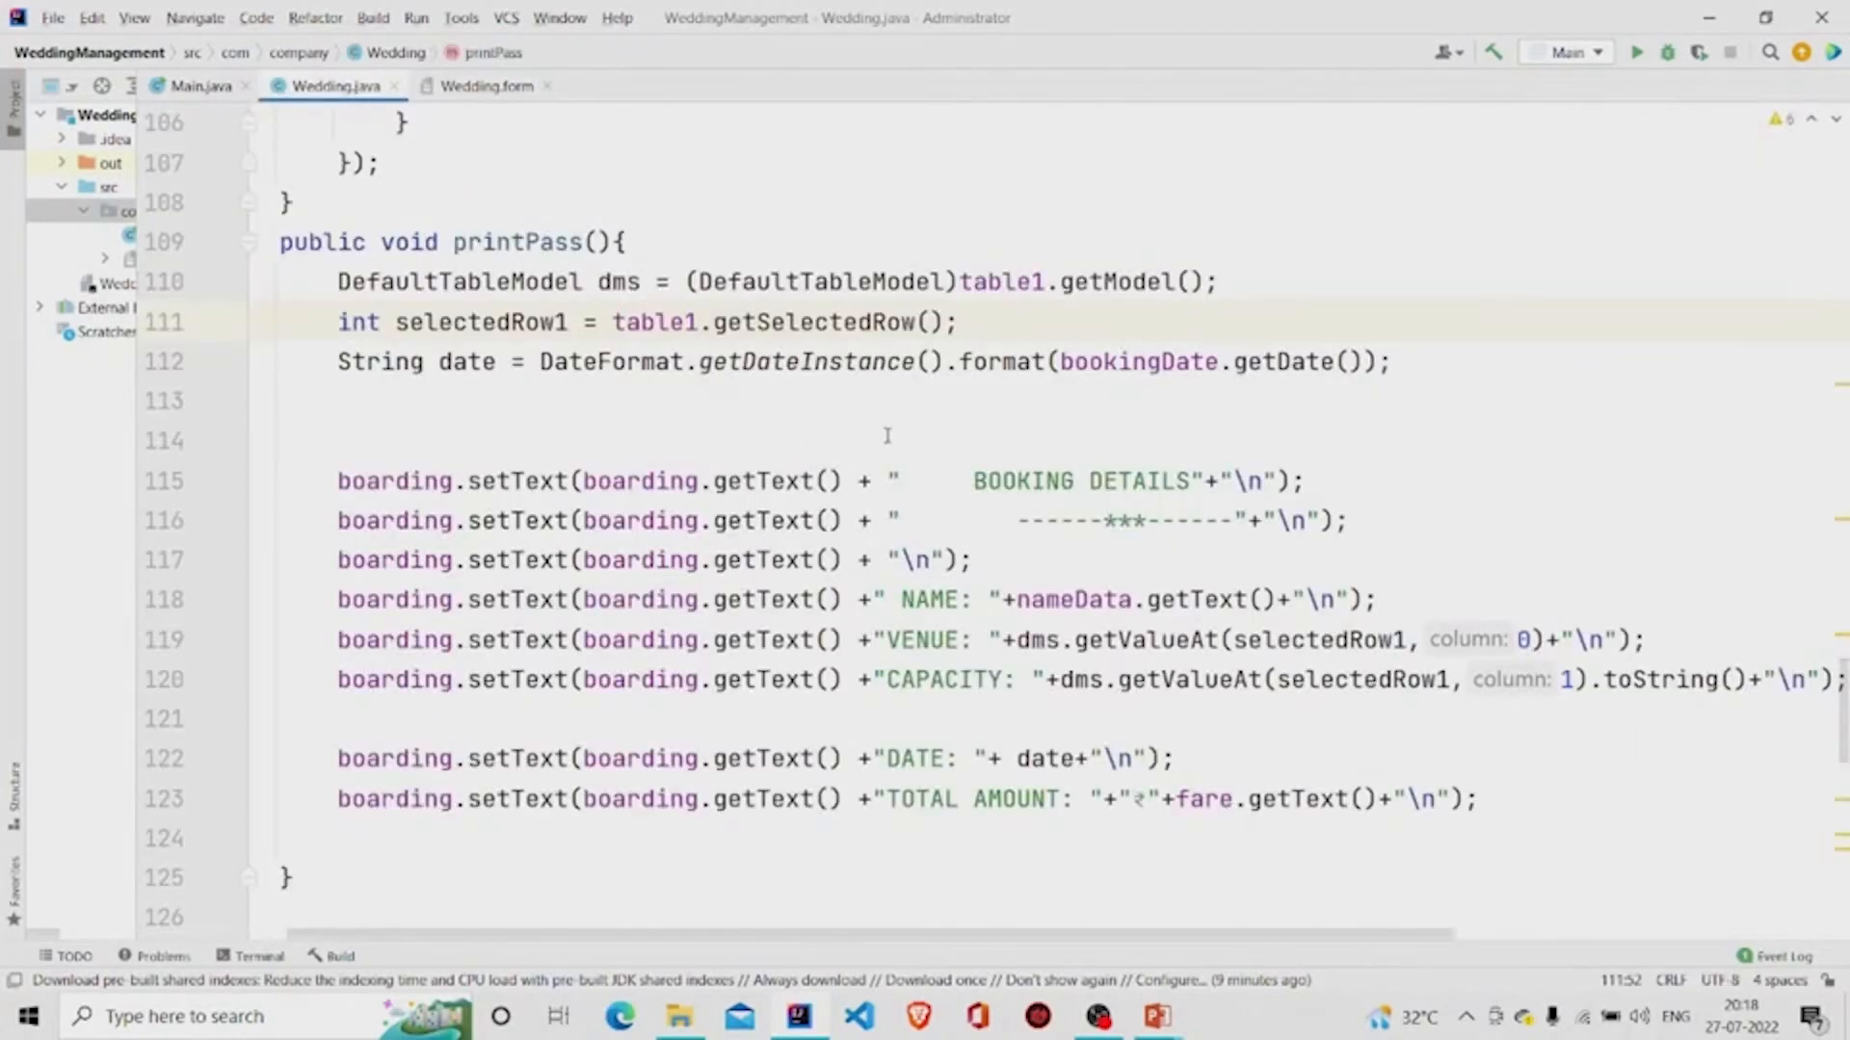
scroll("down", 3)
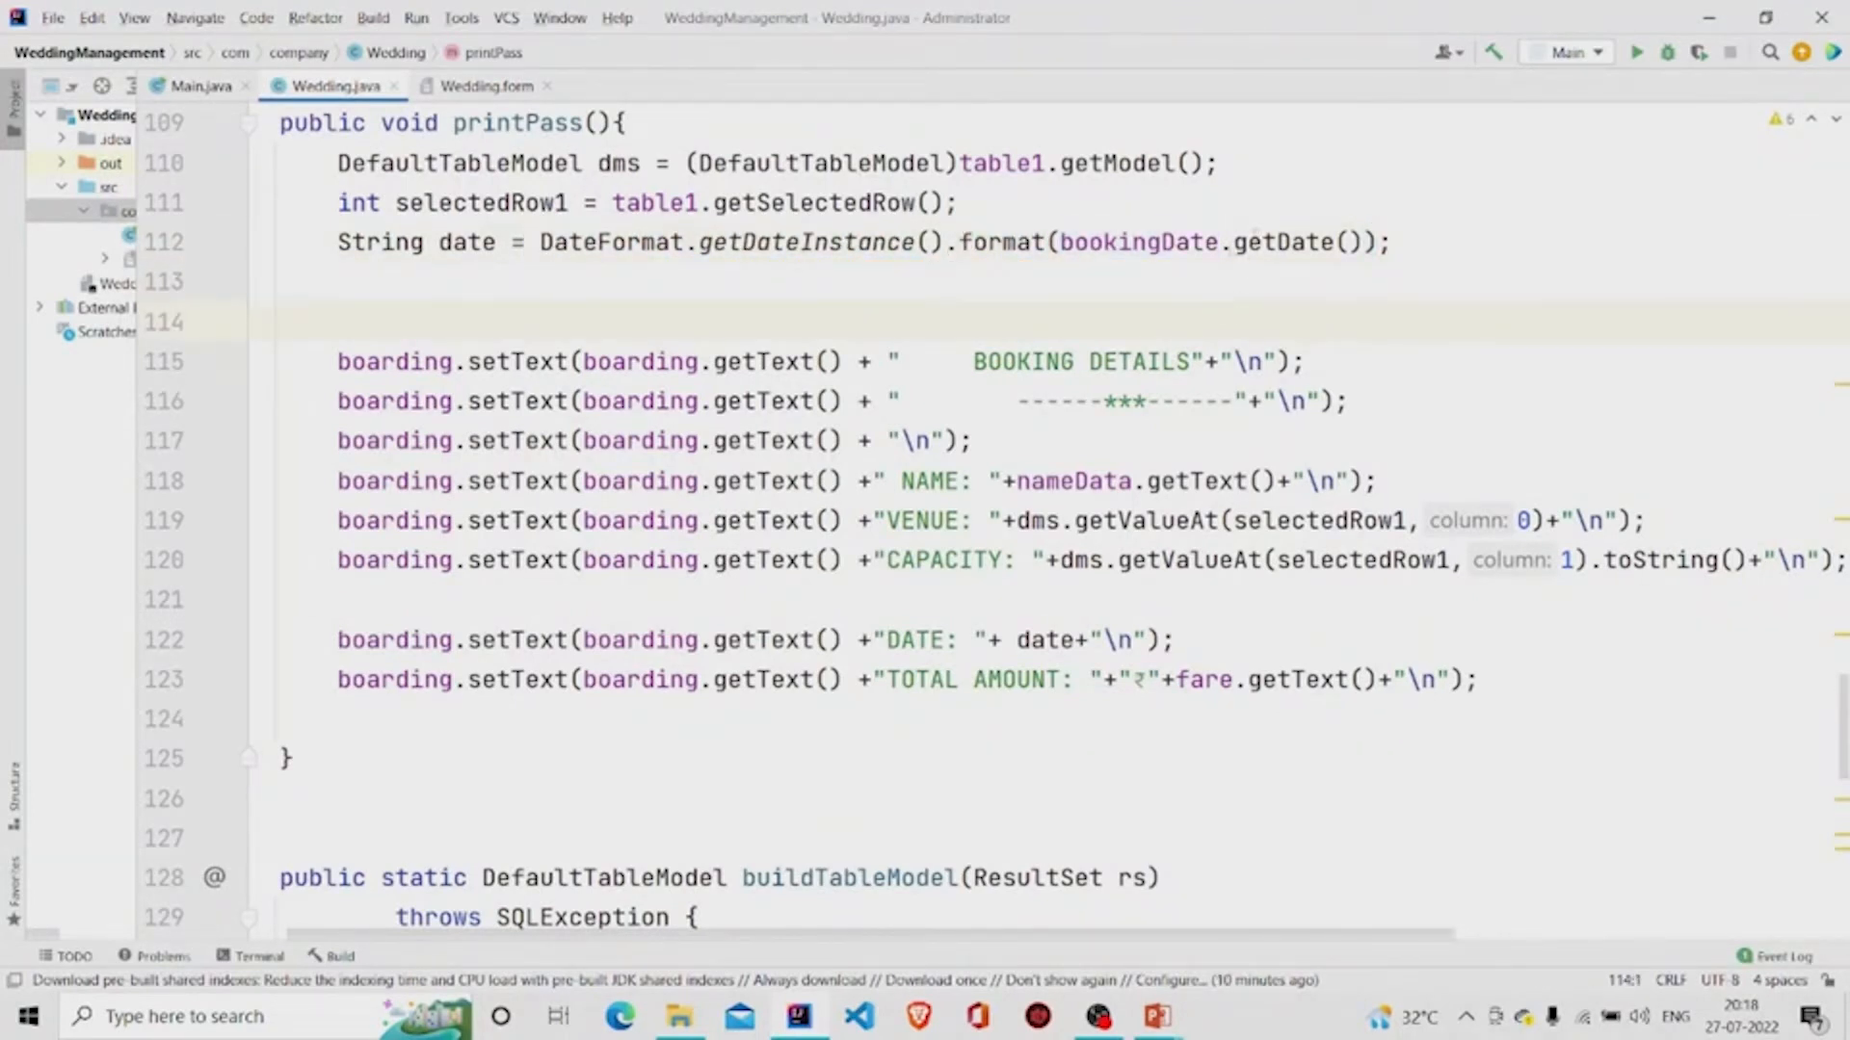
left_click(1392, 242)
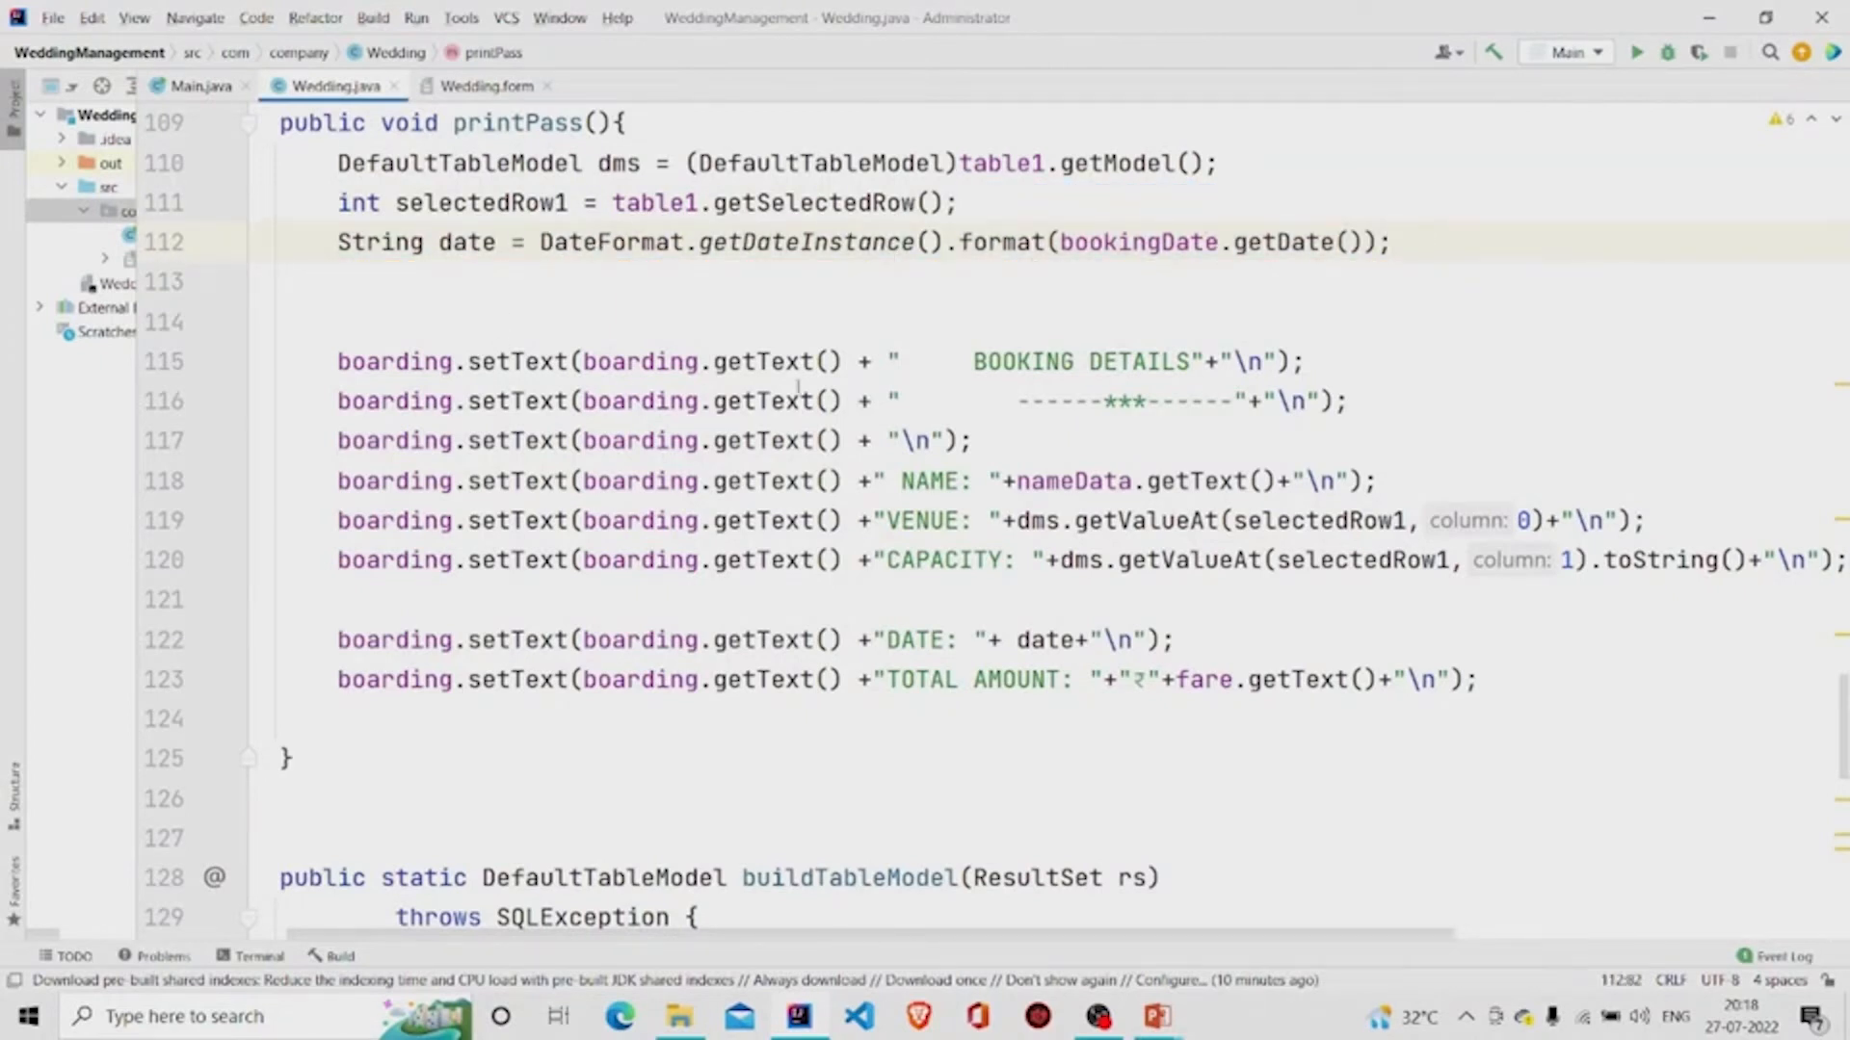
- Match the boarding text area variable in code to its component on the form
double_click(395, 361)
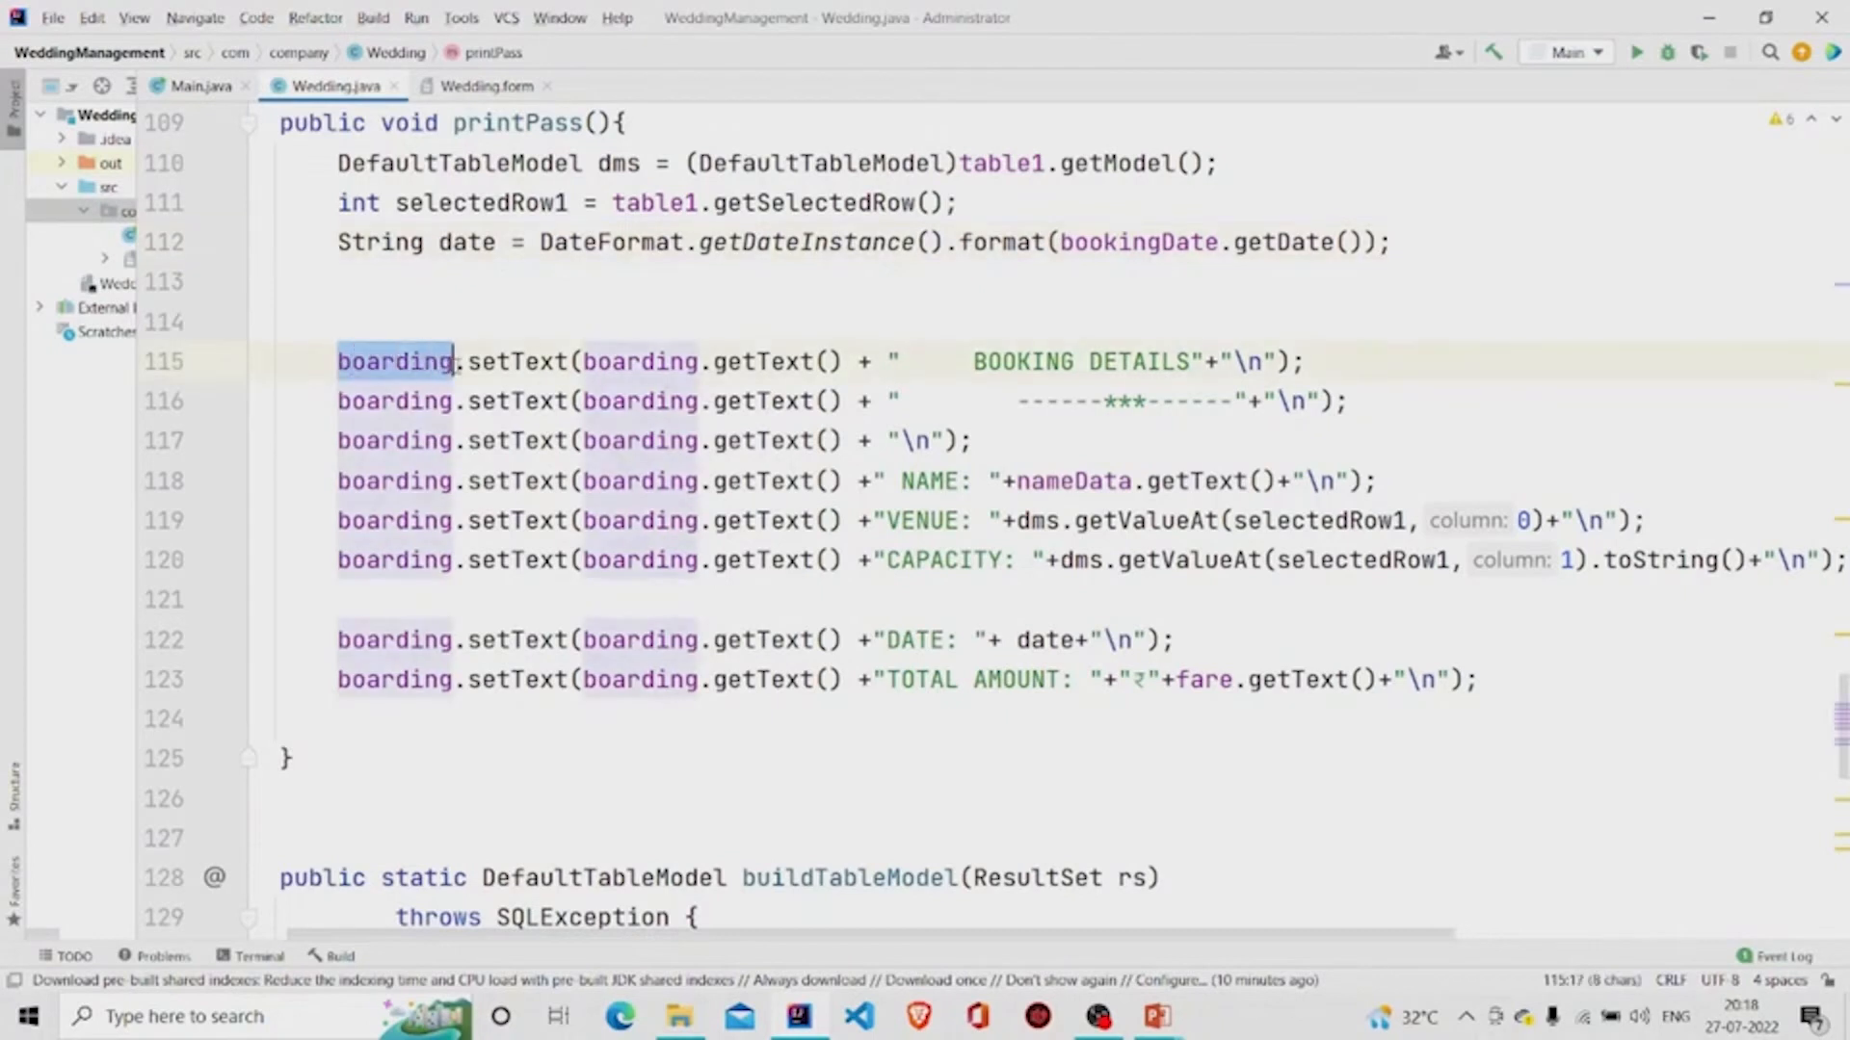
left_click(484, 85)
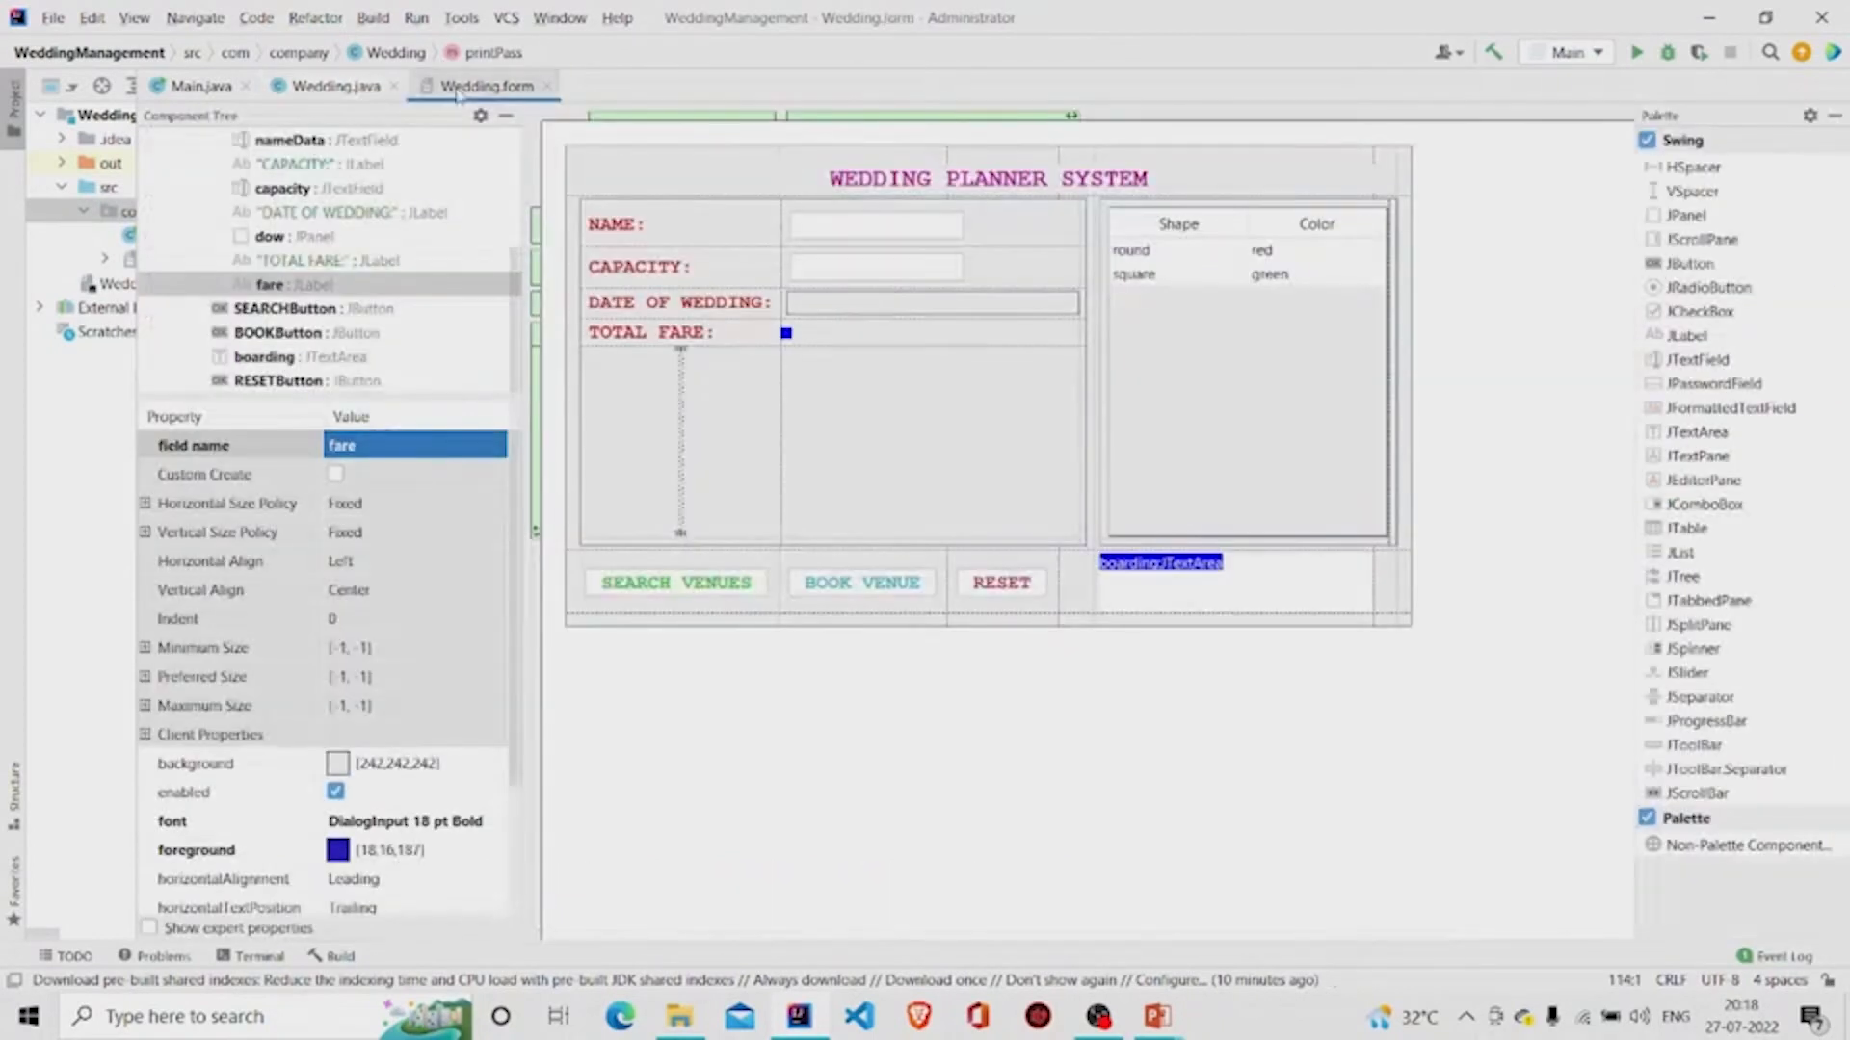
left_click(1160, 562)
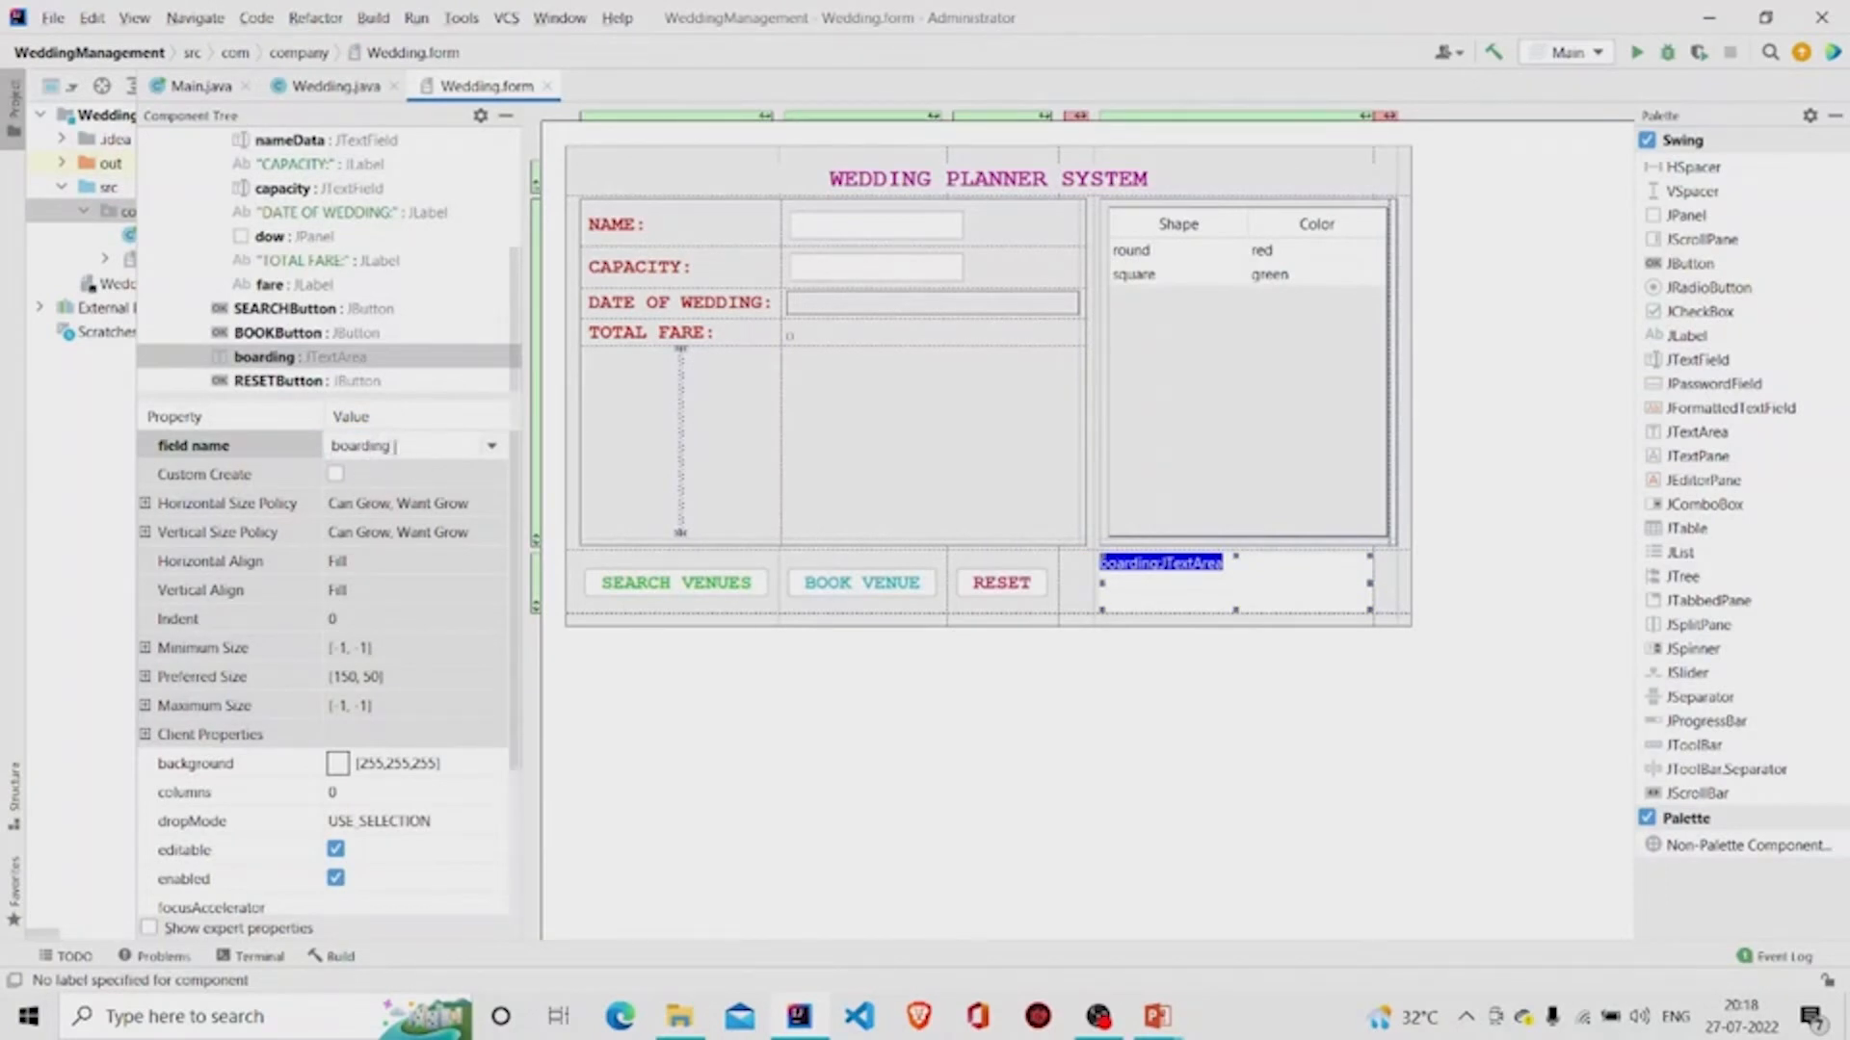
left_click(335, 84)
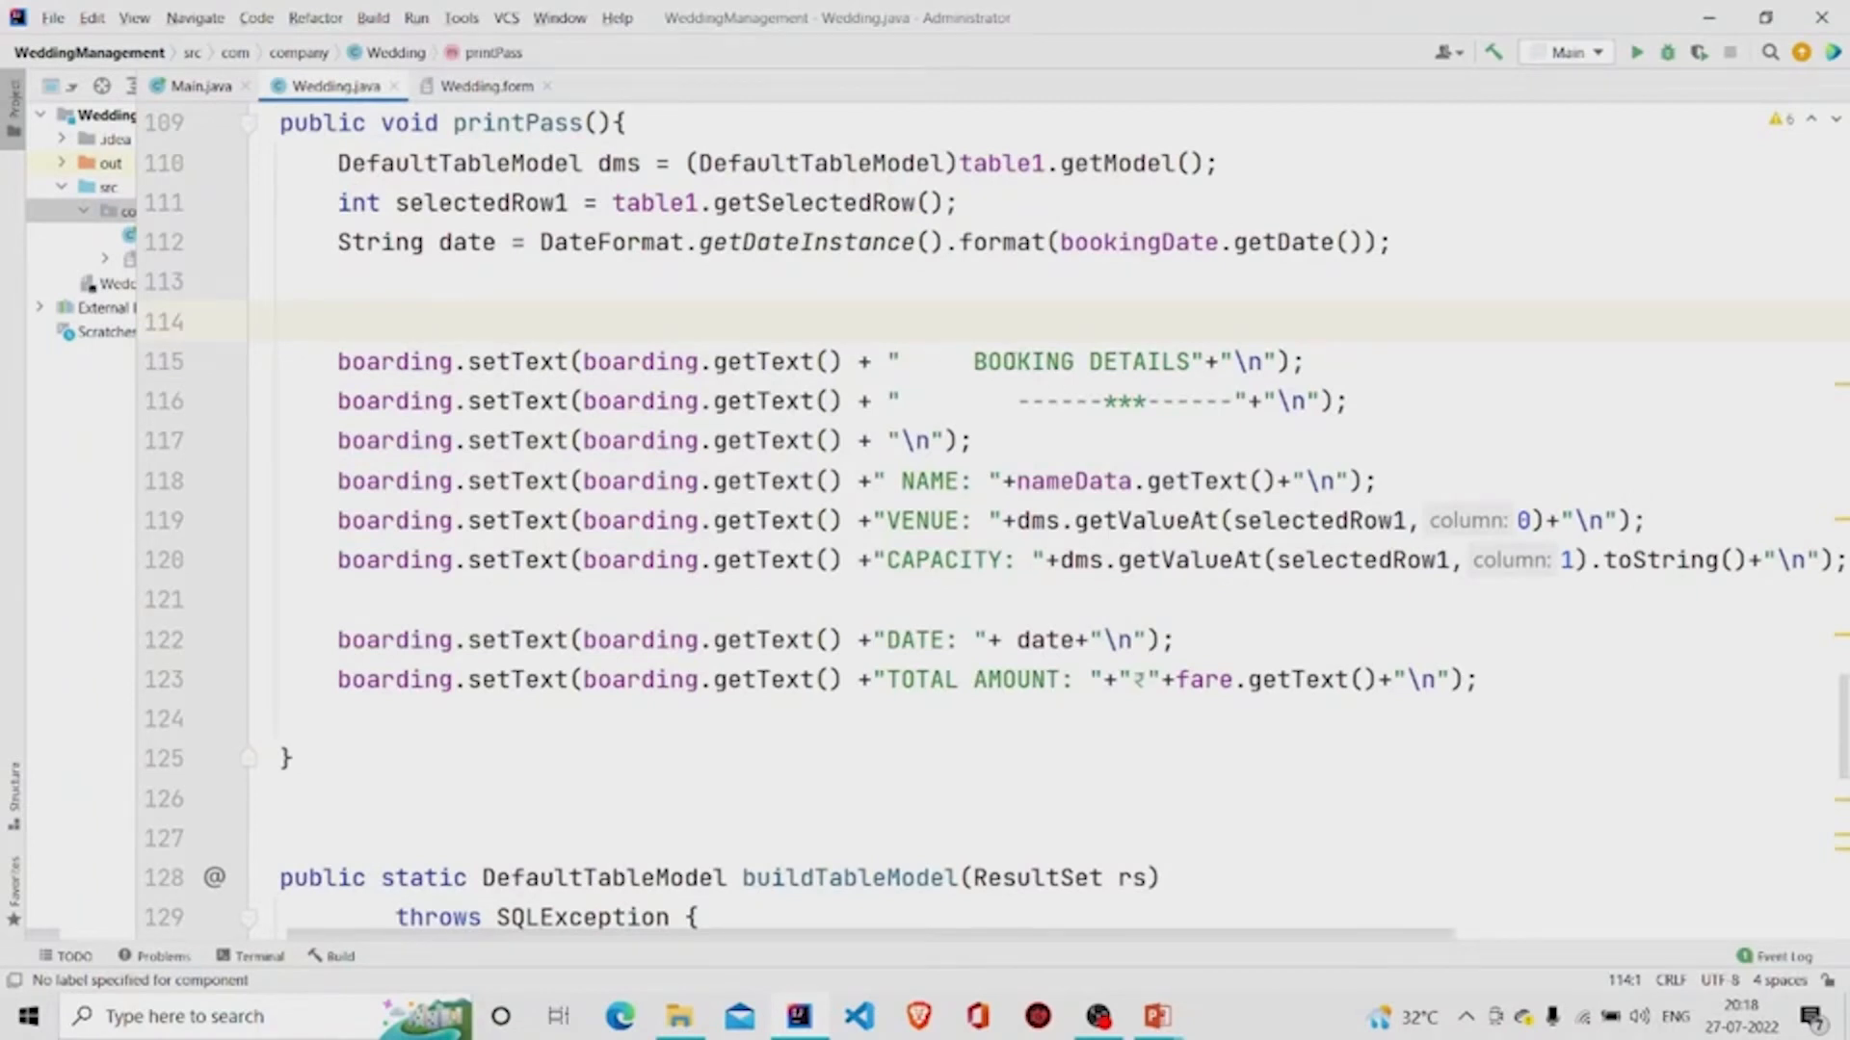
left_click(1297, 361)
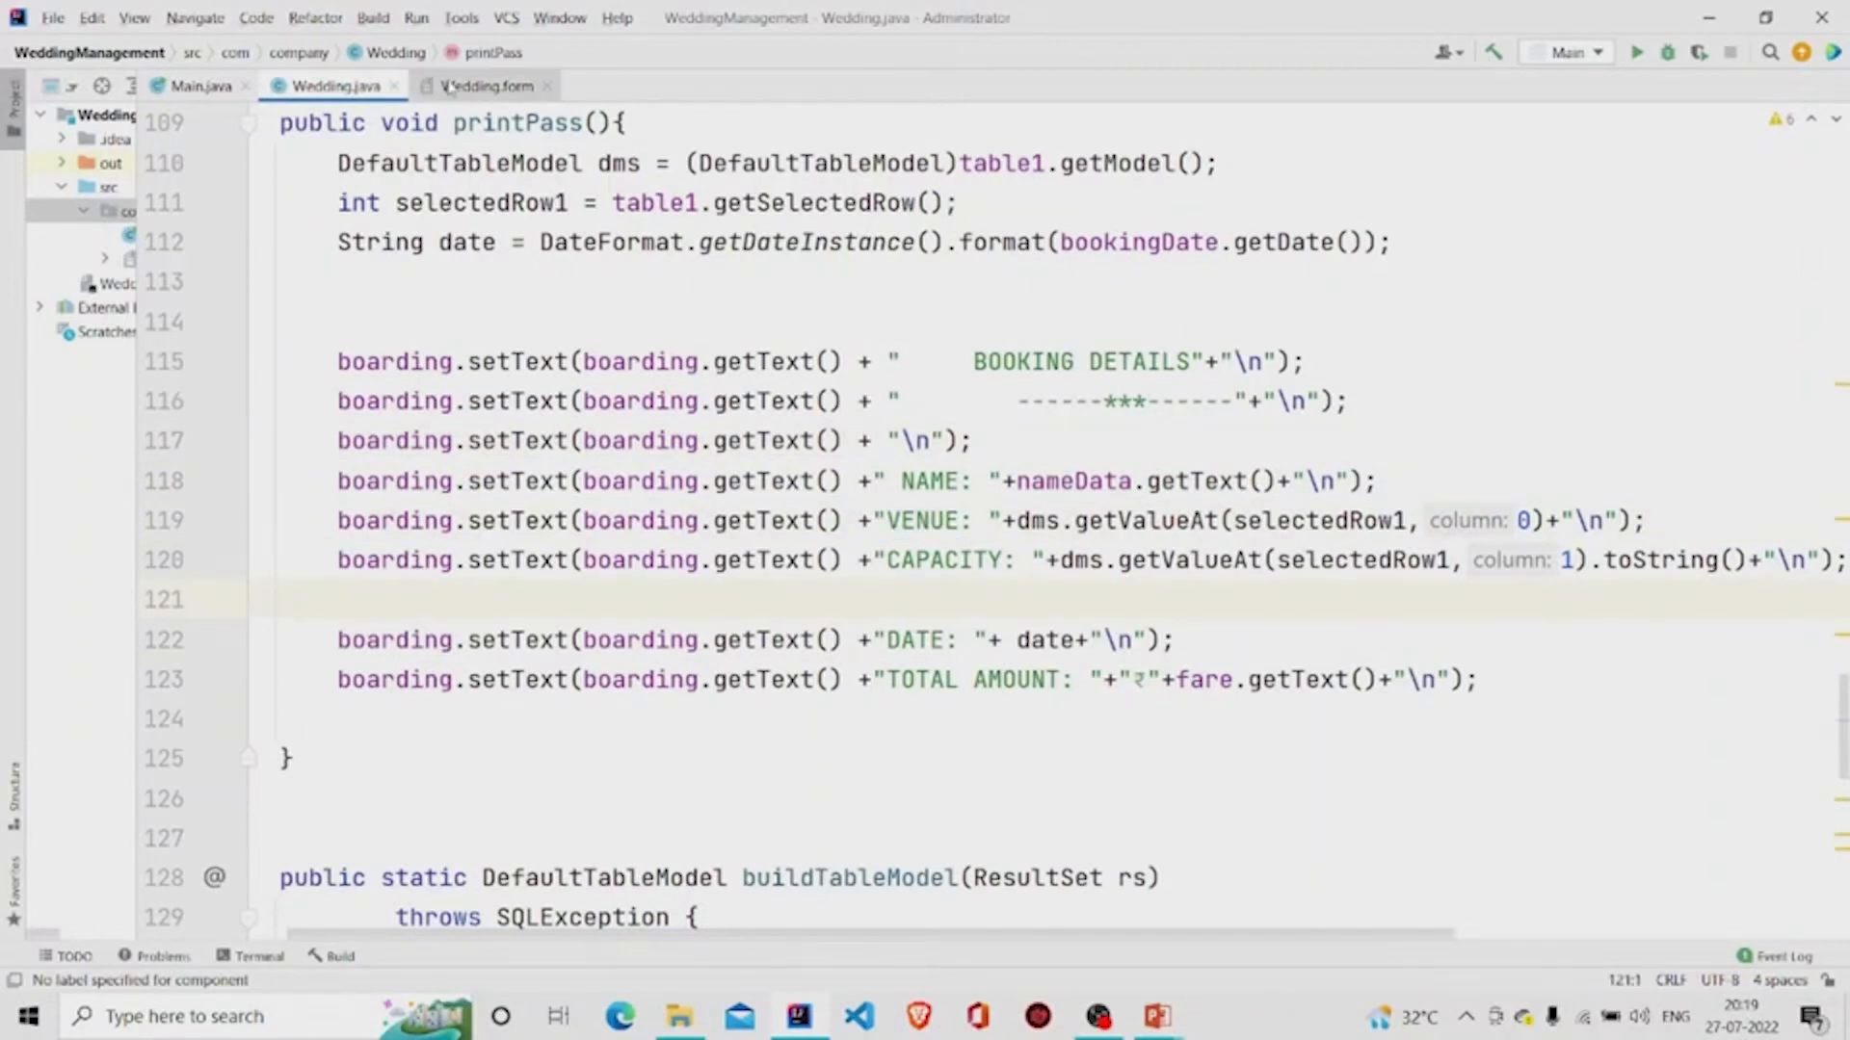
- Review printPass's date and total amount lines, ending on the Main class
left_click(487, 85)
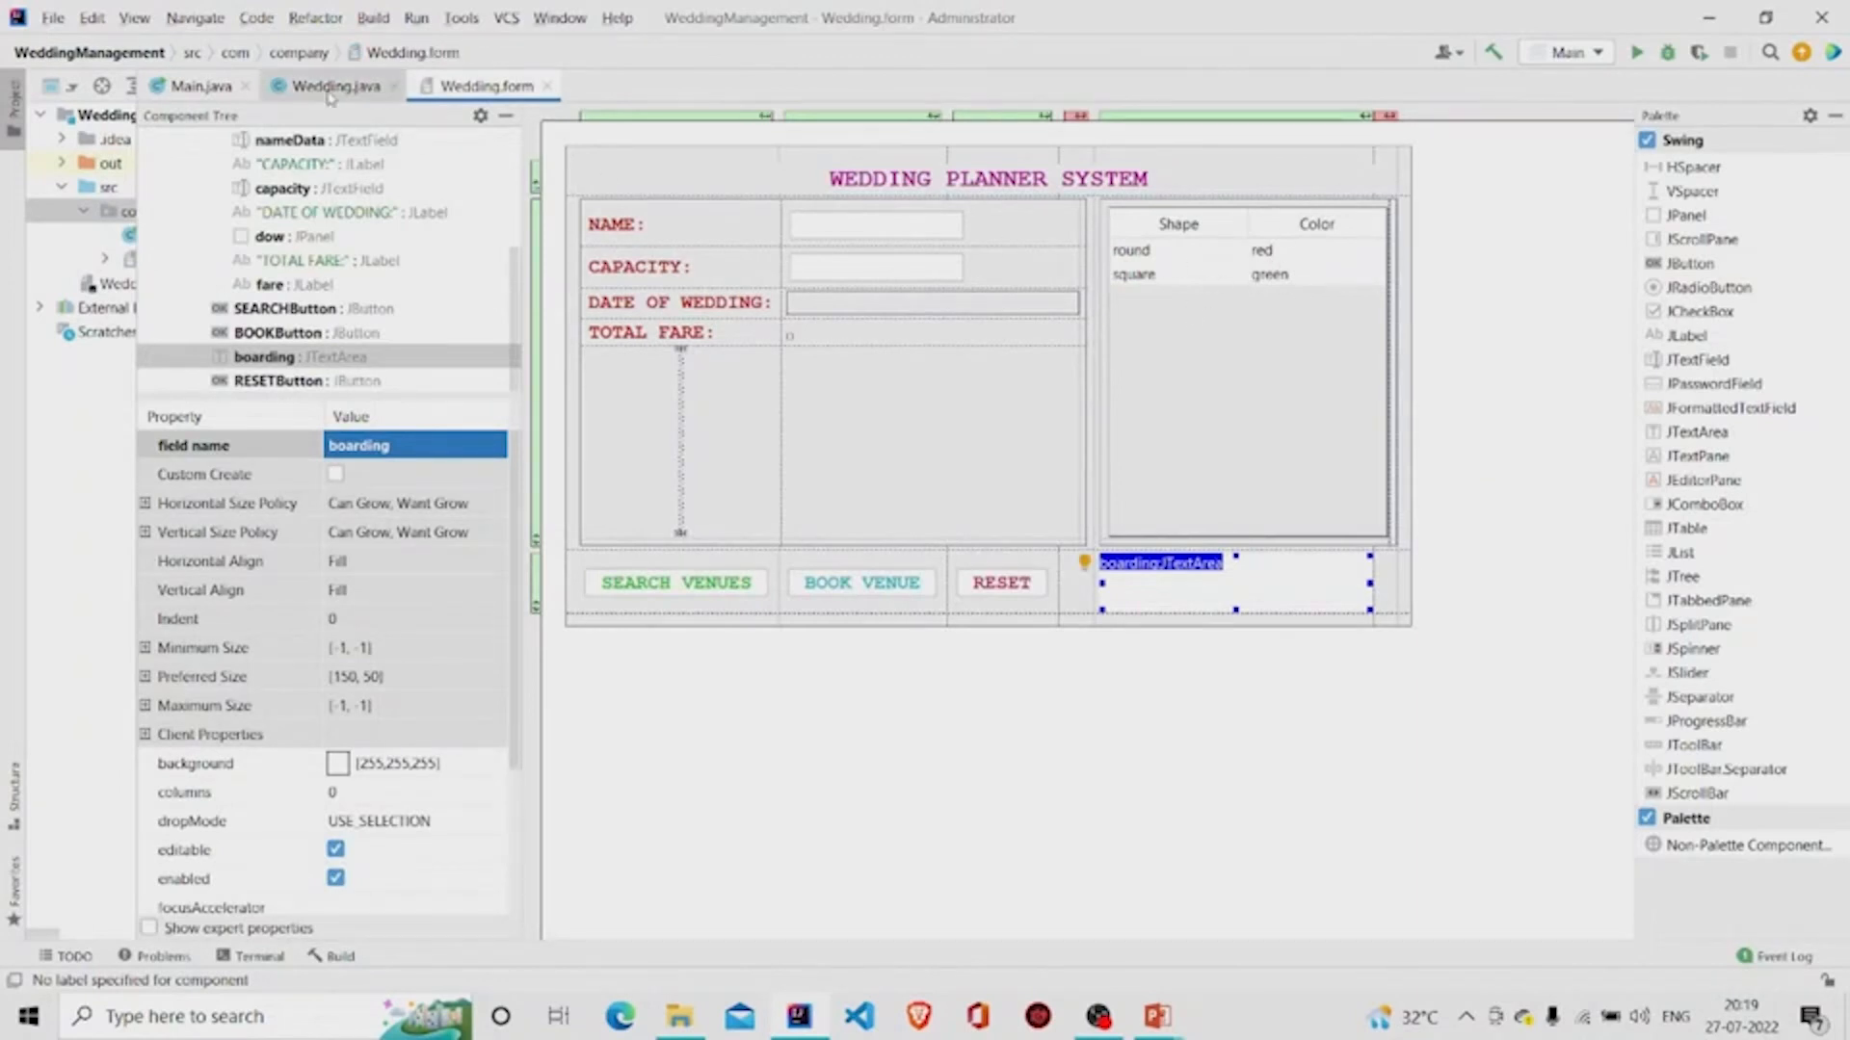
left_click(336, 84)
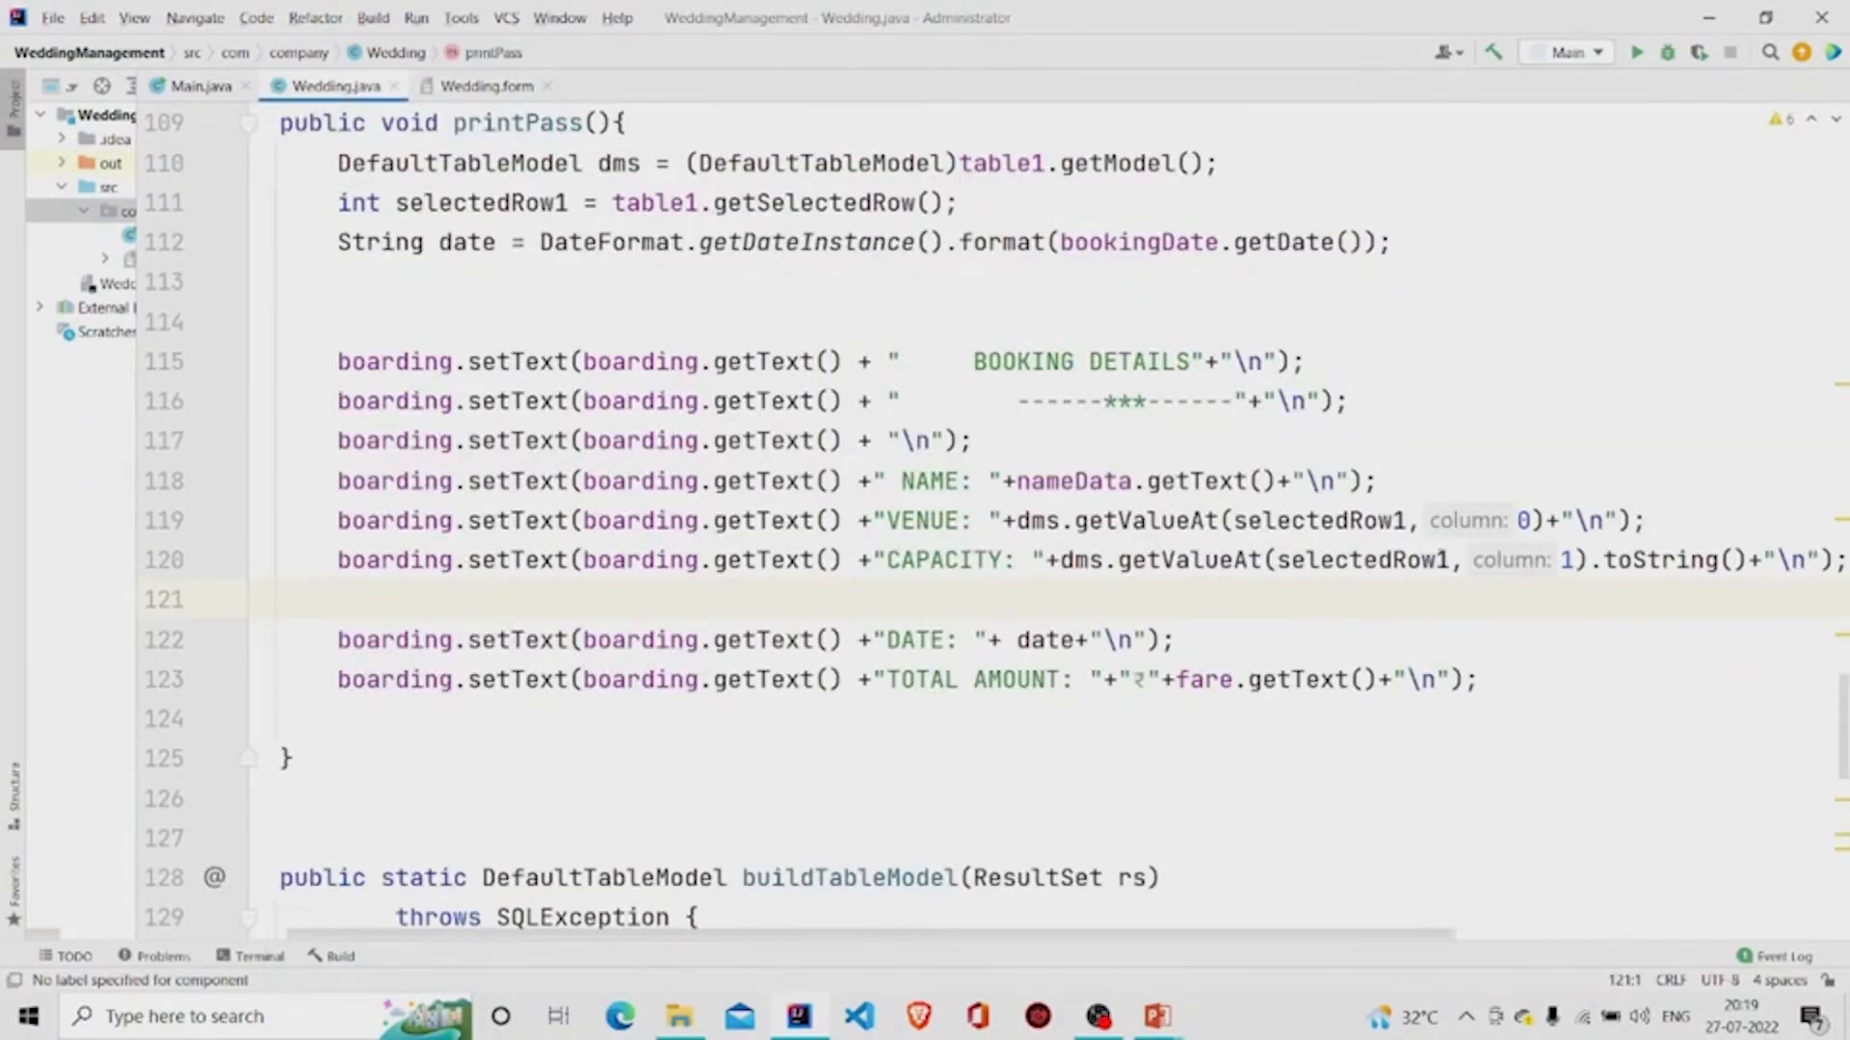
left_click(1522, 521)
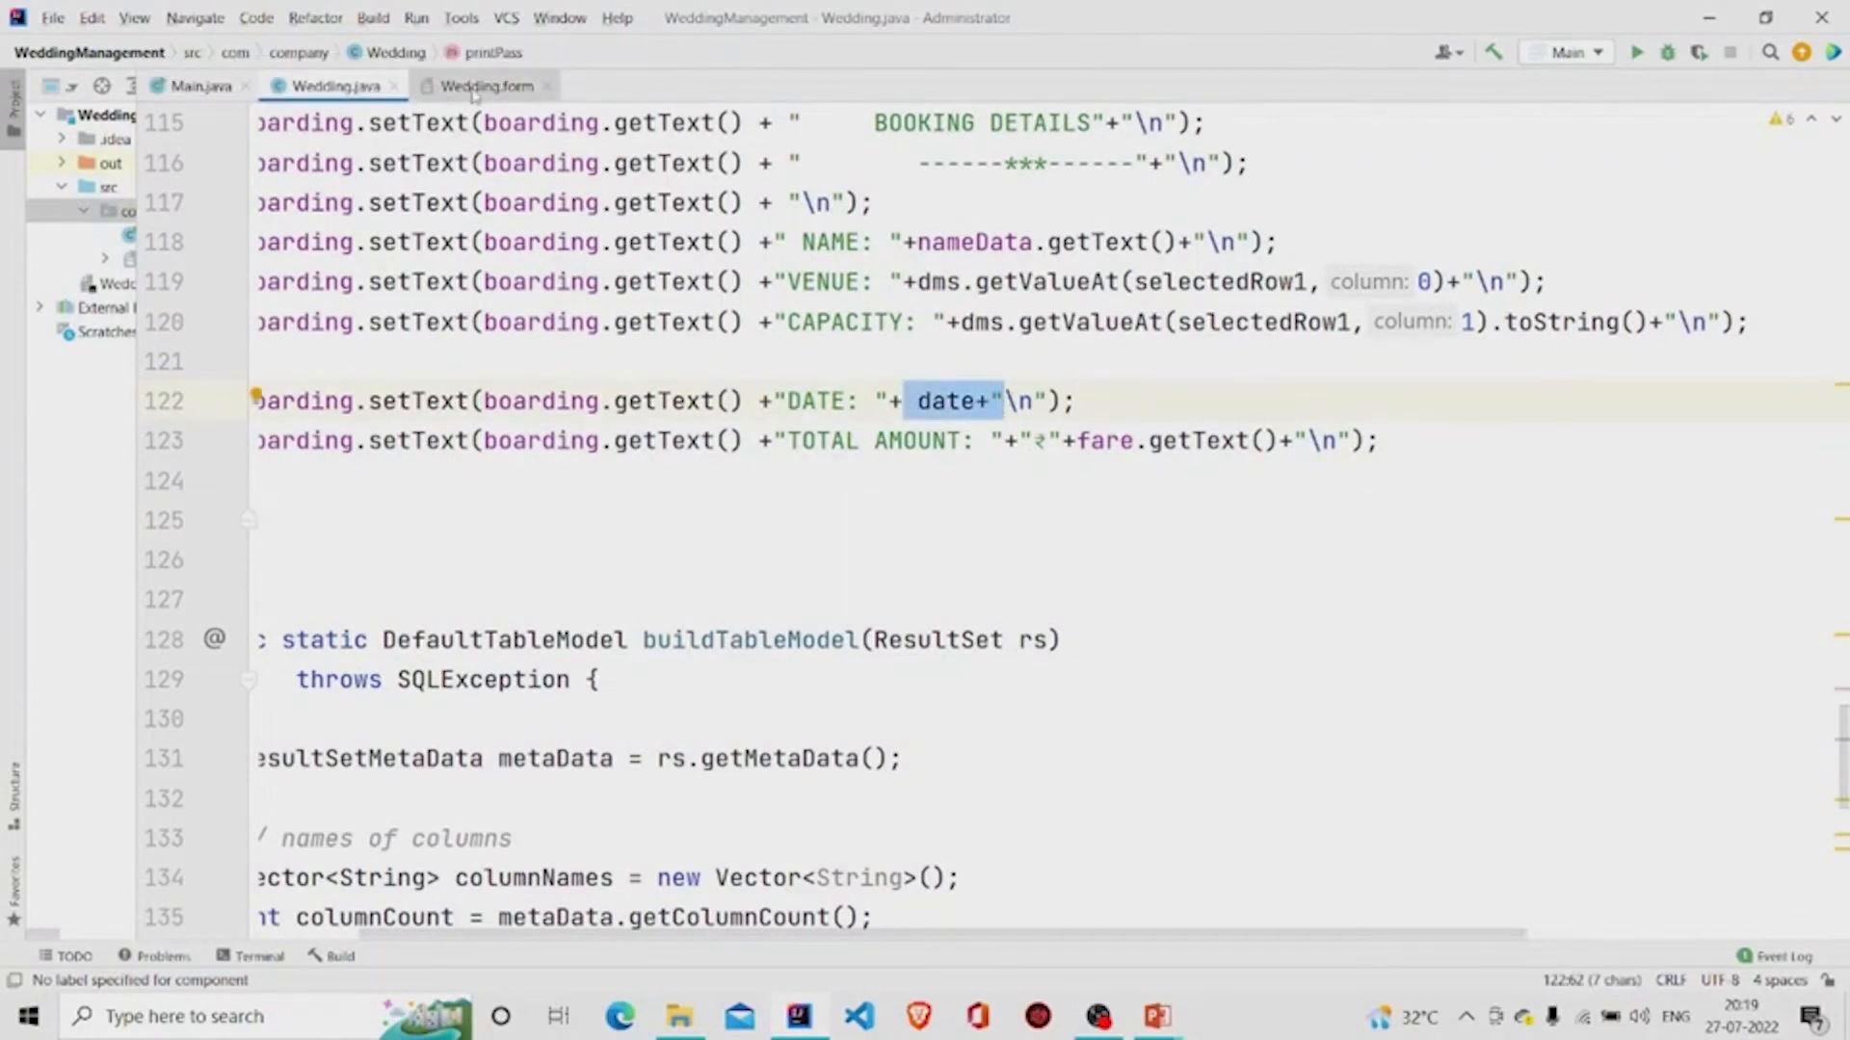
left_click(484, 85)
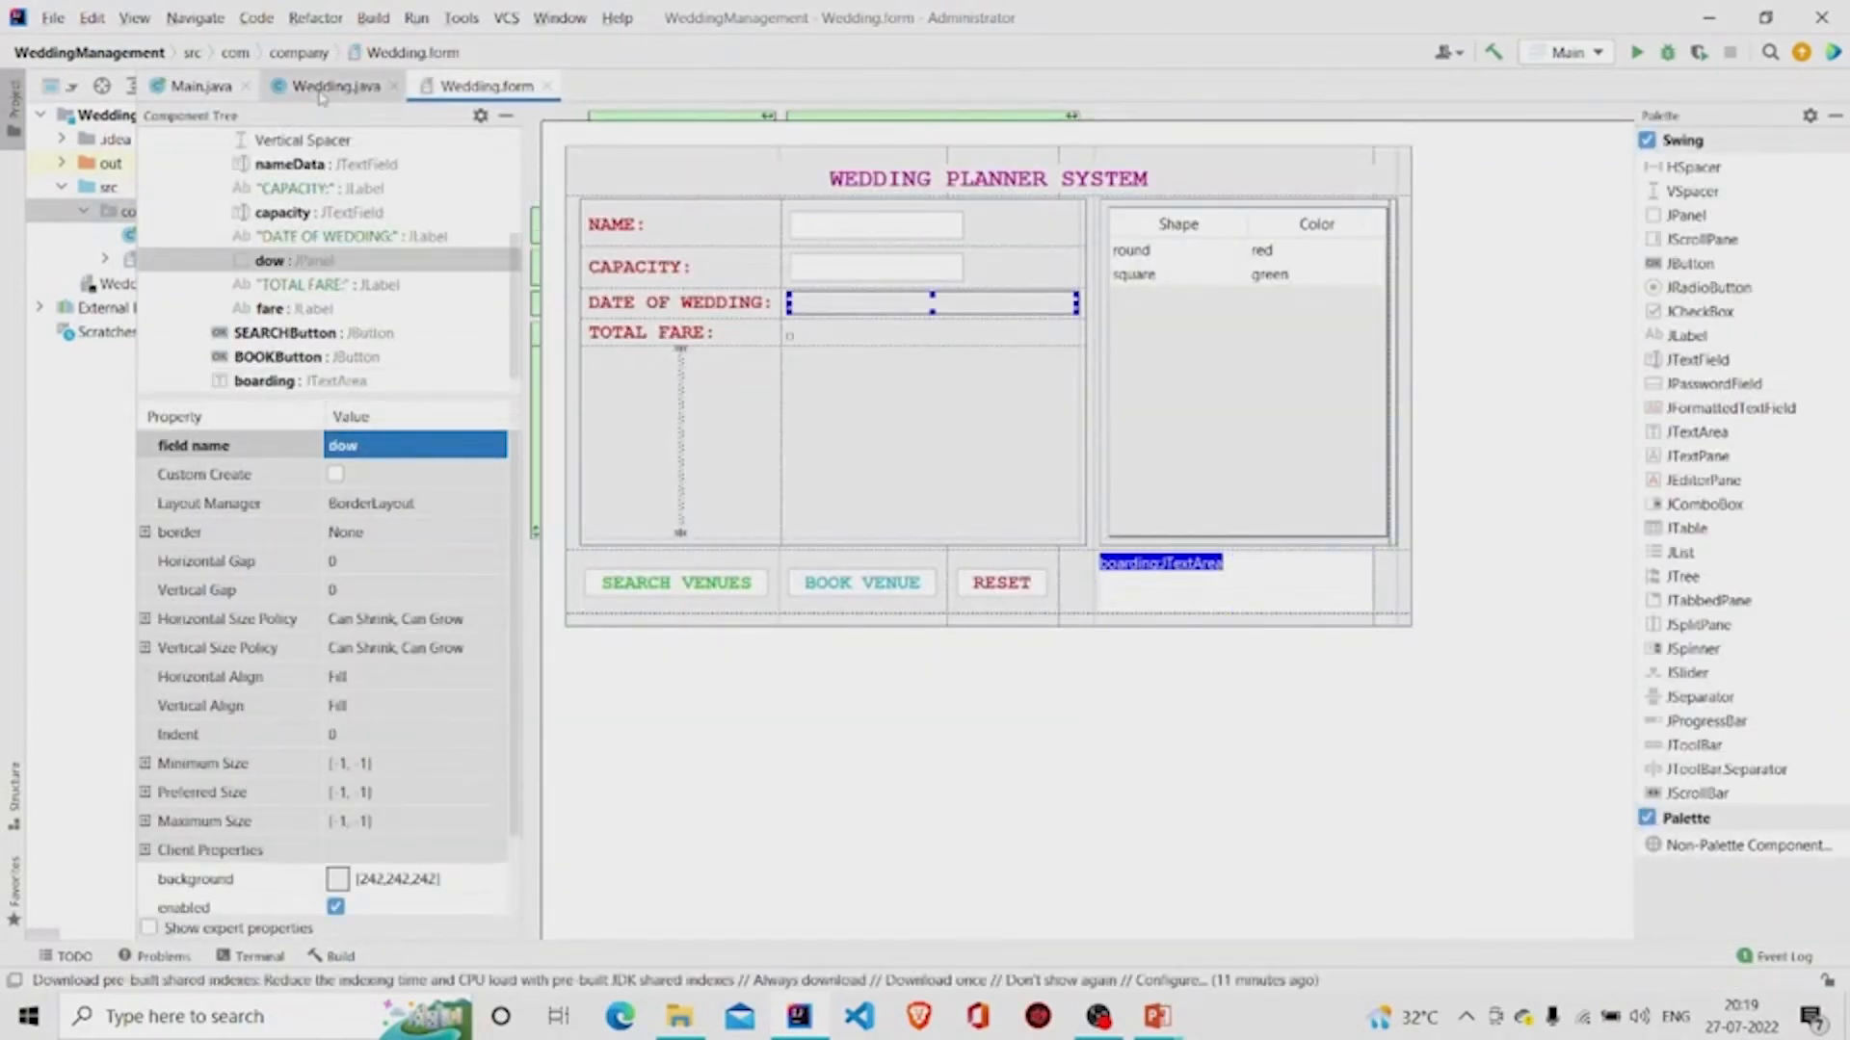
left_click(334, 85)
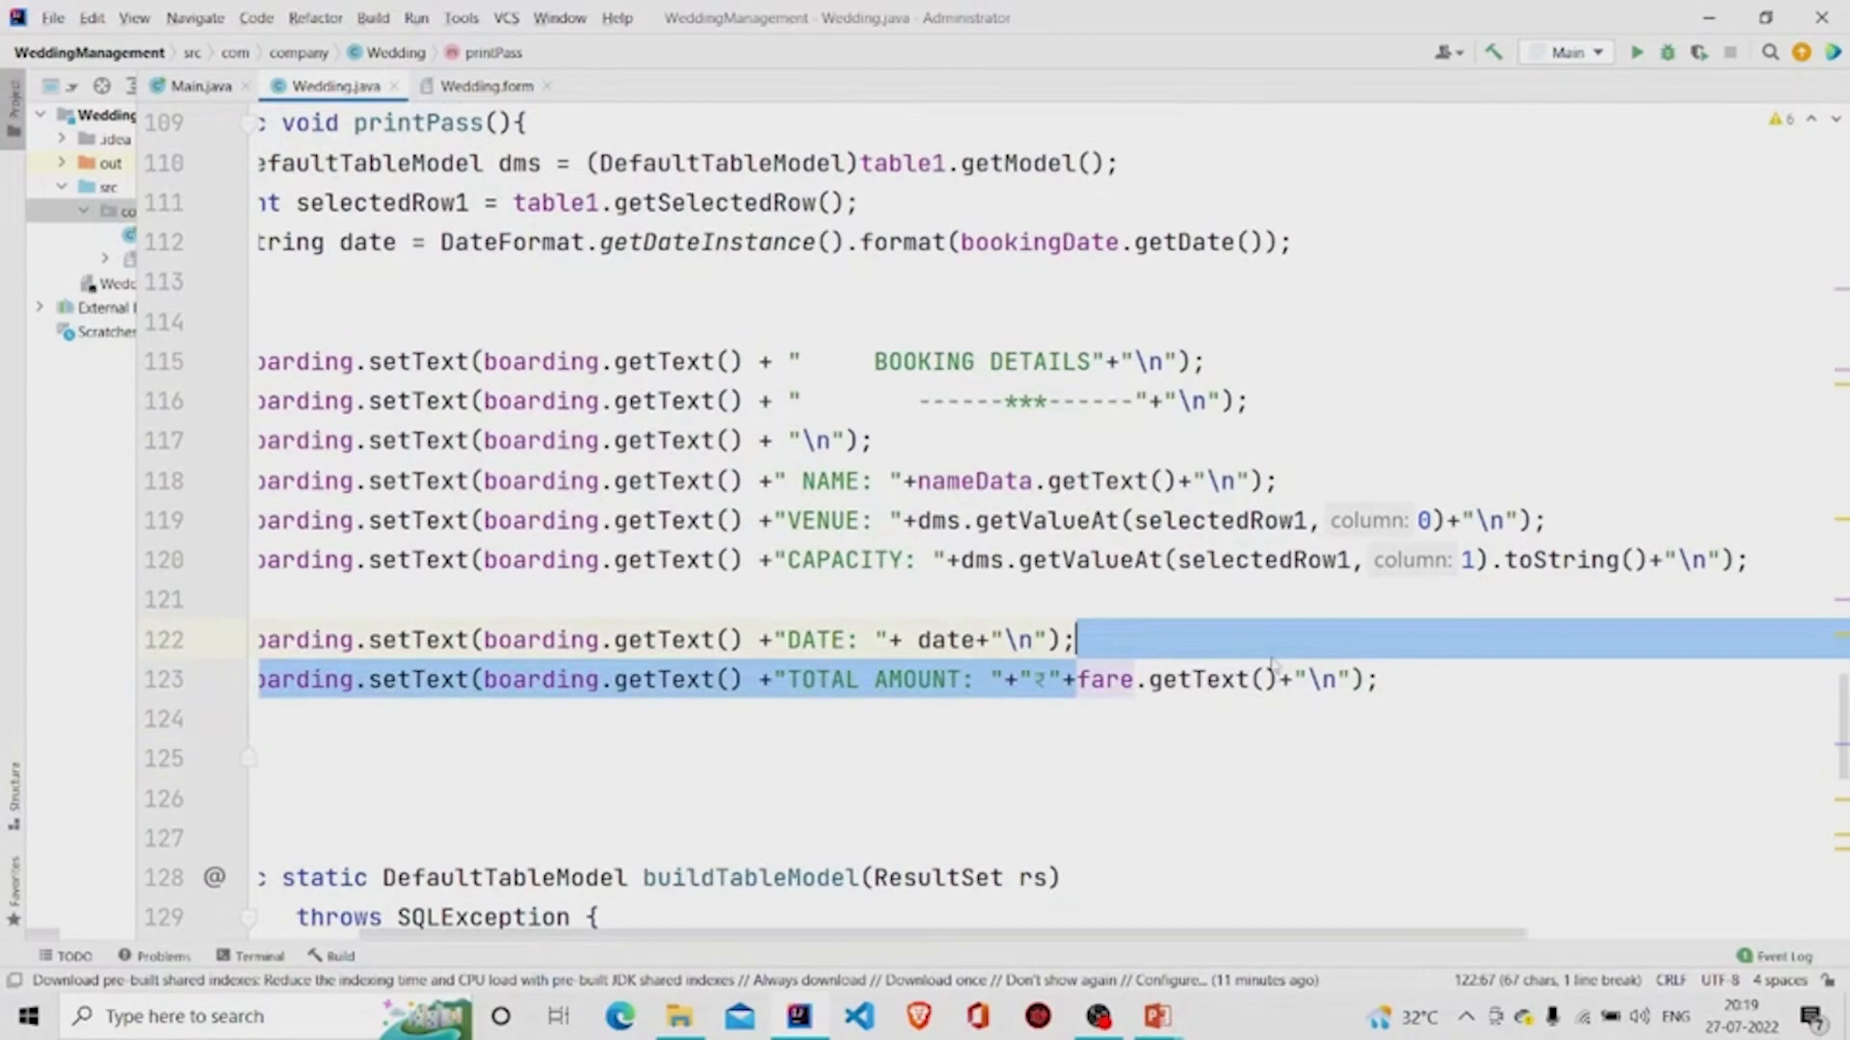
left_click(484, 85)
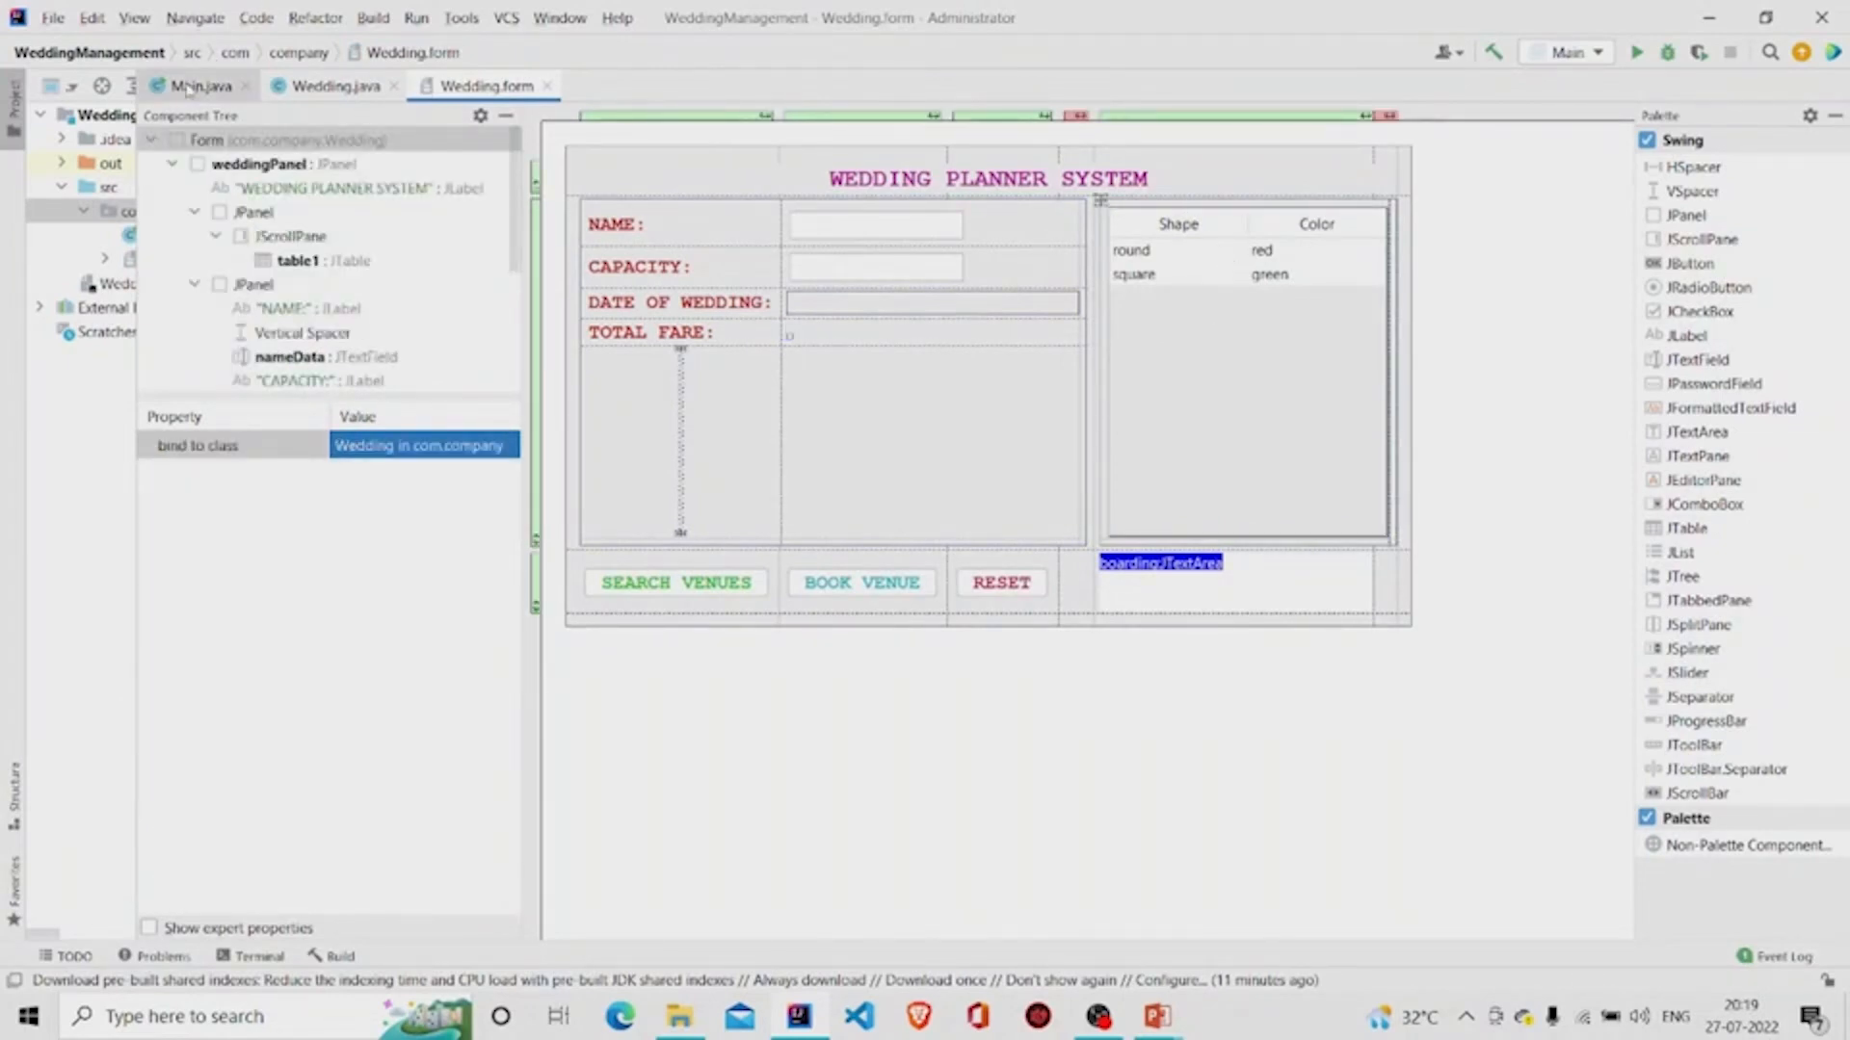
left_click(335, 84)
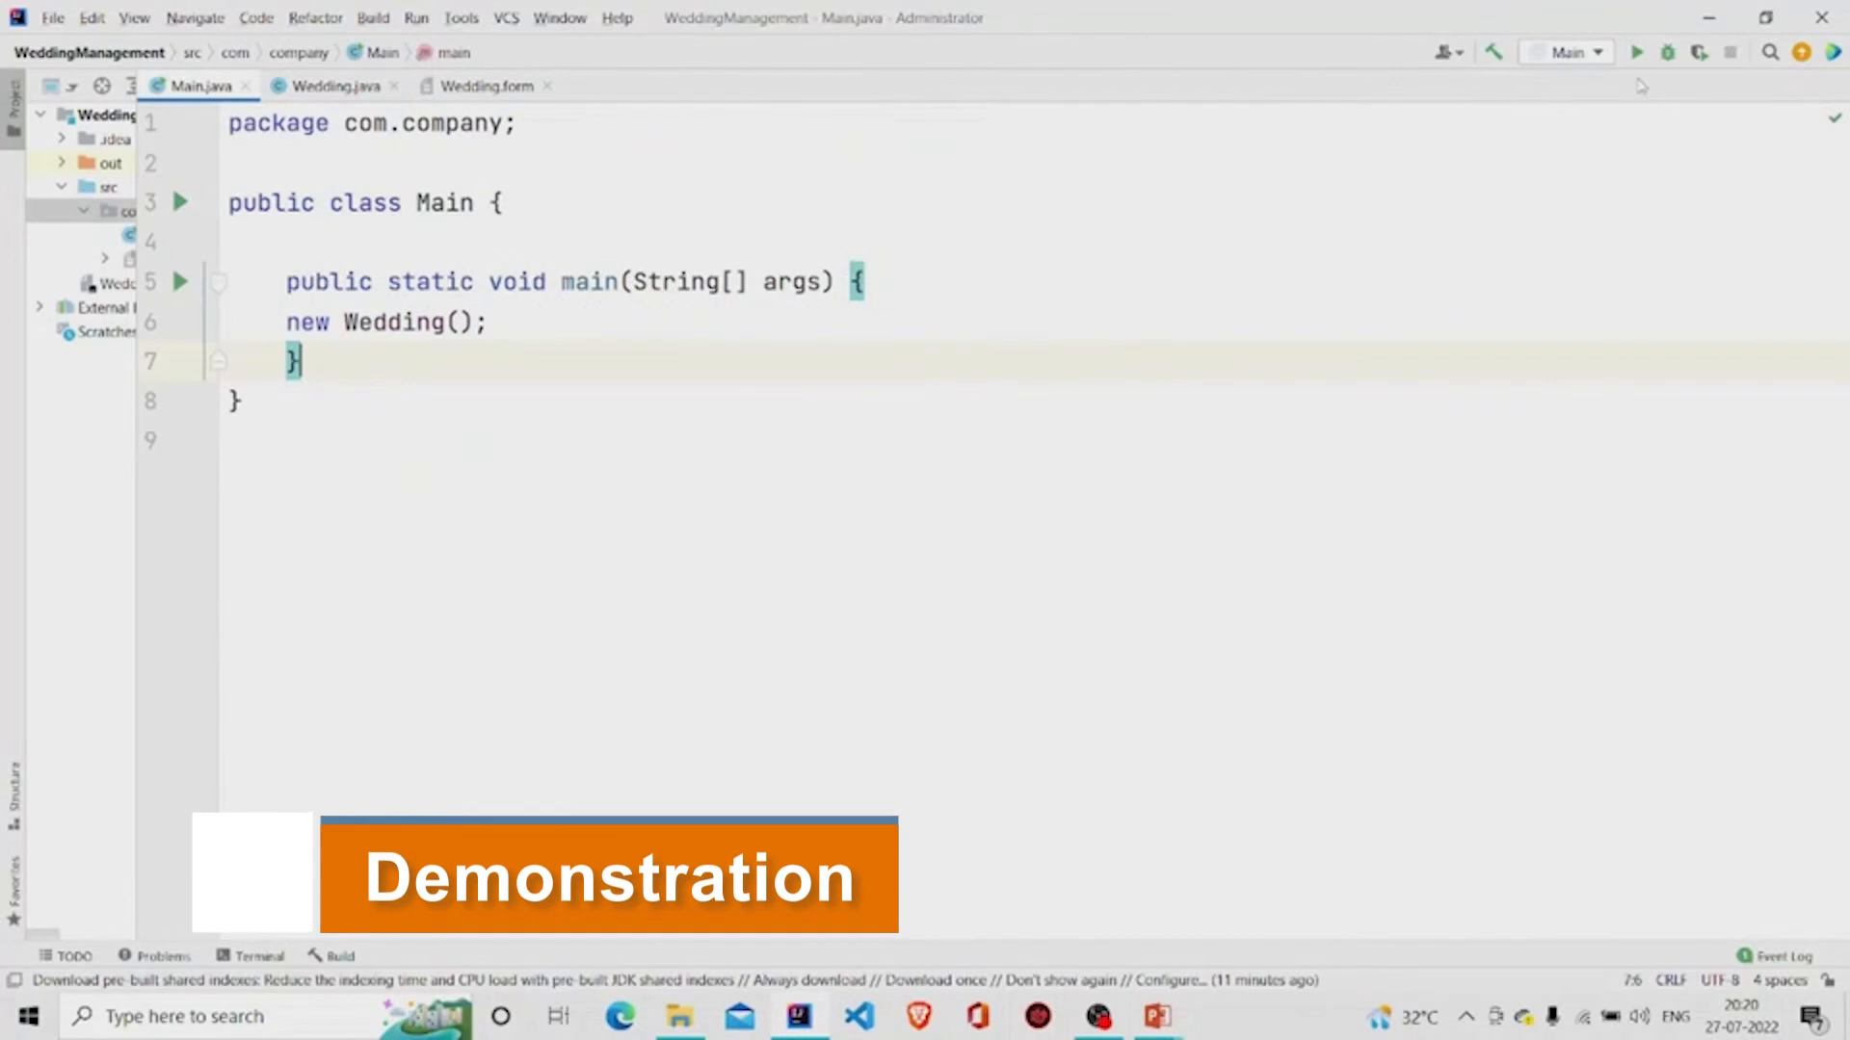
- Run Main to build and launch the Wedding Planner System window
left_click(1635, 51)
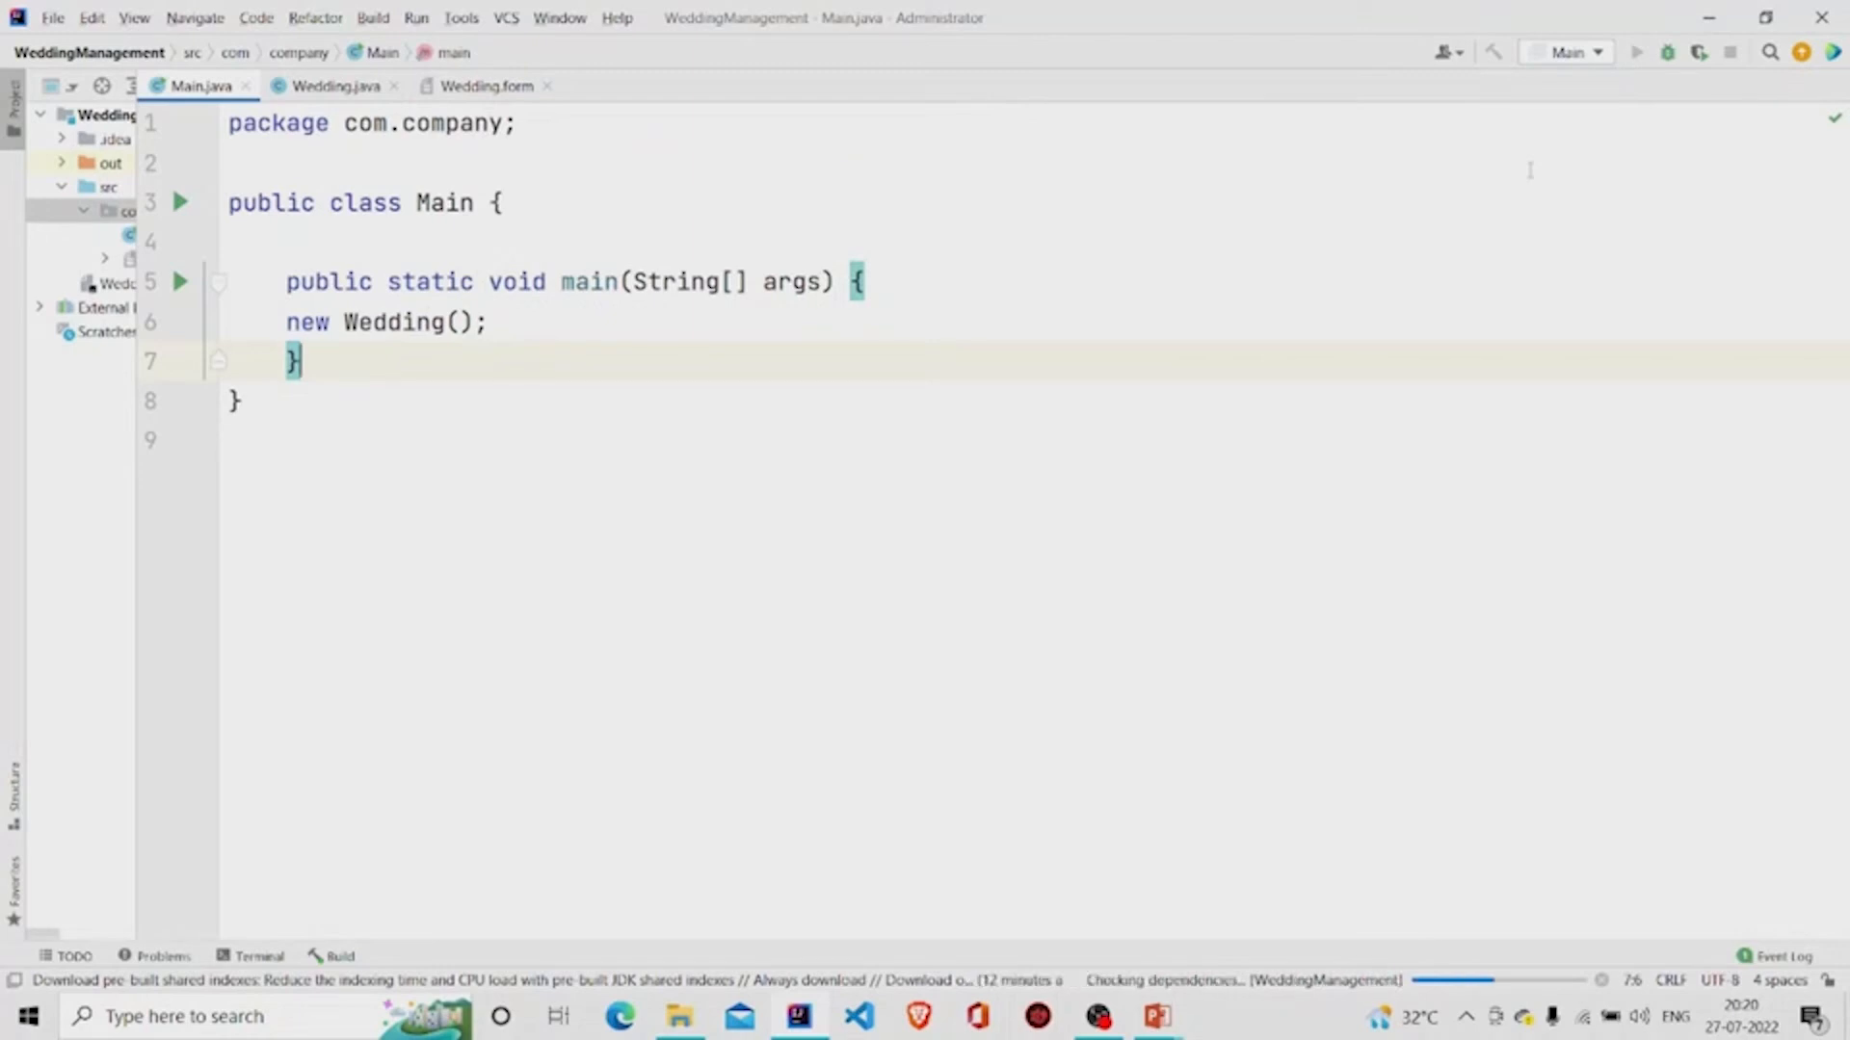
left_click(1636, 52)
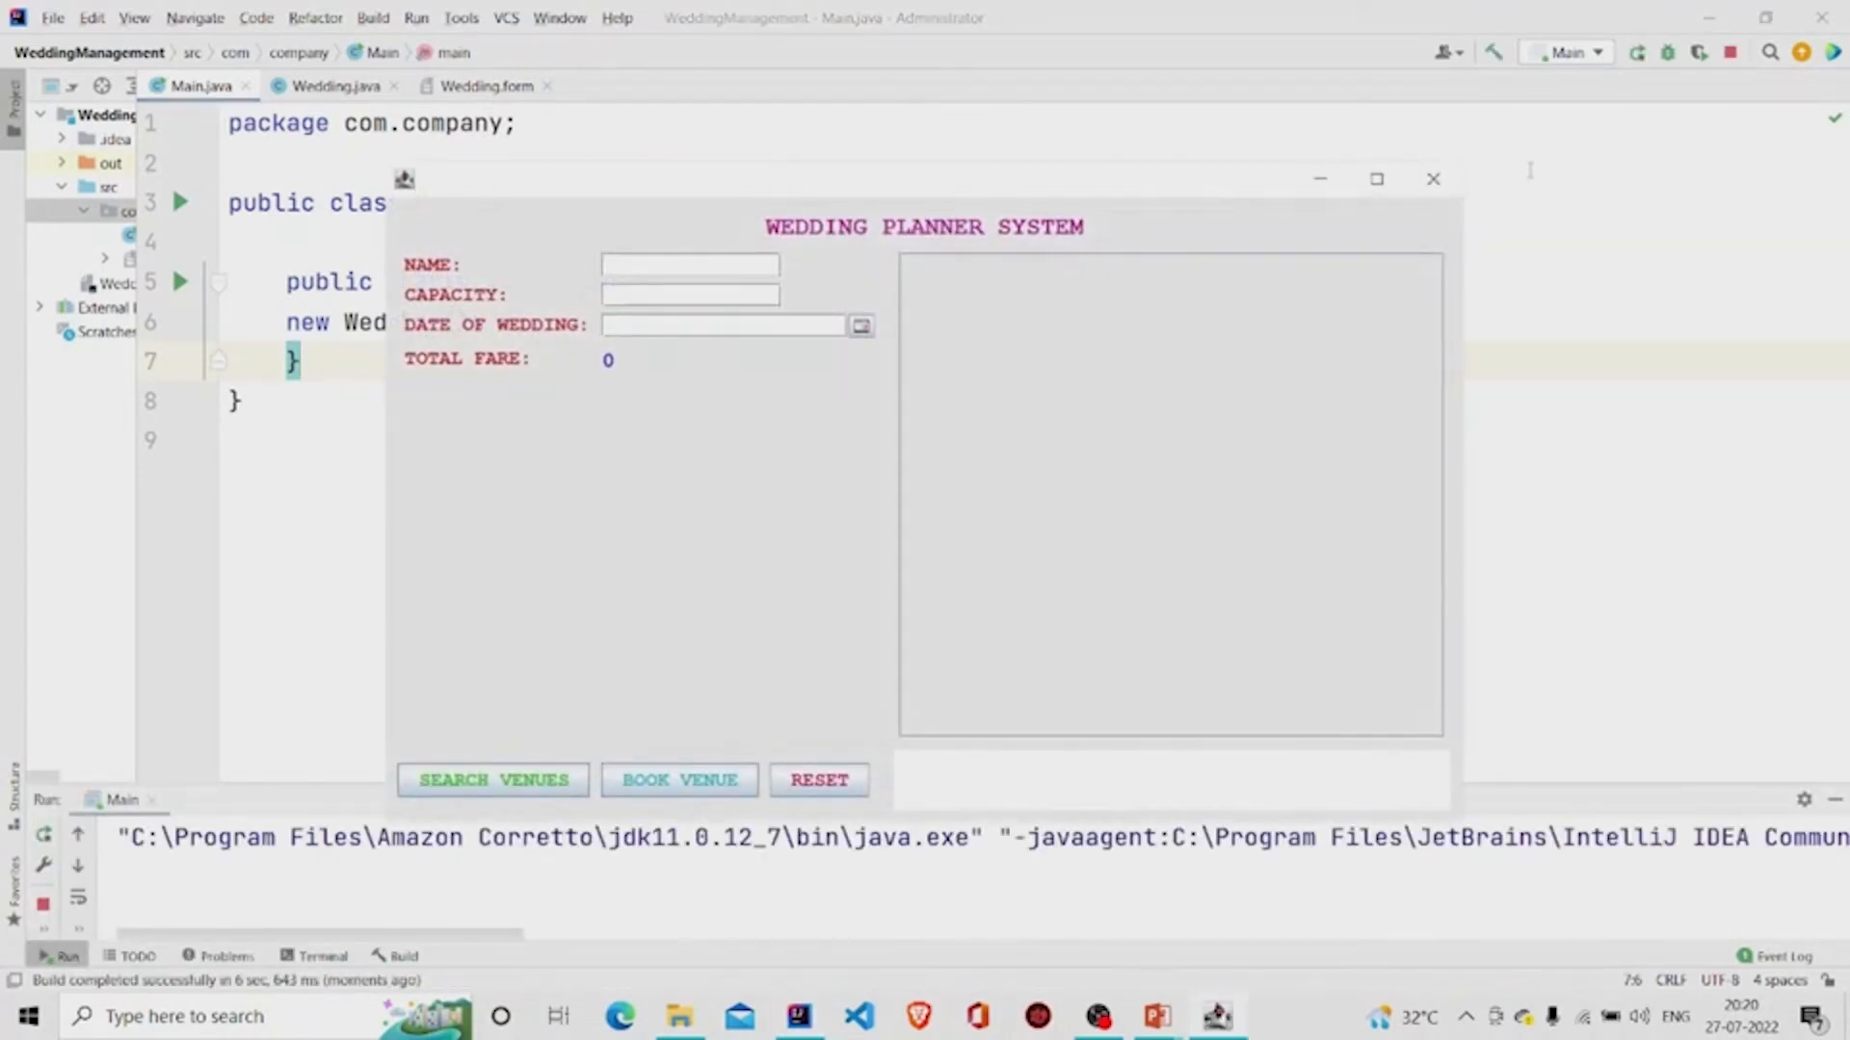
mouse_move(910, 480)
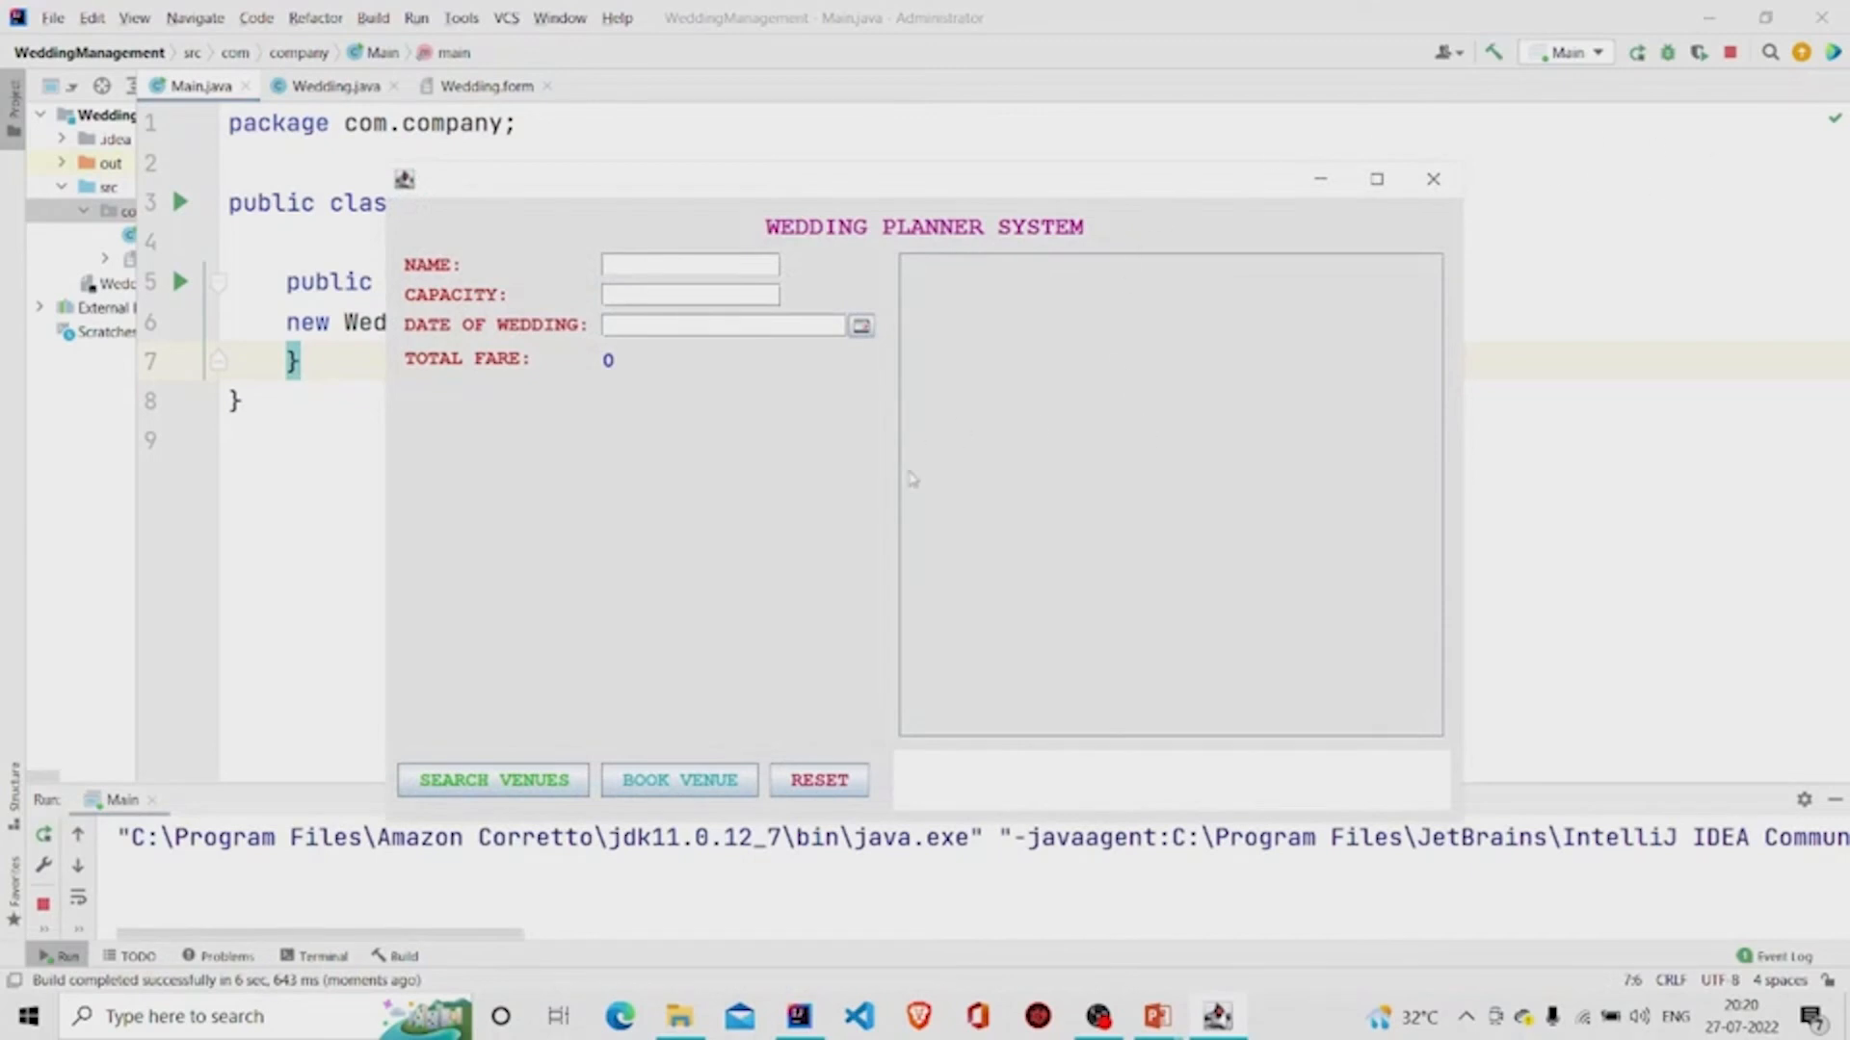
mouse_move(983, 385)
type("kartik")
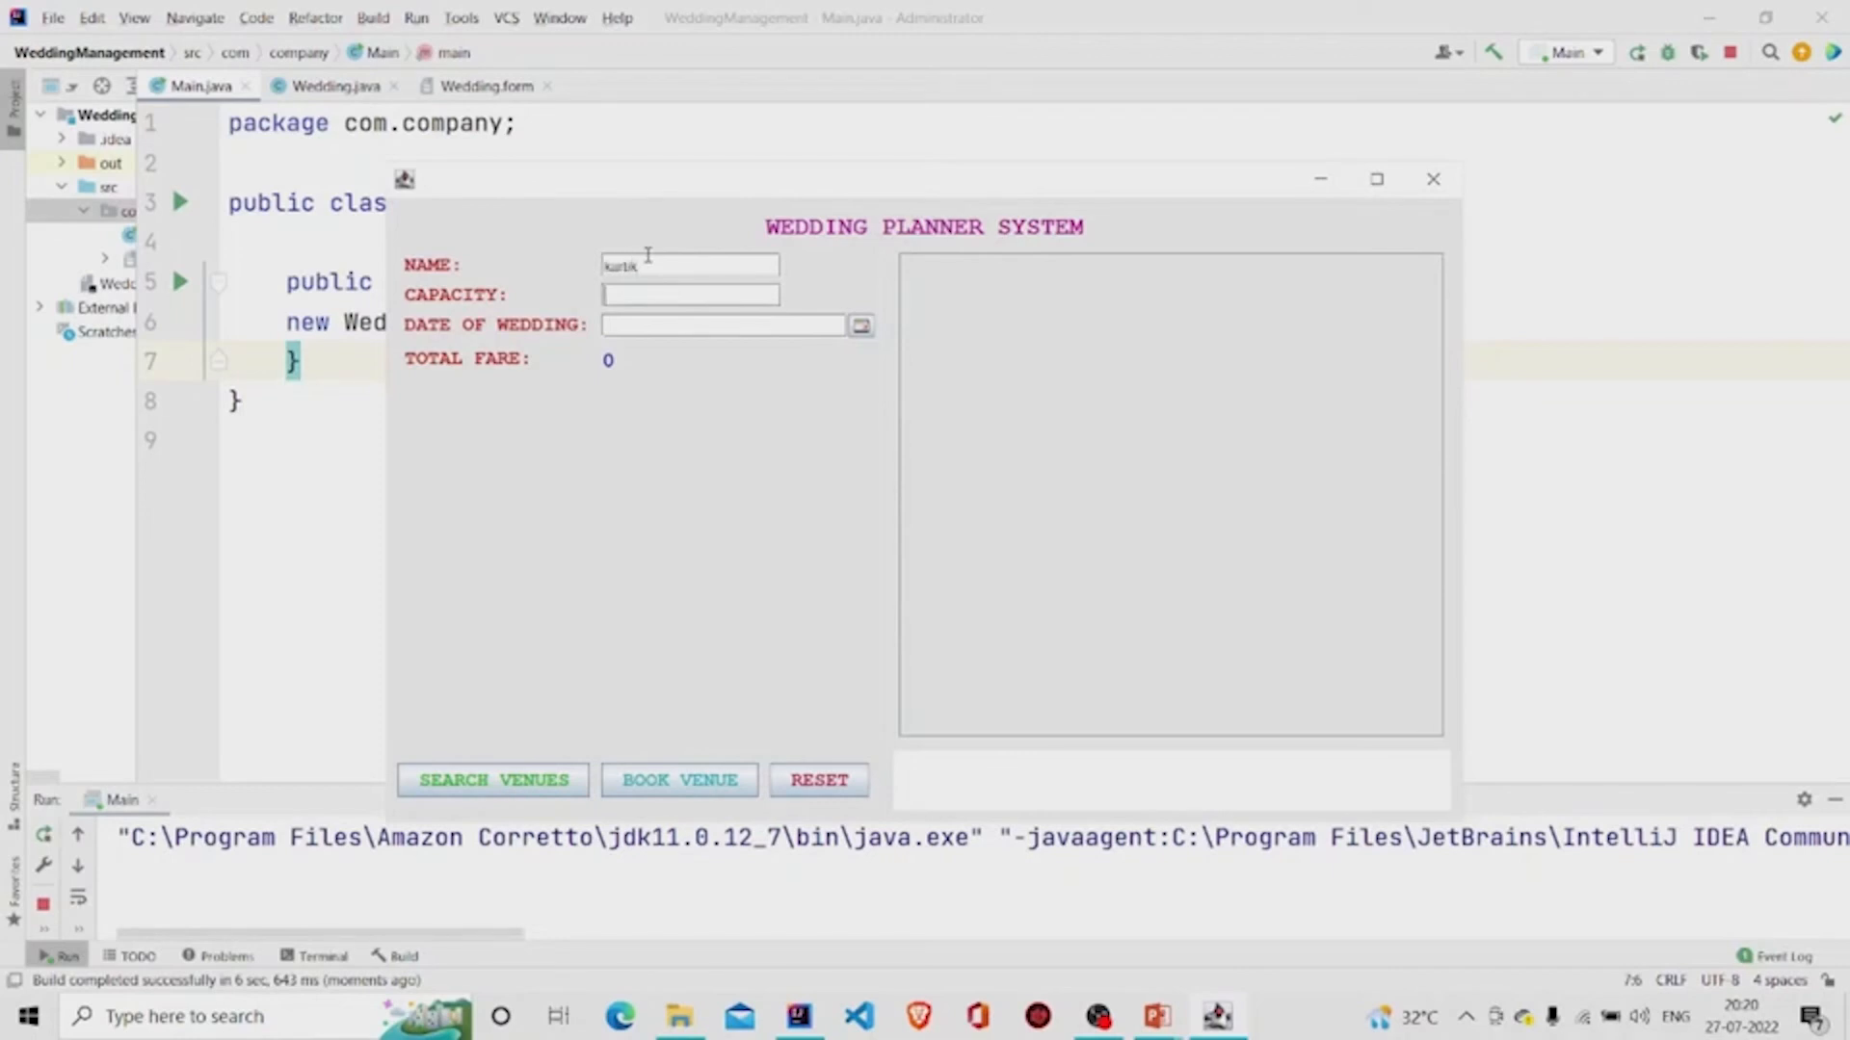
mouse_move(555, 751)
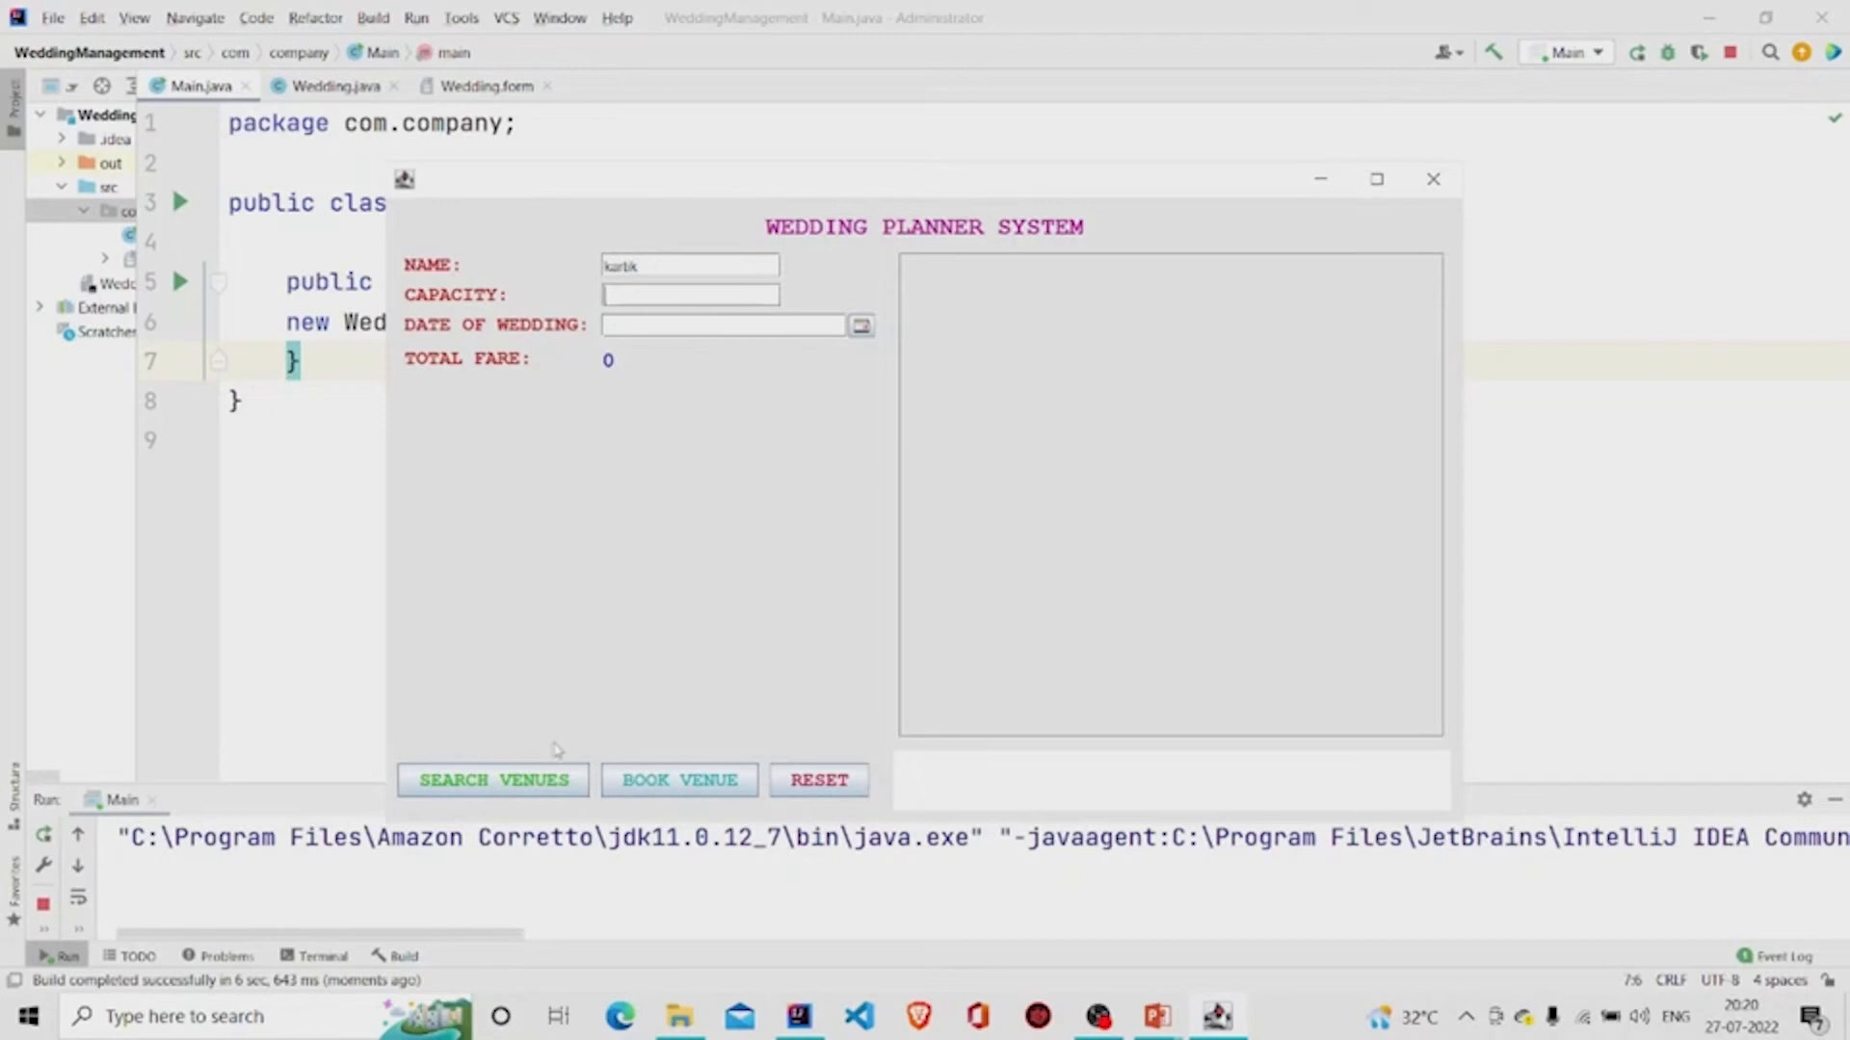
- Dismiss the missing-capacity warning, then search venues with capacity 150
left_click(492, 779)
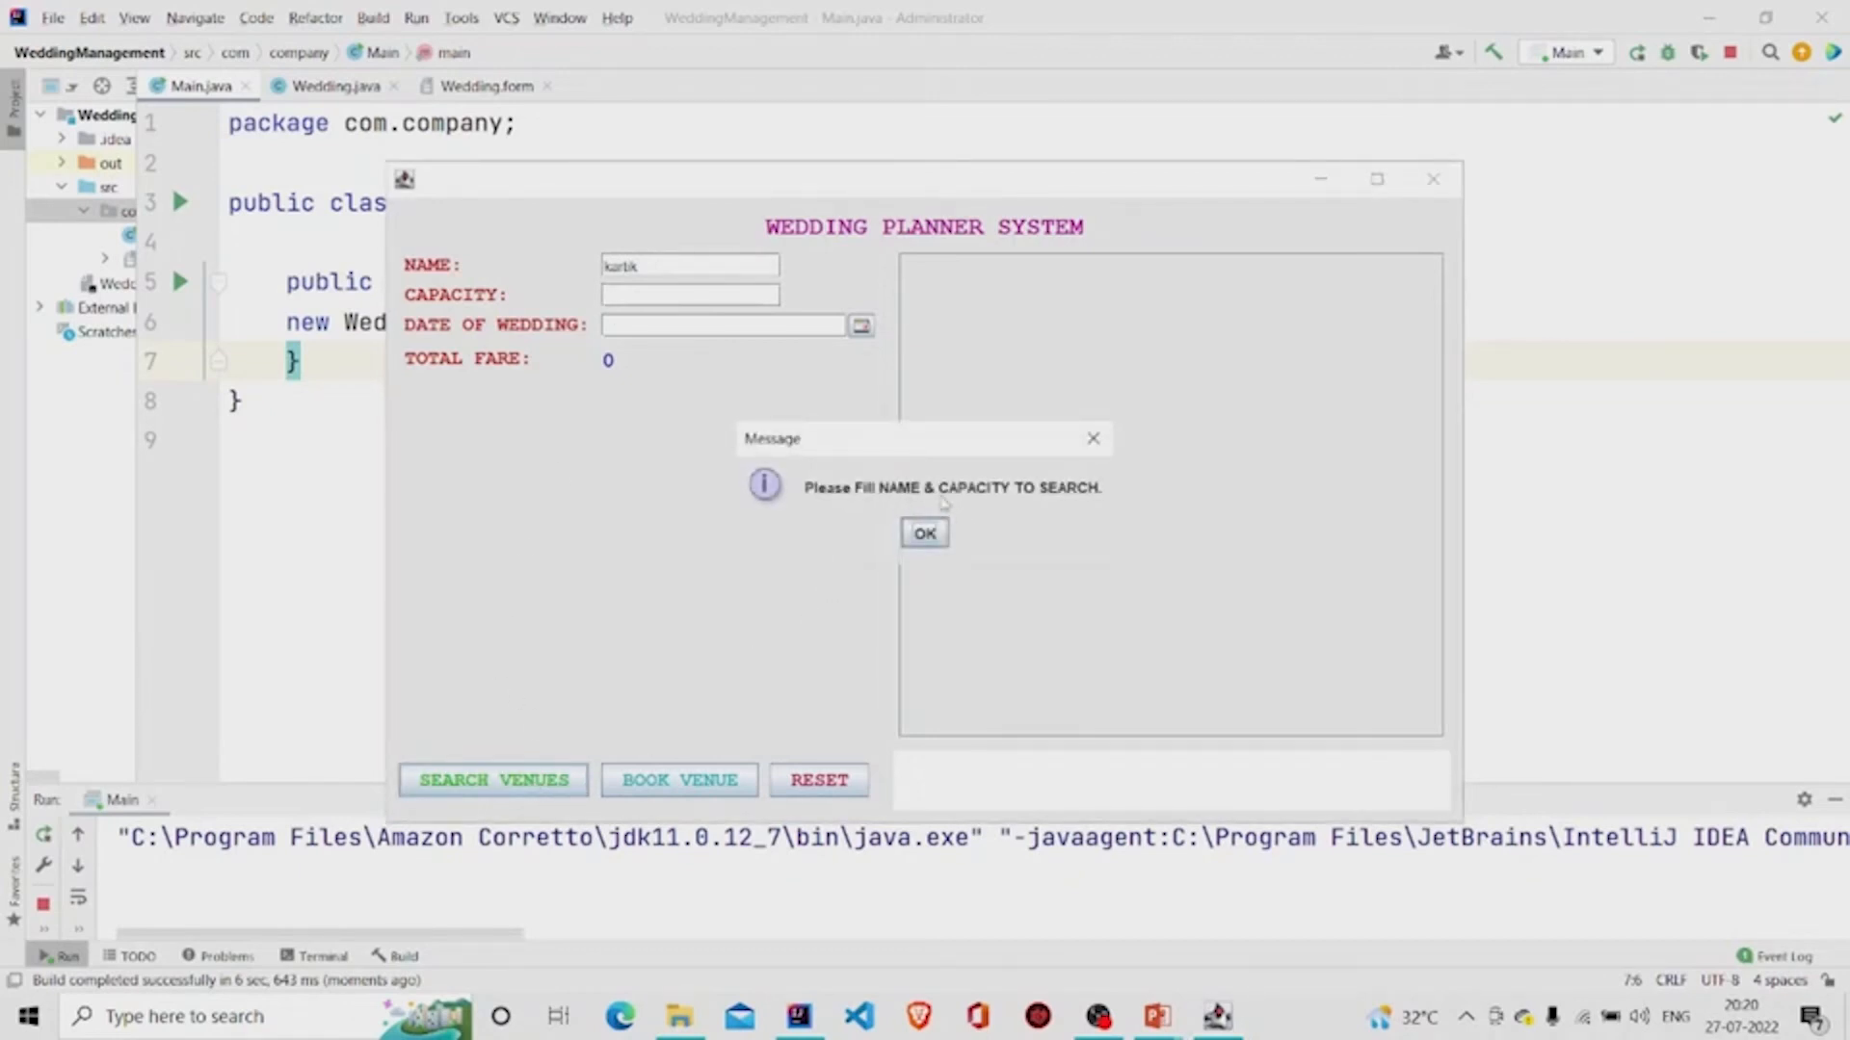
left_click(924, 532)
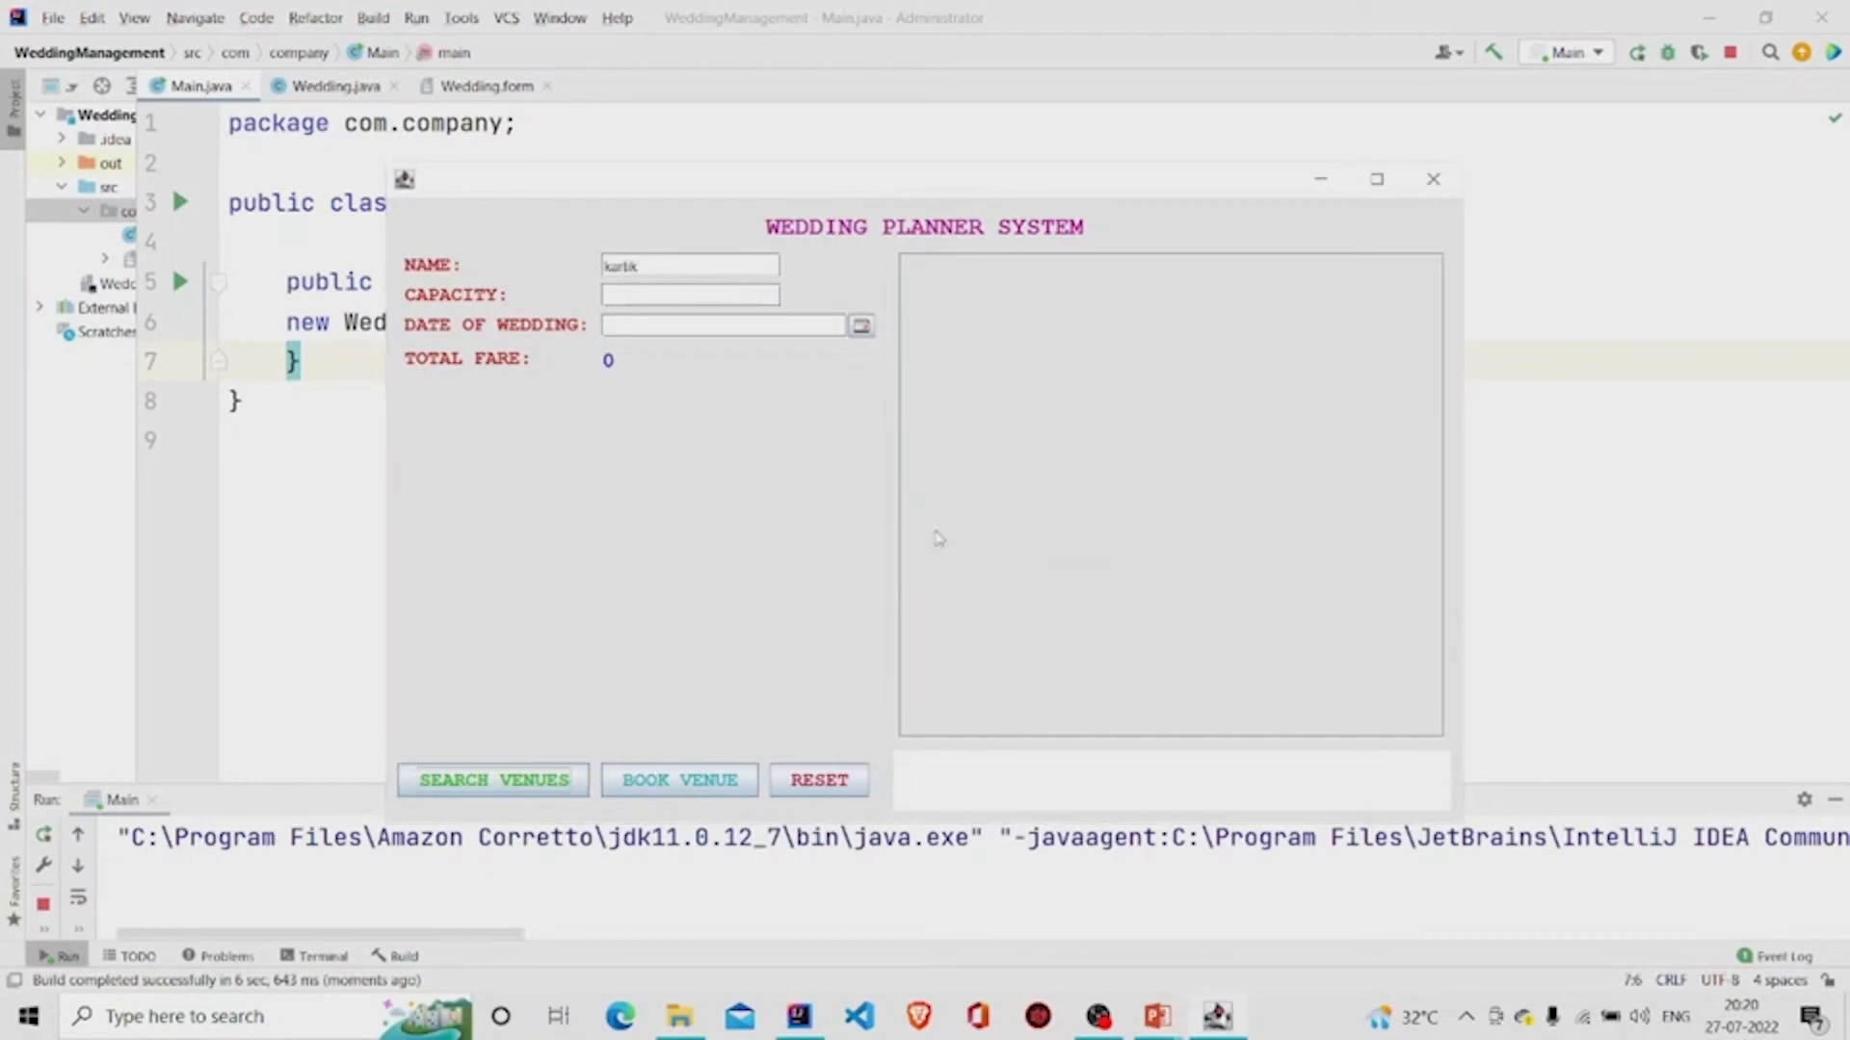
left_click(689, 294)
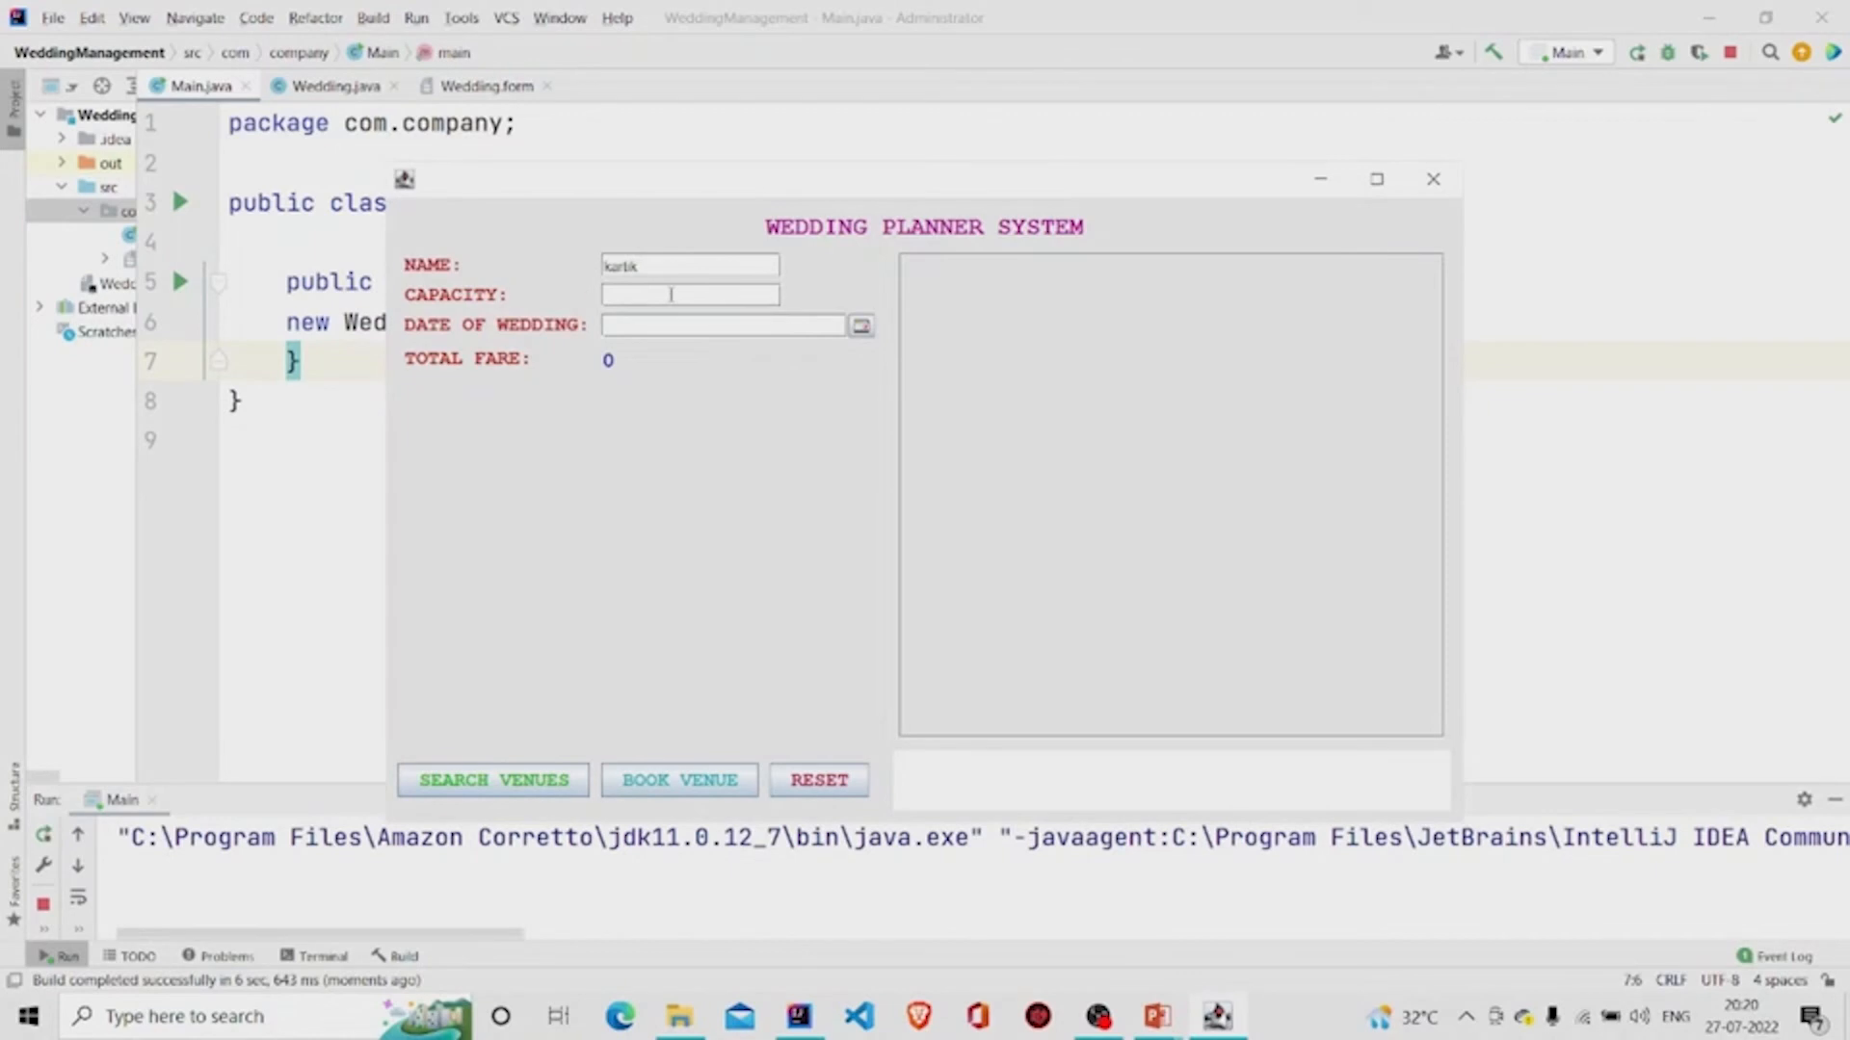
type("150")
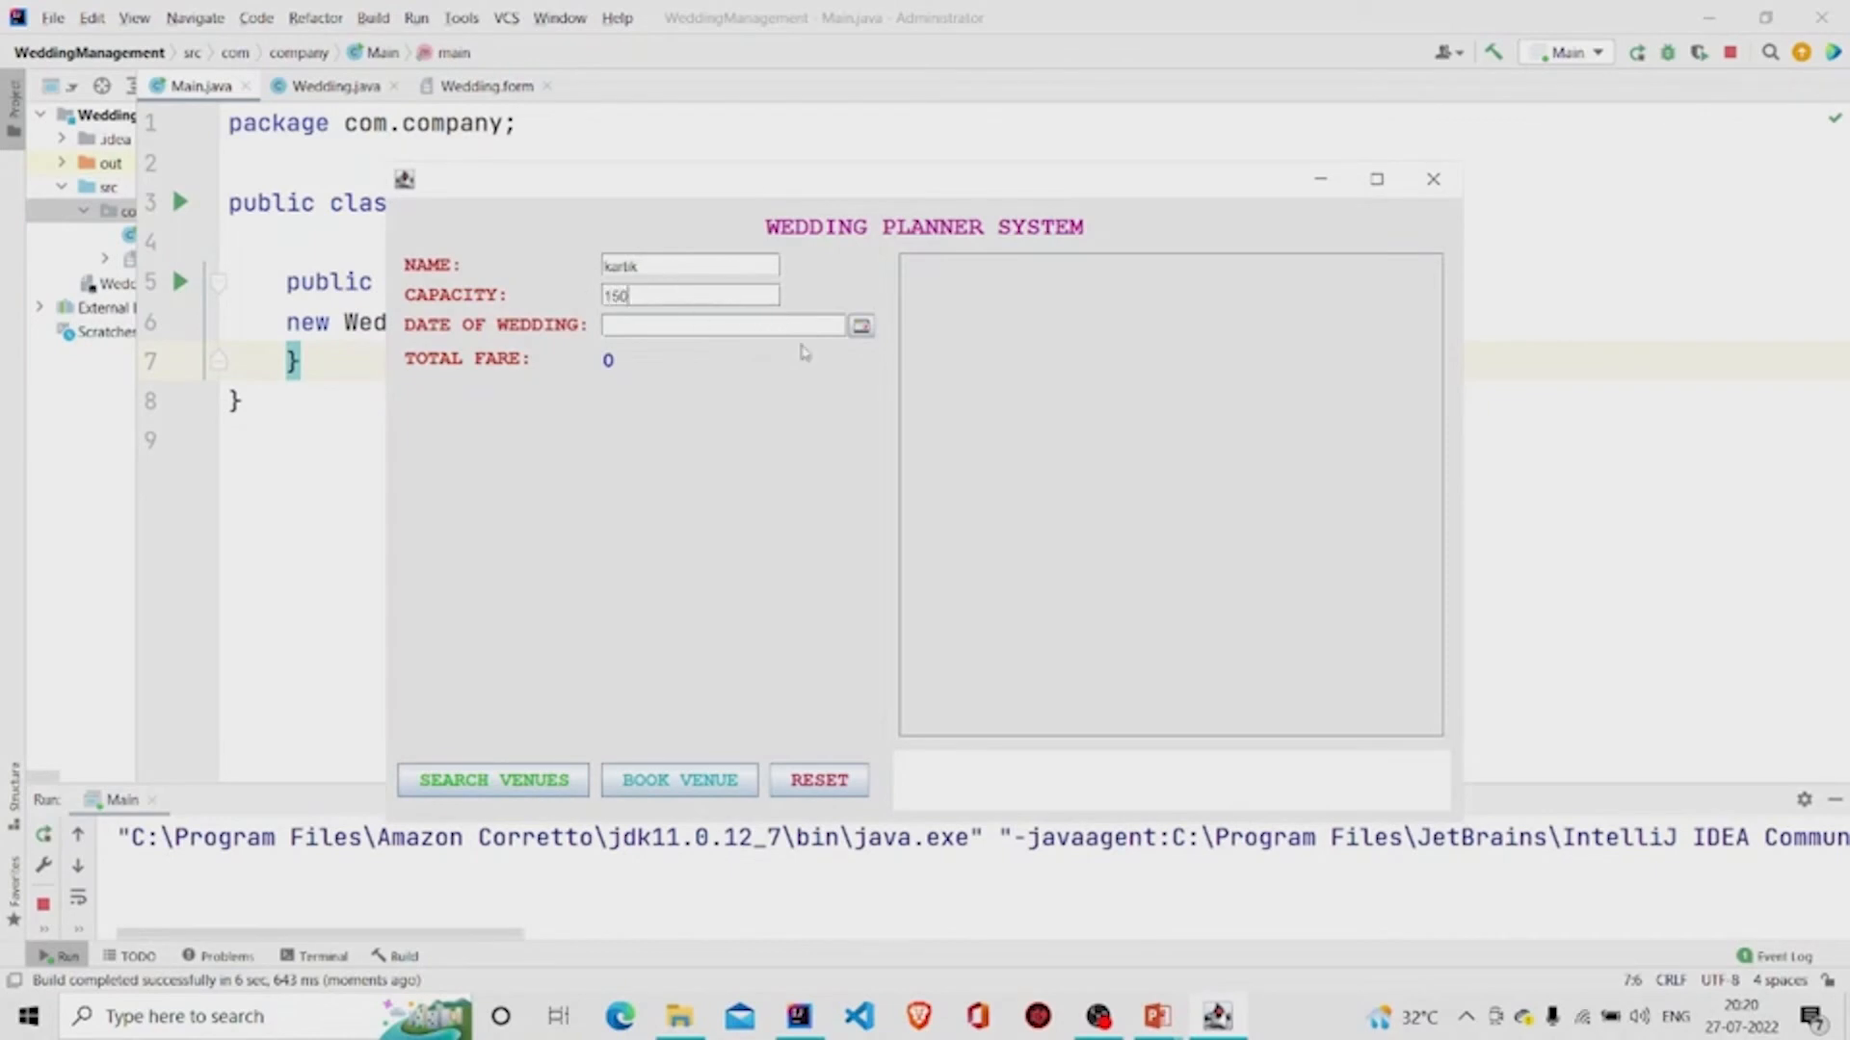
left_click(492, 780)
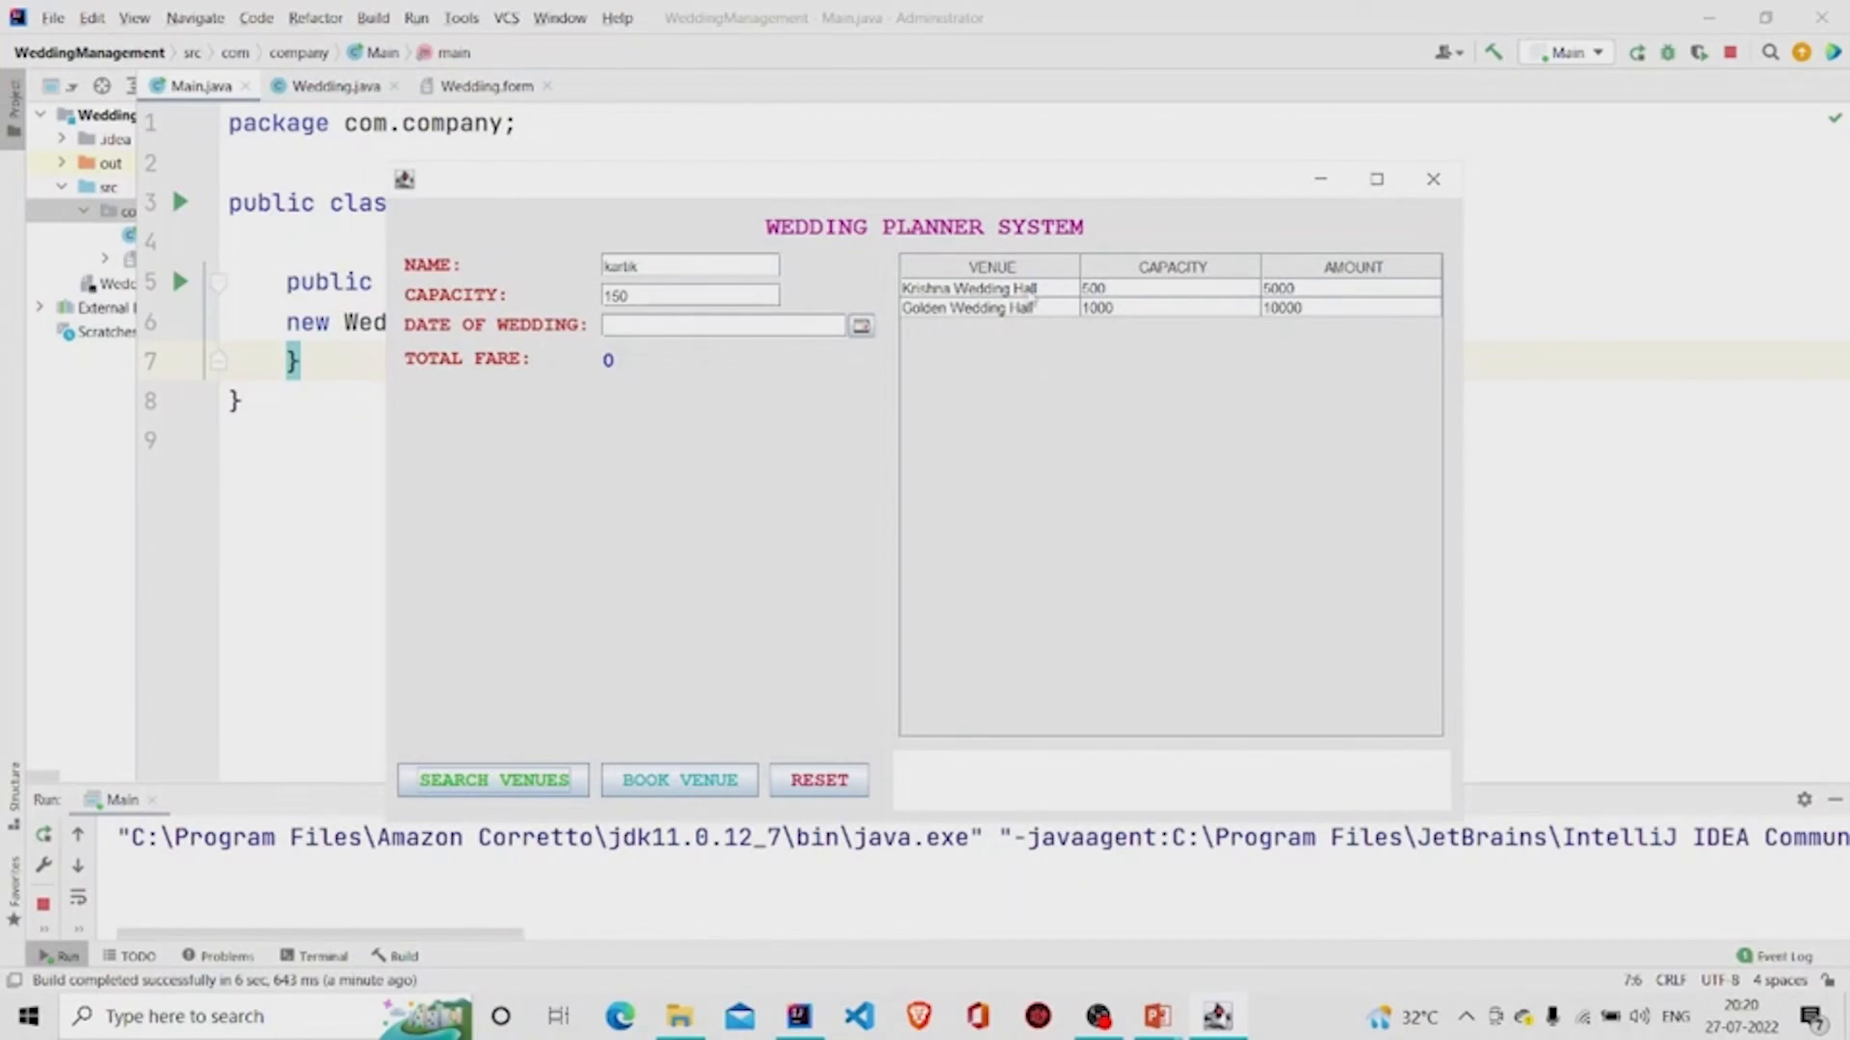
- Check Golden Wedding Hall's fare, settle on Krishna Wedding Hall (fare 5000), and set the date
left_click(1020, 288)
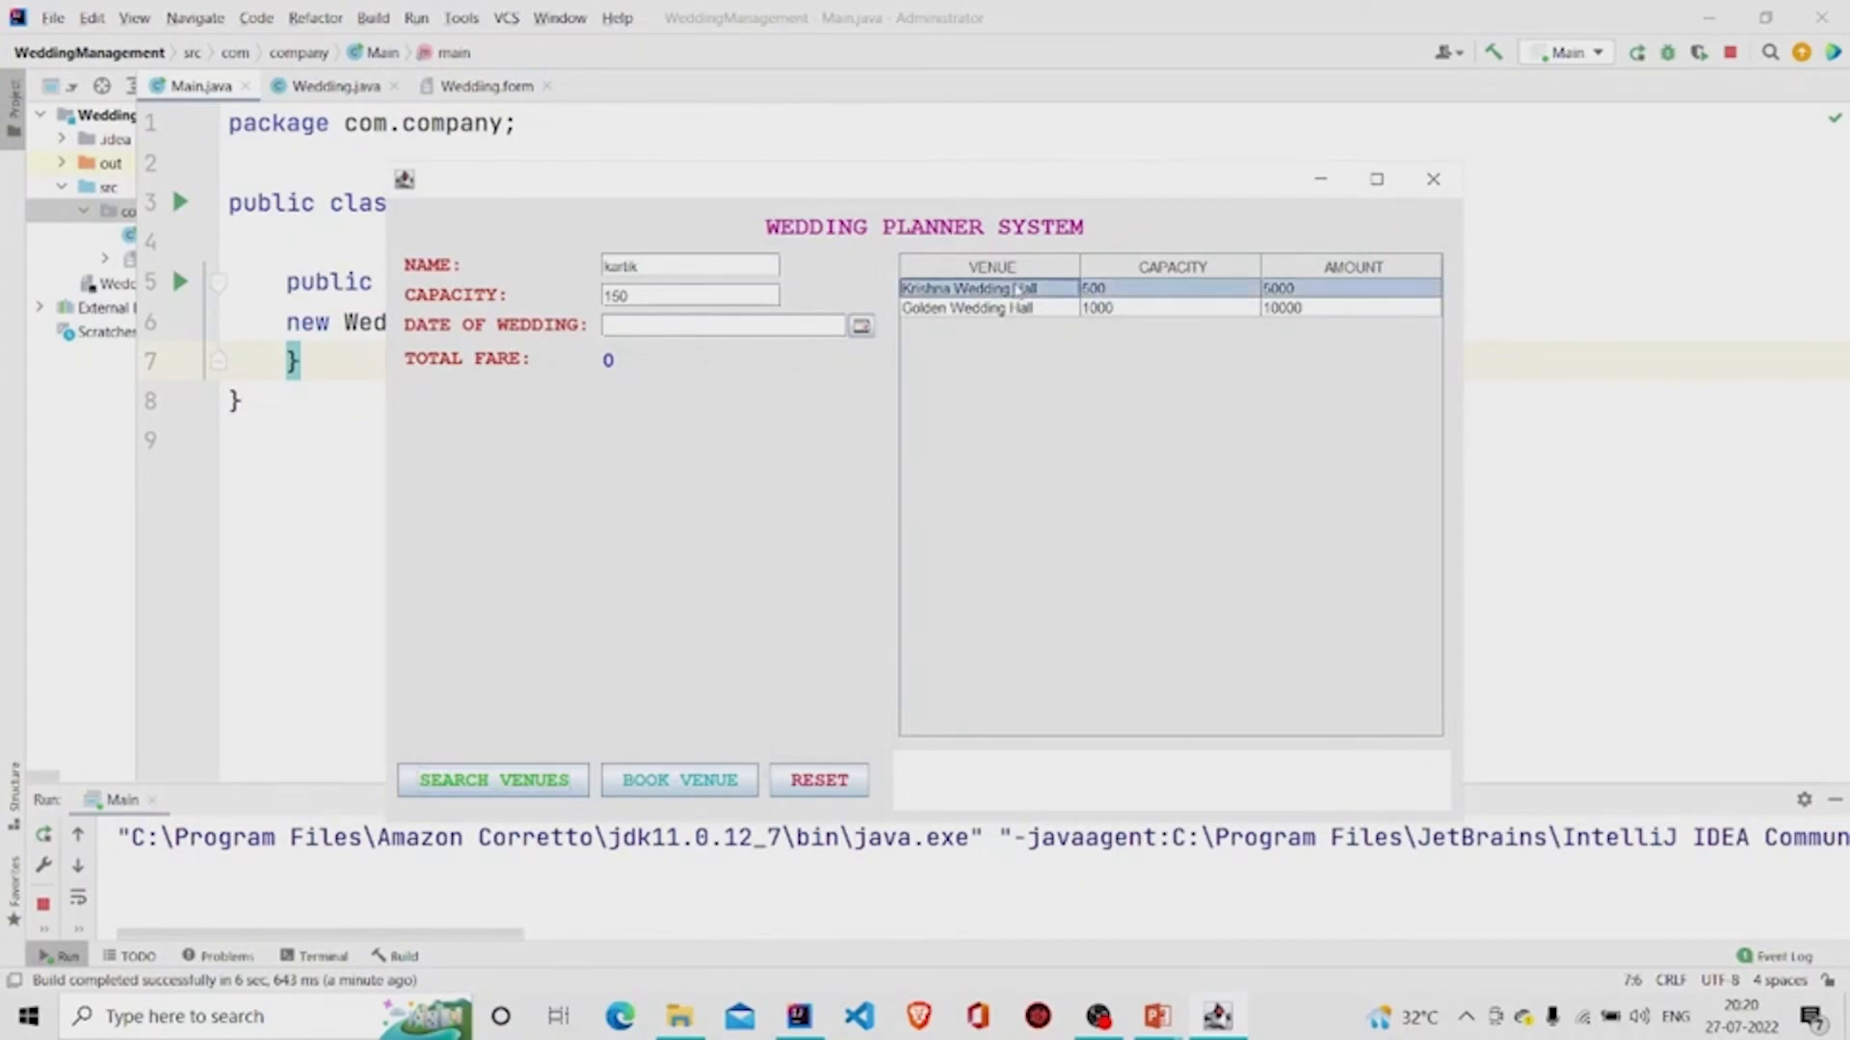
left_click(988, 306)
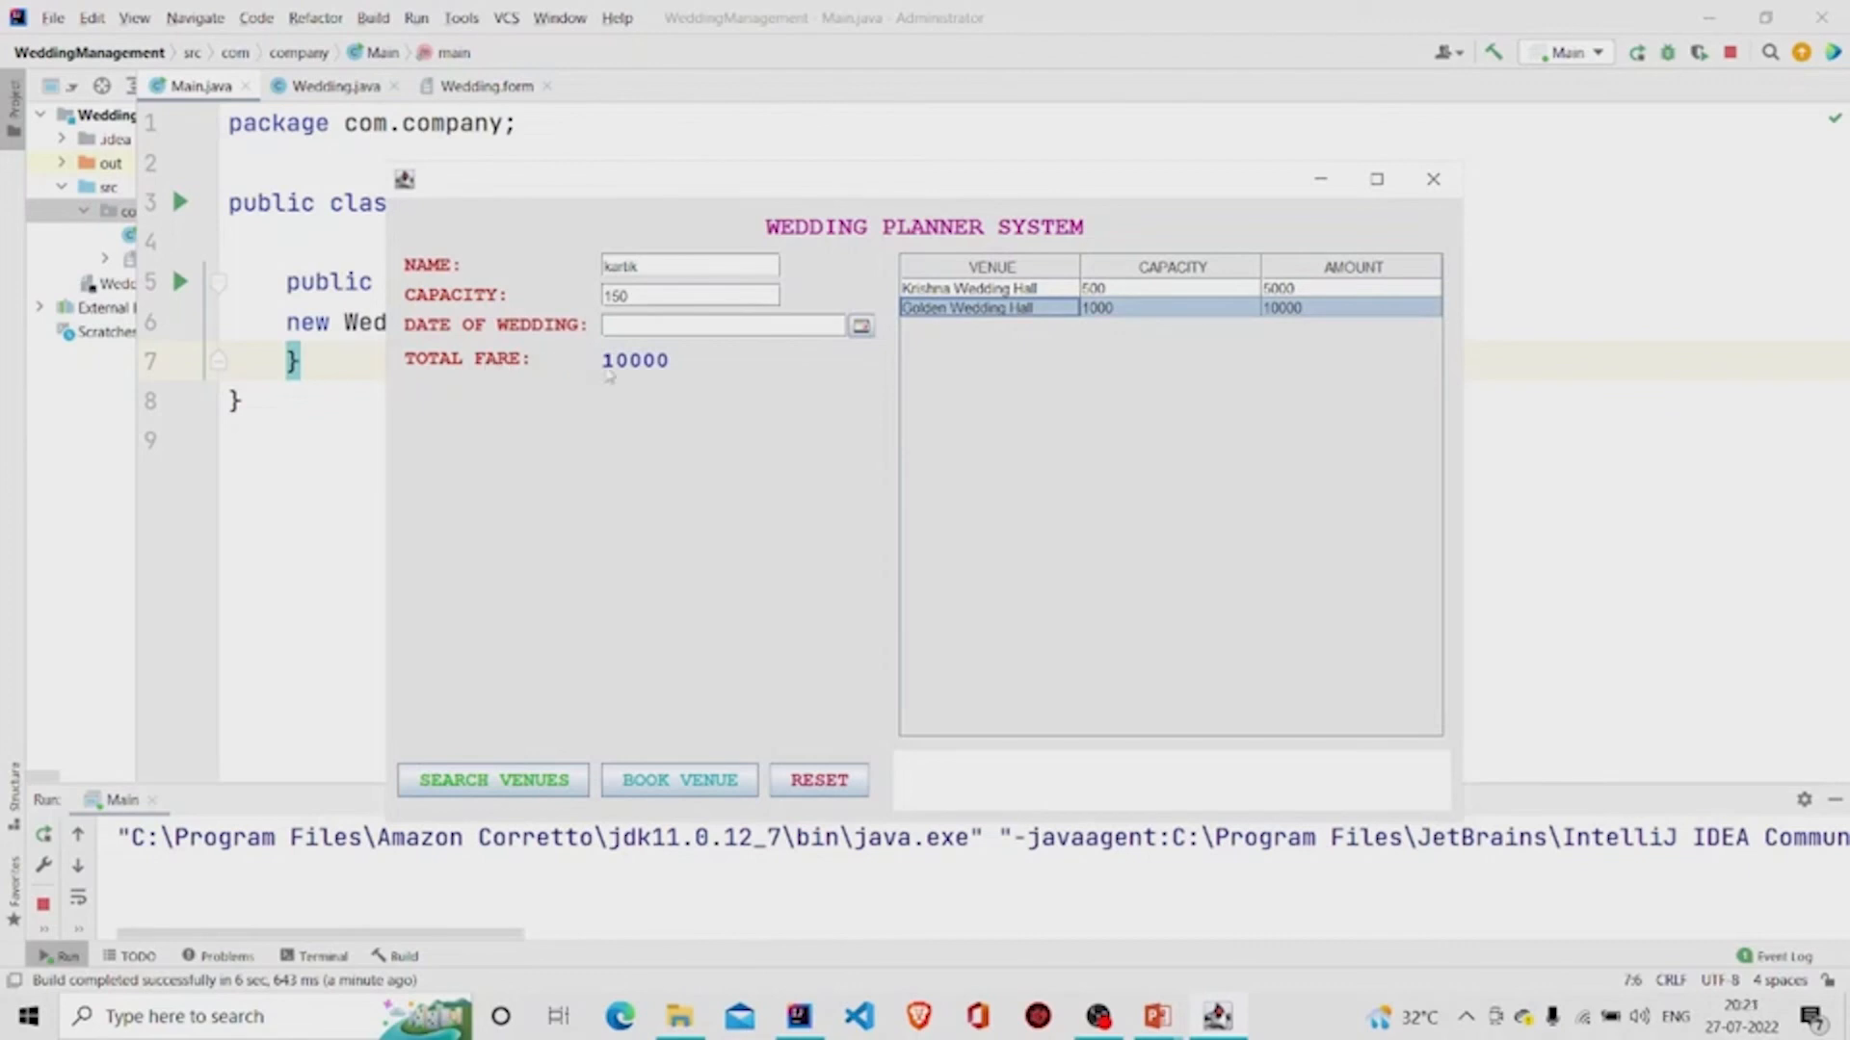
mouse_move(678, 375)
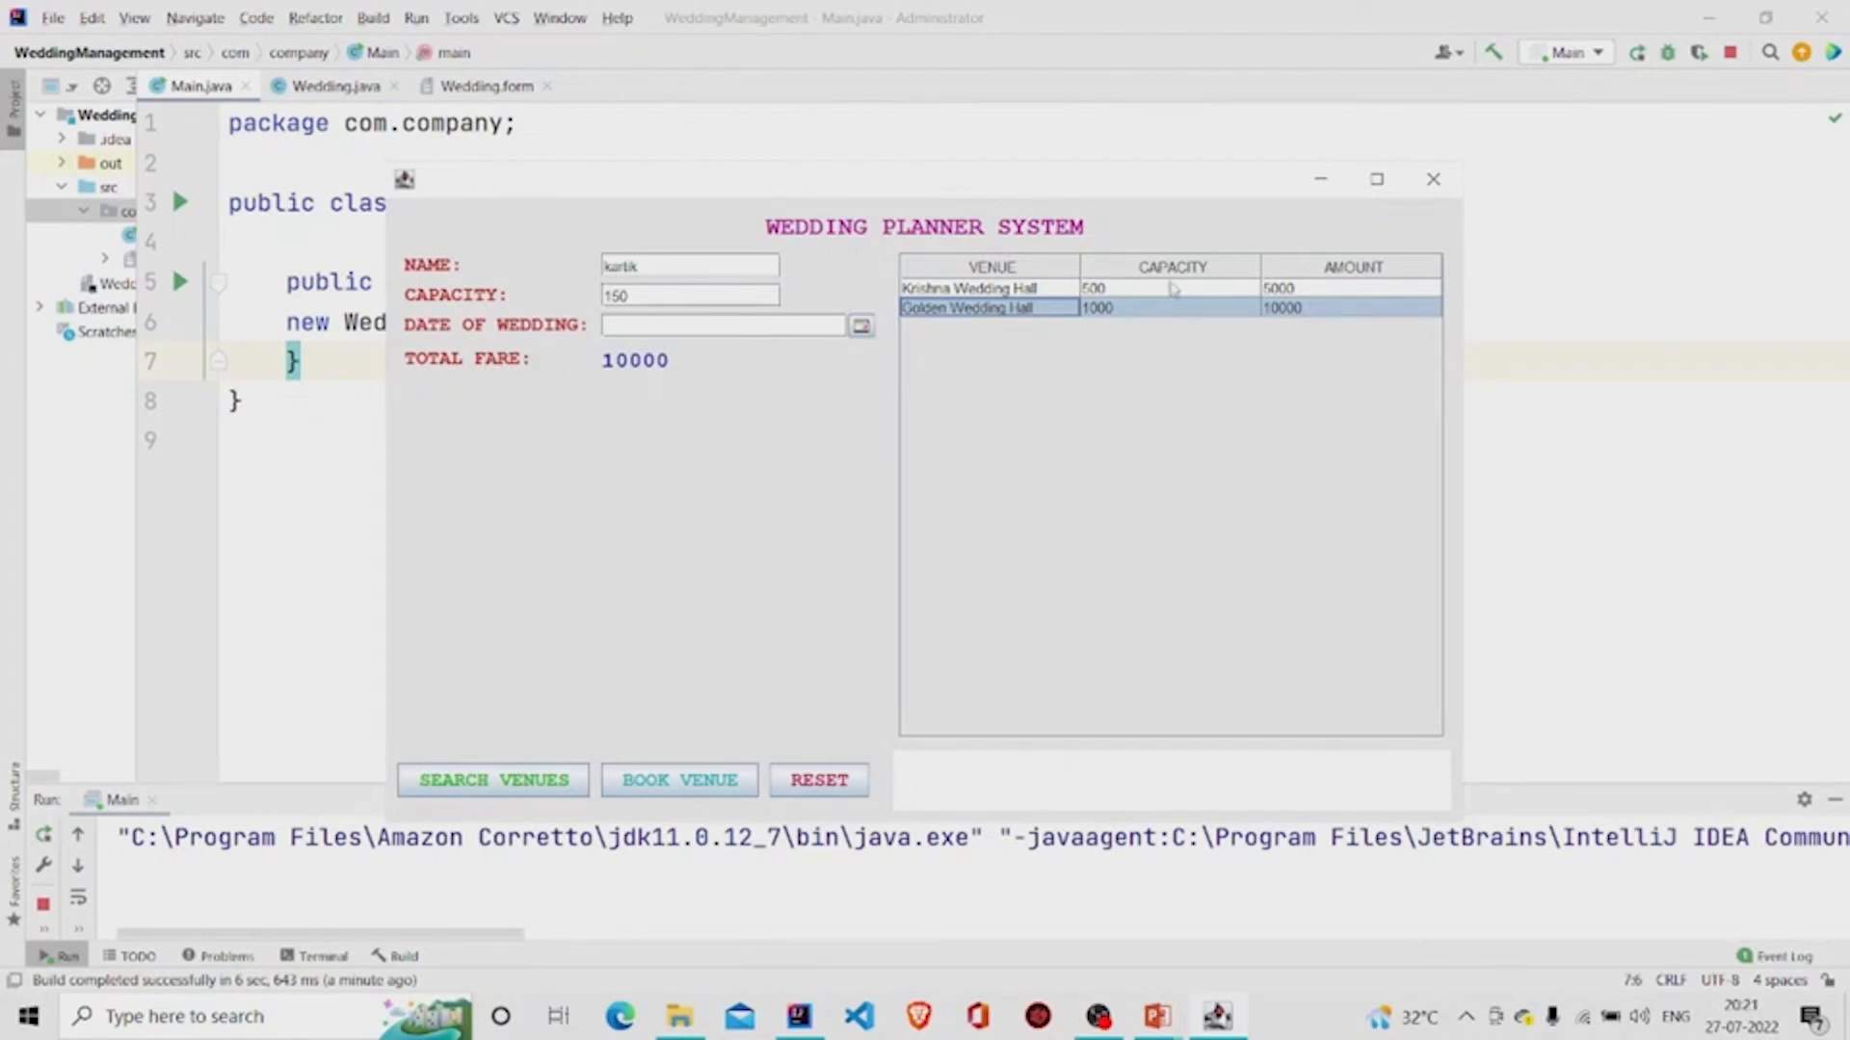
mouse_move(1168, 289)
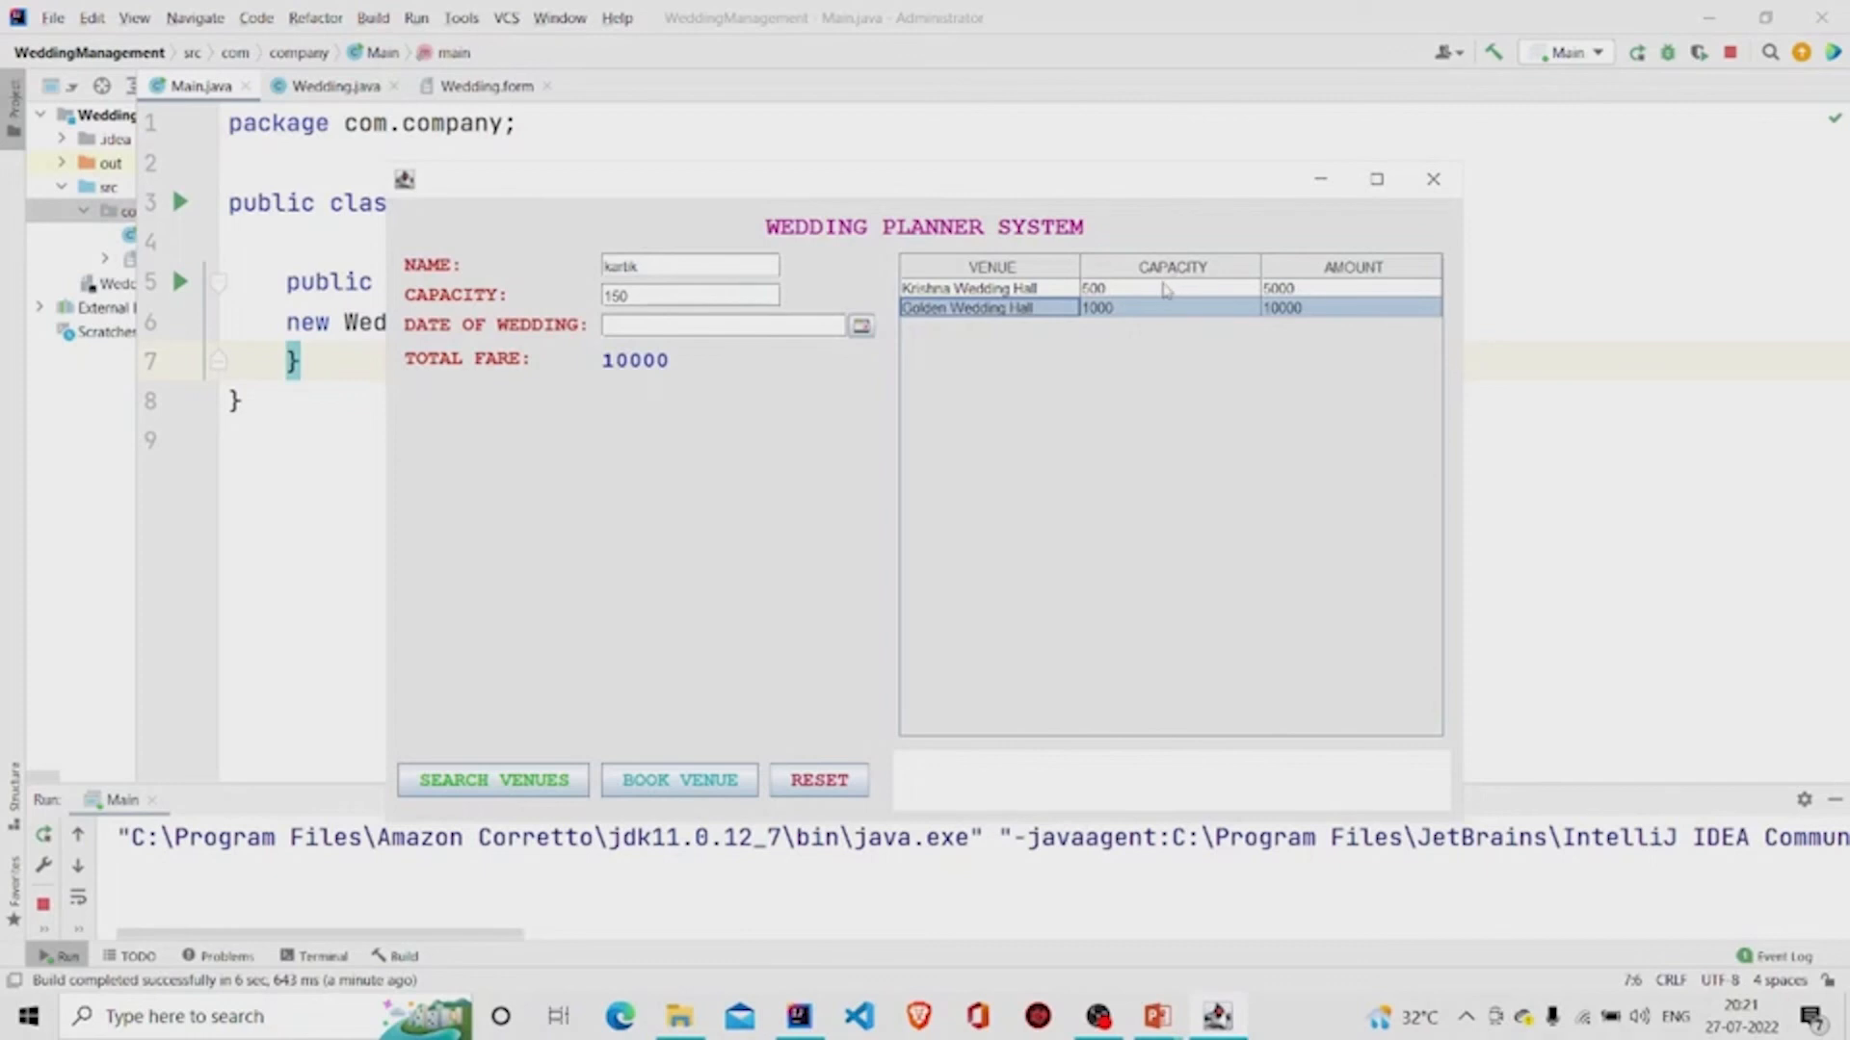
mouse_move(1354, 274)
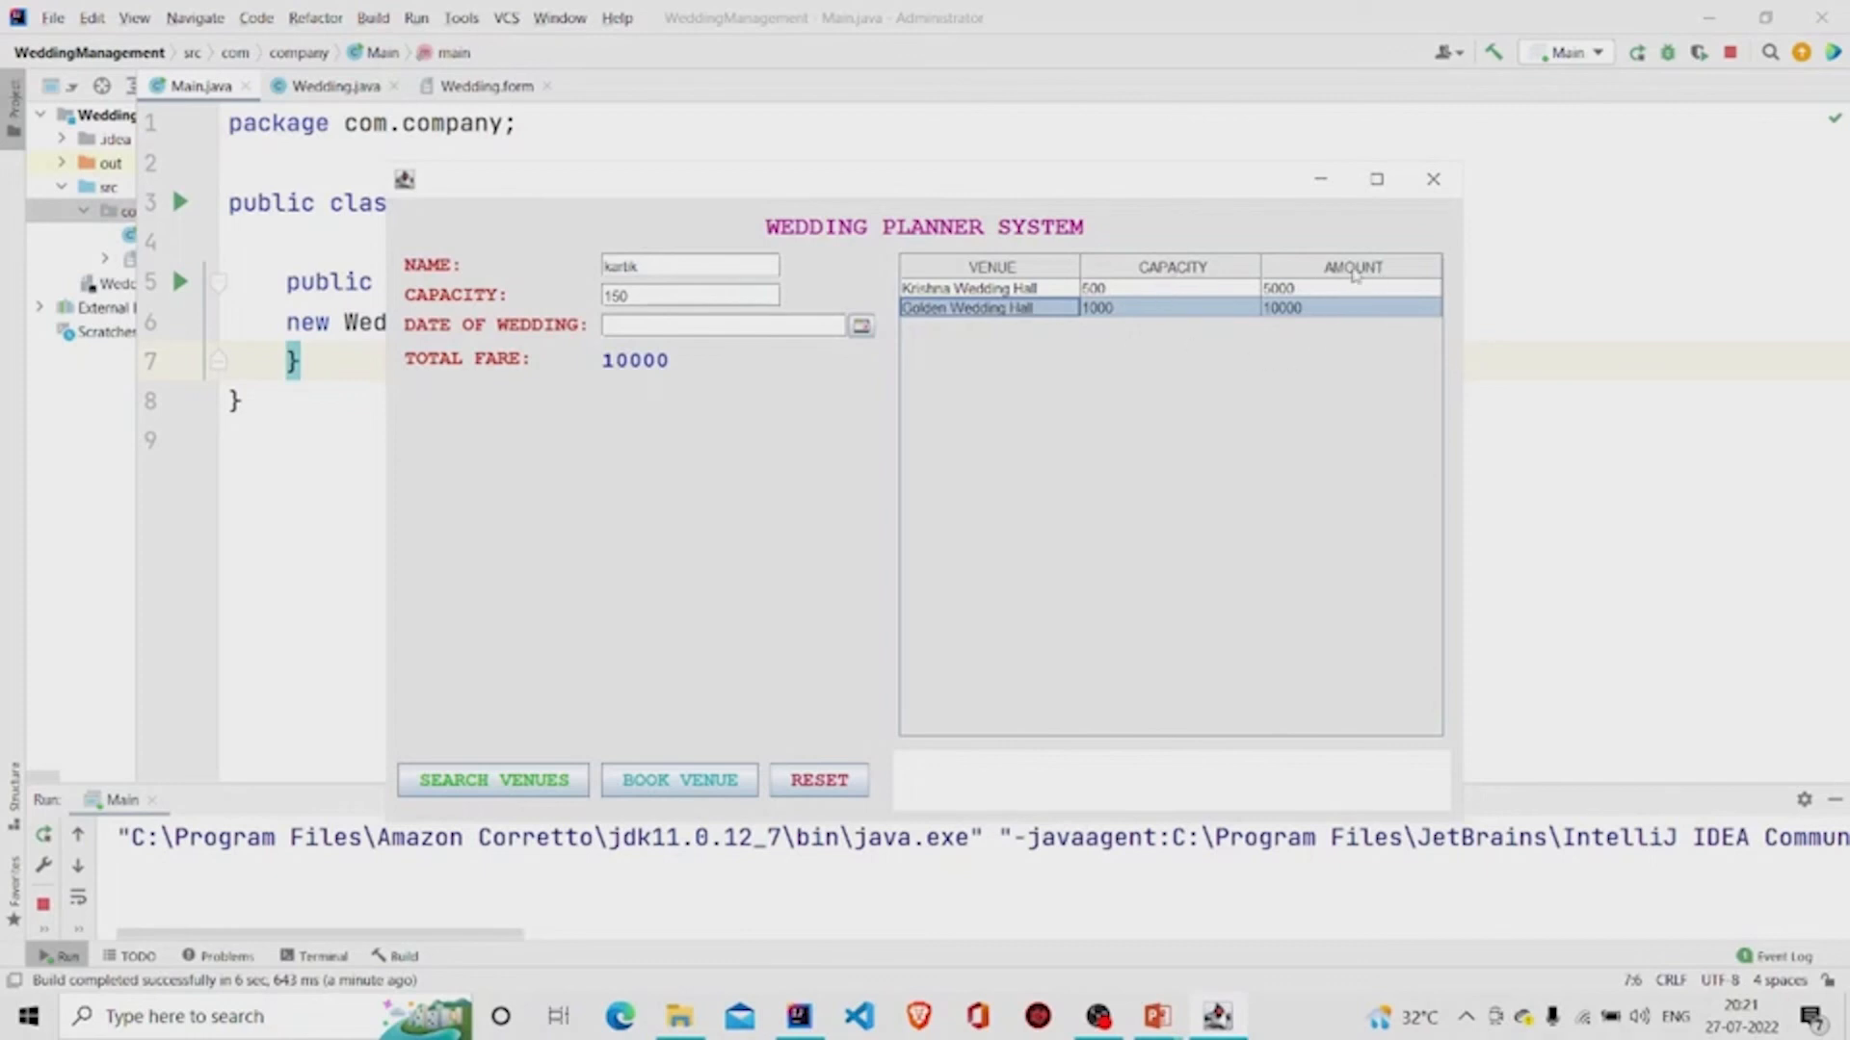
mouse_move(825, 407)
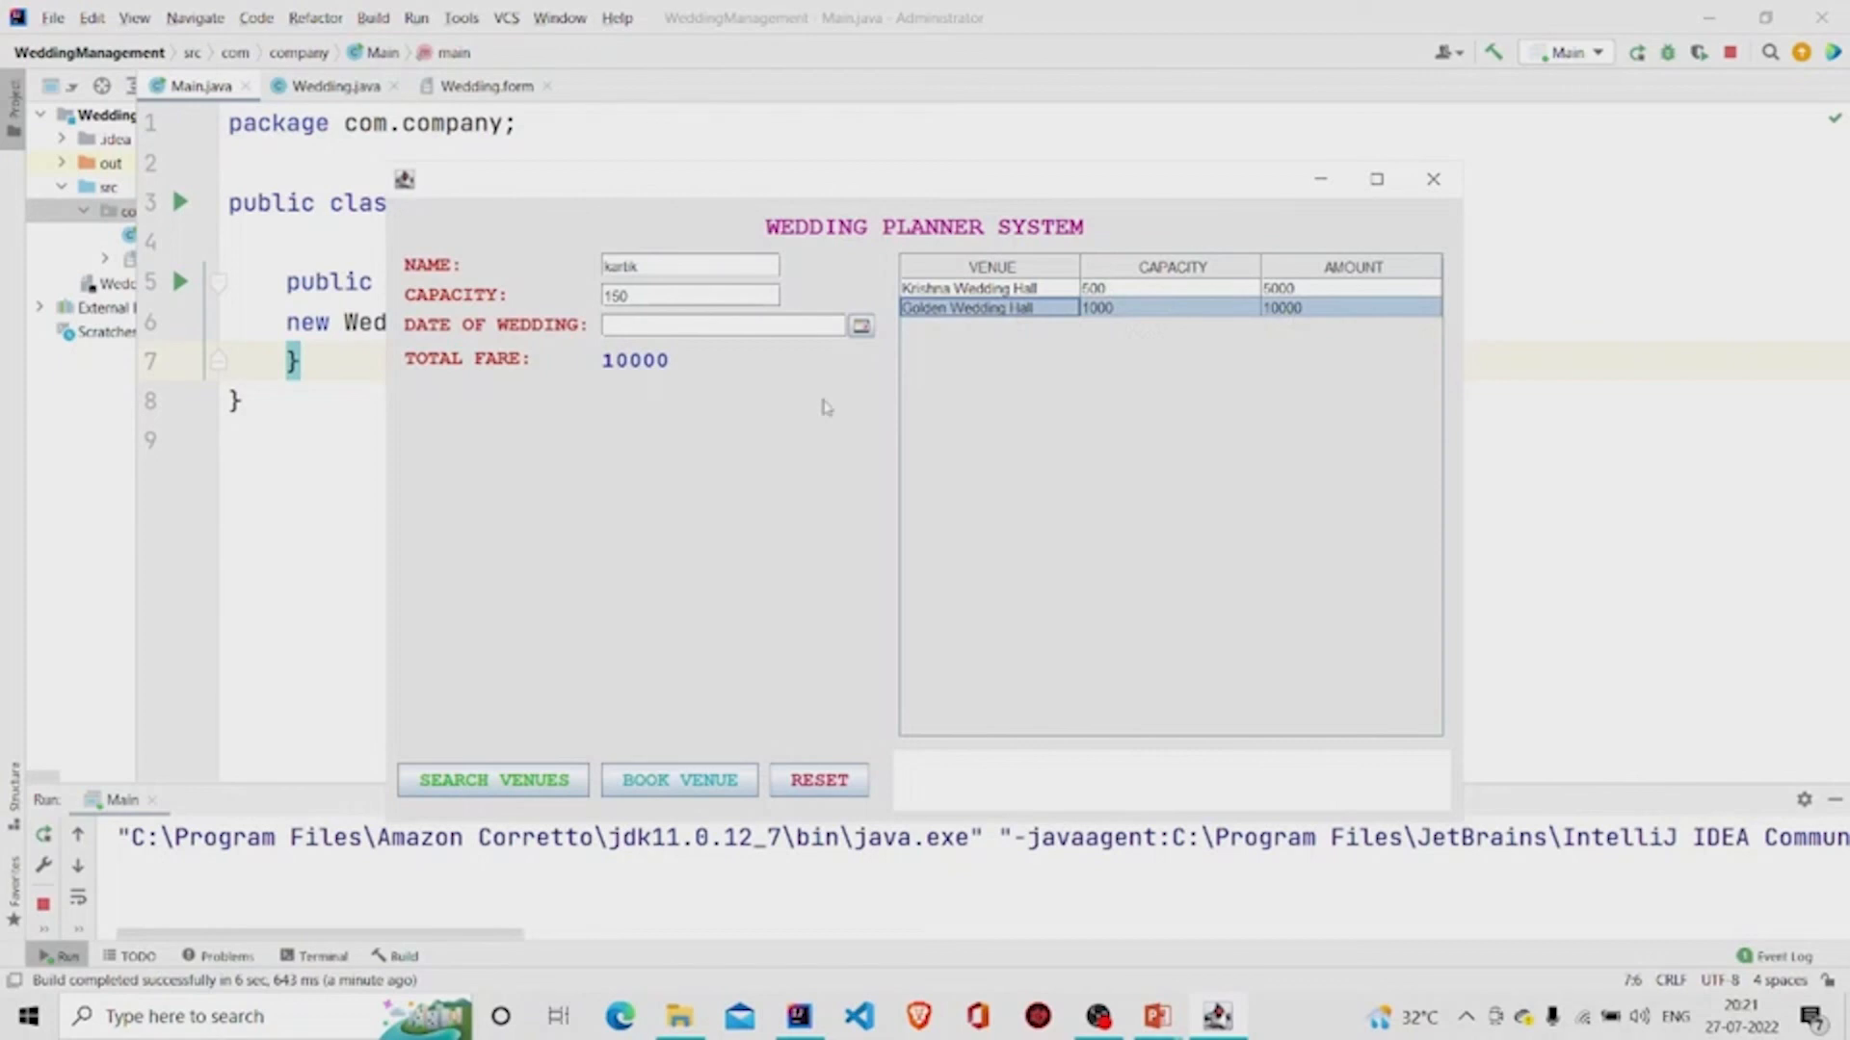
mouse_move(1071, 267)
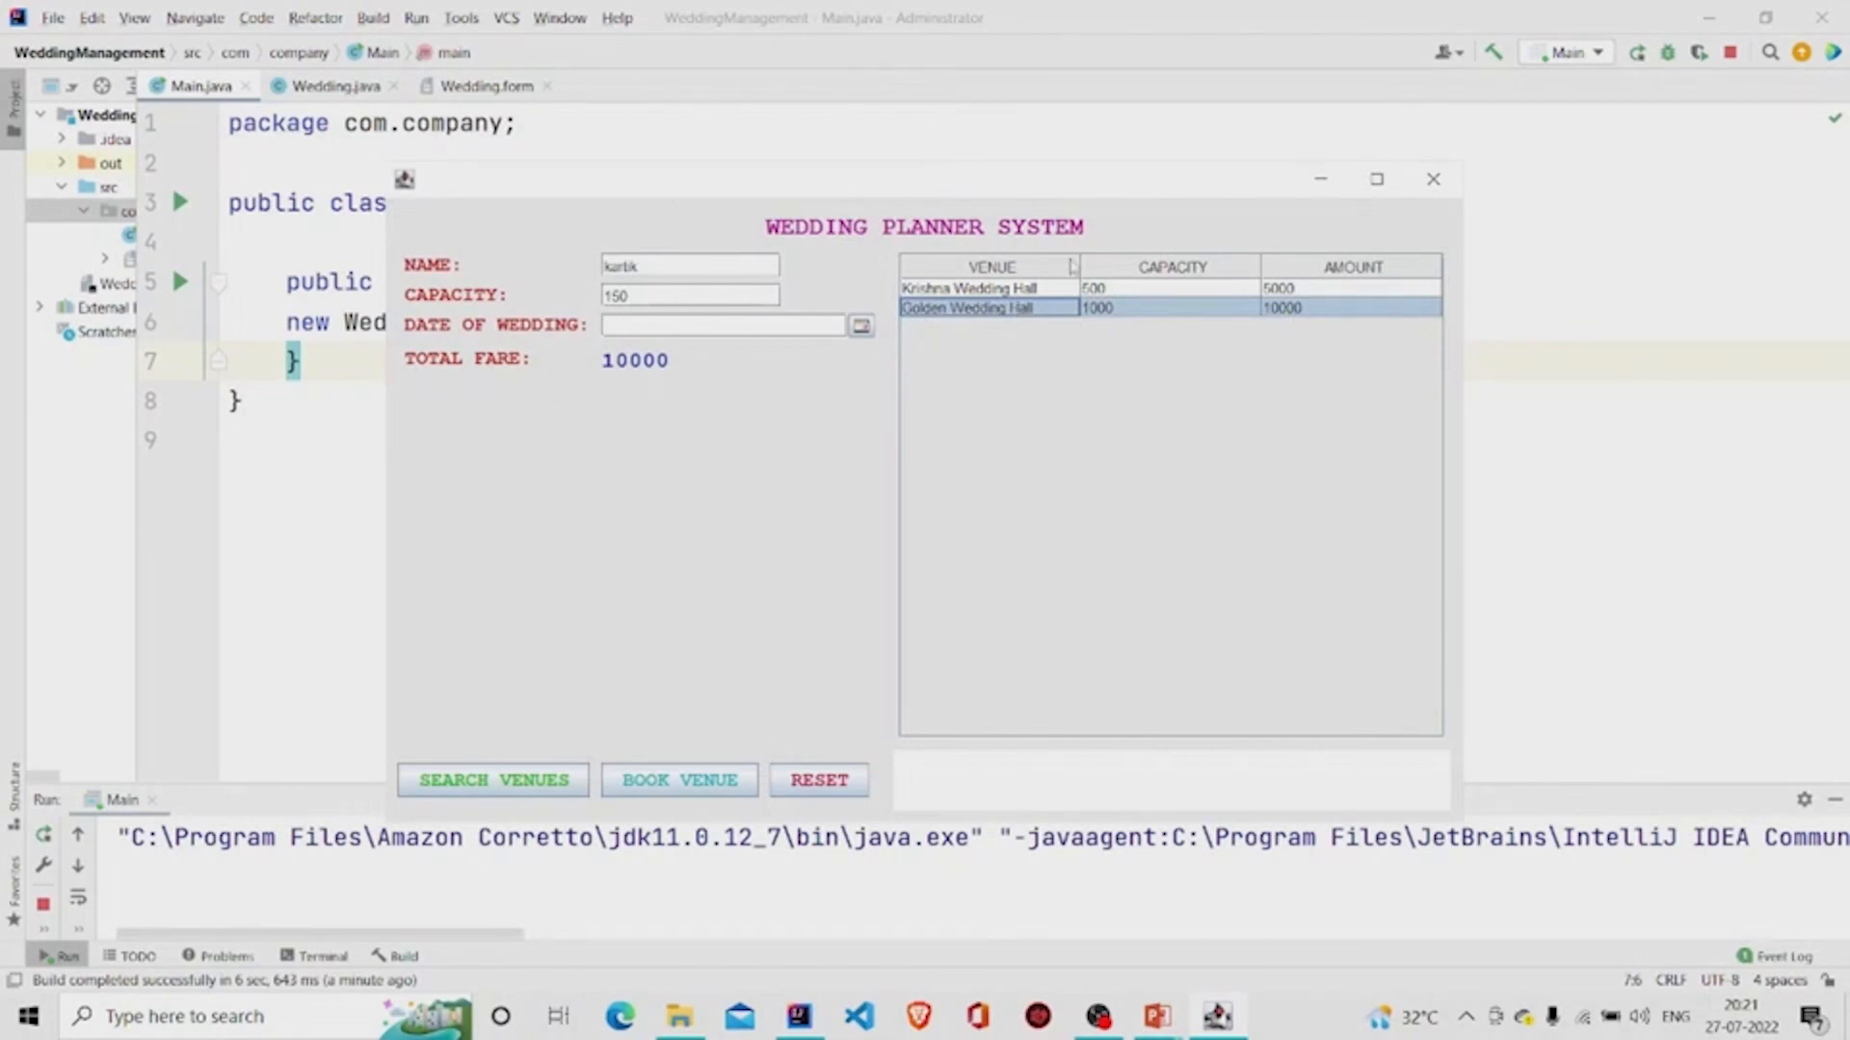
left_click(968, 288)
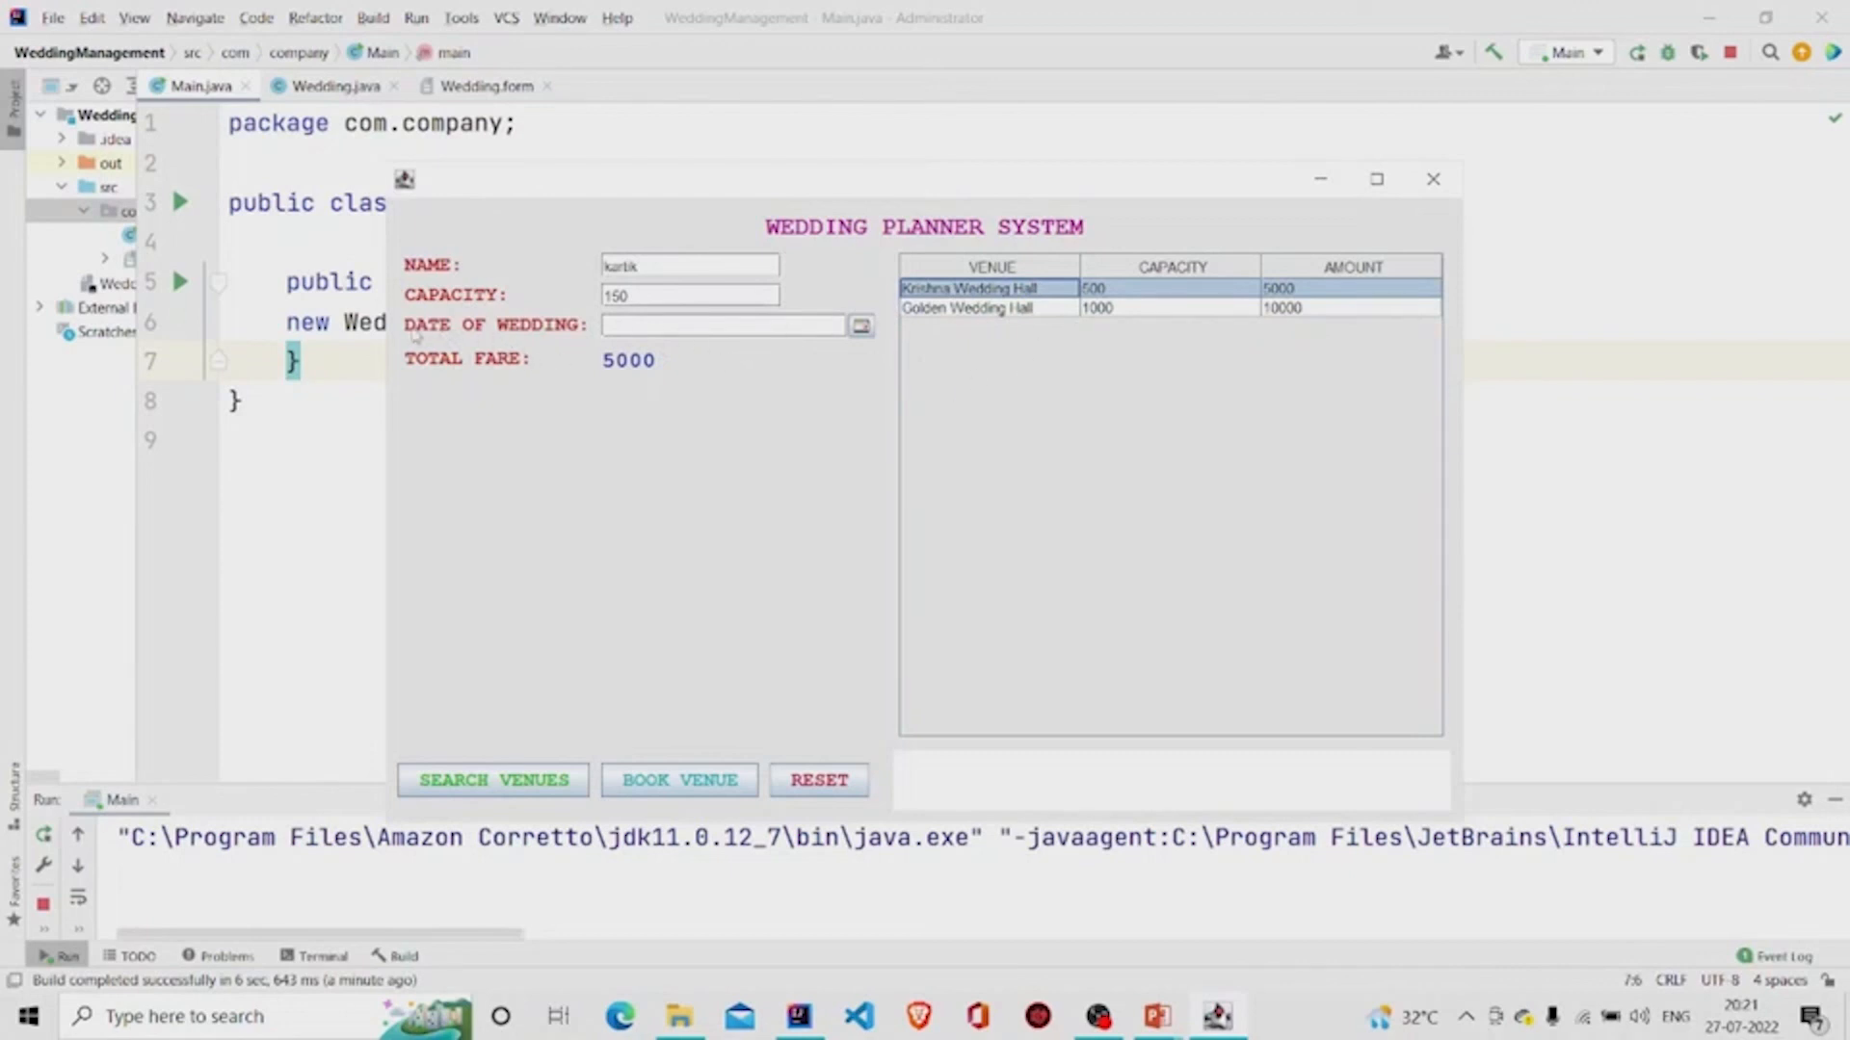
left_click(861, 325)
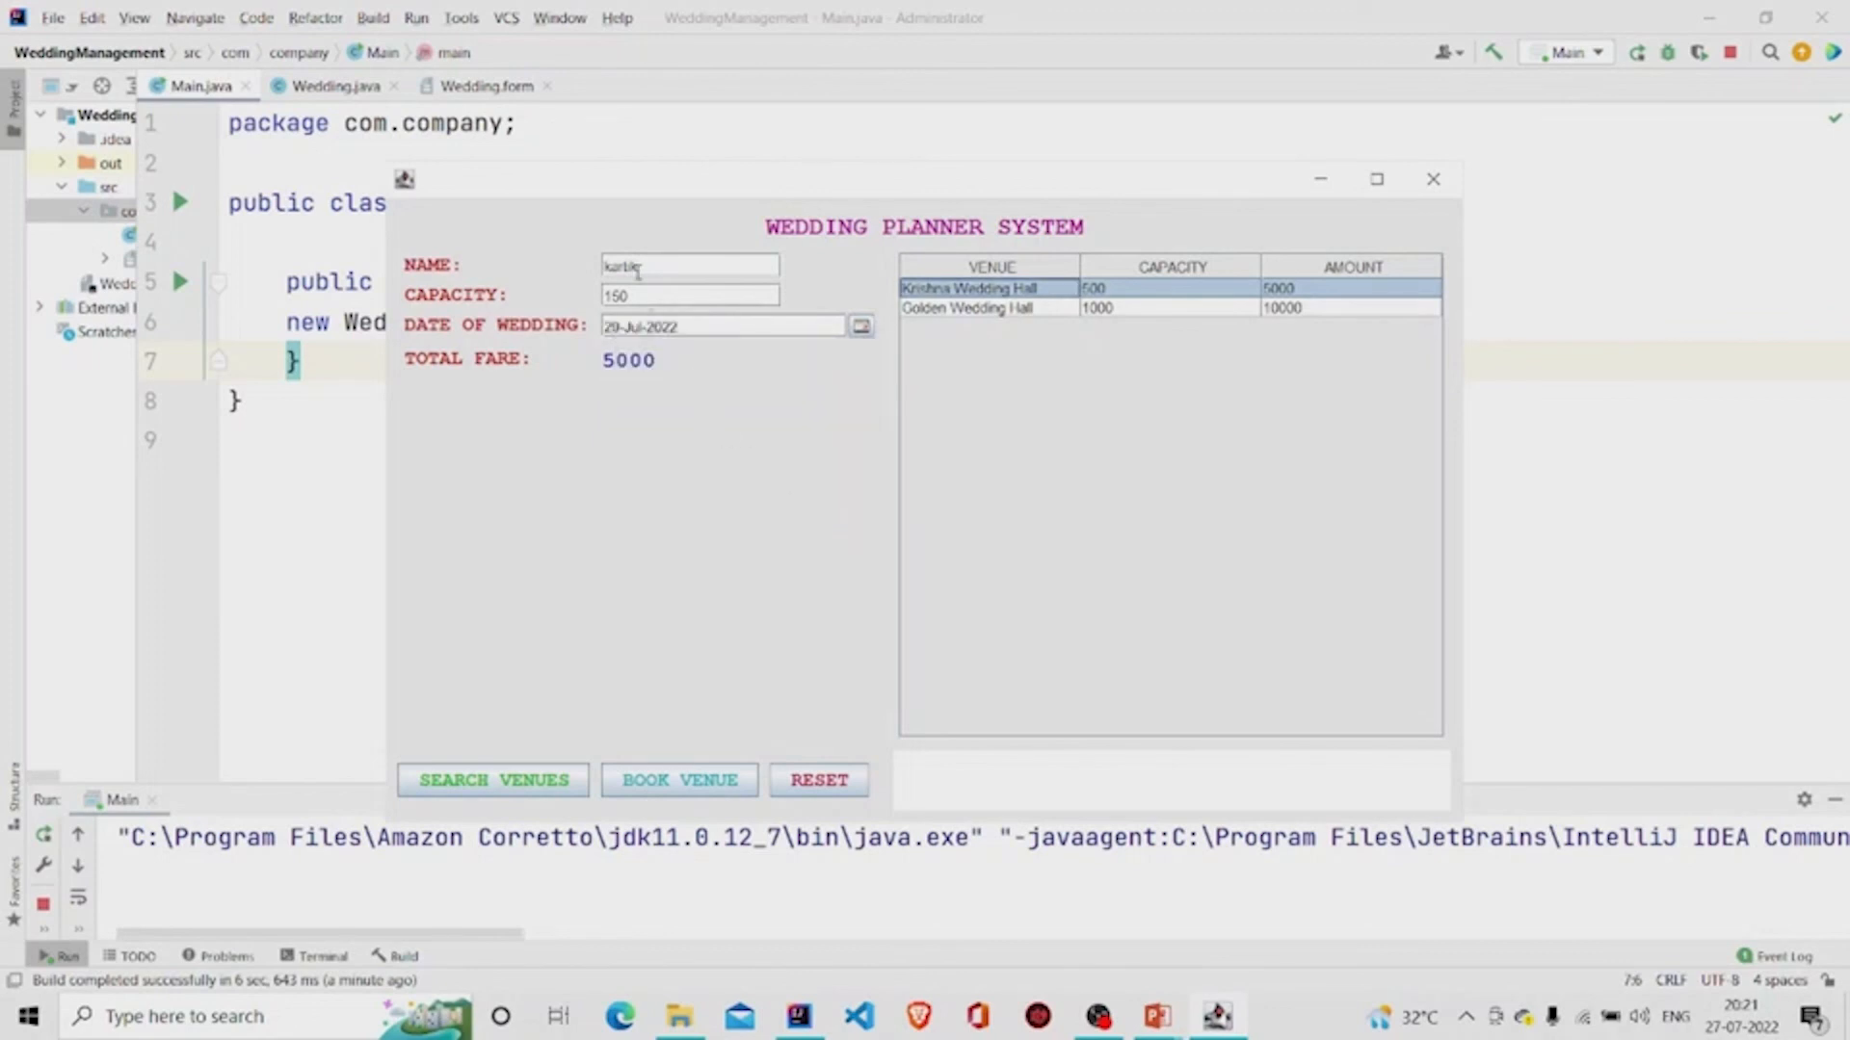
- Book Krishna Wedding Hall and show kartik's booking details for 29-Jul-2022, ₹5000
left_click(678, 780)
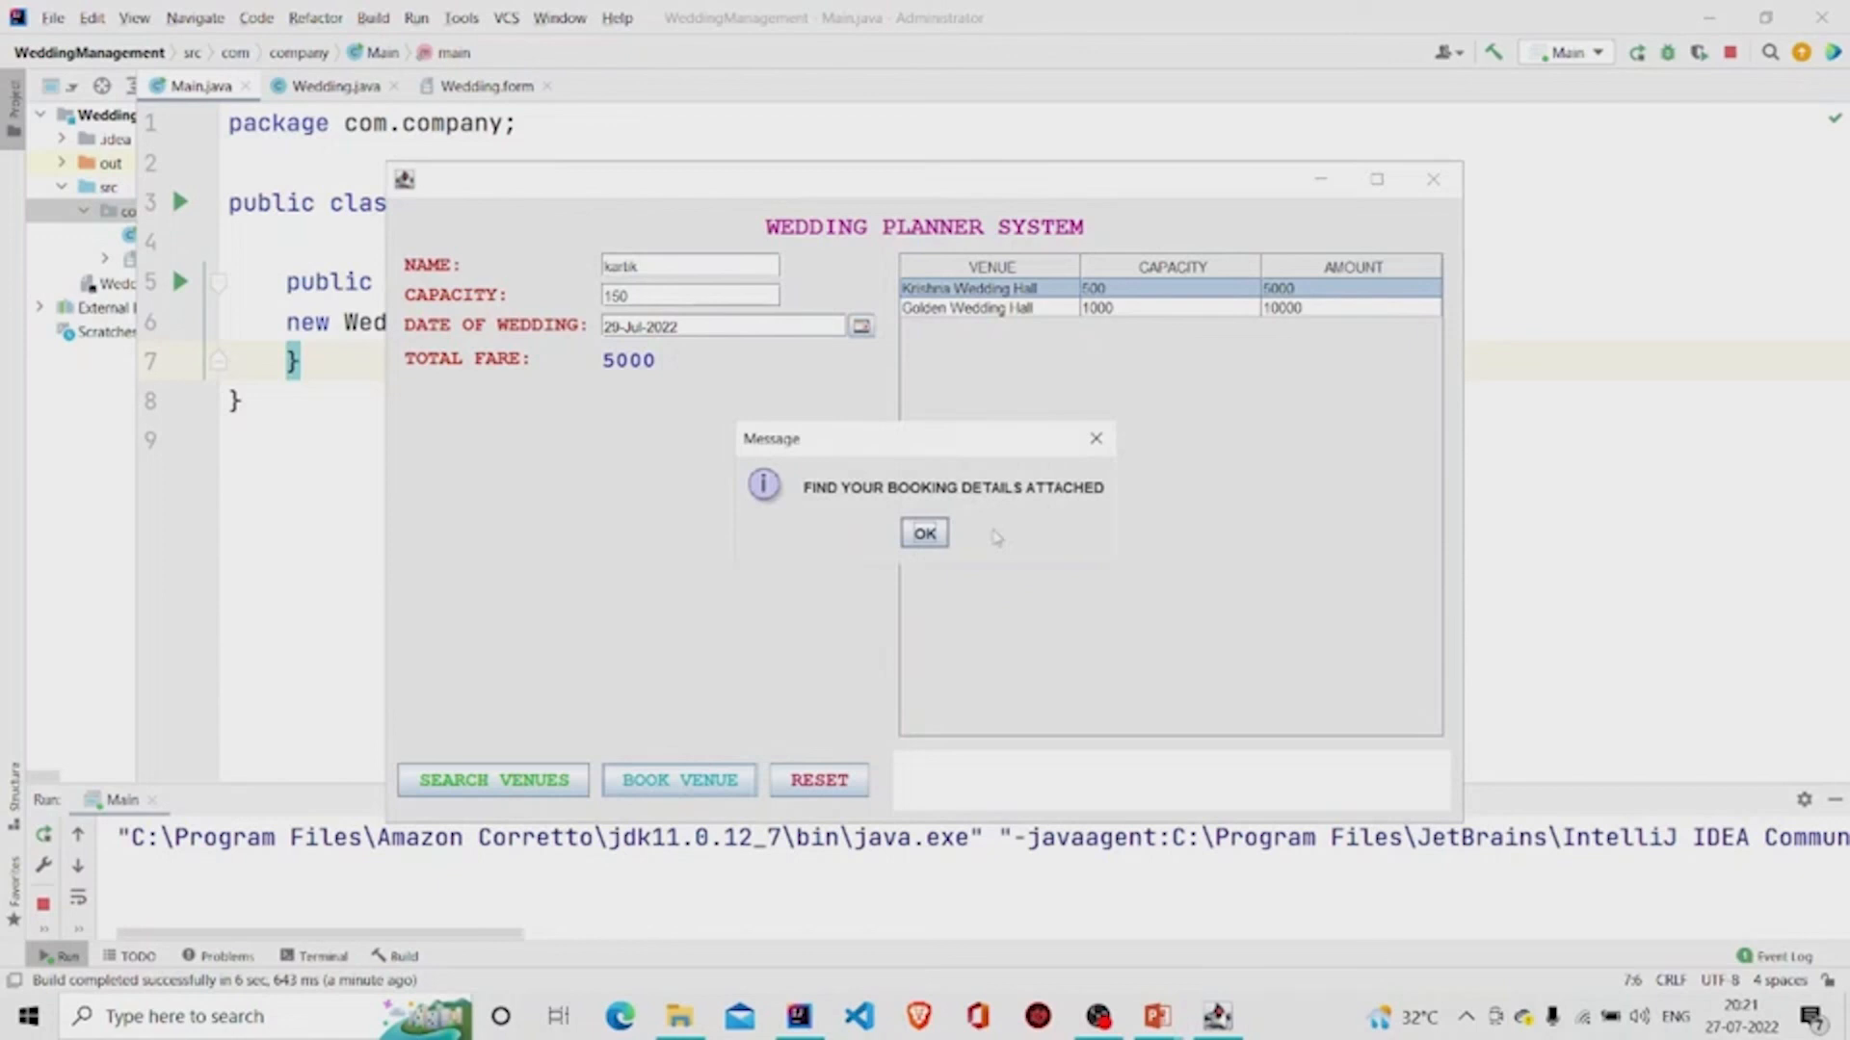
left_click(925, 532)
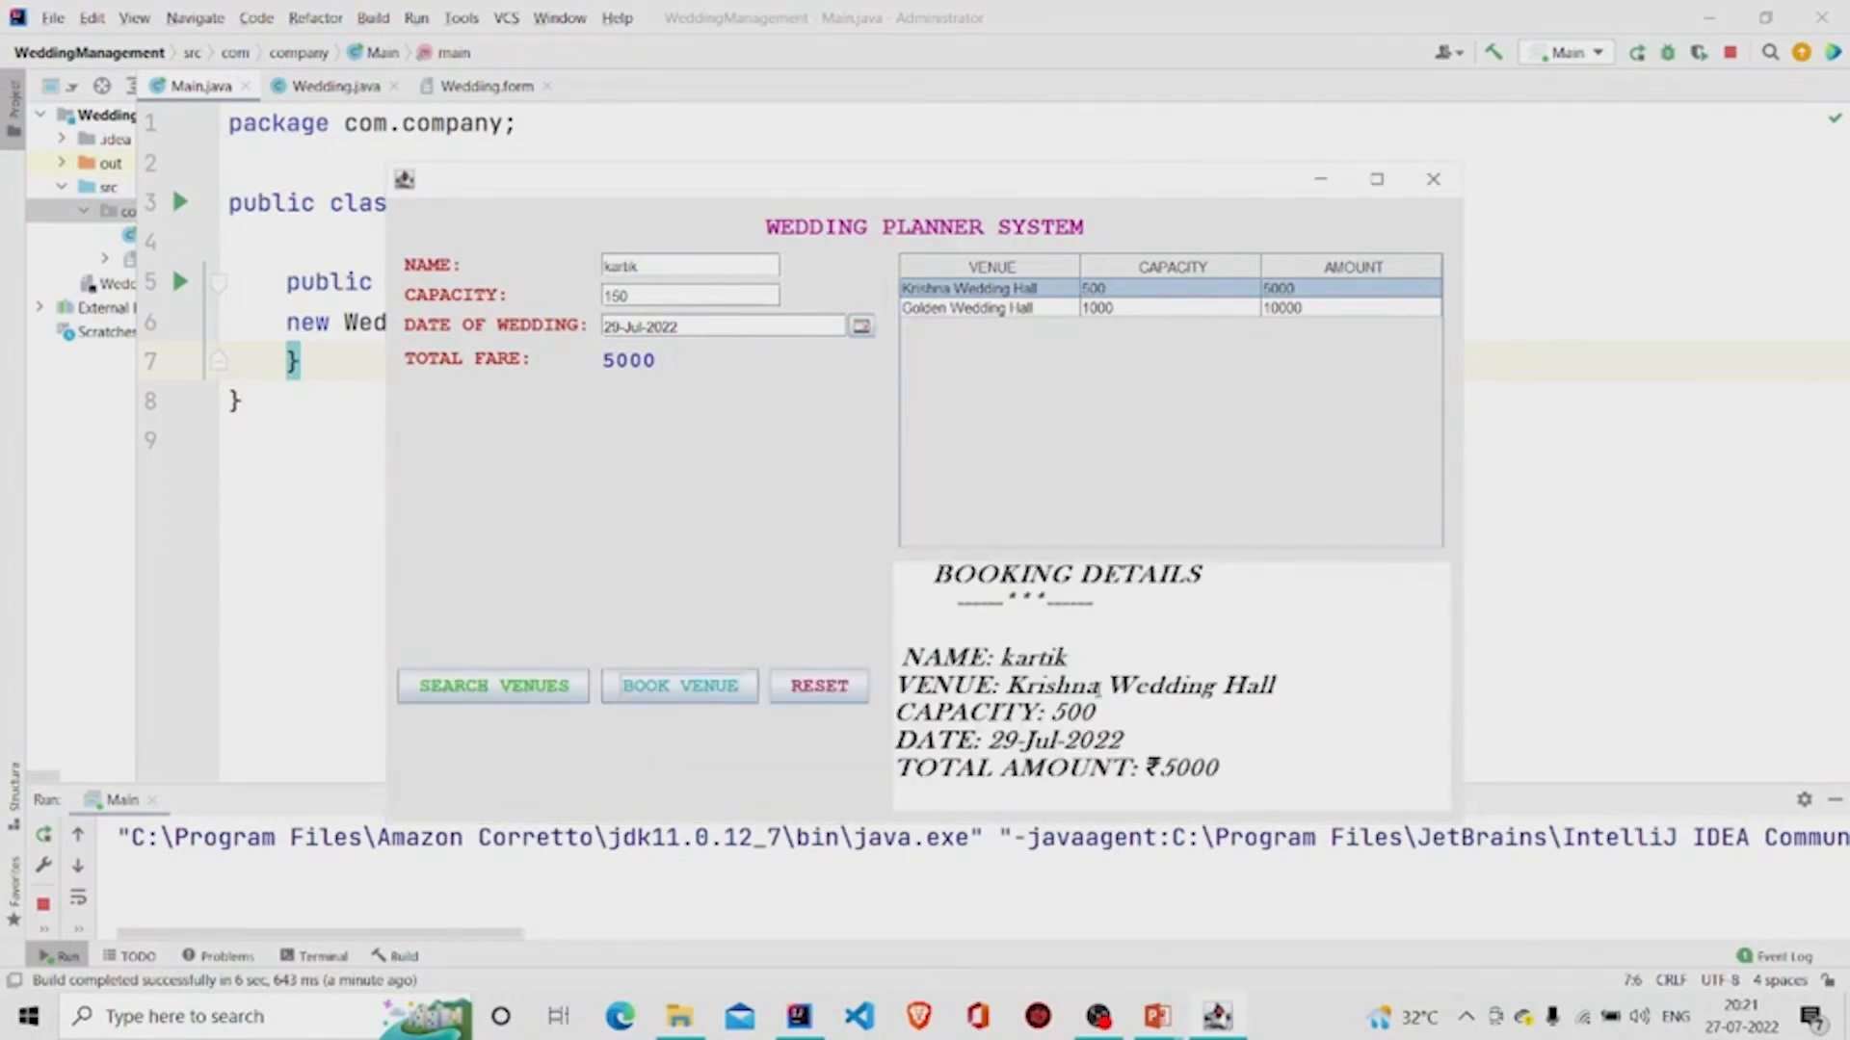
double_click(1034, 657)
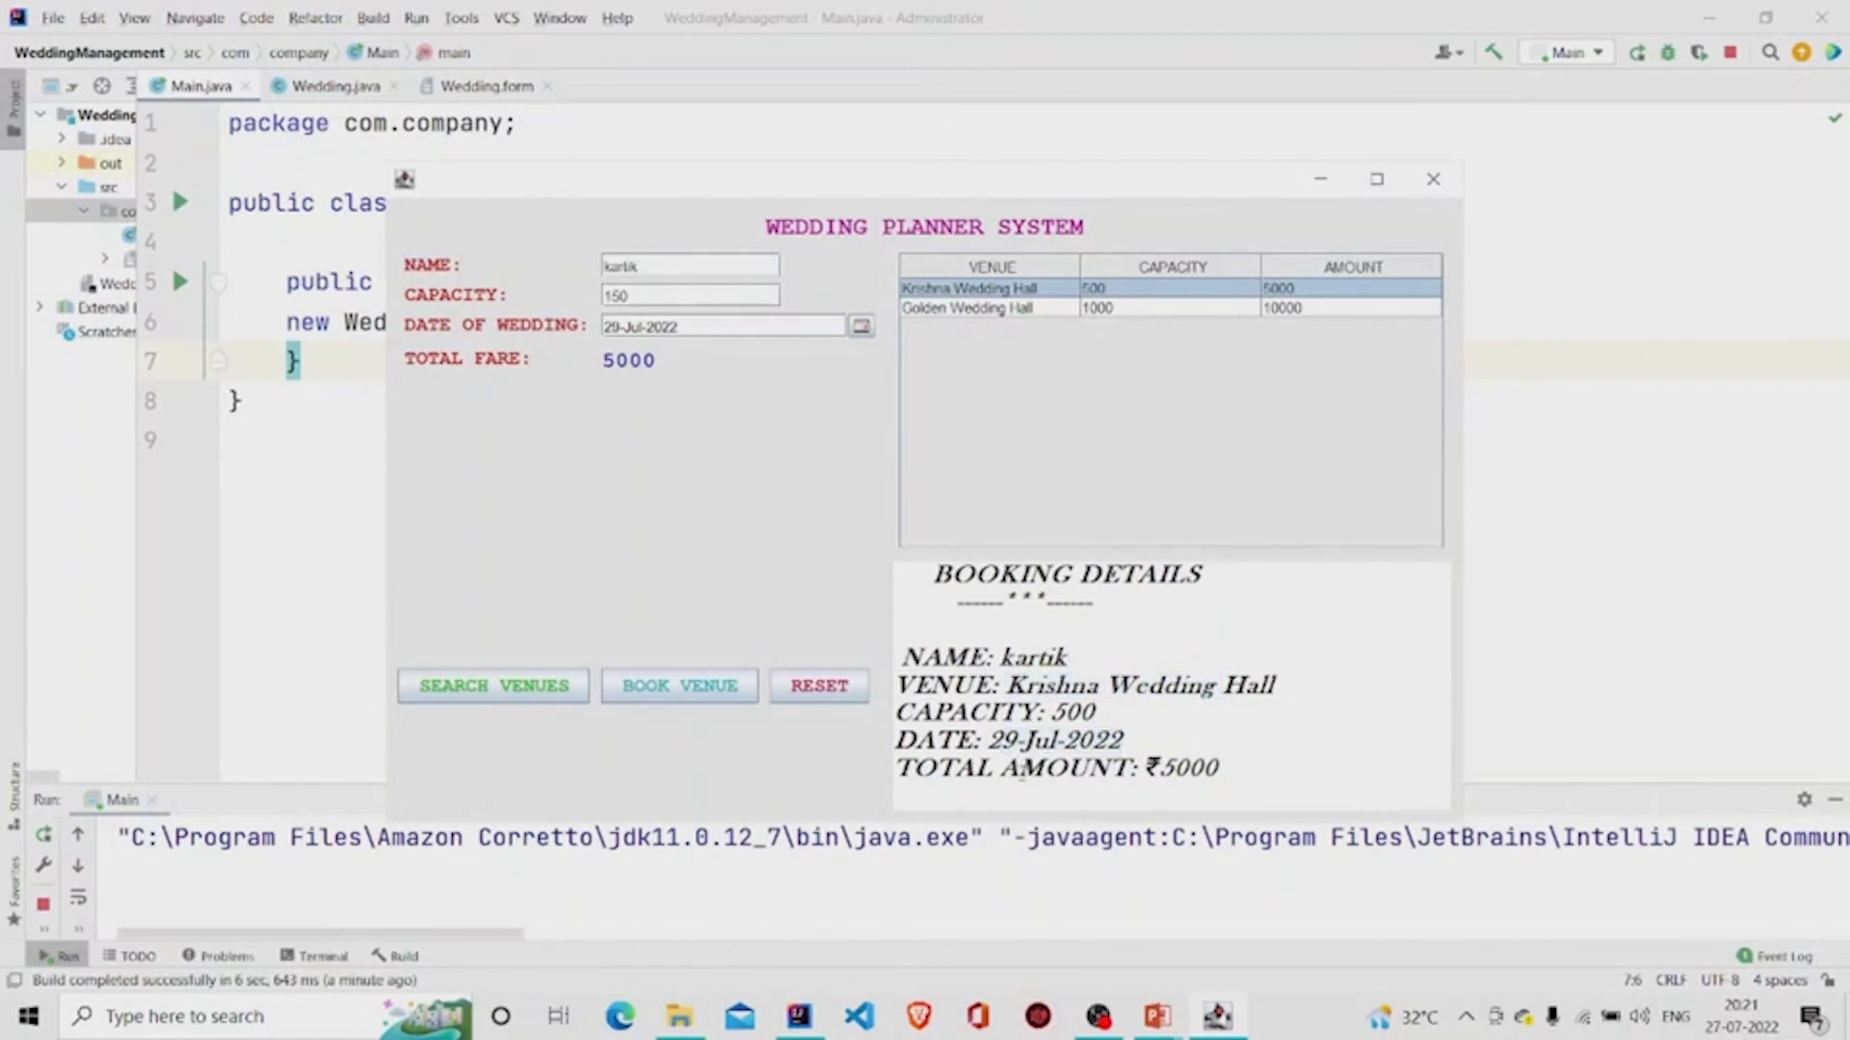
mouse_move(1139, 634)
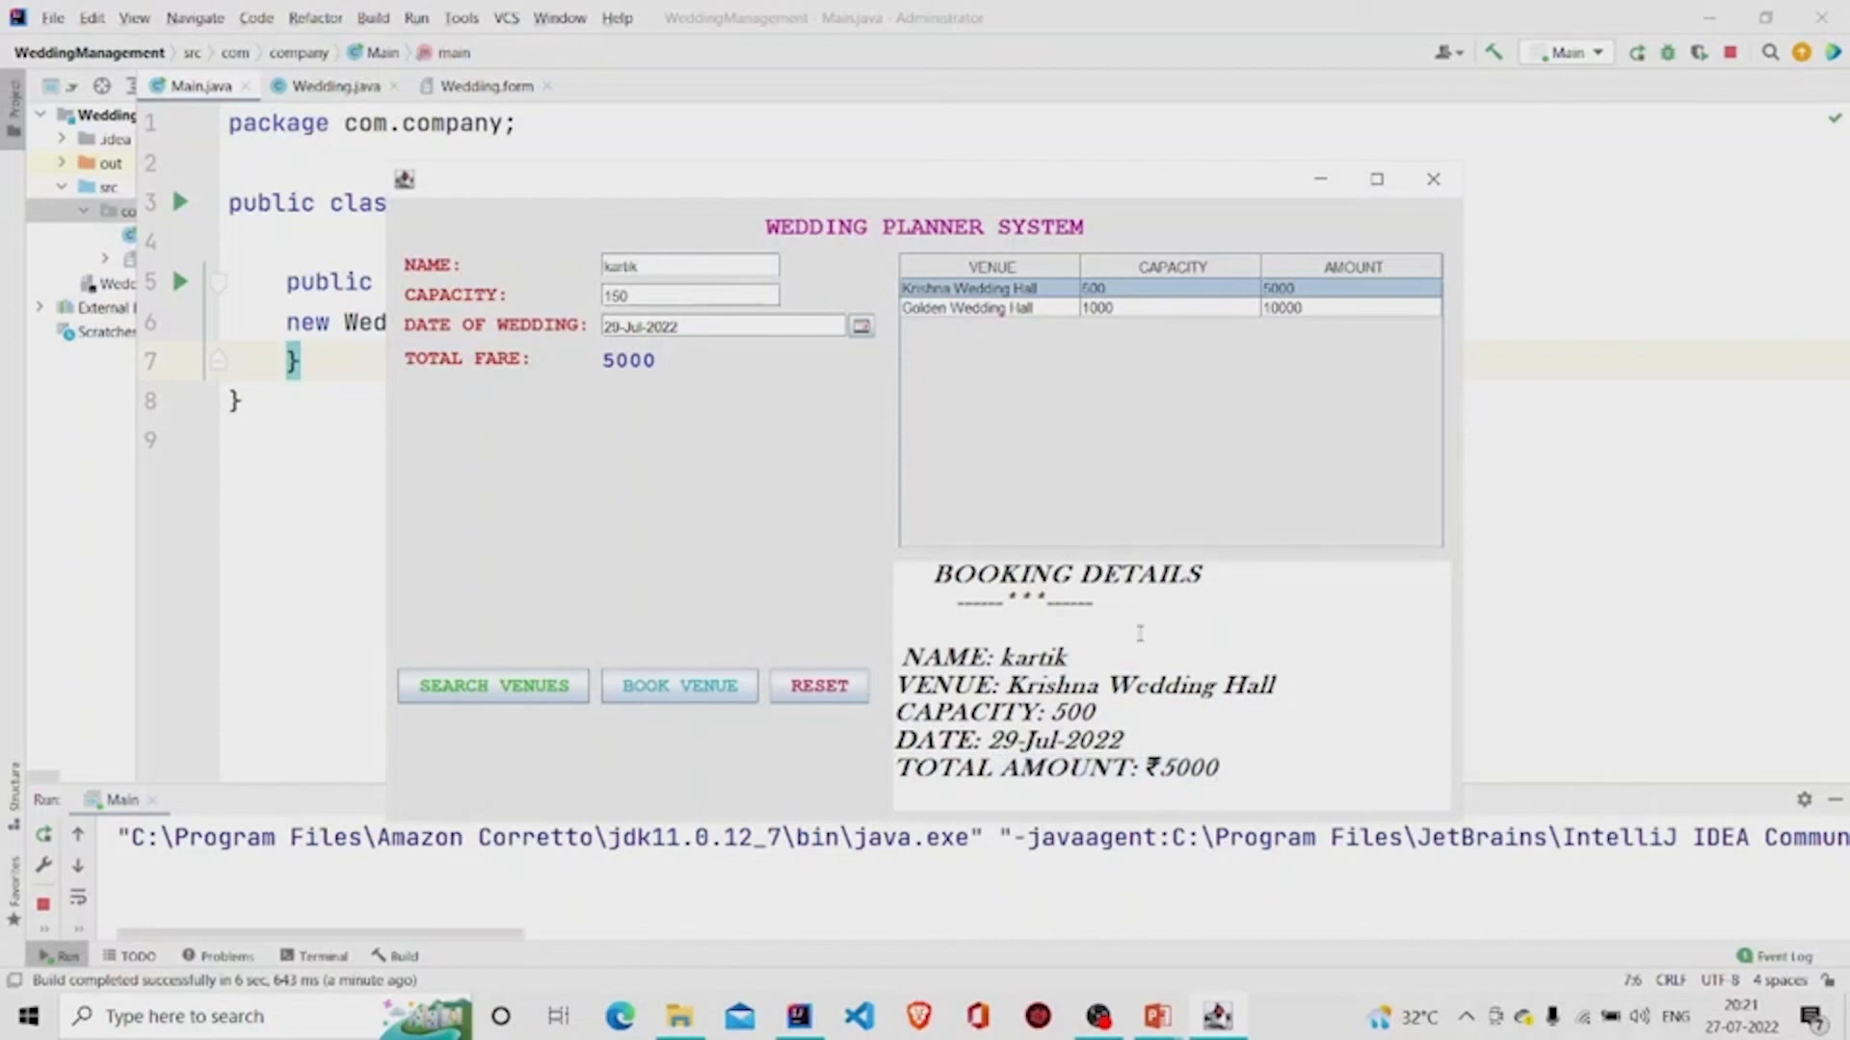